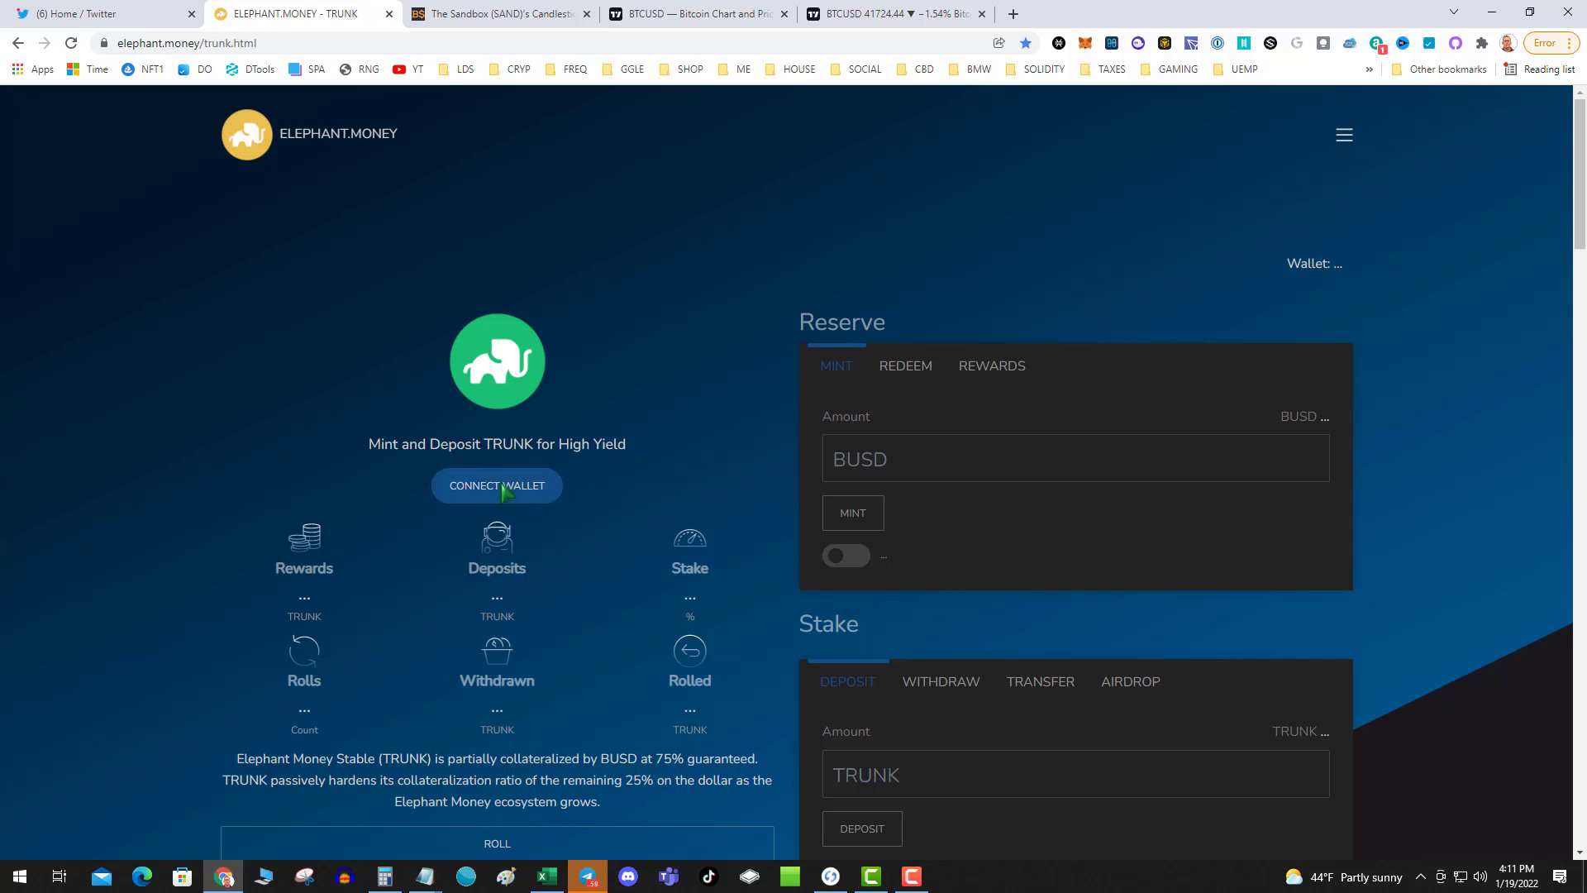
Connect the wallet, check BNB and BUSD balances, and view Stampede's 343.1880 K TRUNK bonded
{"action": "left_click", "coordinate": [496, 485]}
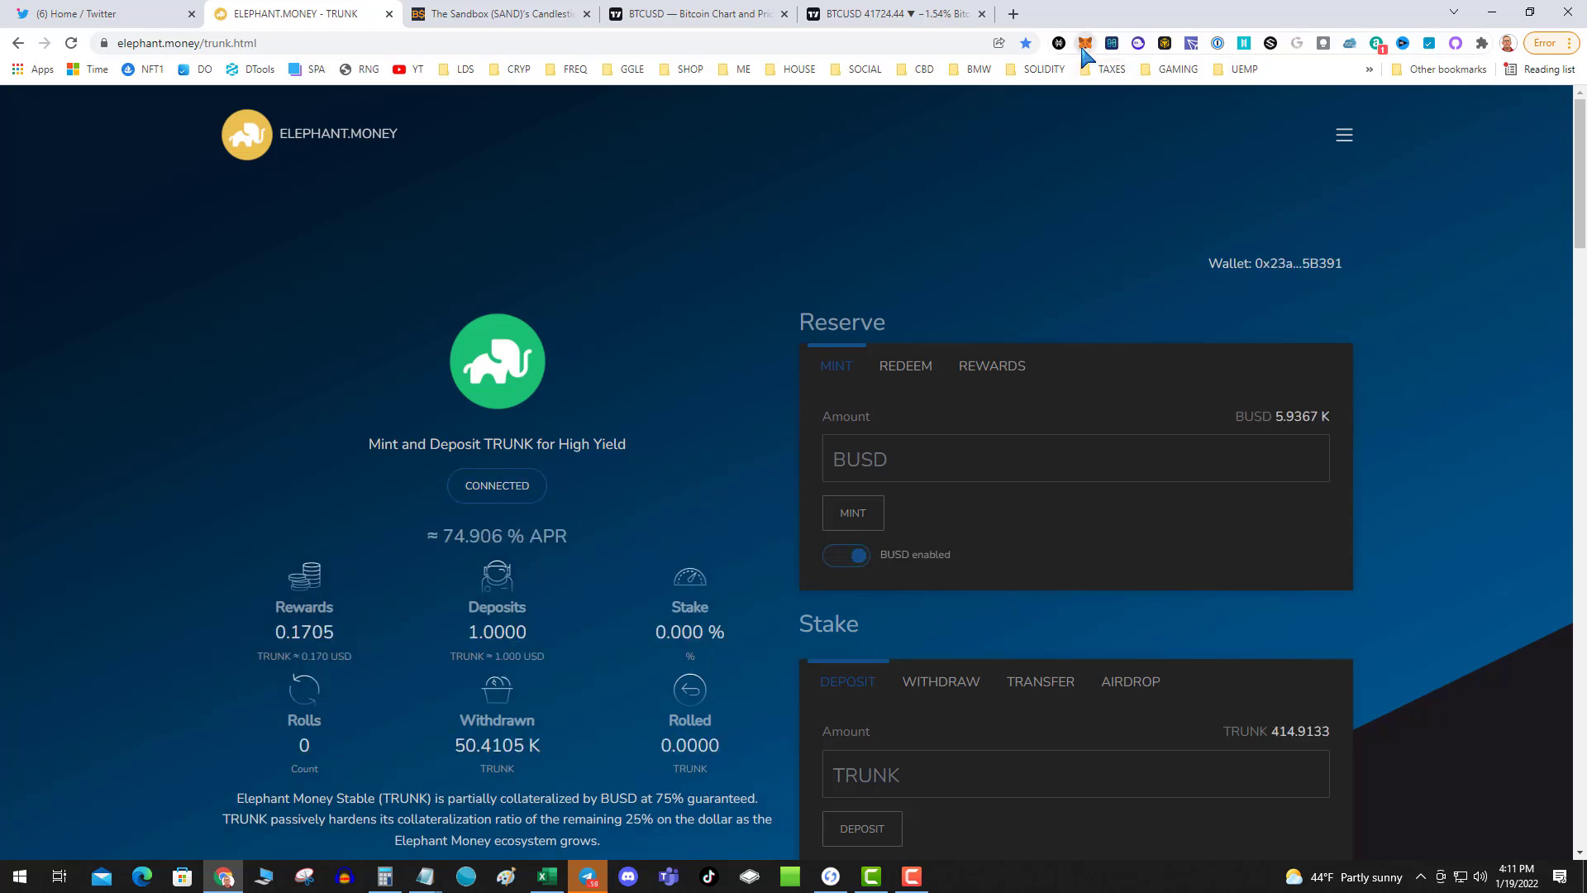
{"action": "left_click", "coordinate": [1086, 44]}
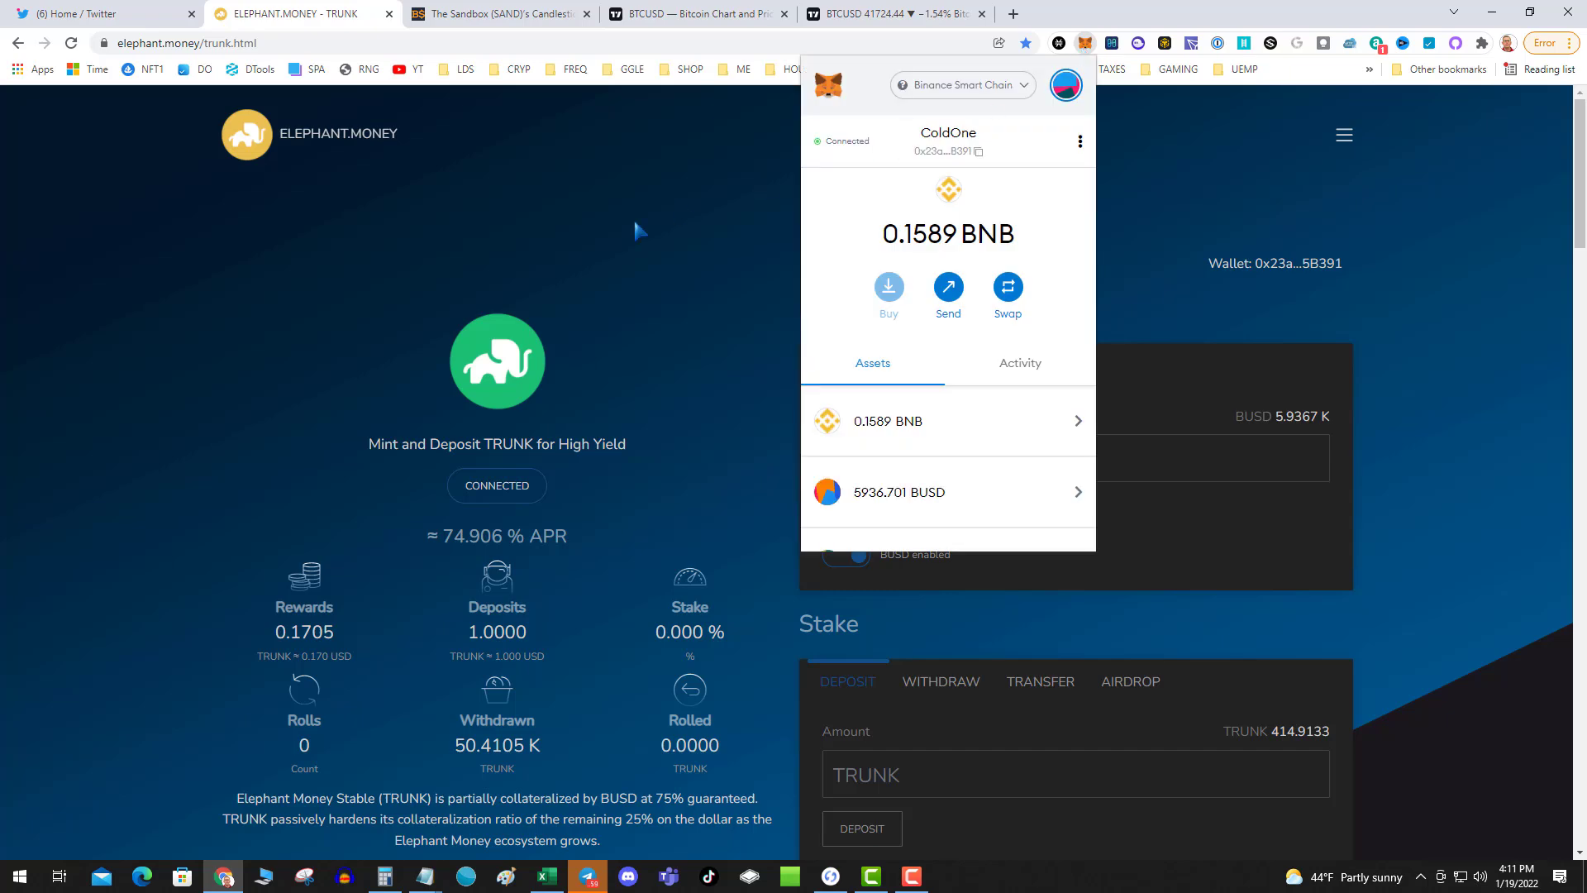
{"action": "scroll", "scroll_direction": "down", "scroll_amount": 3}
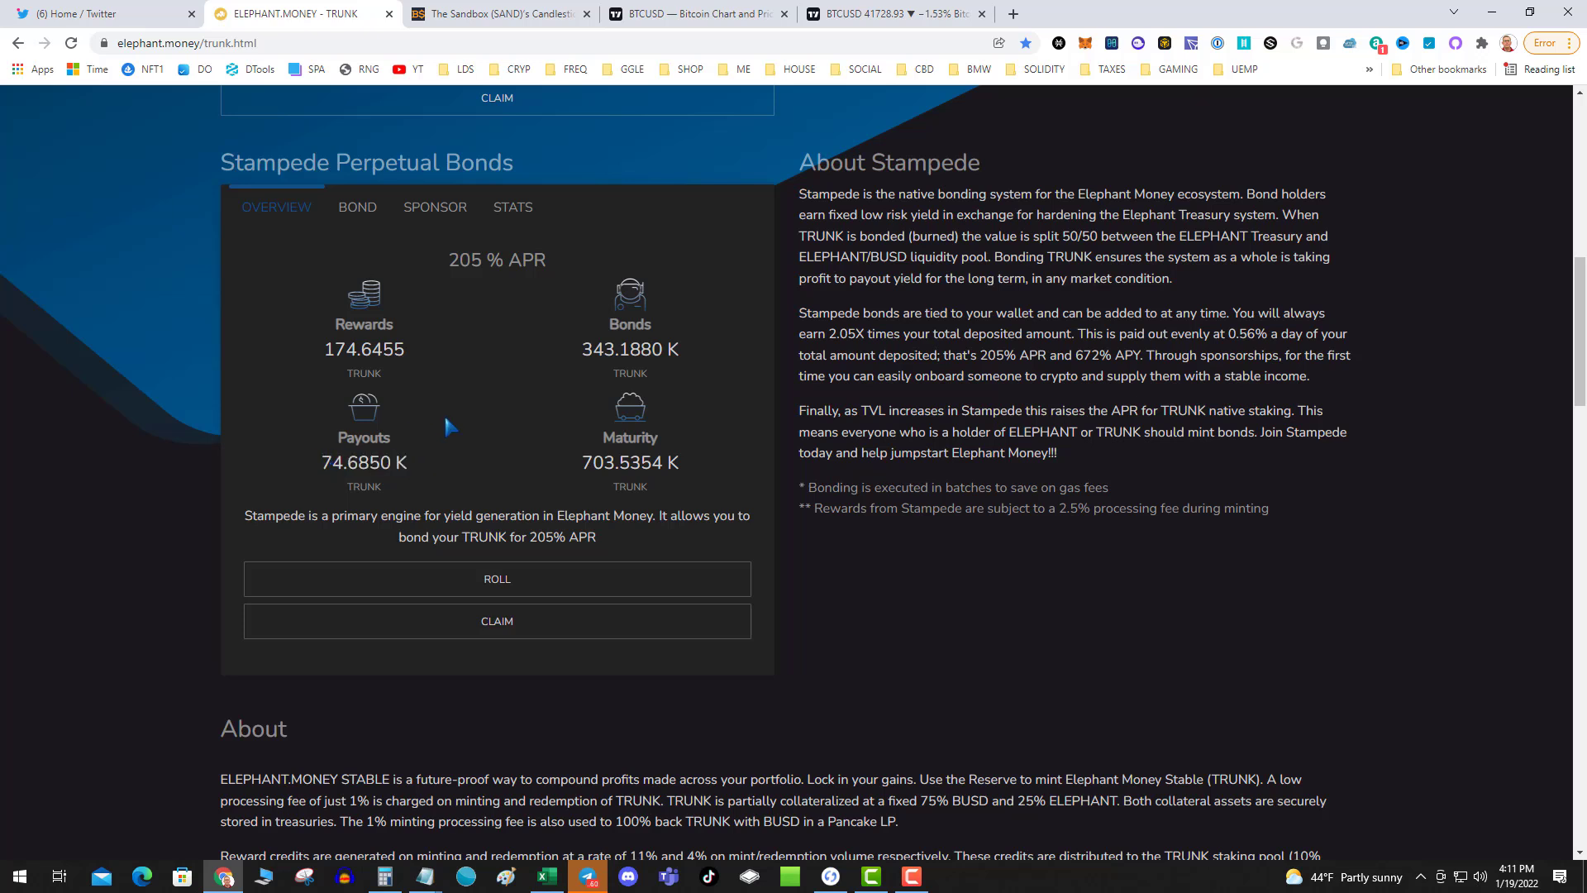
{"action": "mouse_move", "coordinate": [464, 405]}
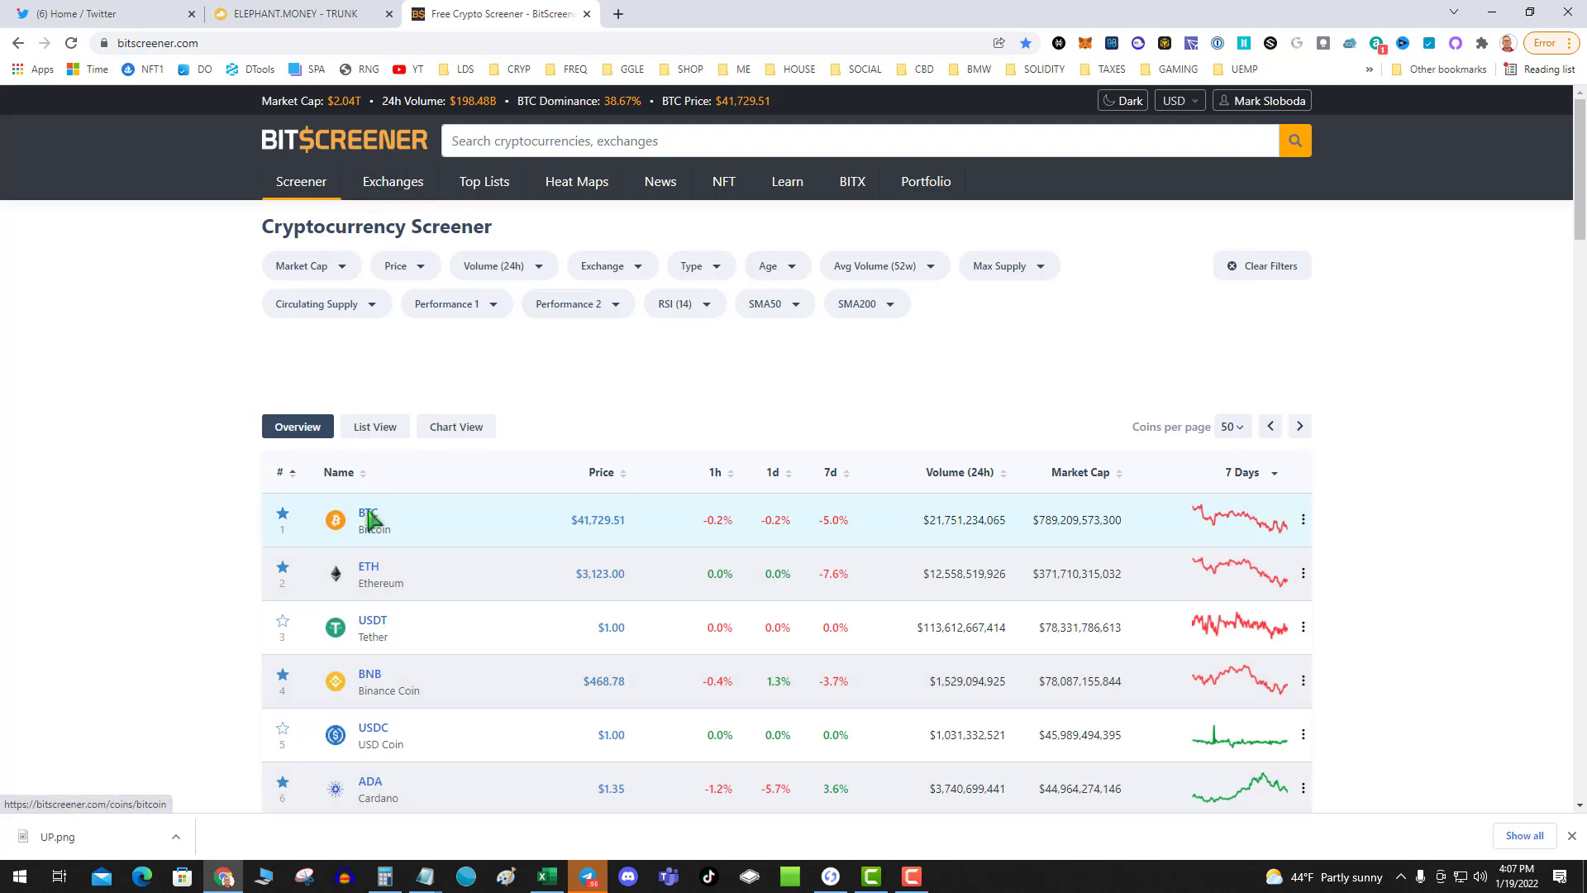
Review Bitcoin's BitScreener page at $41,729.51, then search 'tradingview btc' in a new tab
{"action": "left_click", "coordinate": [369, 514]}
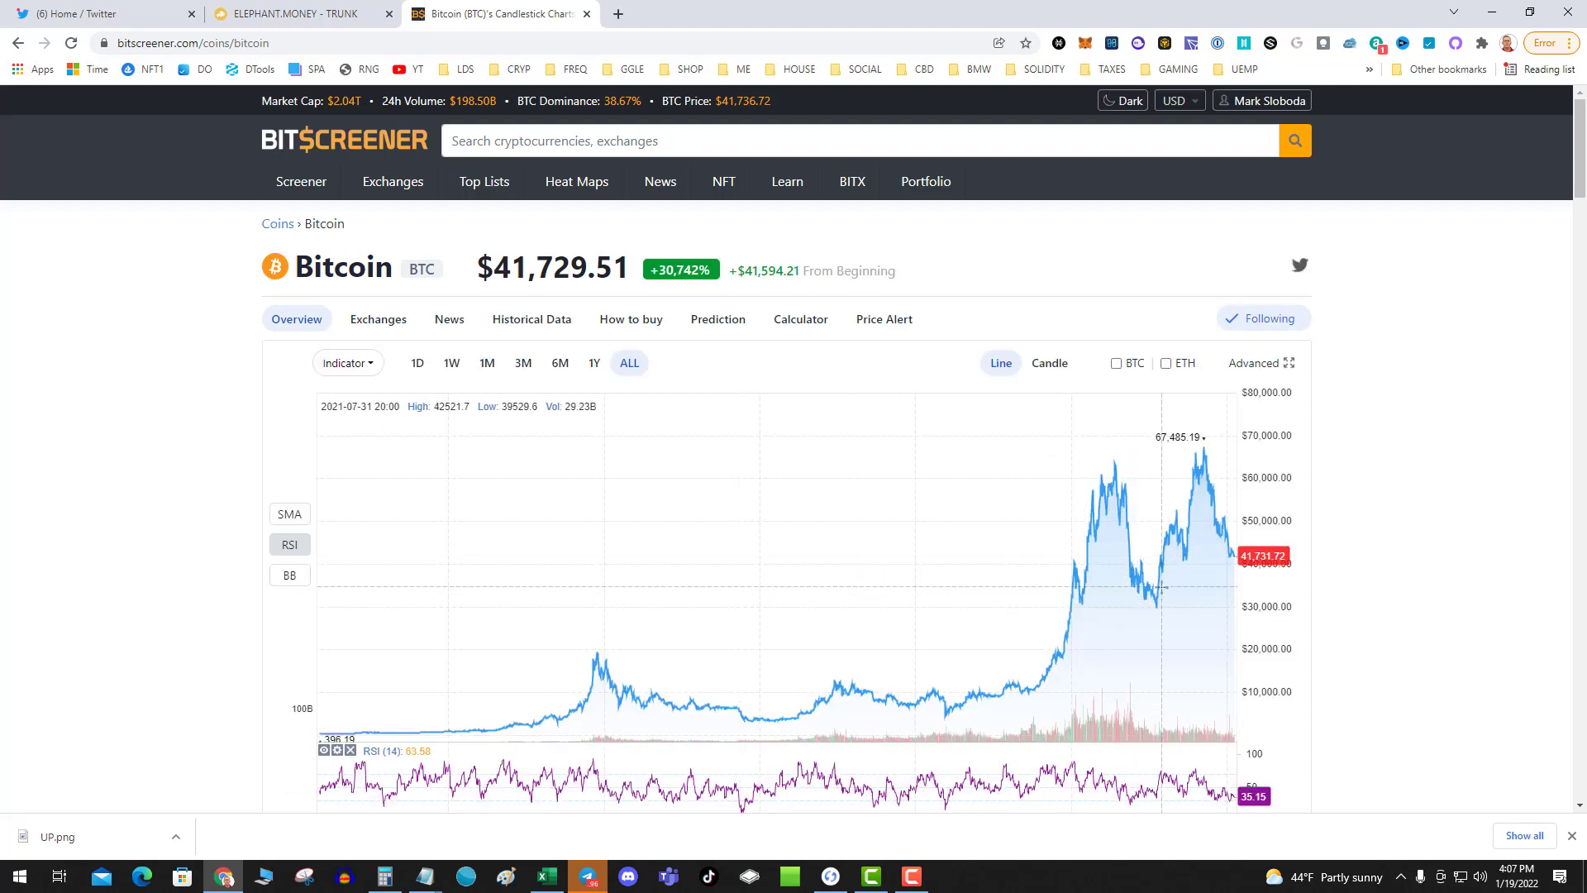
{"action": "left_click", "coordinate": [815, 13]}
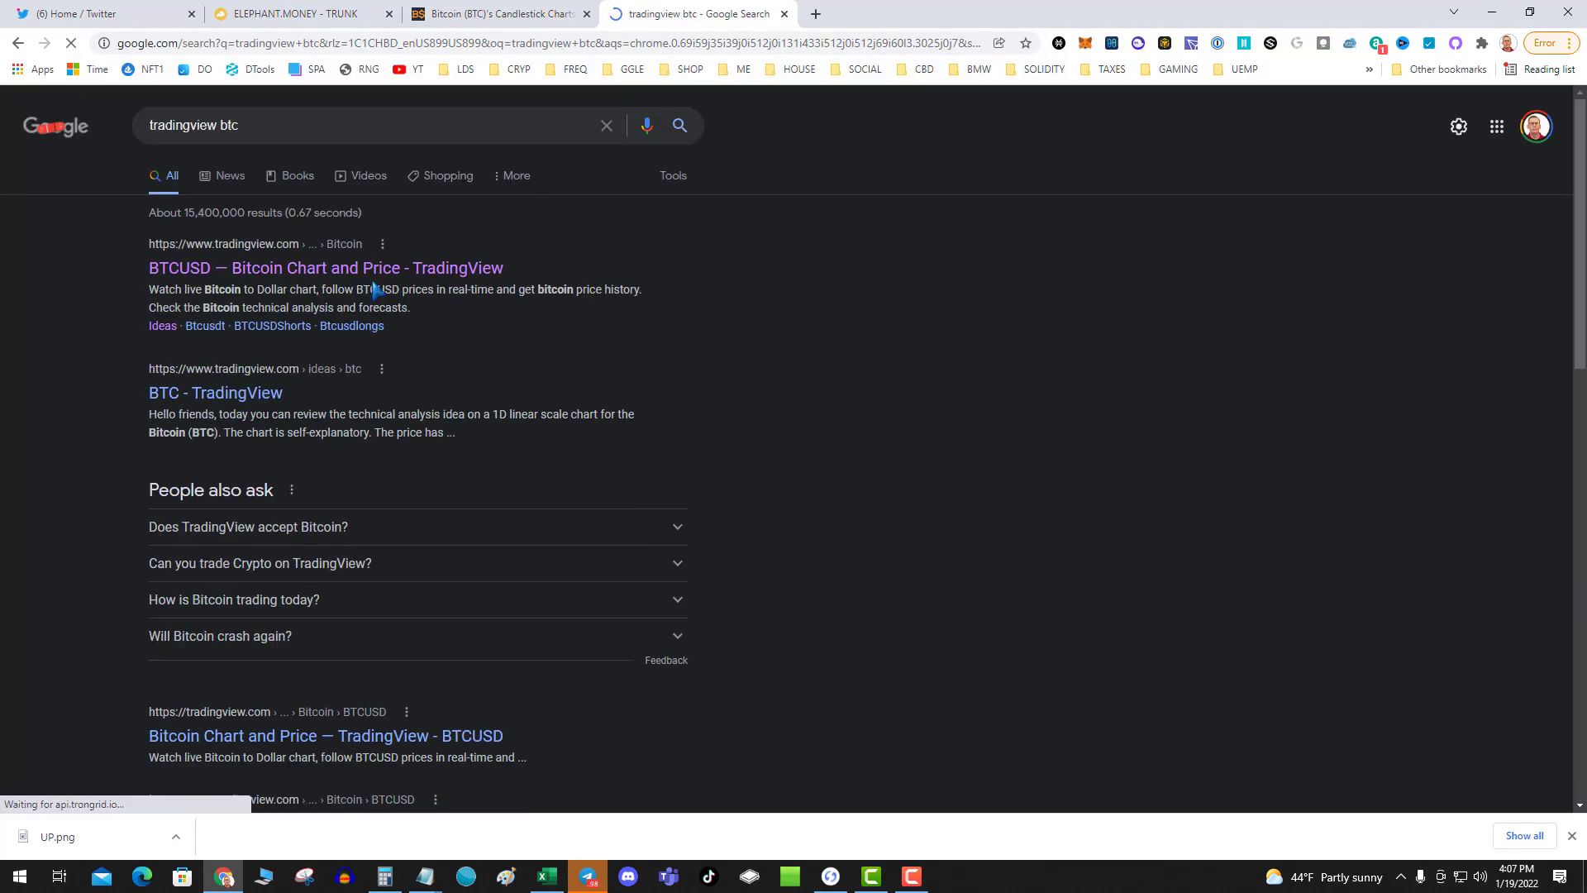
Open TradingView's BTCUSD result and load its advanced weekly chart
{"action": "left_click", "coordinate": [326, 267]}
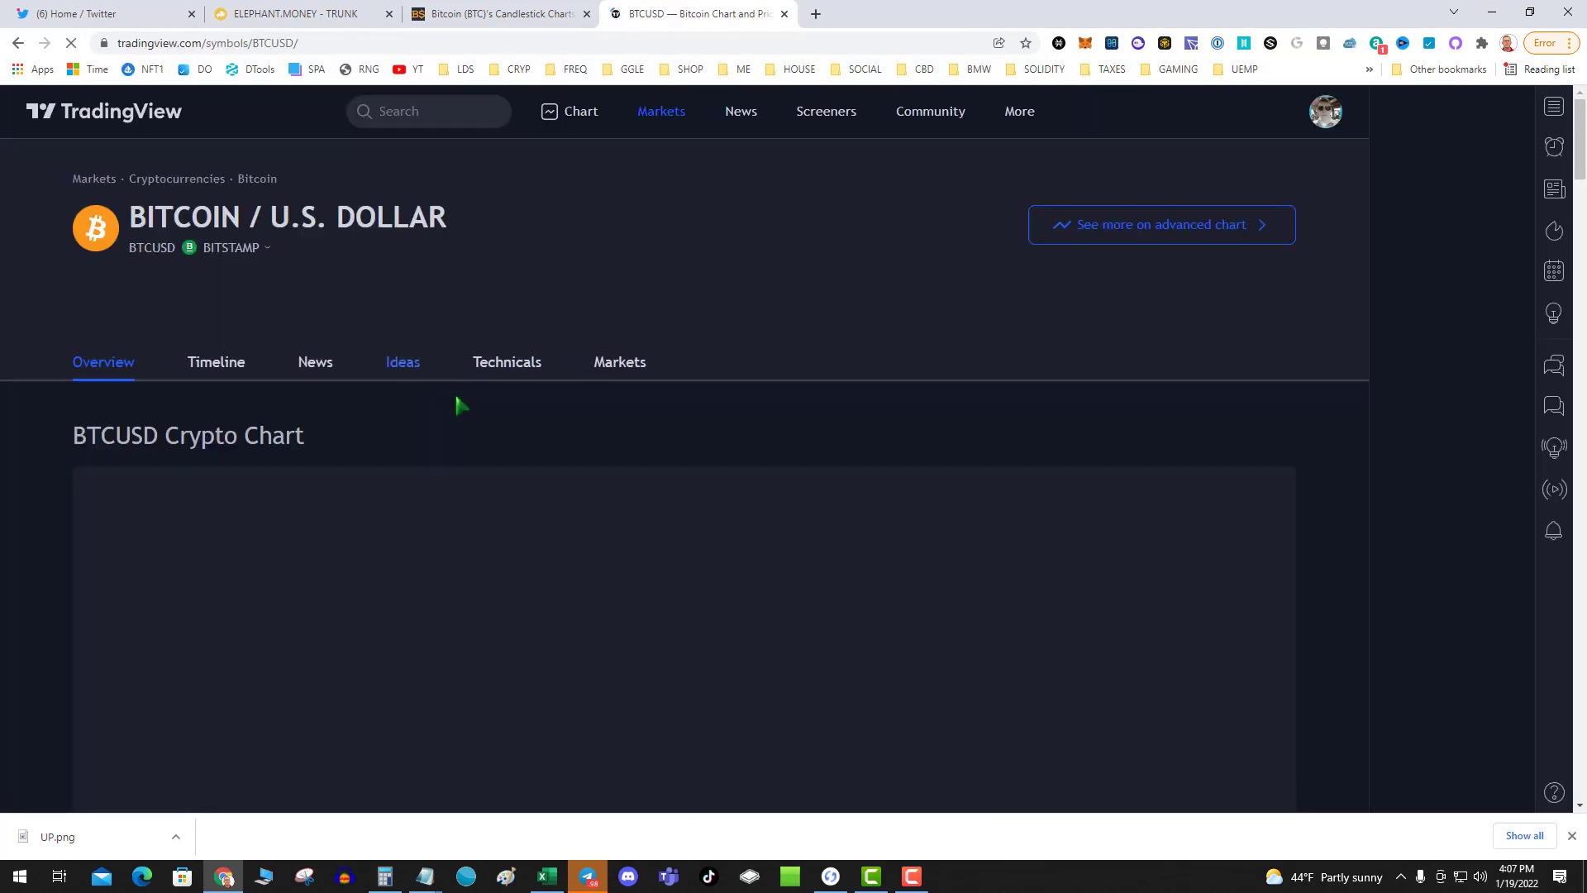
{"action": "left_click", "coordinate": [1160, 224]}
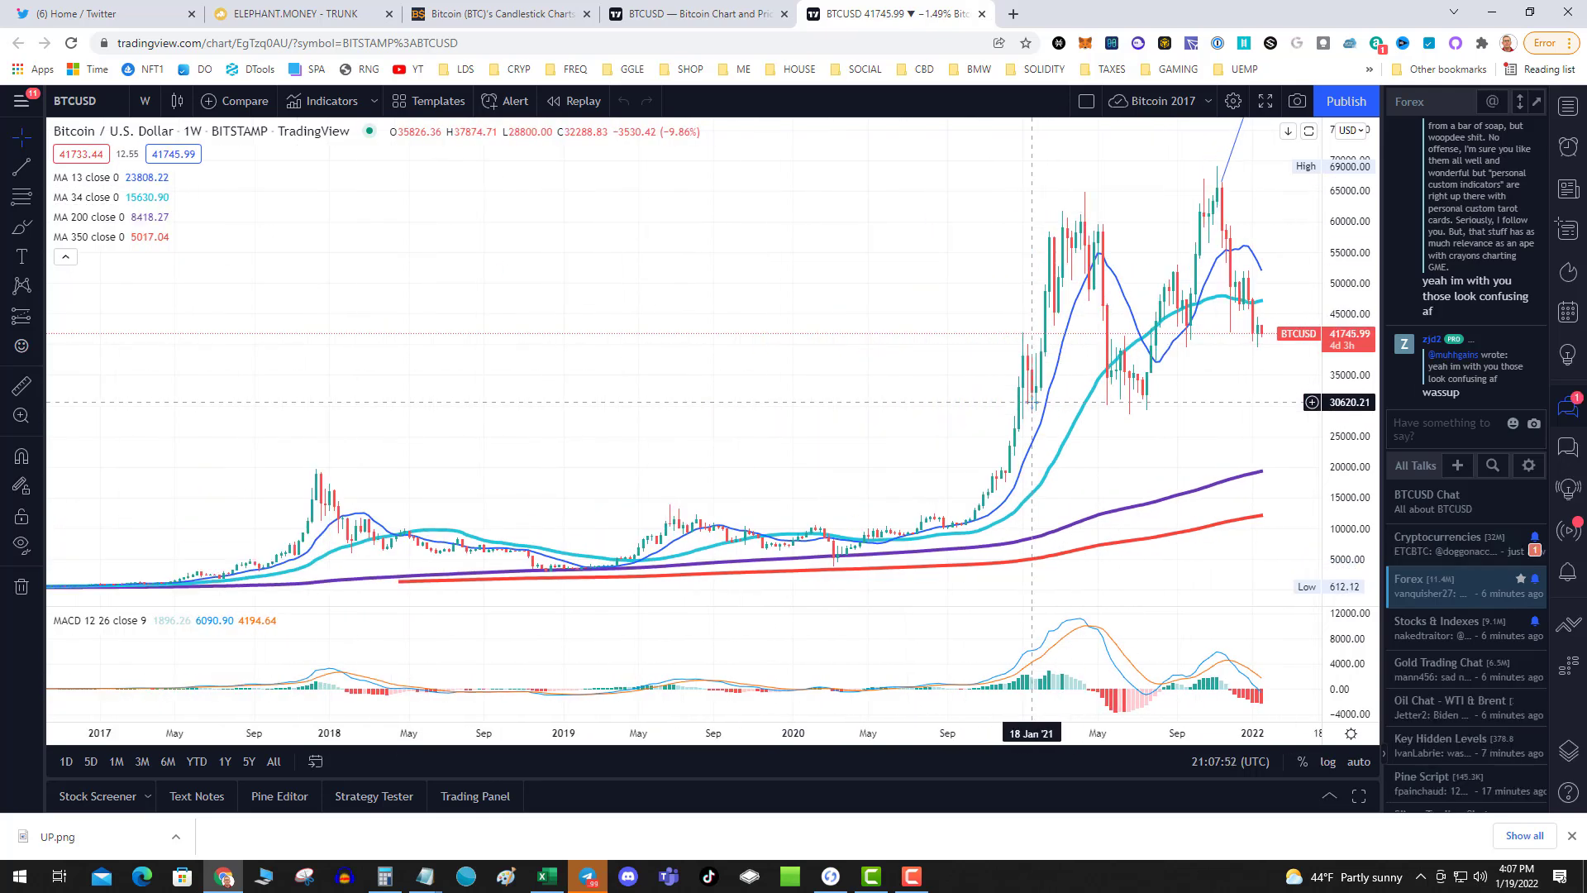
{"action": "mouse_move", "coordinate": [1093, 405]}
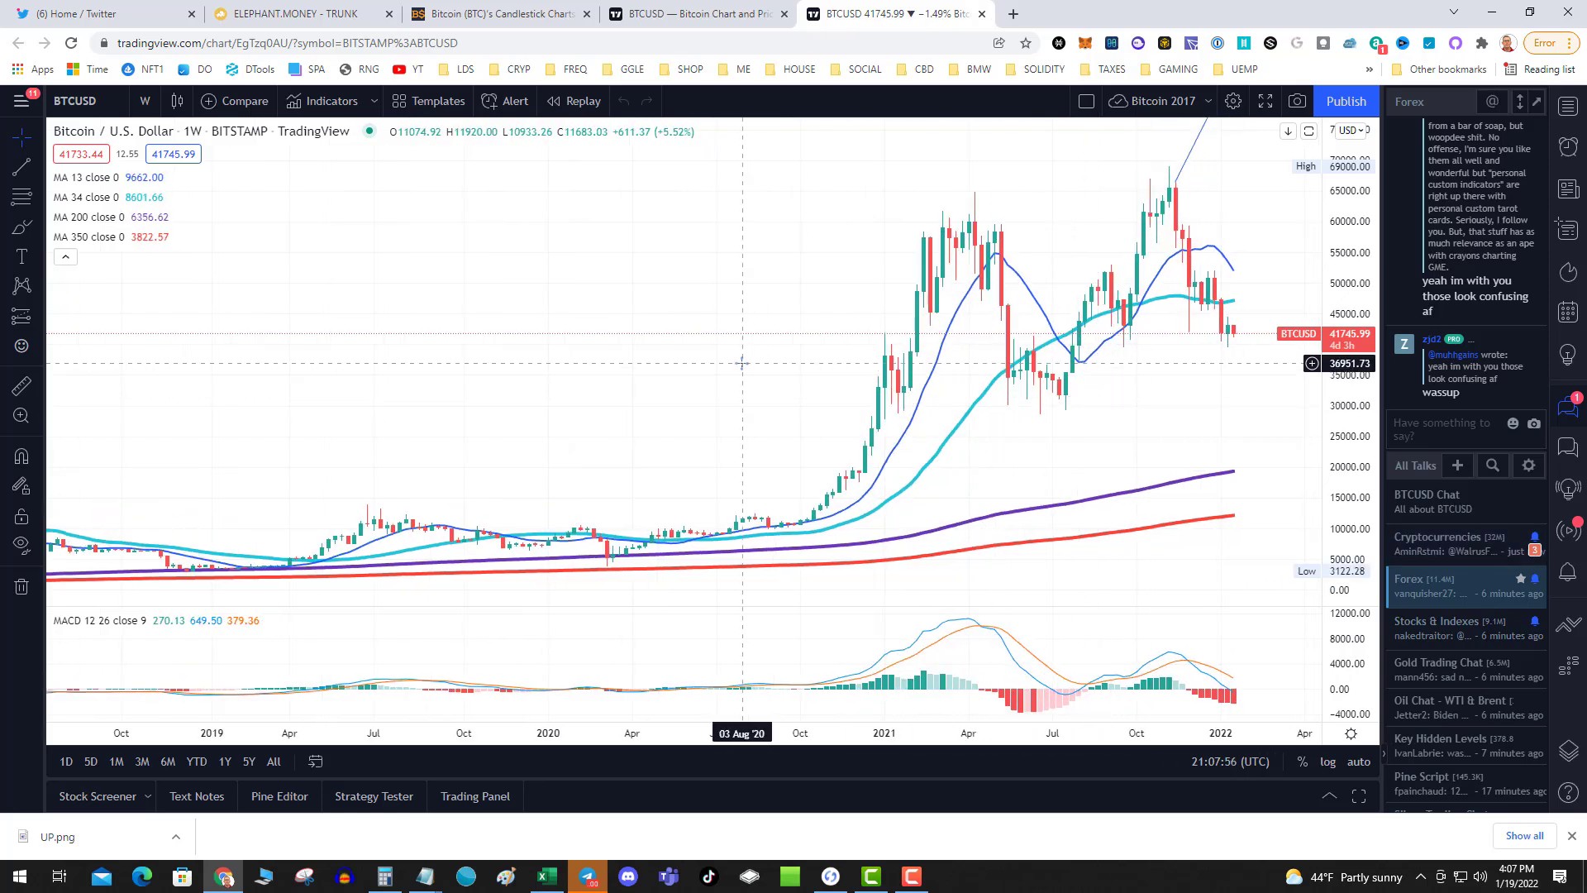
{"action": "mouse_move", "coordinate": [729, 364]}
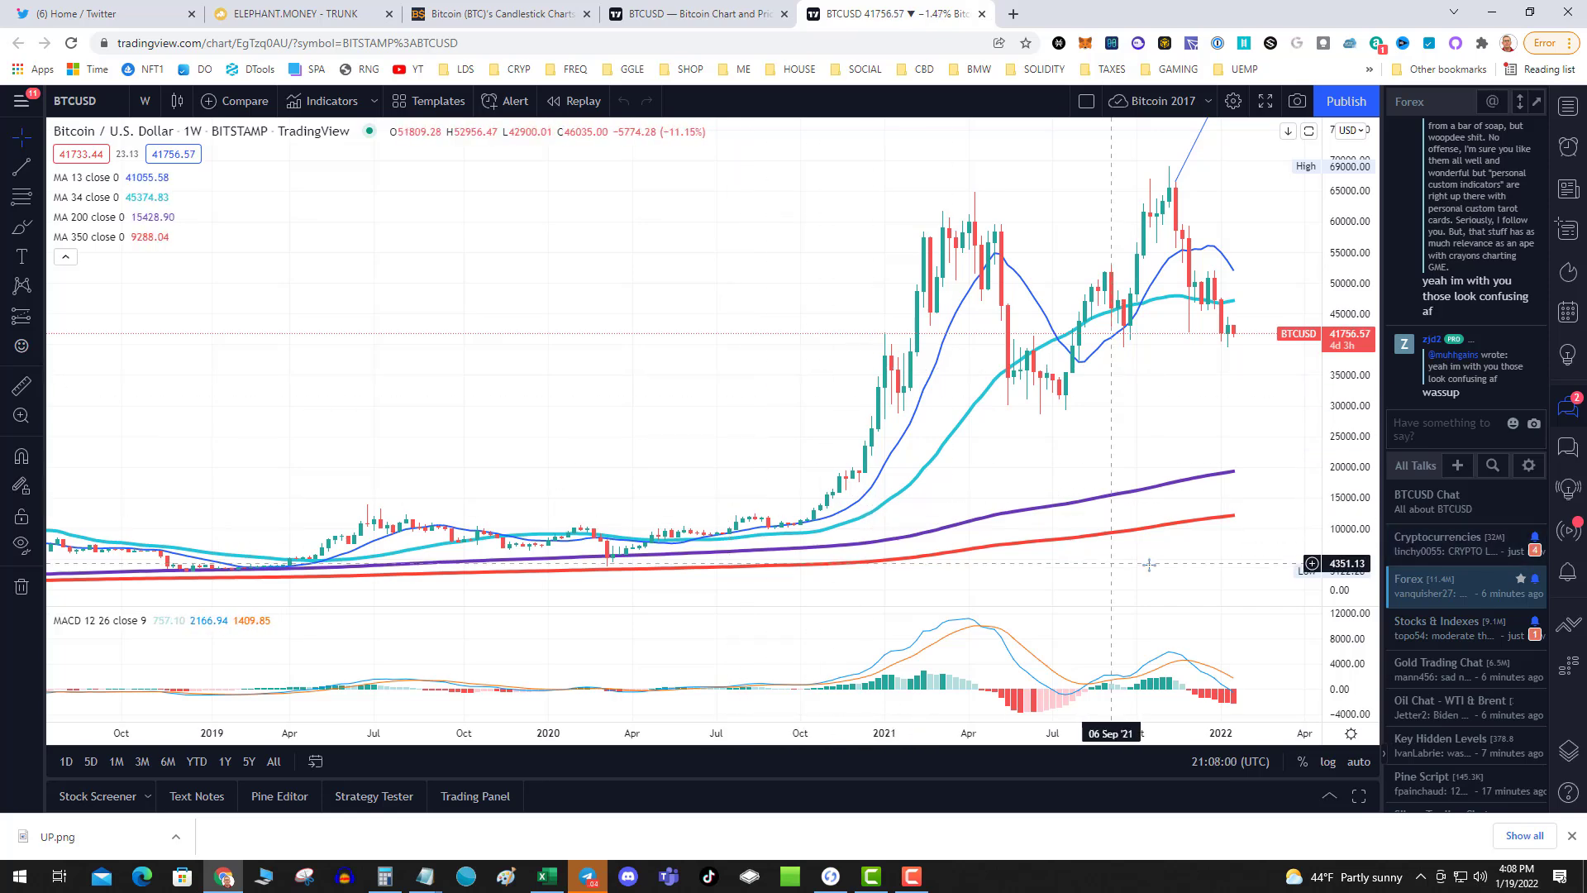
{"action": "mouse_move", "coordinate": [1212, 464]}
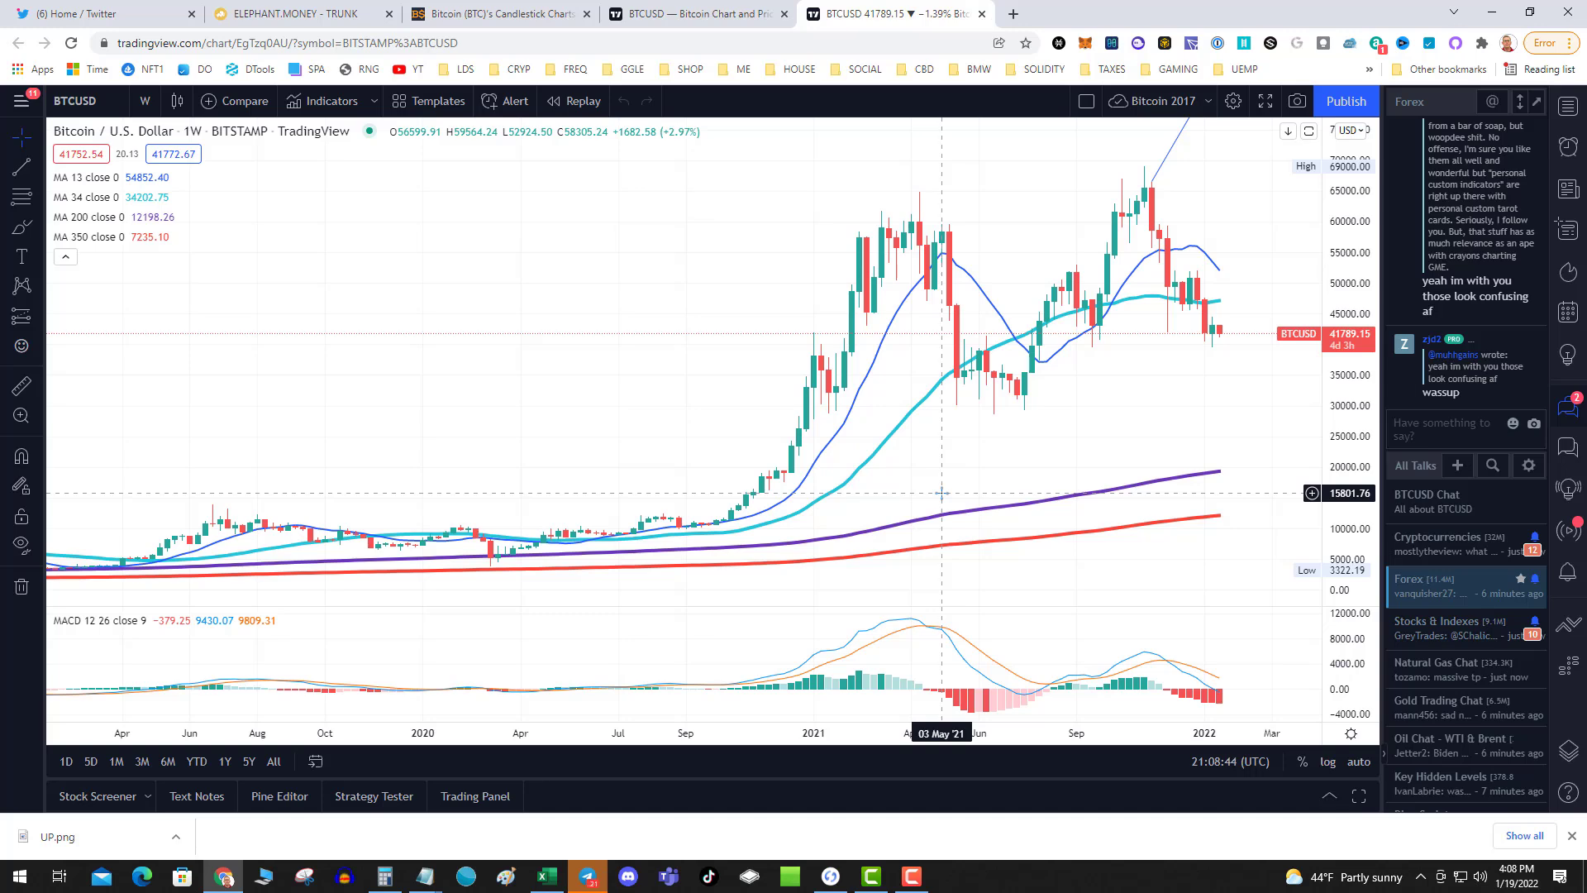
{"action": "mouse_move", "coordinate": [1174, 340]}
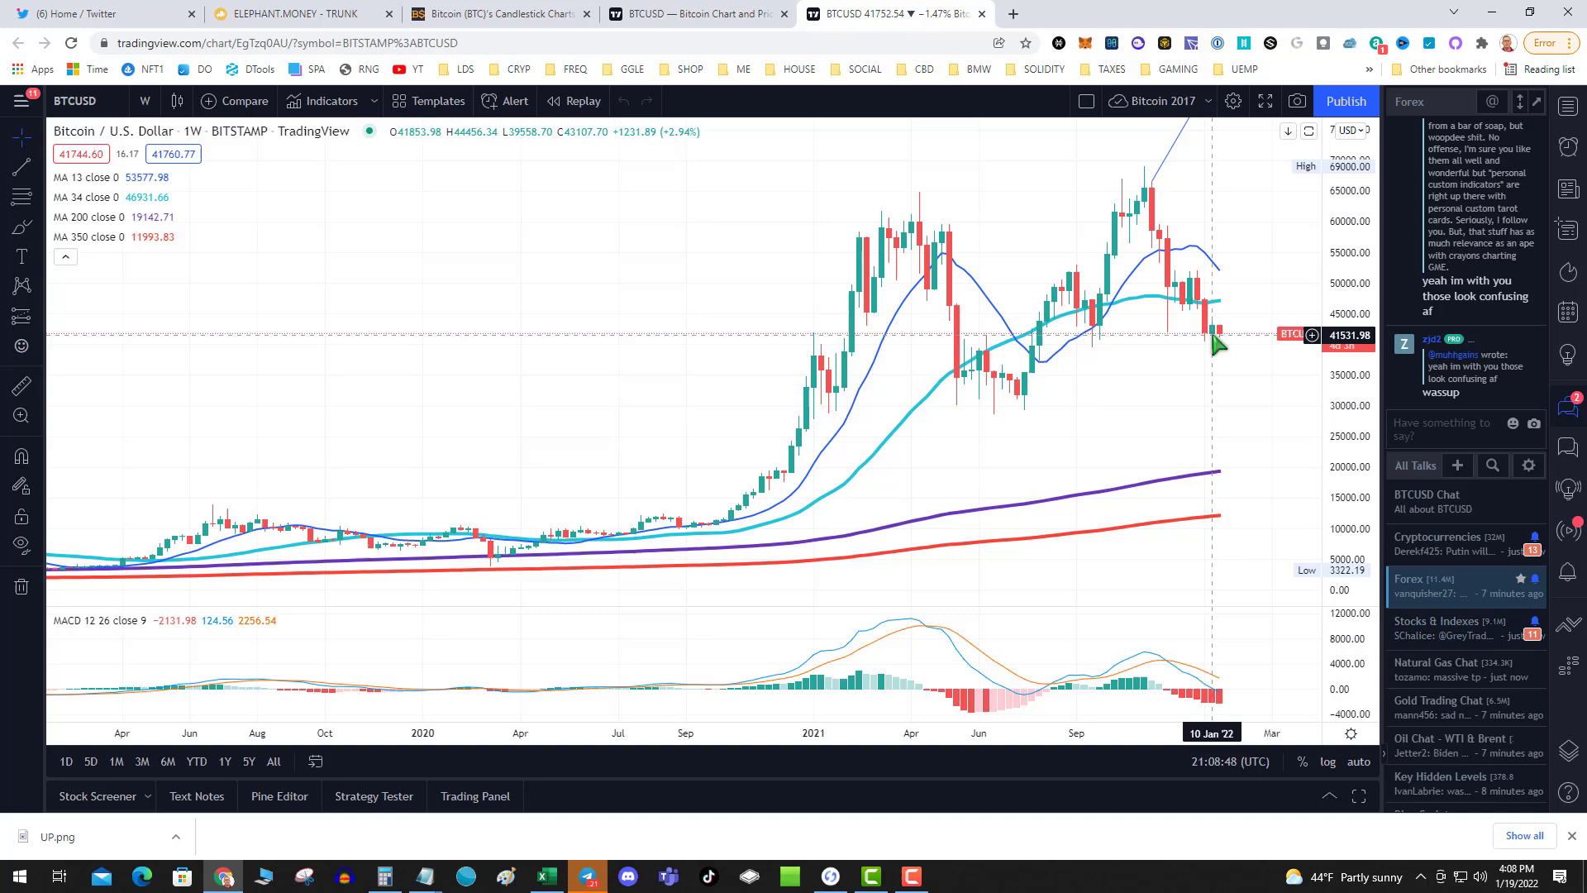
{"action": "mouse_move", "coordinate": [1022, 418]}
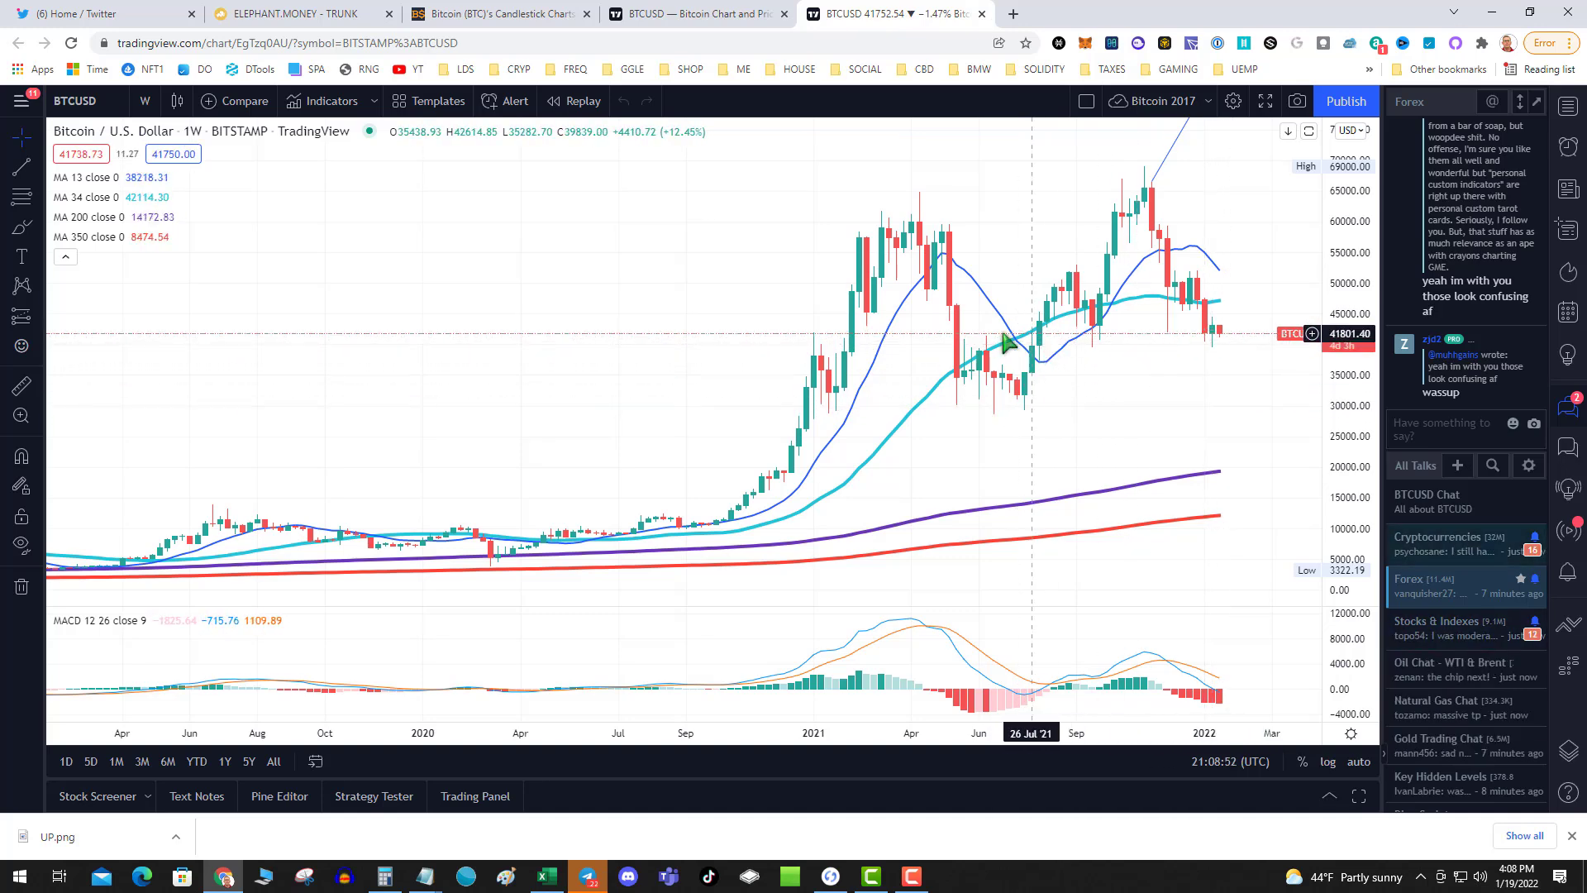
{"action": "mouse_move", "coordinate": [1169, 459]}
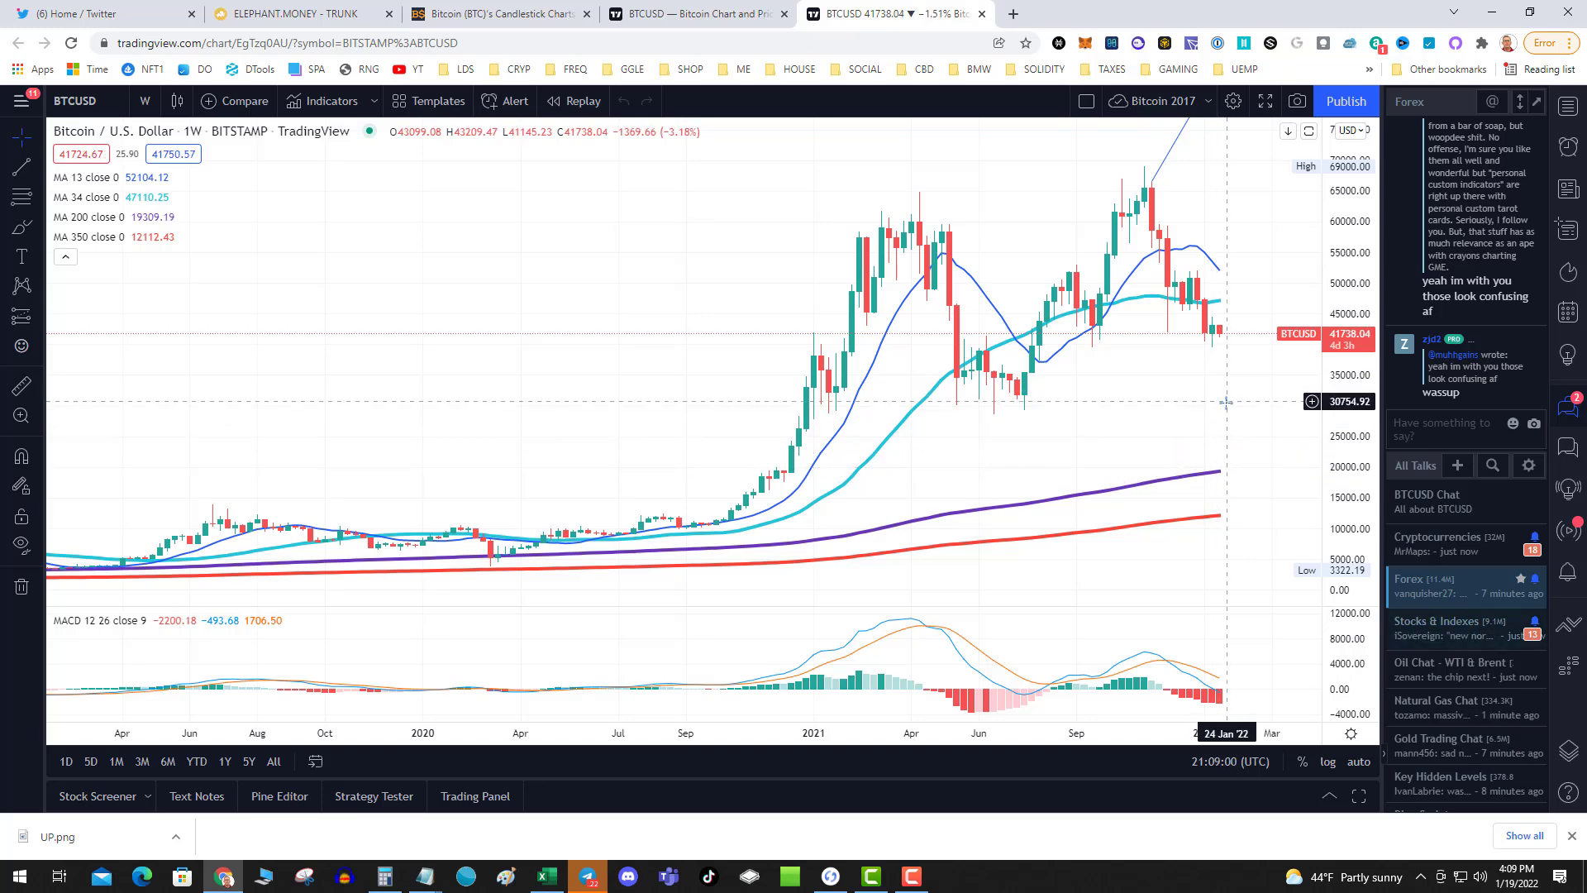
{"action": "mouse_move", "coordinate": [1243, 452]}
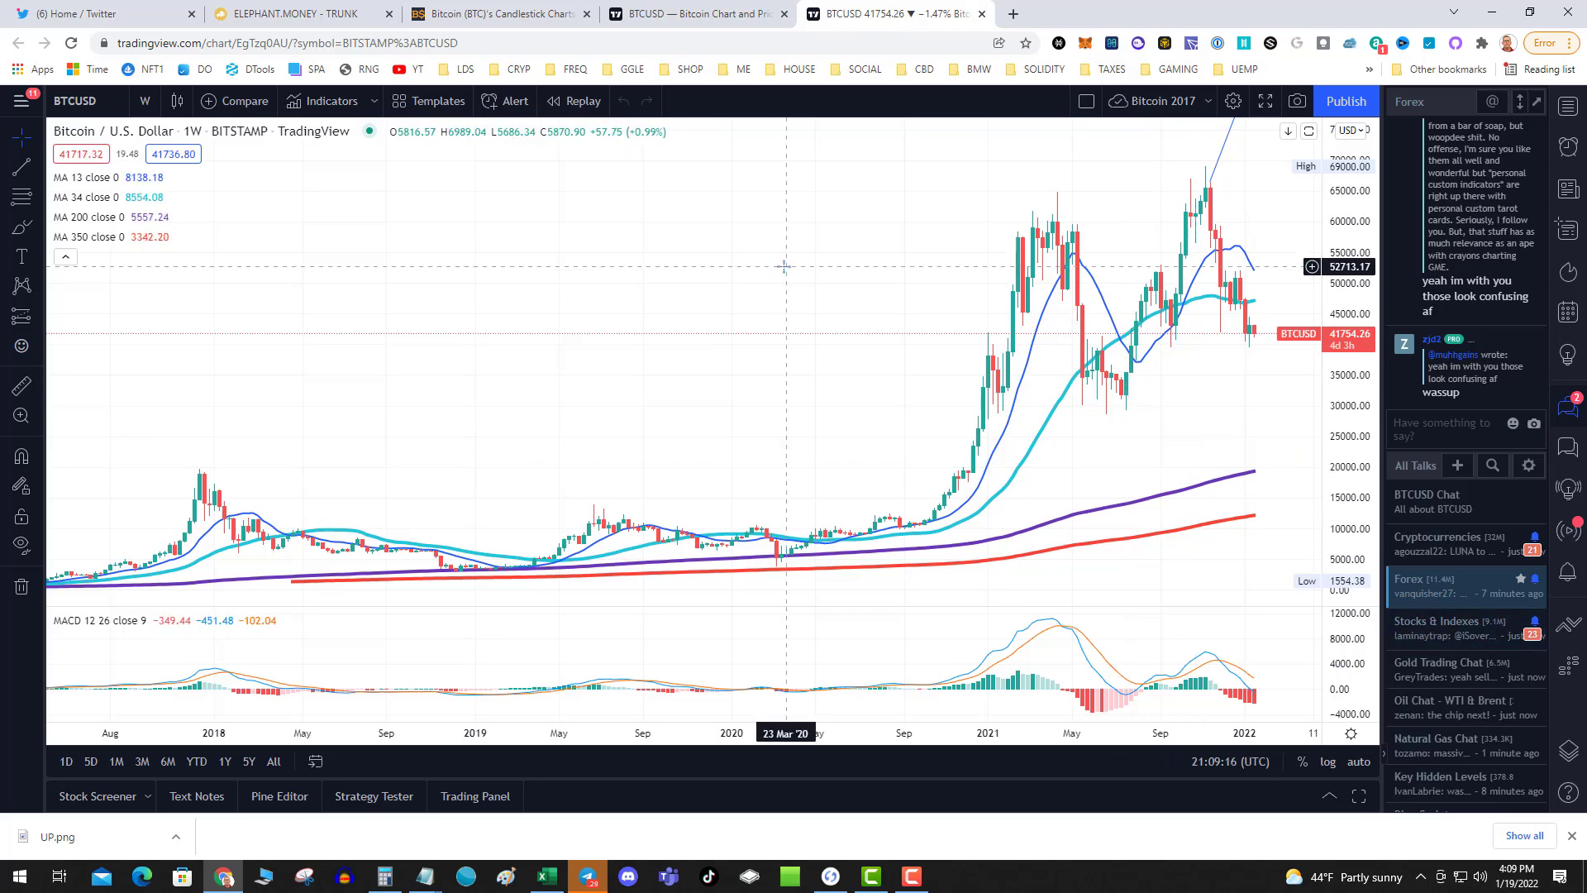
{"action": "mouse_move", "coordinate": [1245, 411]}
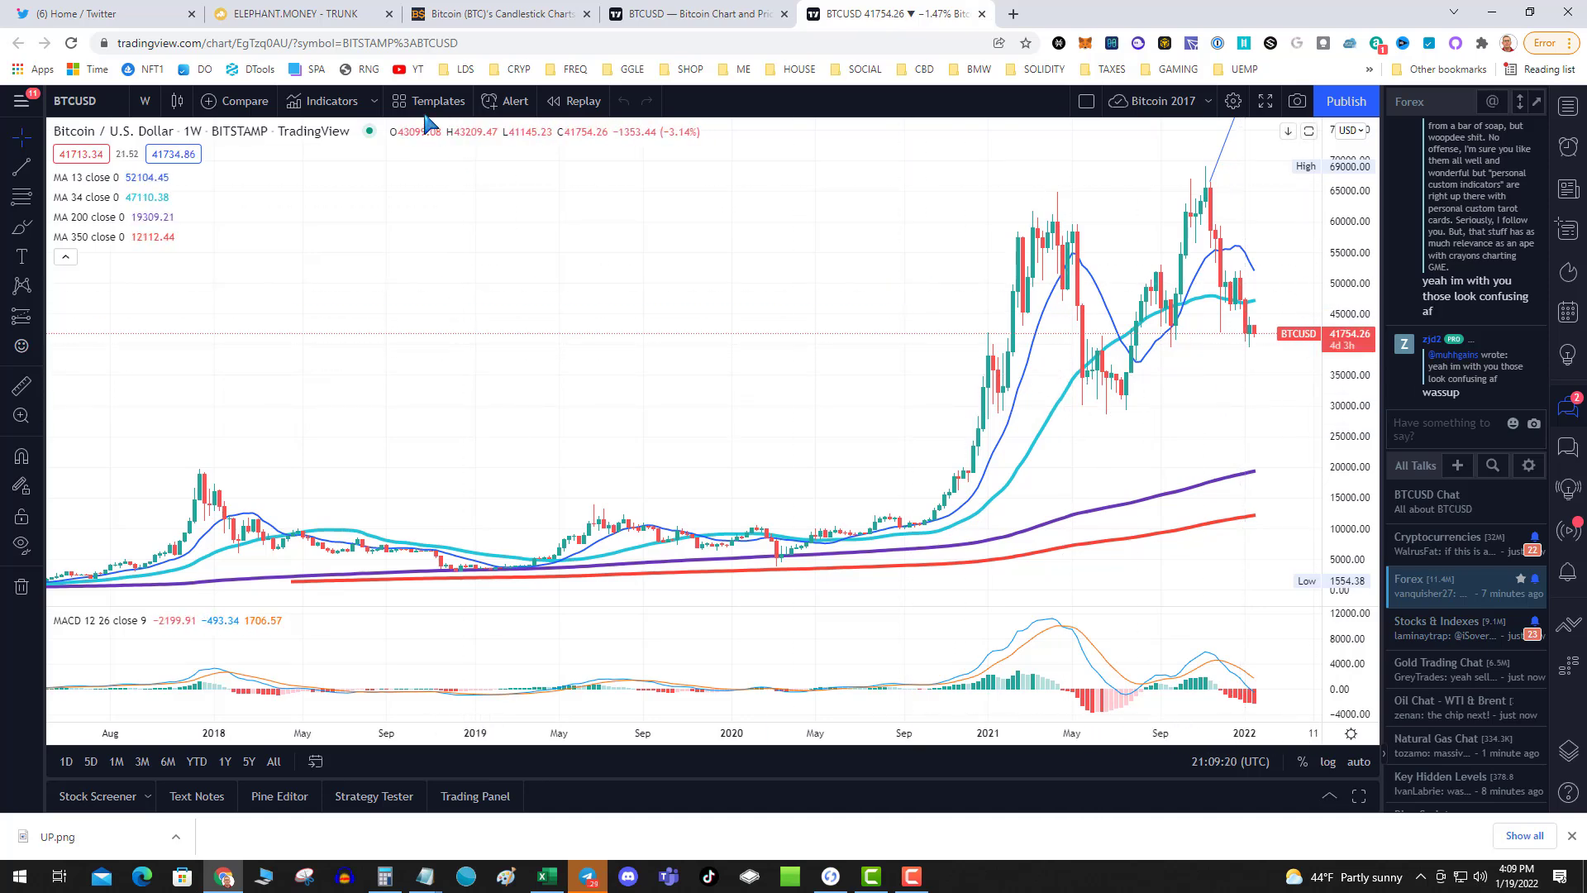
Return to BitScreener, search 'sand' and open The Sandbox (SAND) page
{"action": "left_click", "coordinate": [496, 13]}
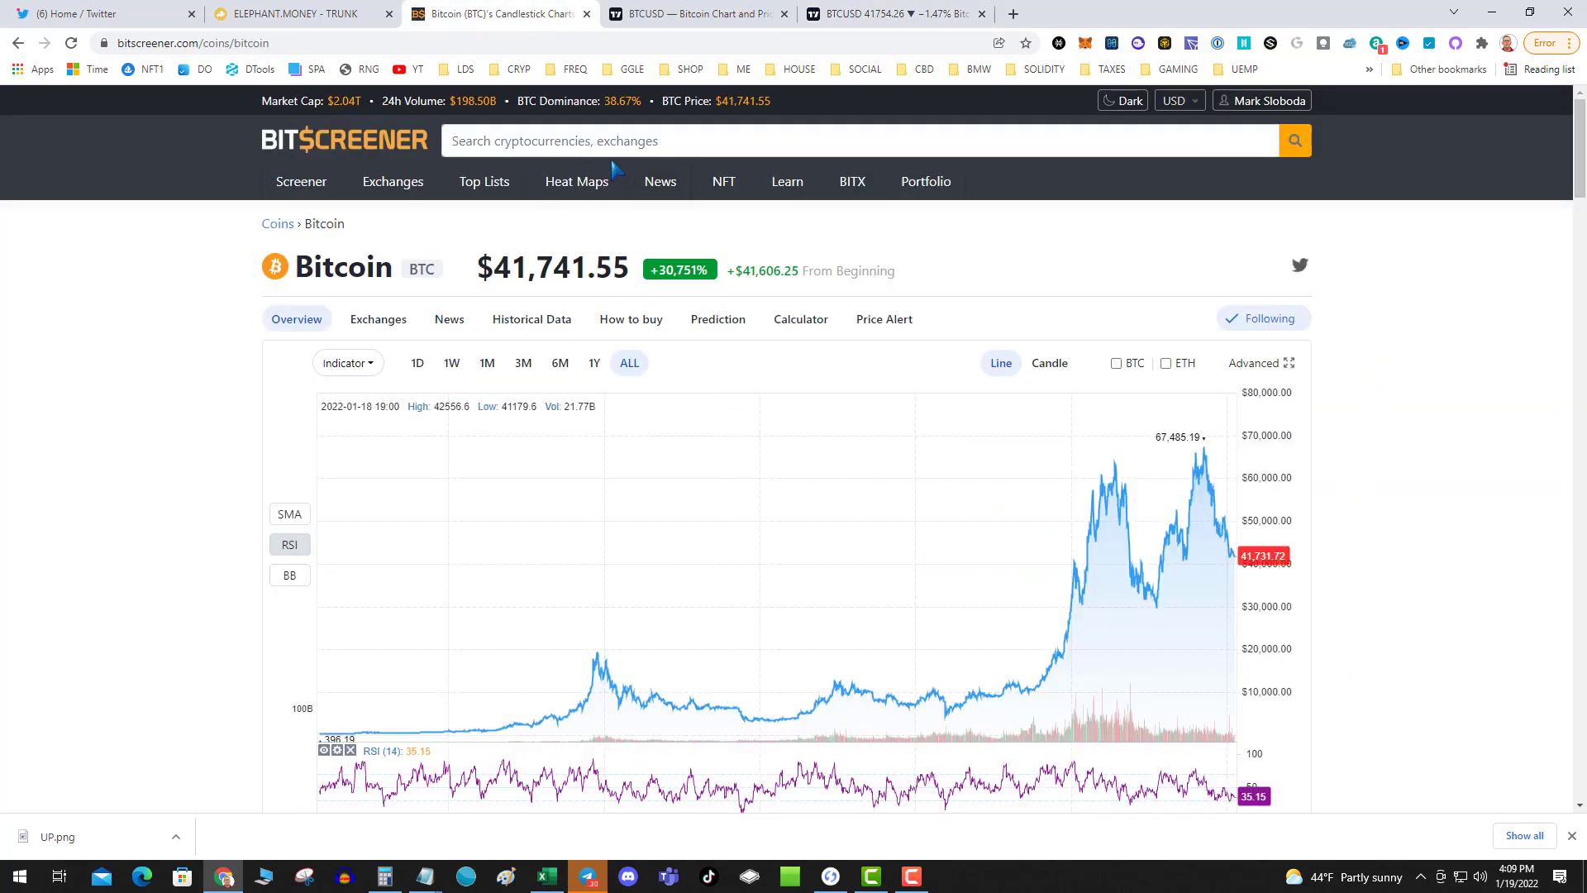
{"action": "type", "text": "sand"}
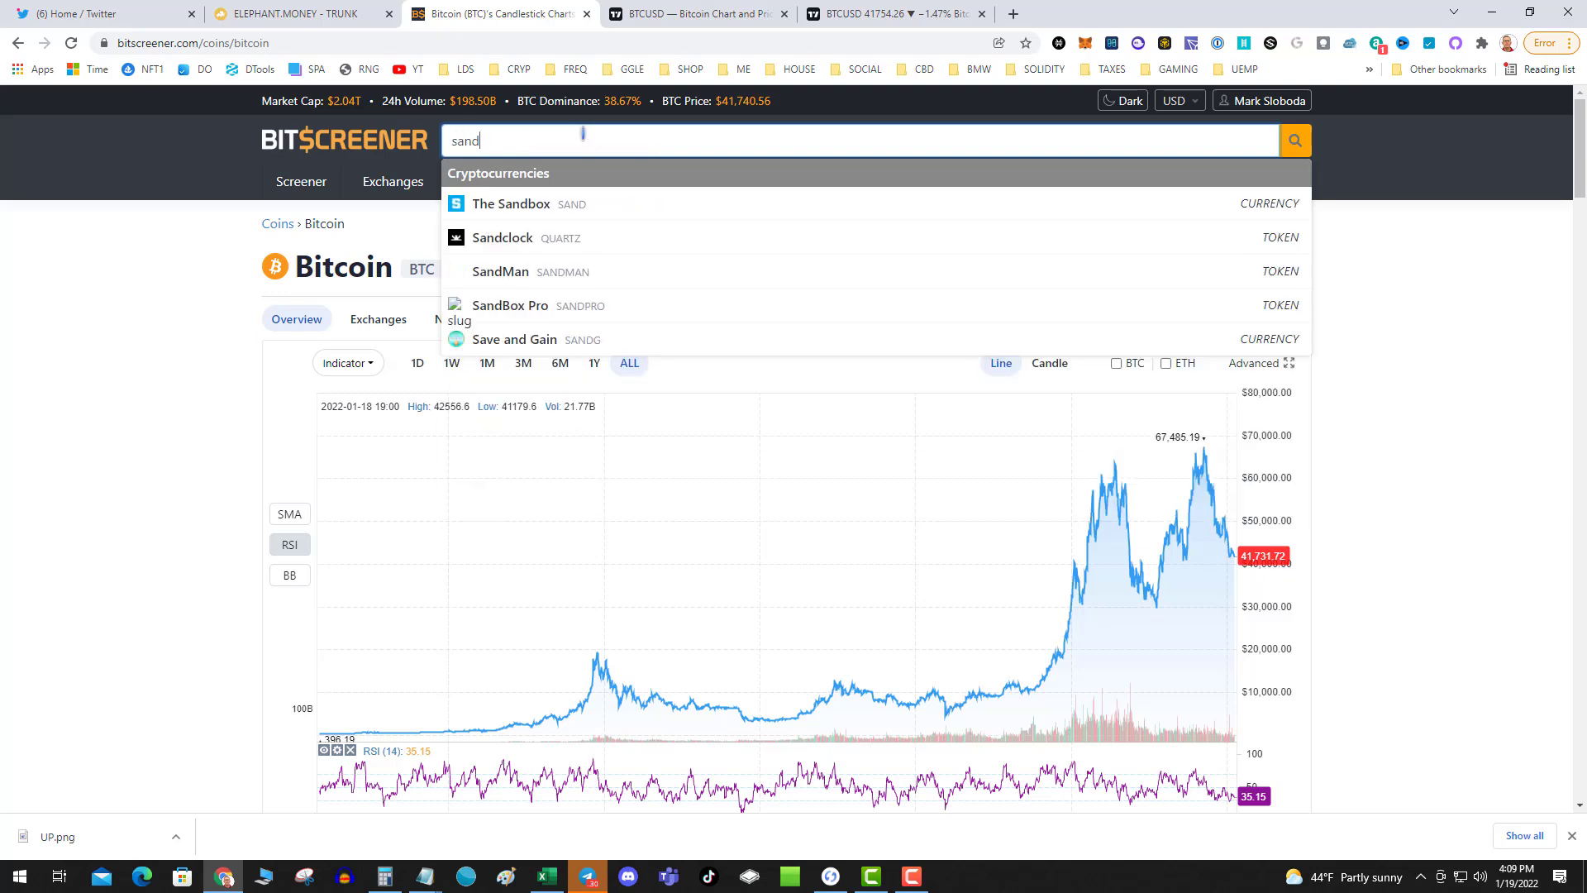
{"action": "left_click", "coordinate": [510, 203]}
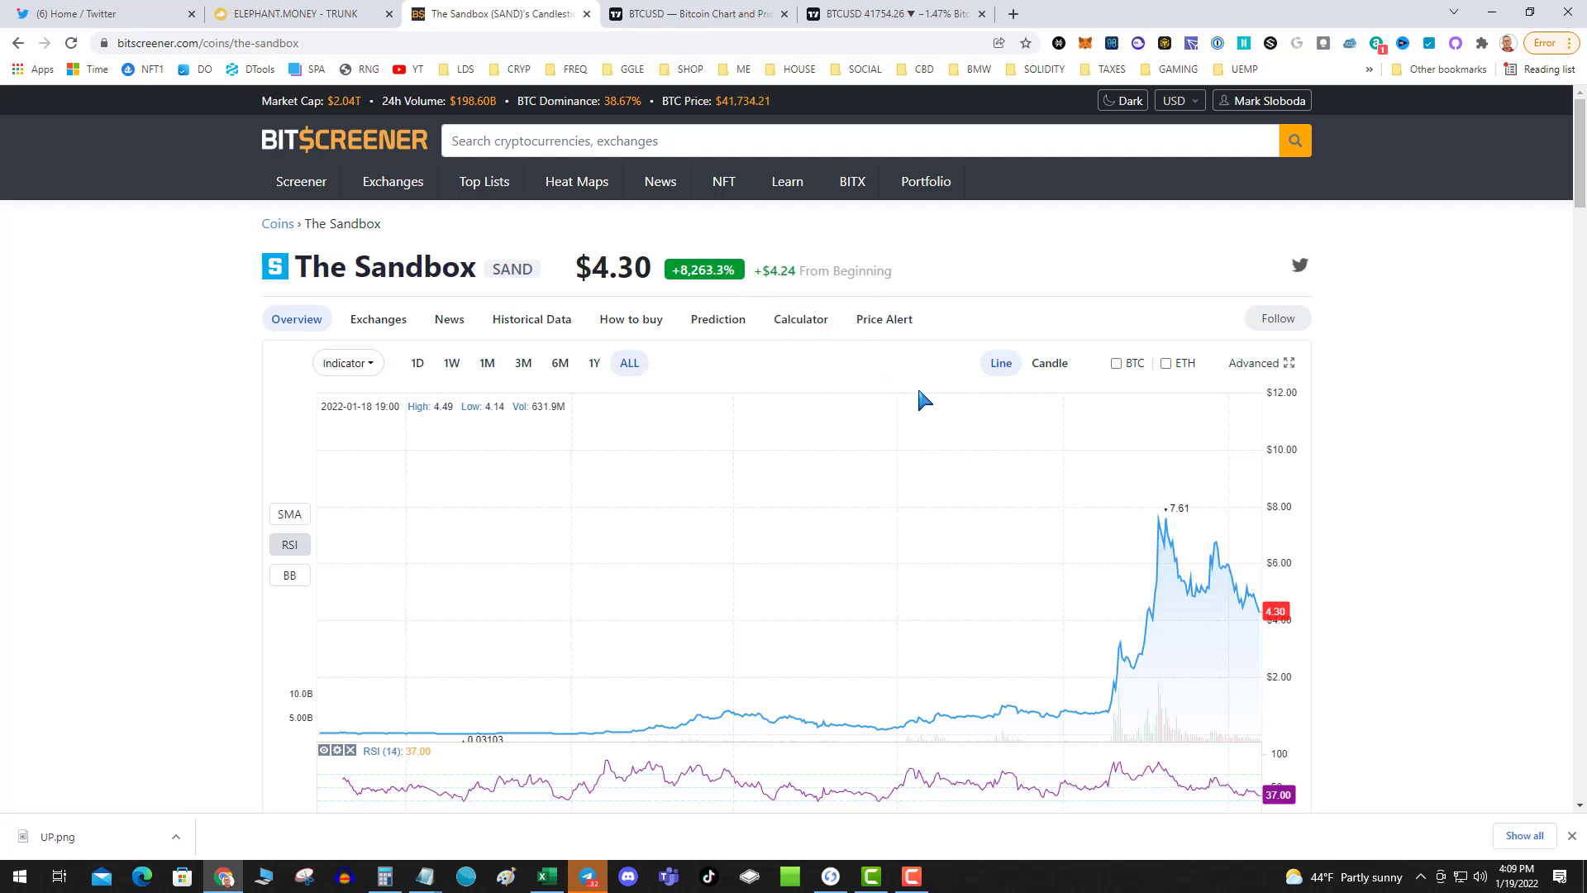
{"action": "mouse_move", "coordinate": [1135, 491]}
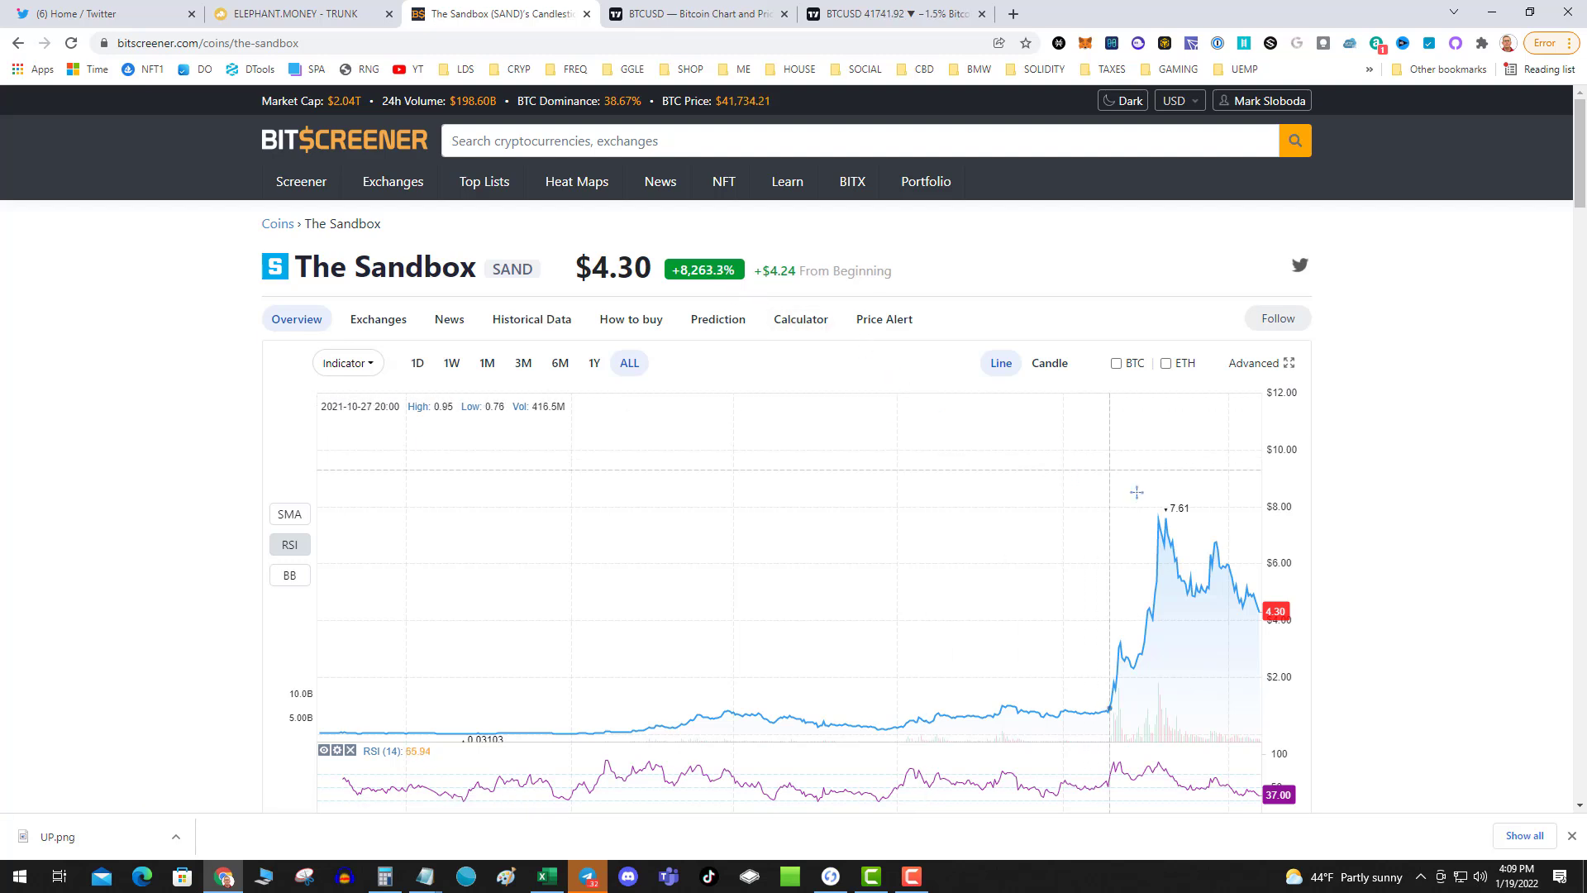
{"action": "mouse_move", "coordinate": [643, 458]}
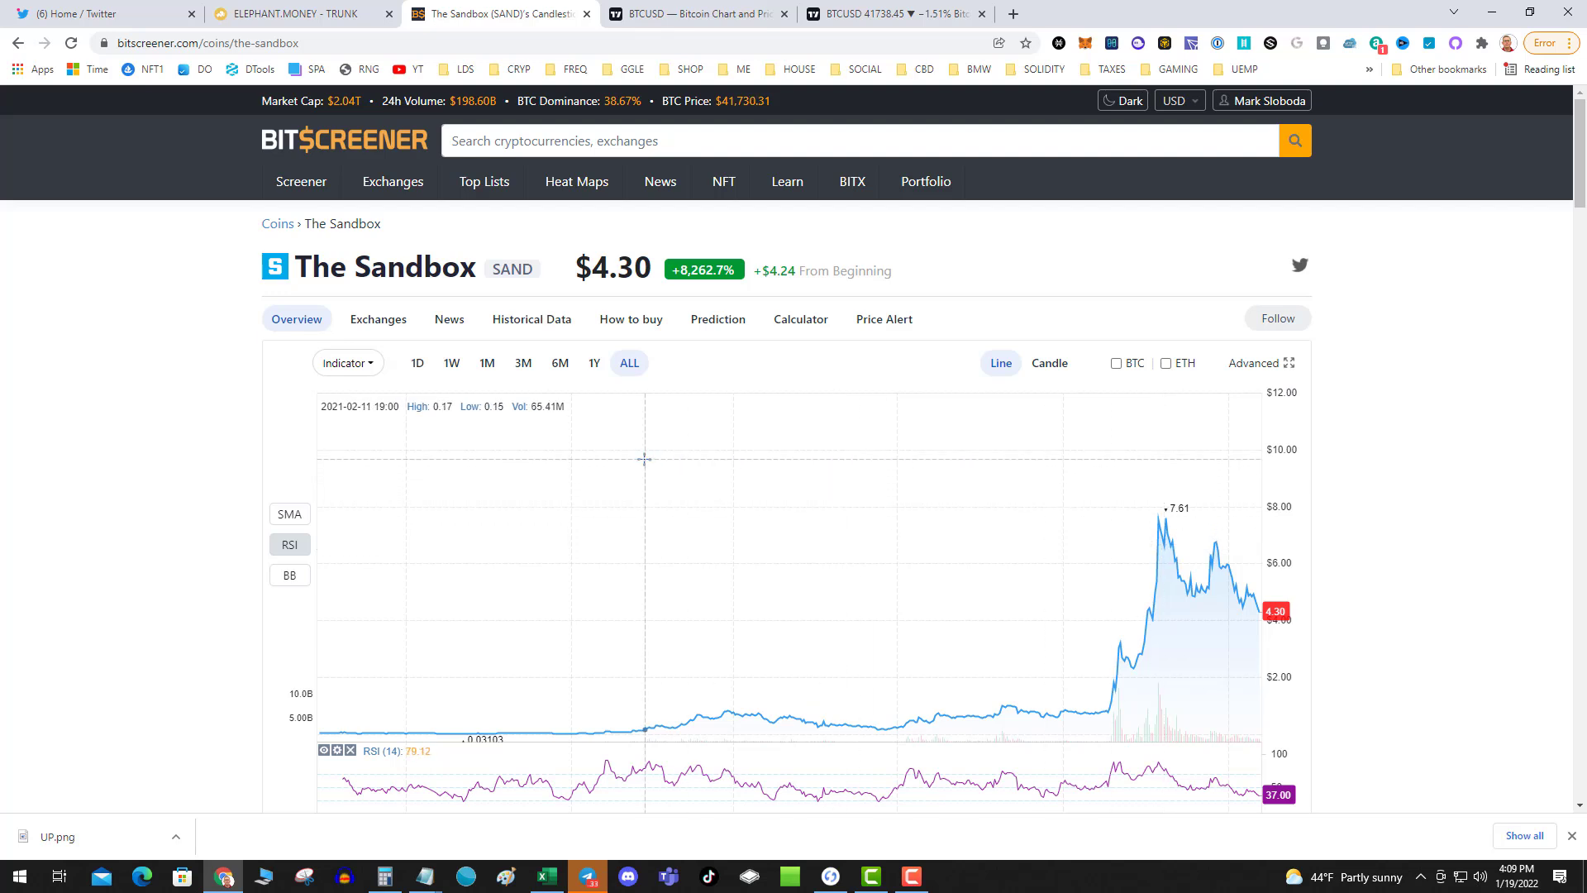
{"action": "mouse_move", "coordinate": [639, 455]}
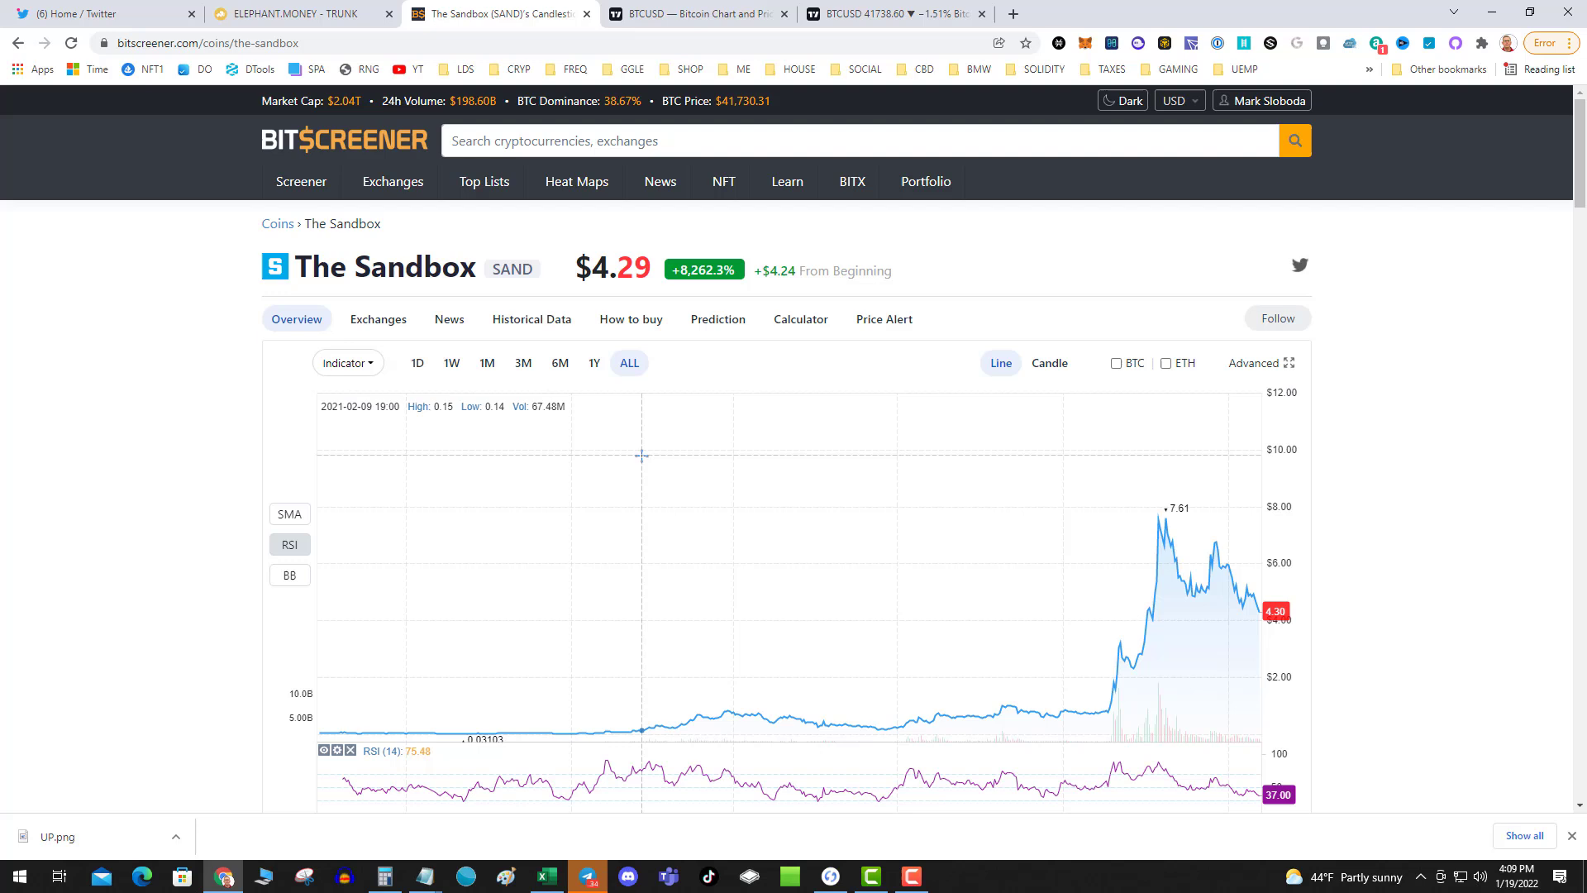
{"action": "mouse_move", "coordinate": [836, 496]}
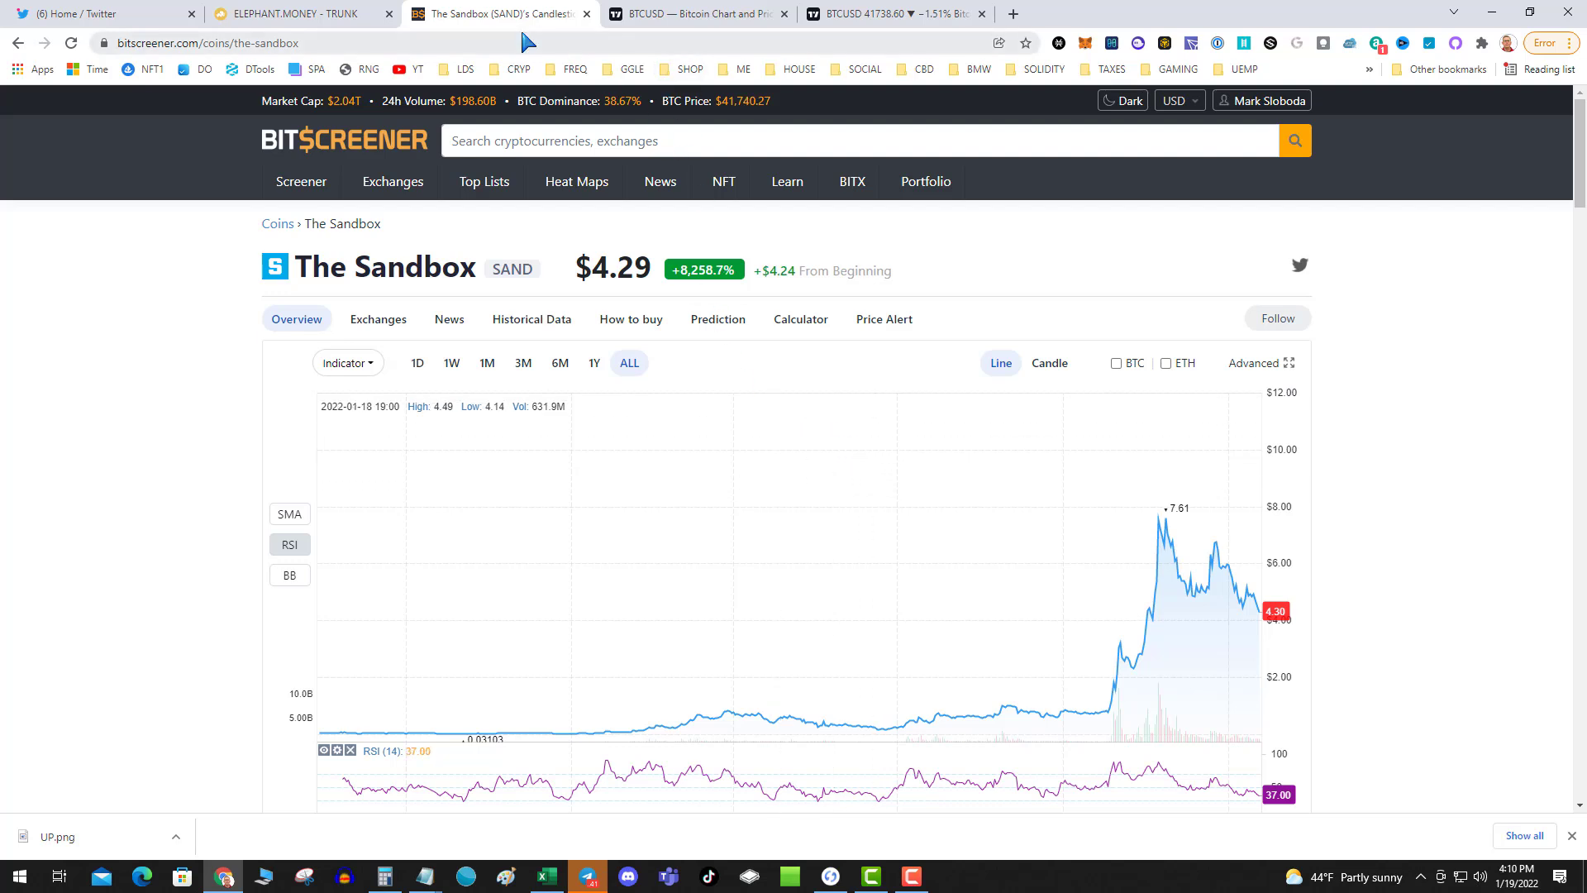
{"action": "mouse_move", "coordinate": [1051, 319]}
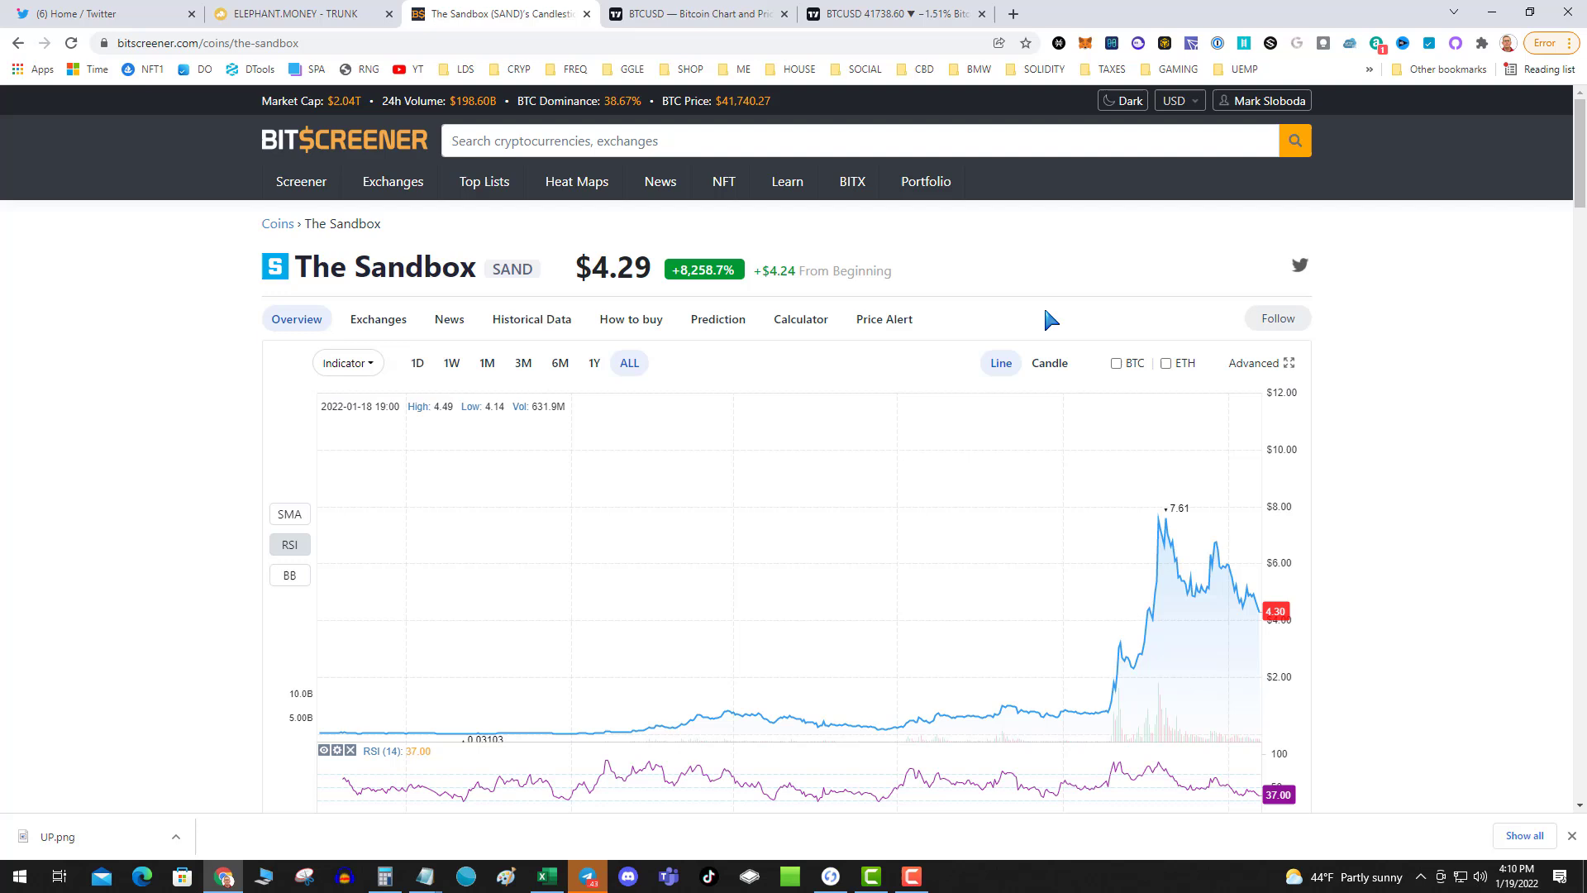
{"action": "mouse_move", "coordinate": [221, 397]}
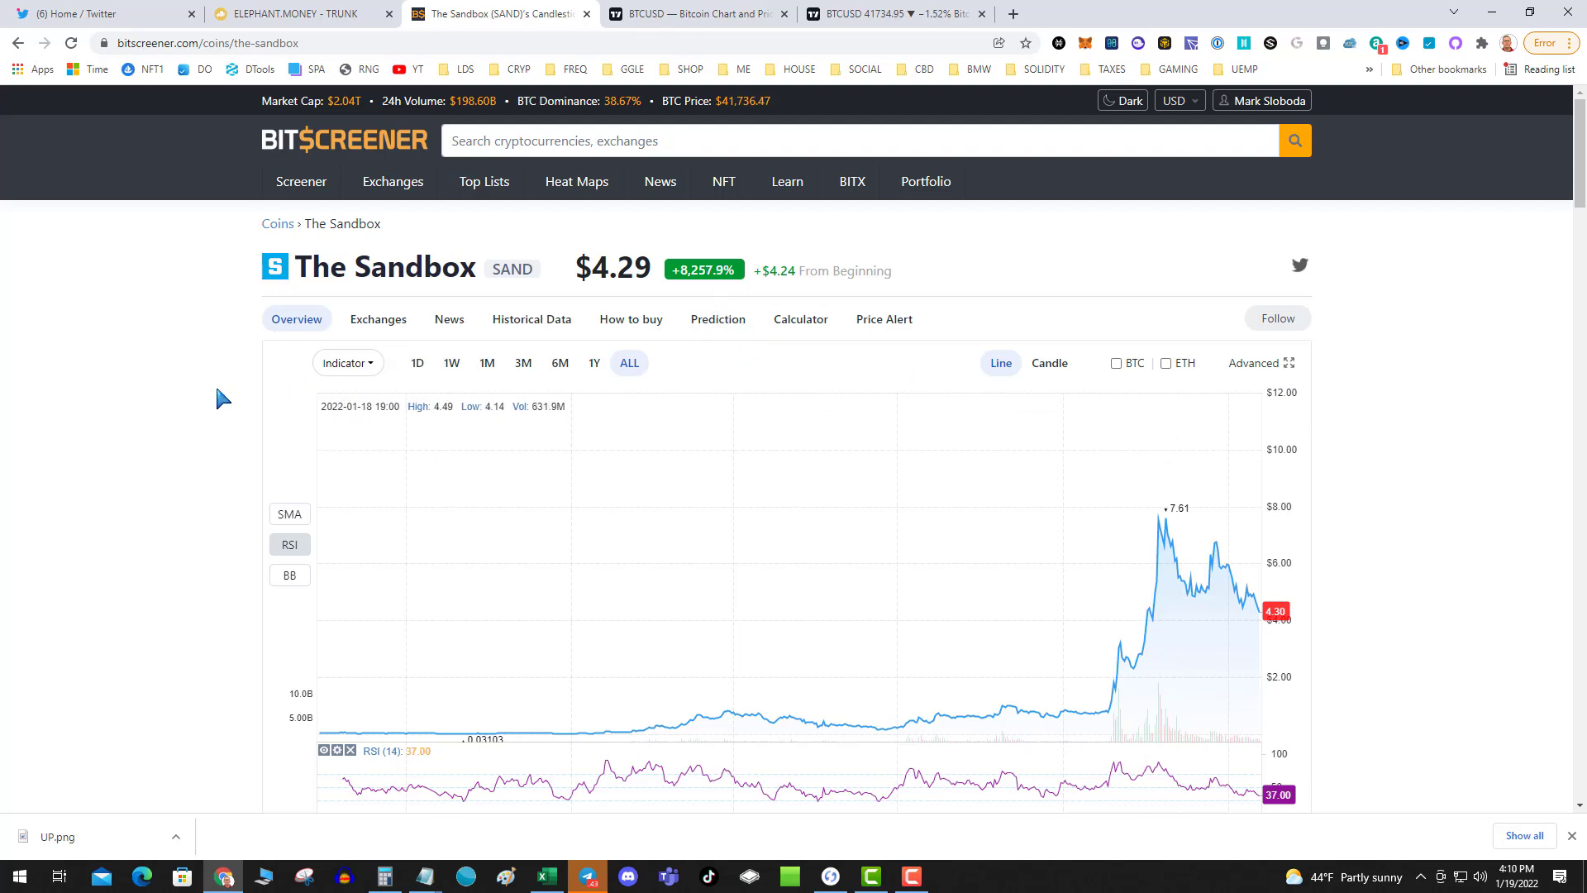
{"action": "mouse_move", "coordinate": [140, 416]}
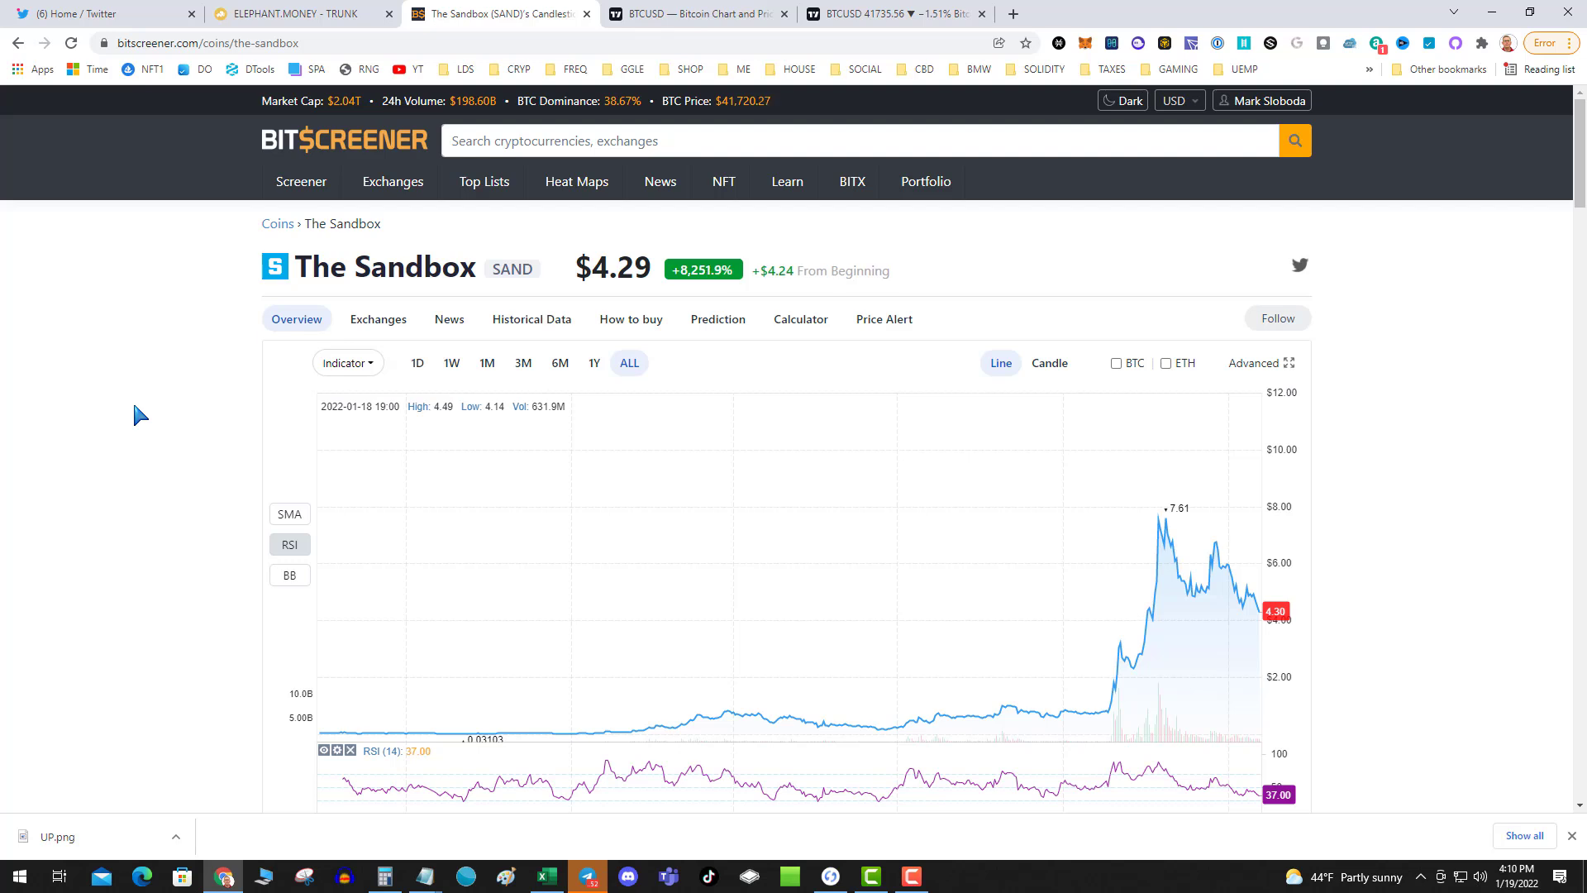
Switch the SAND chart to one week (down 16.68%) and return to Elephant Money
{"action": "left_click", "coordinate": [451, 362]}
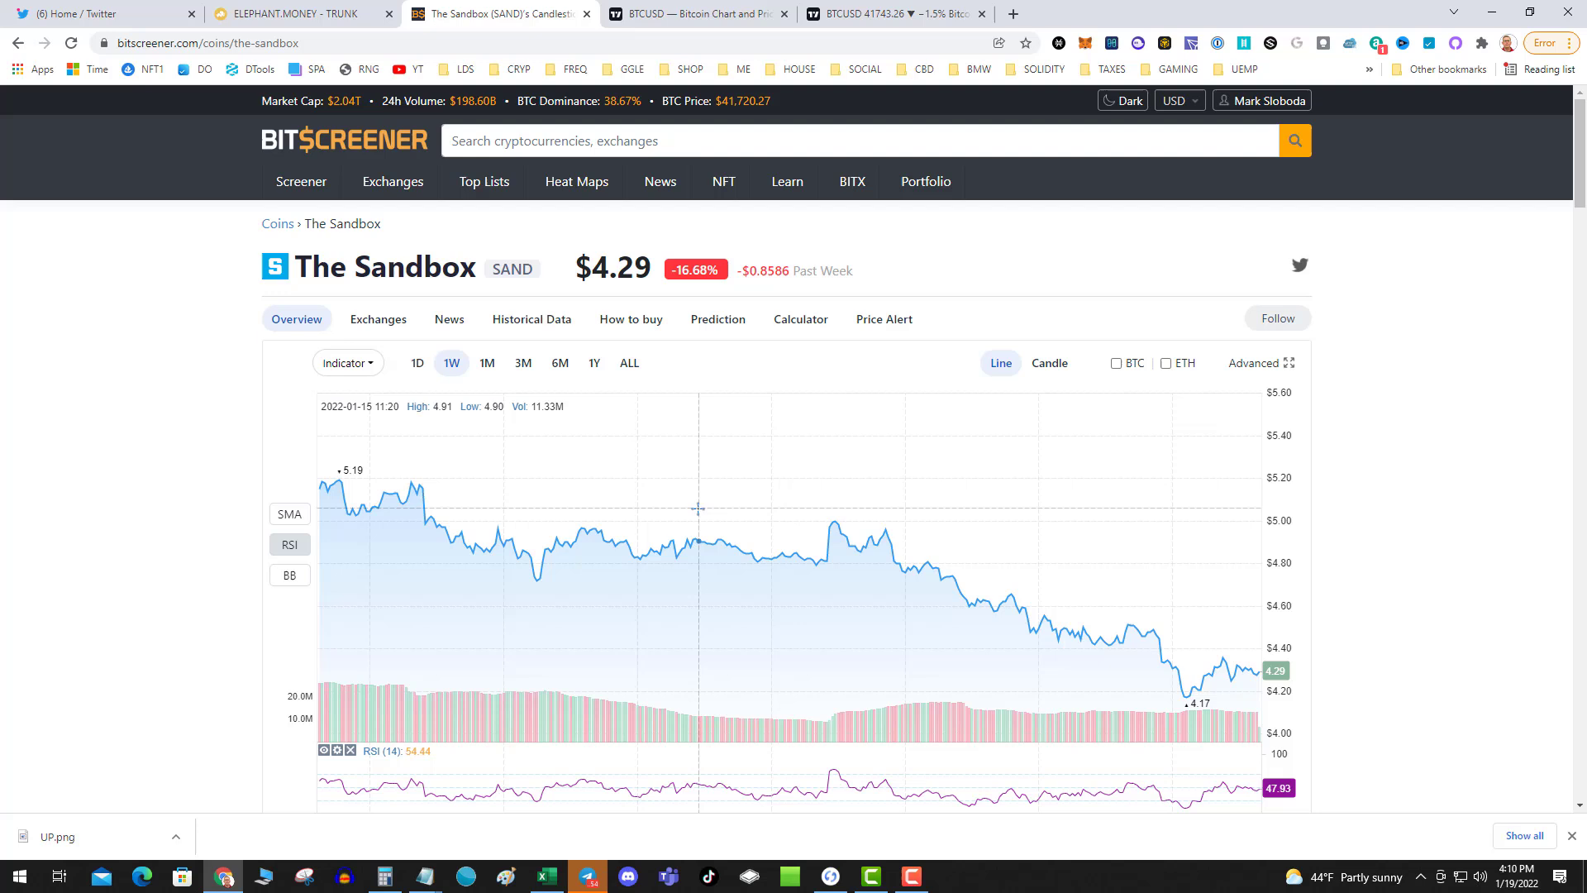
{"action": "mouse_move", "coordinate": [705, 292]}
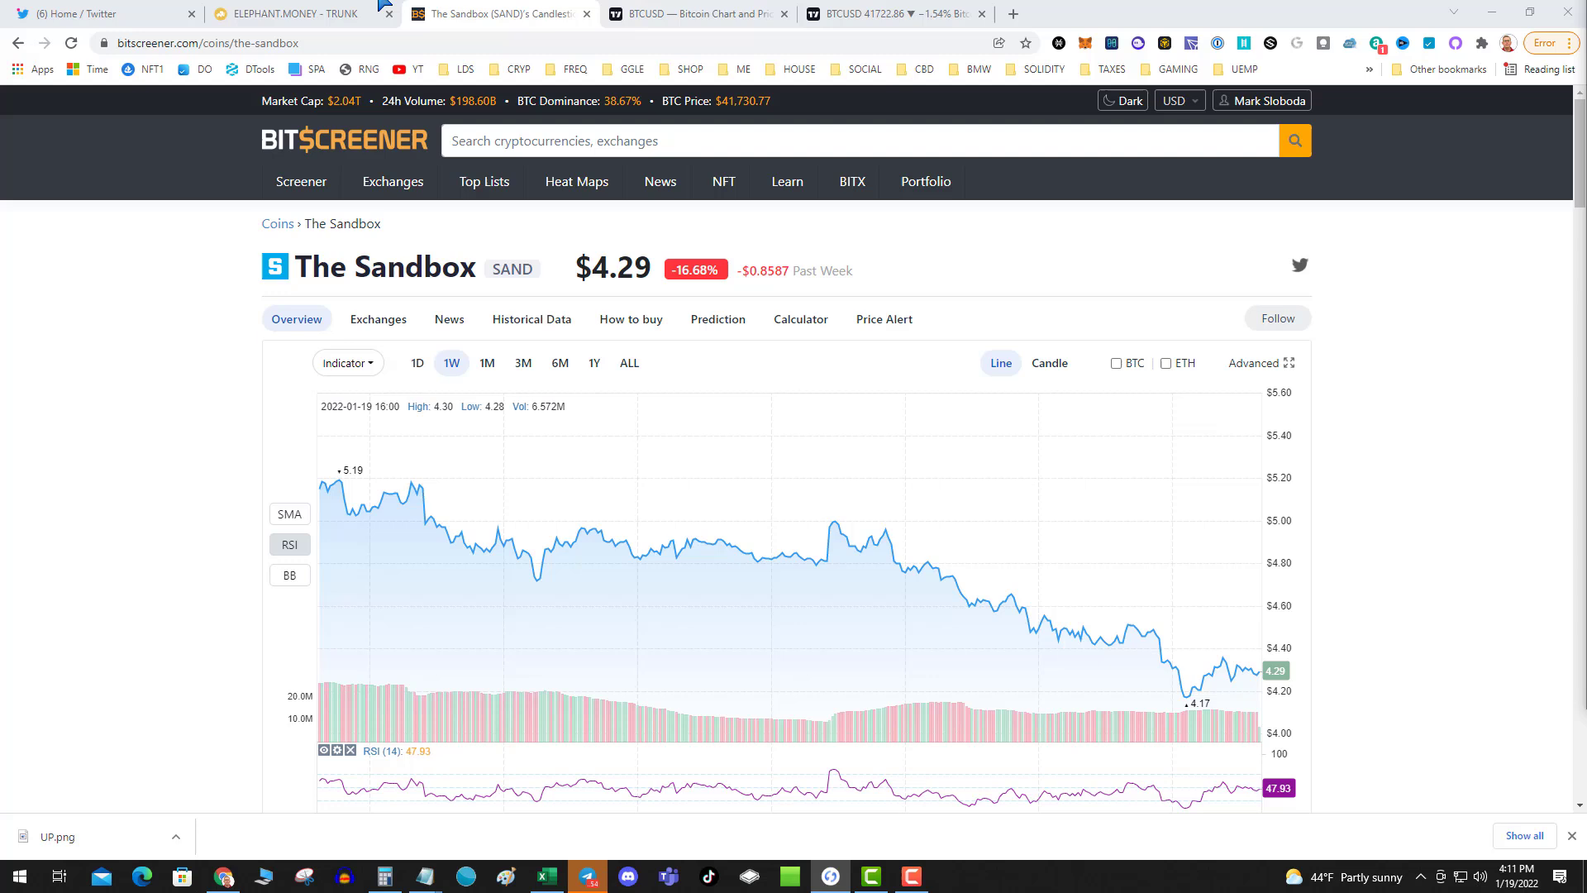
{"action": "left_click", "coordinate": [294, 13]}
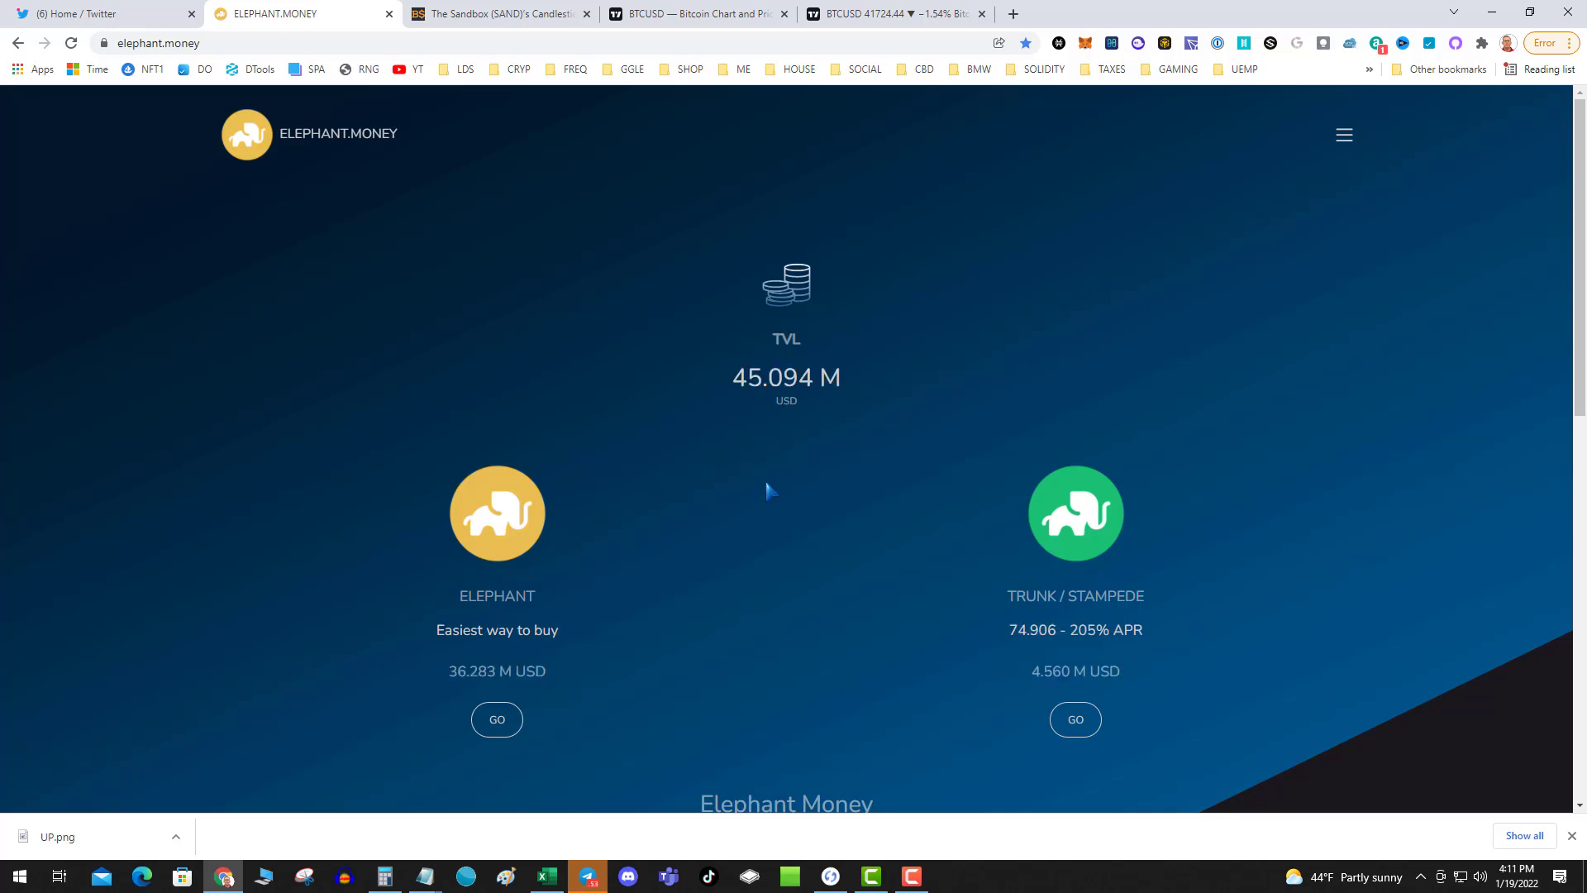
Scroll the Elephant Money home page and open TRUNK / STAMPEDE via GO
{"action": "scroll", "scroll_direction": "down", "scroll_amount": 3}
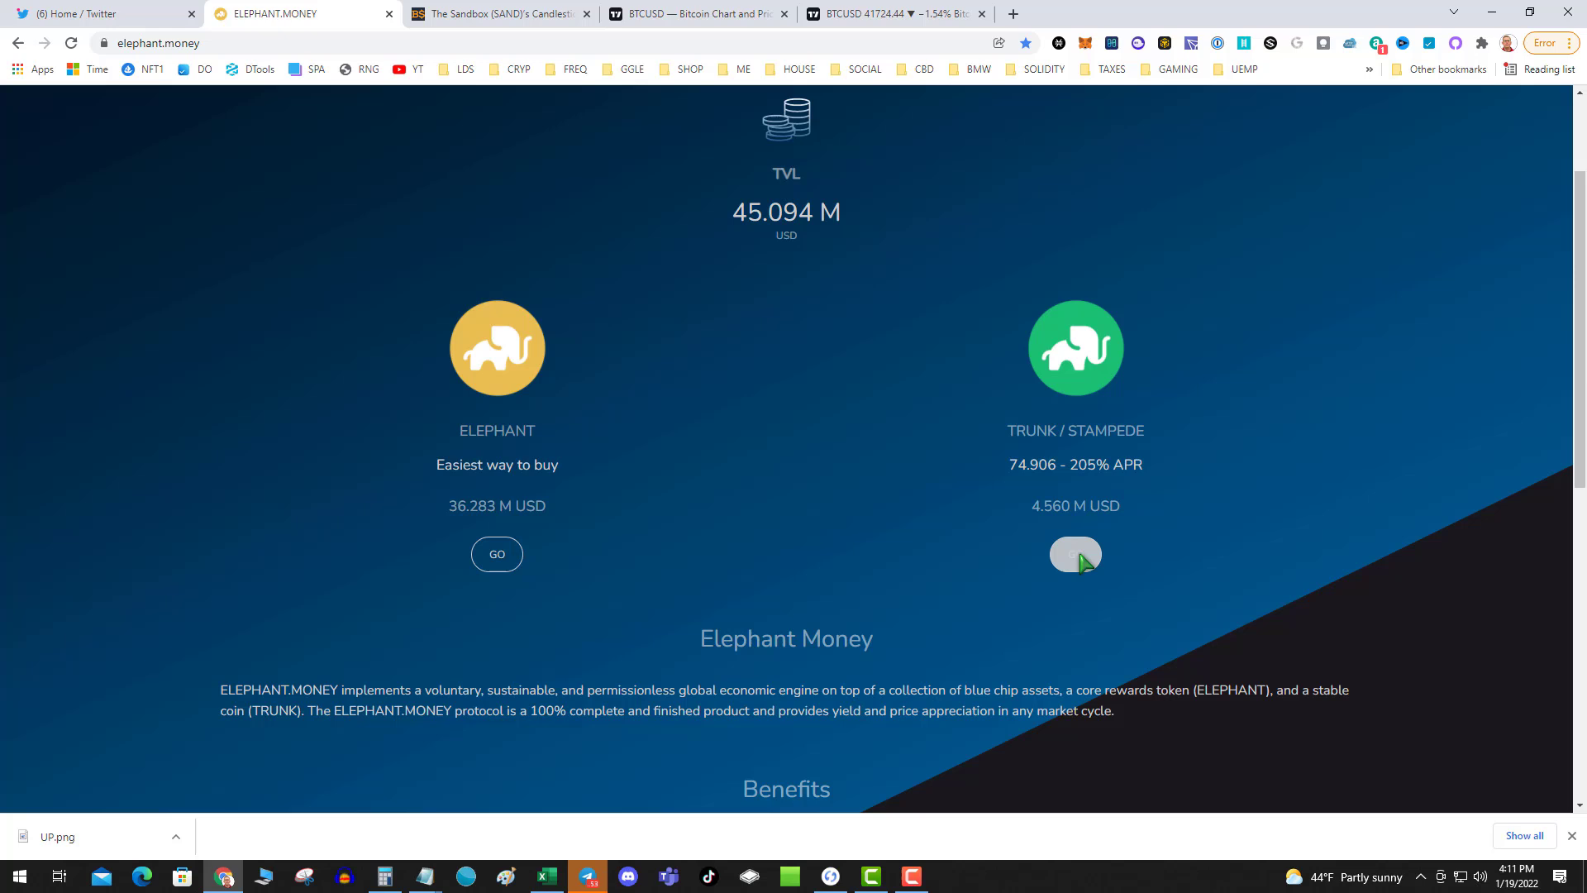
{"action": "left_click", "coordinate": [1074, 554]}
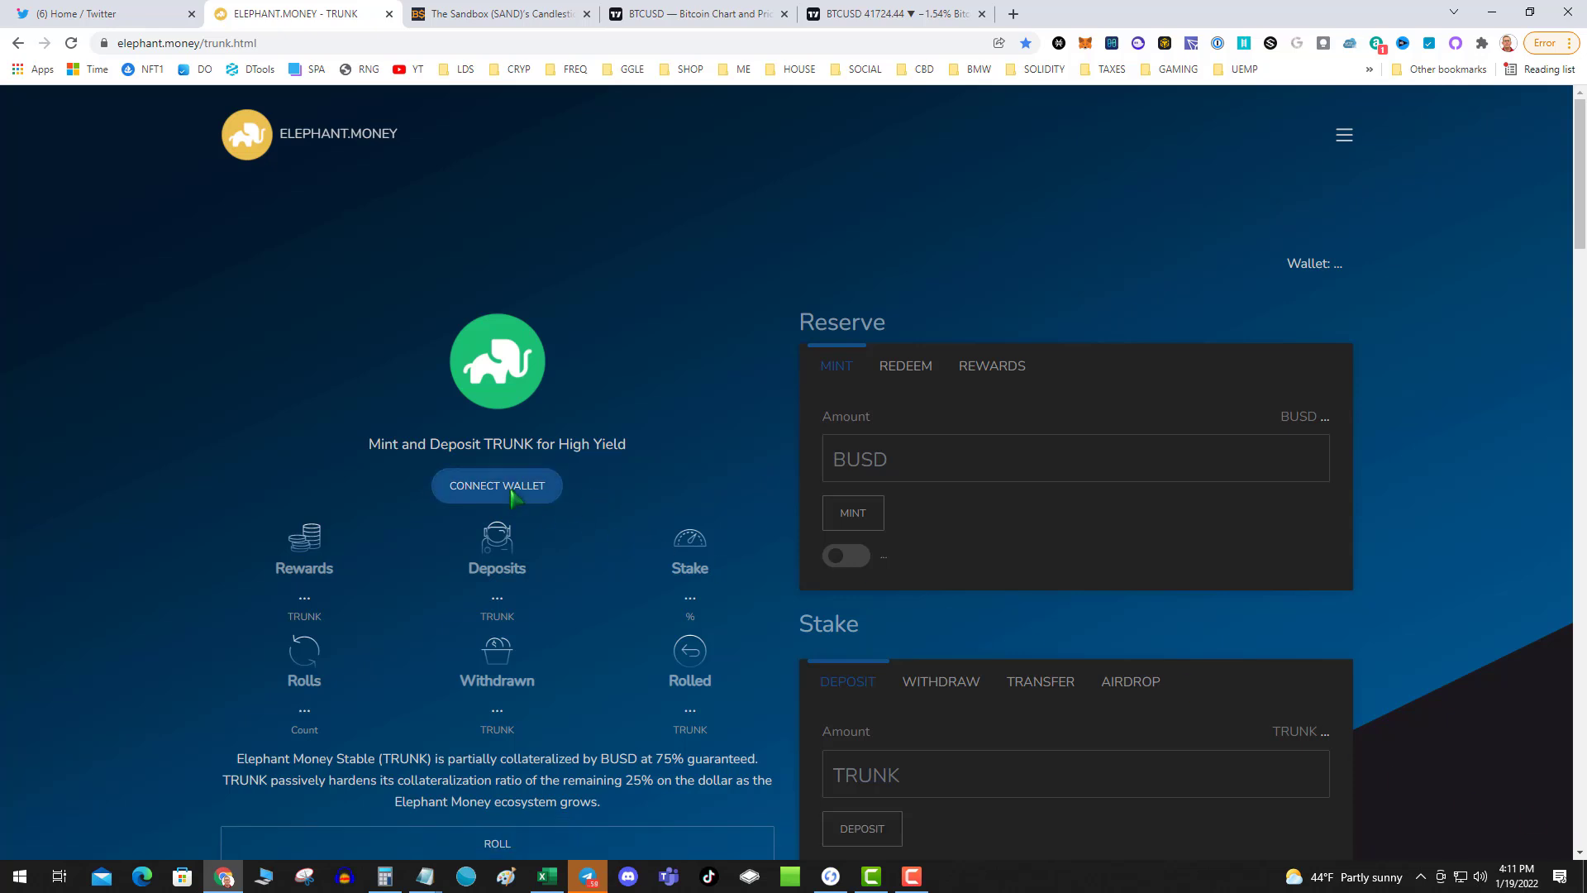
Connect the wallet on the TRUNK page, check MetaMask balances, and scroll through Stampede bonds
{"action": "left_click", "coordinate": [496, 485]}
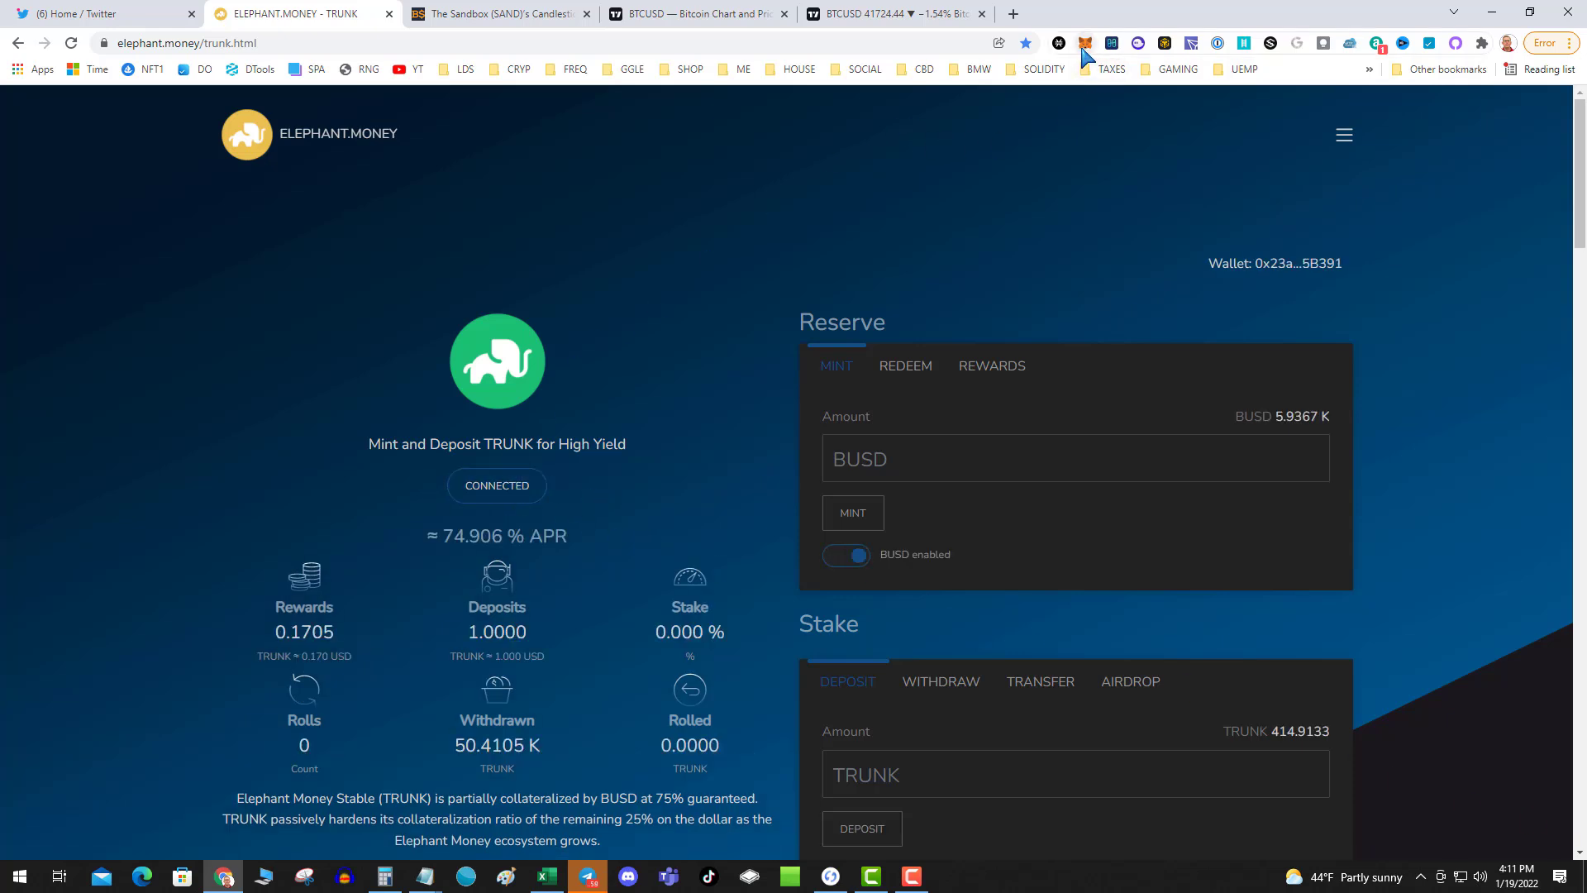
{"action": "left_click", "coordinate": [1085, 42]}
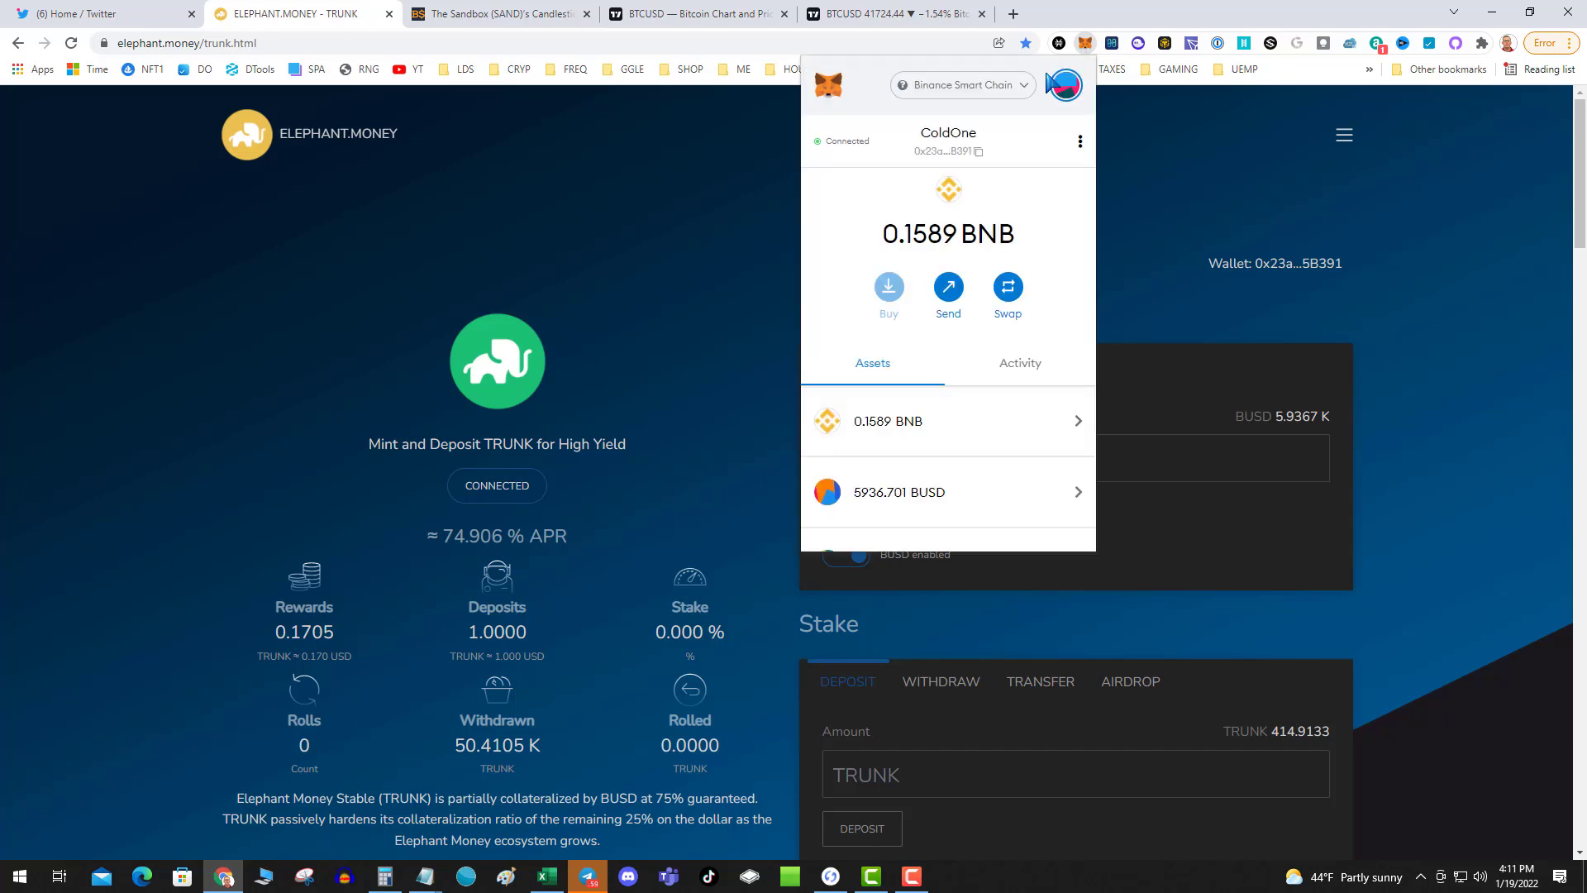
{"action": "scroll", "scroll_direction": "down", "scroll_amount": 3}
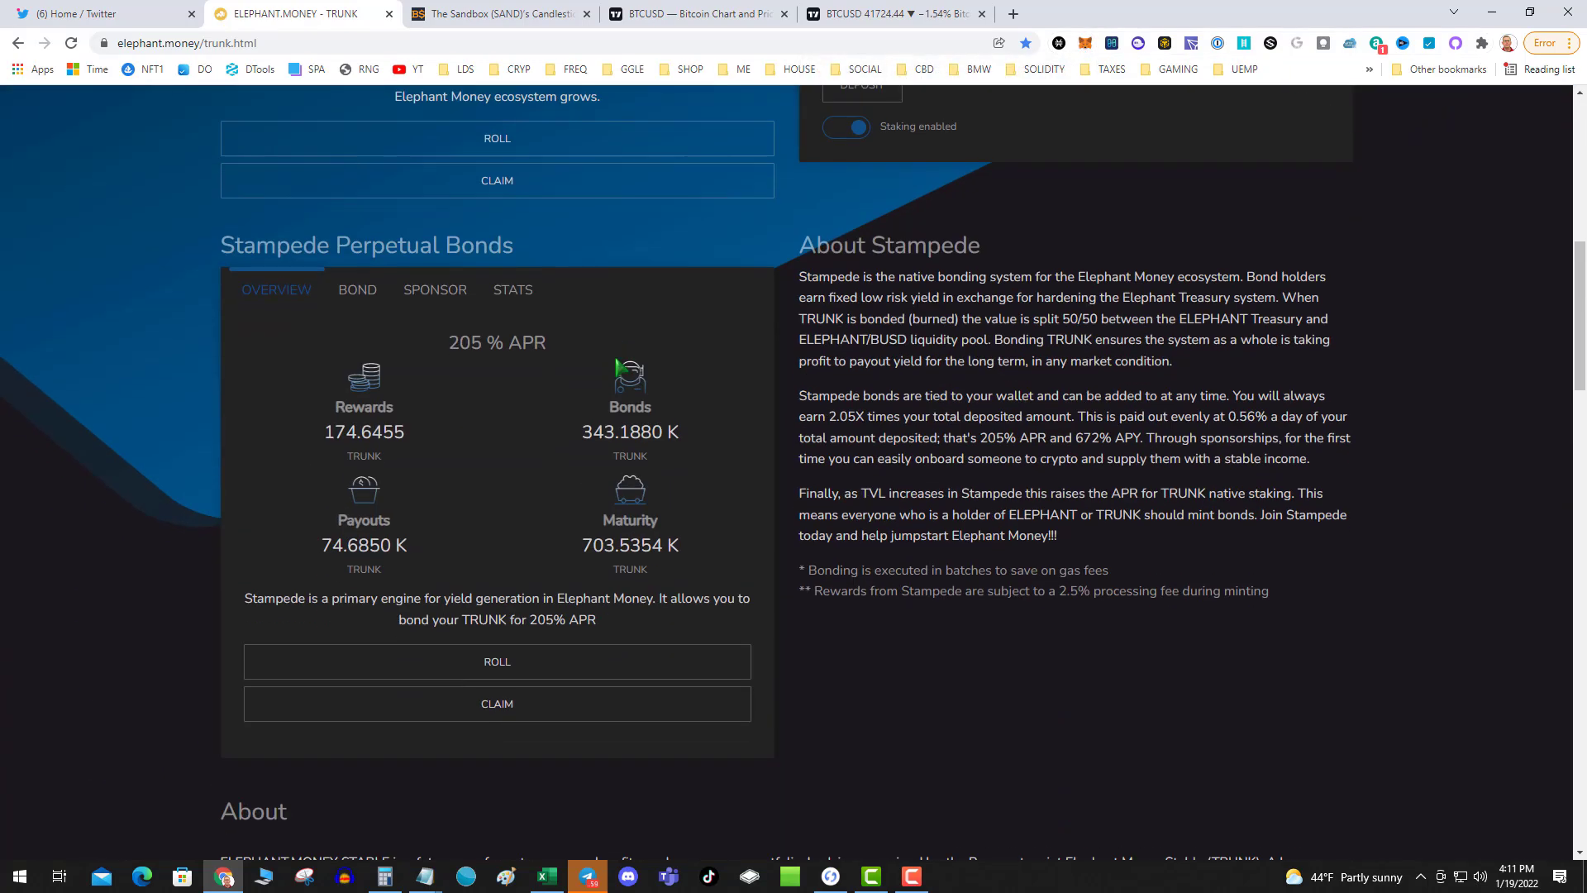
{"action": "scroll", "scroll_direction": "down", "scroll_amount": 3}
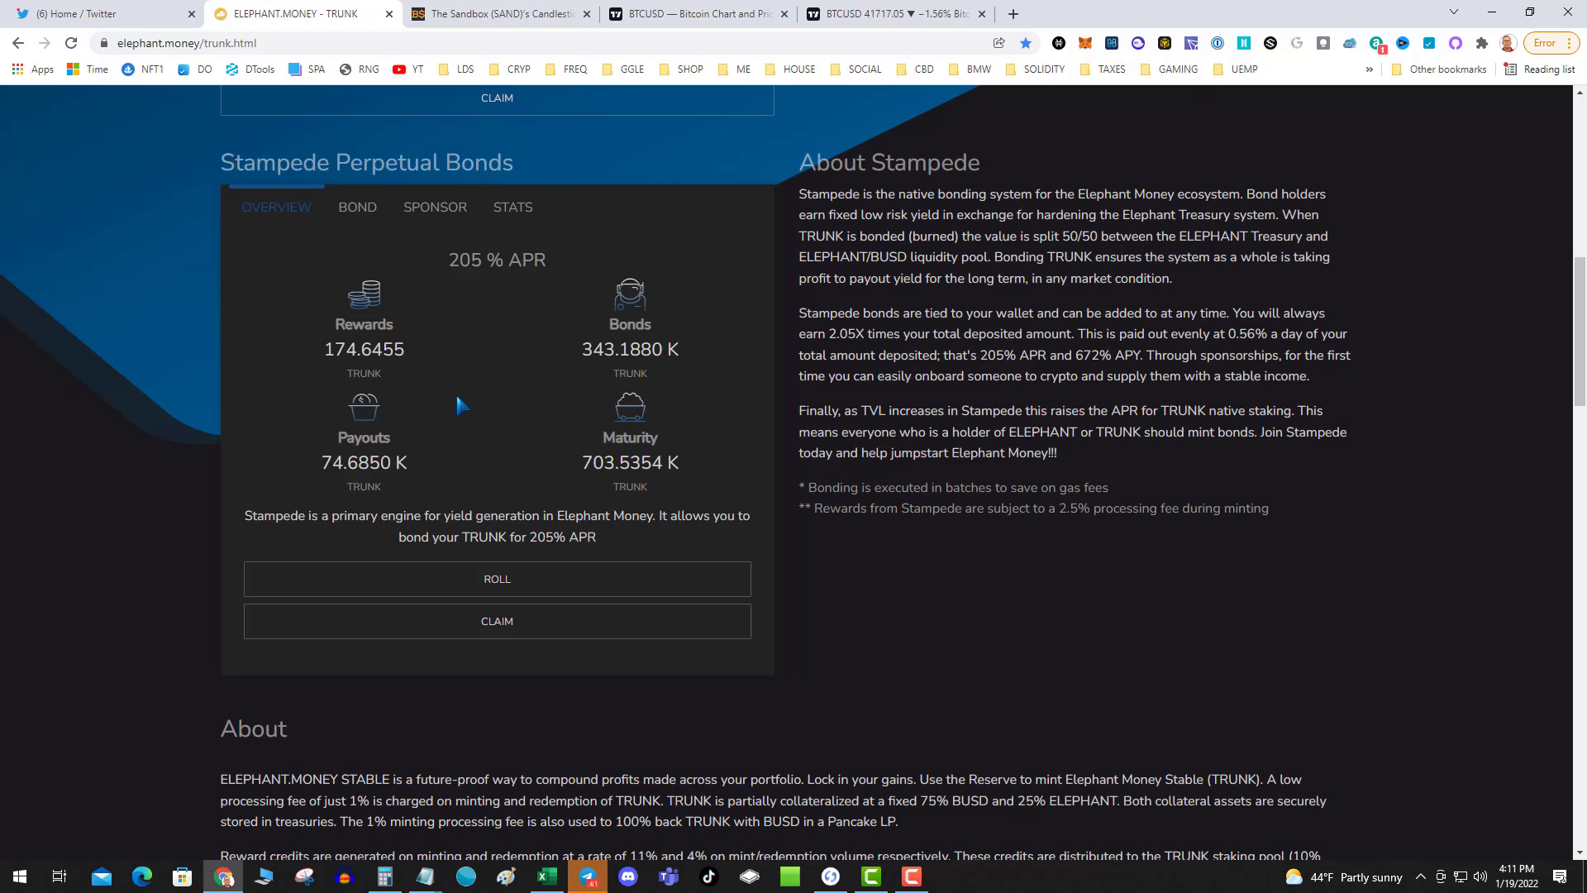
{"action": "mouse_move", "coordinate": [506, 391]}
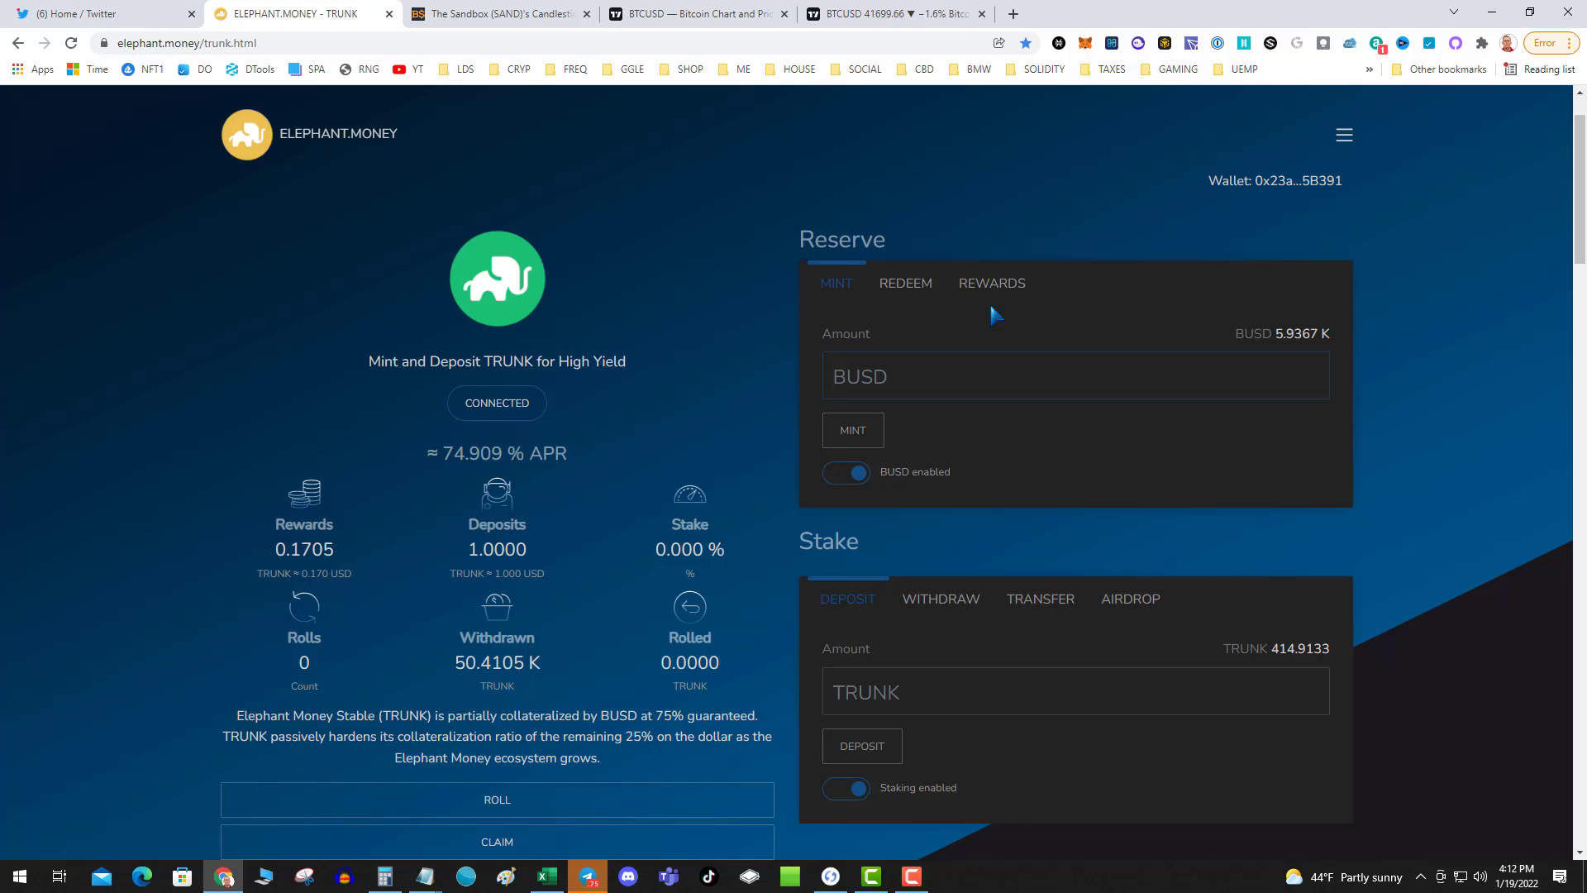
Mint about 5.873 K TRUNK from 5932 BUSD in Reserve and approve it in the wallet
{"action": "type", "text": "5932"}
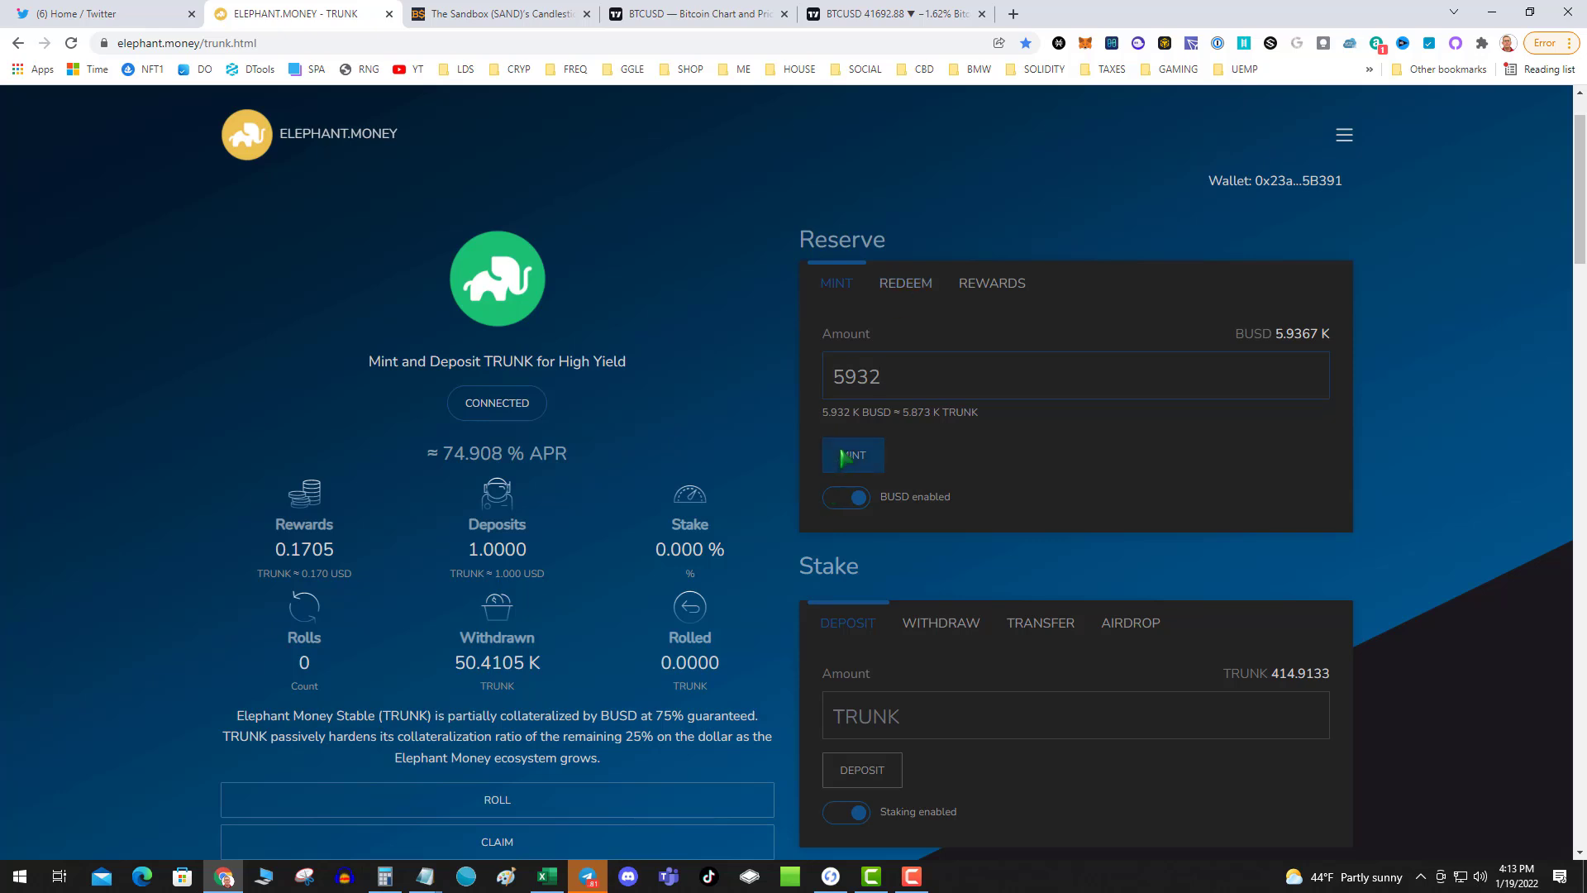
{"action": "left_click", "coordinate": [852, 456]}
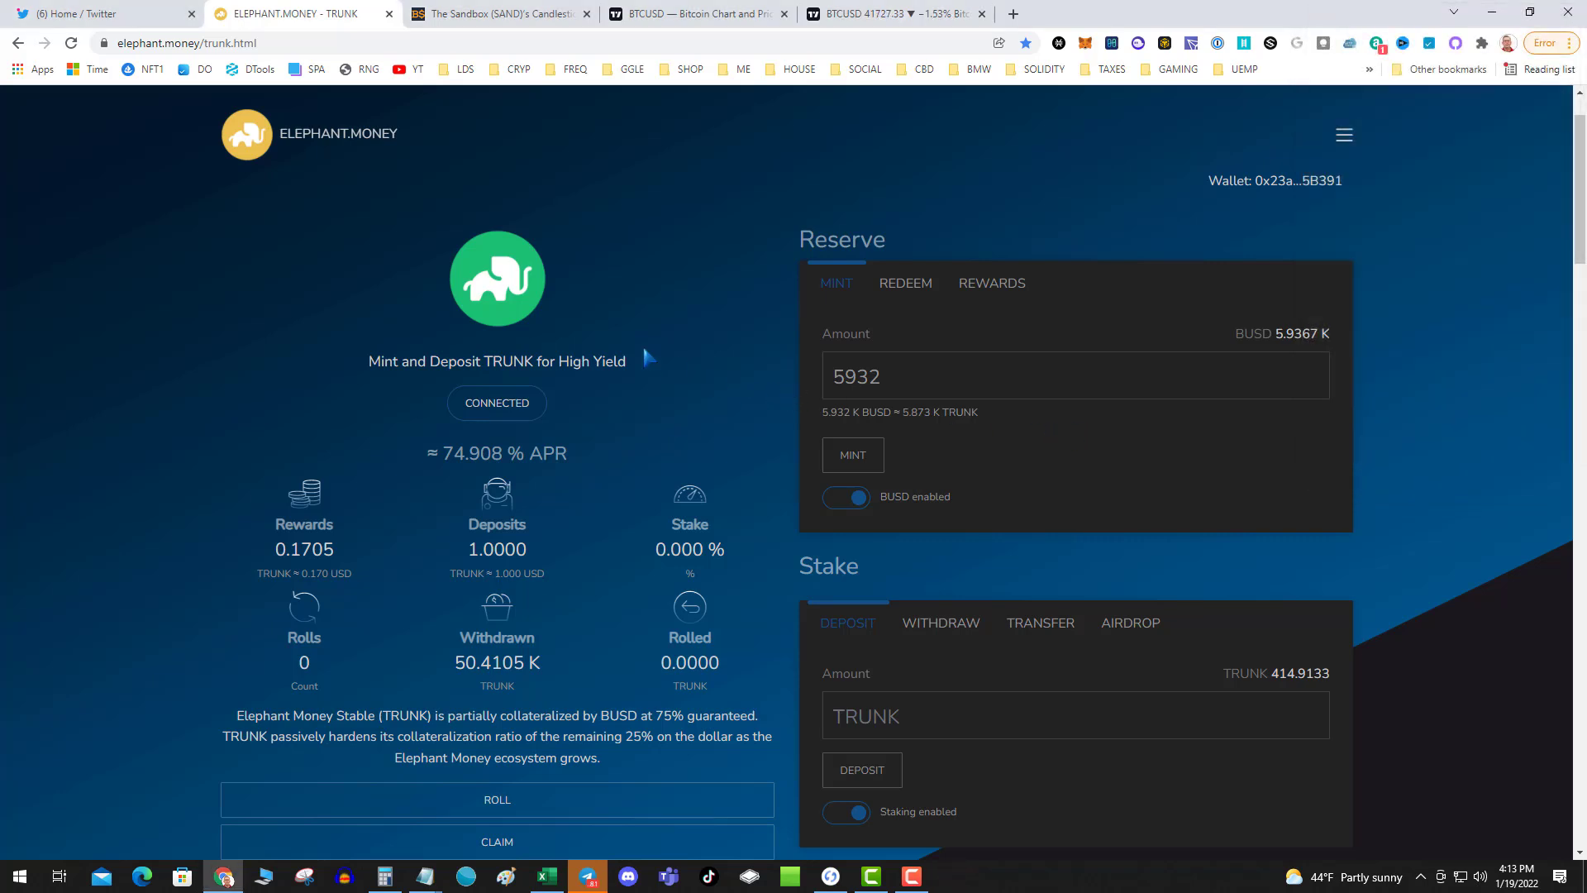
{"action": "mouse_move", "coordinate": [627, 355]}
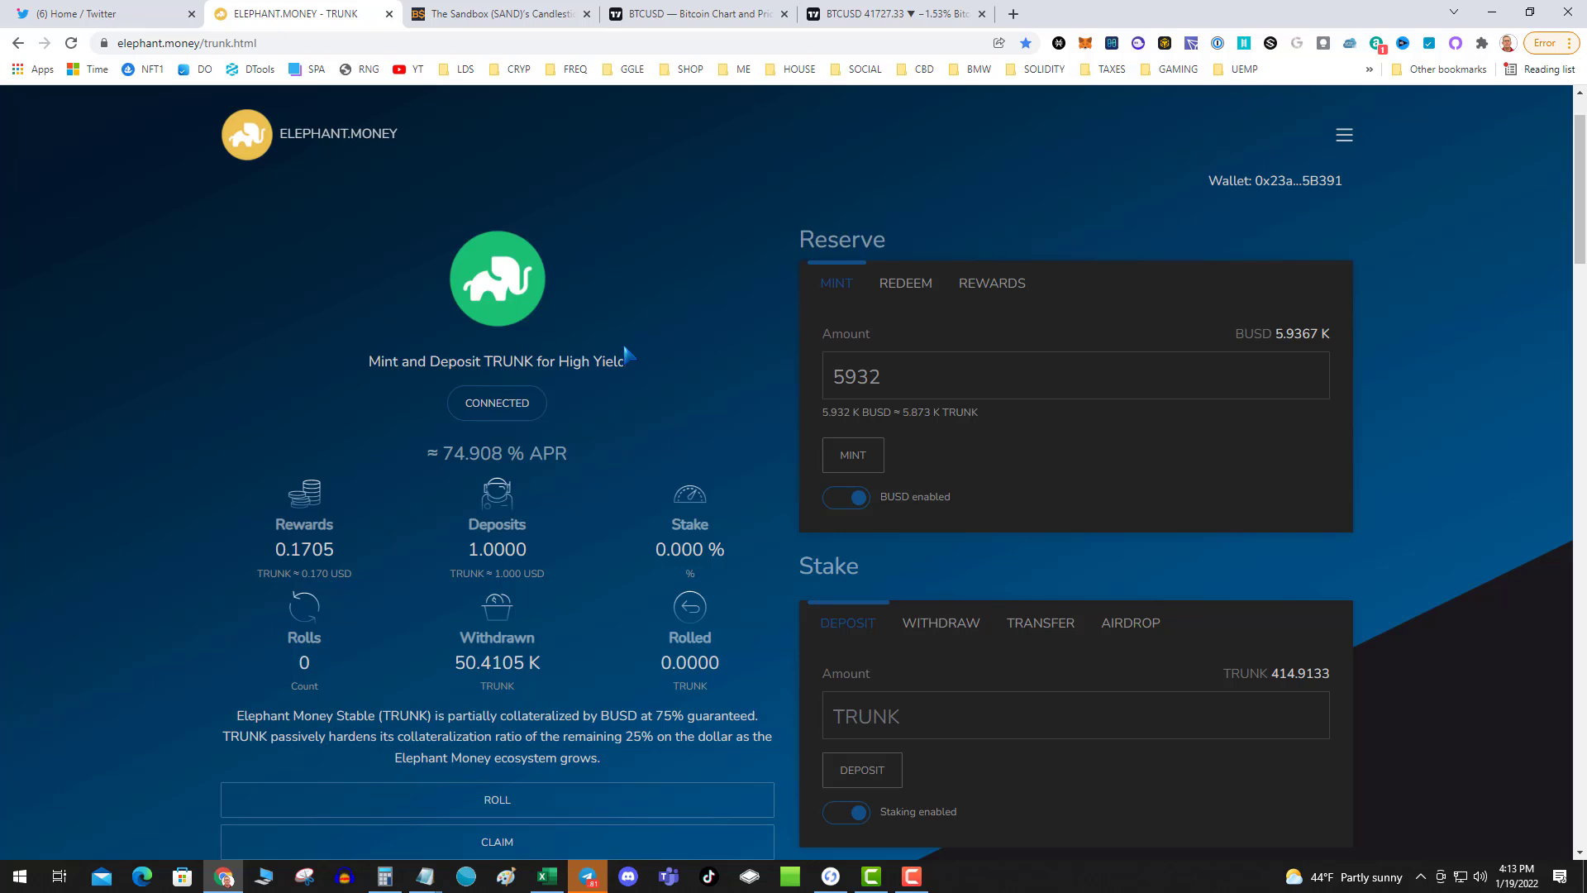
{"action": "mouse_move", "coordinate": [643, 355]}
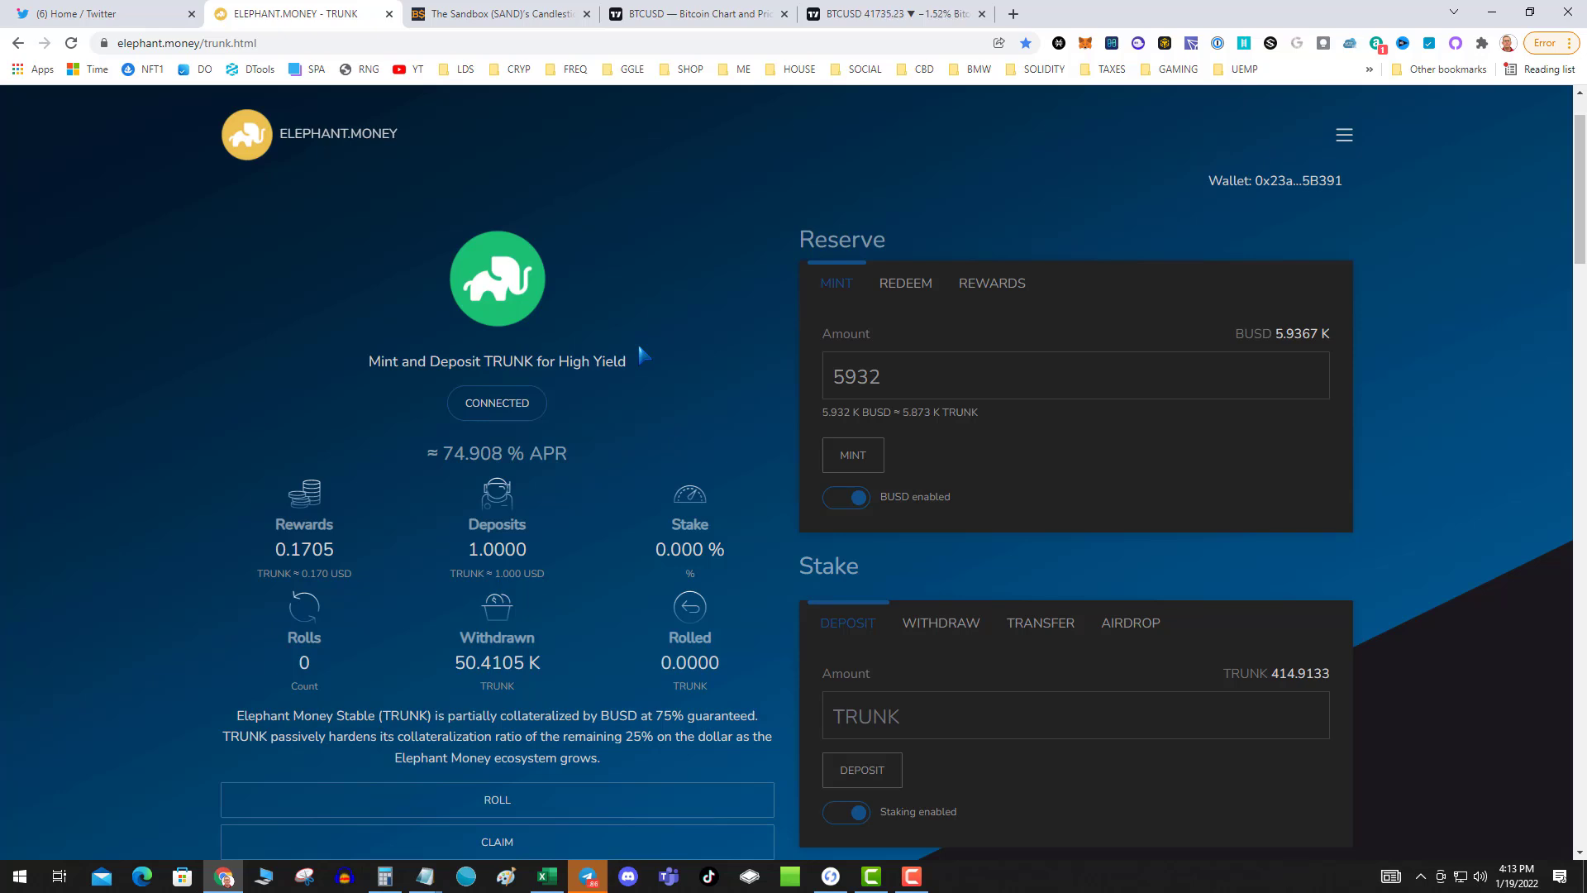
{"action": "mouse_move", "coordinate": [777, 359]}
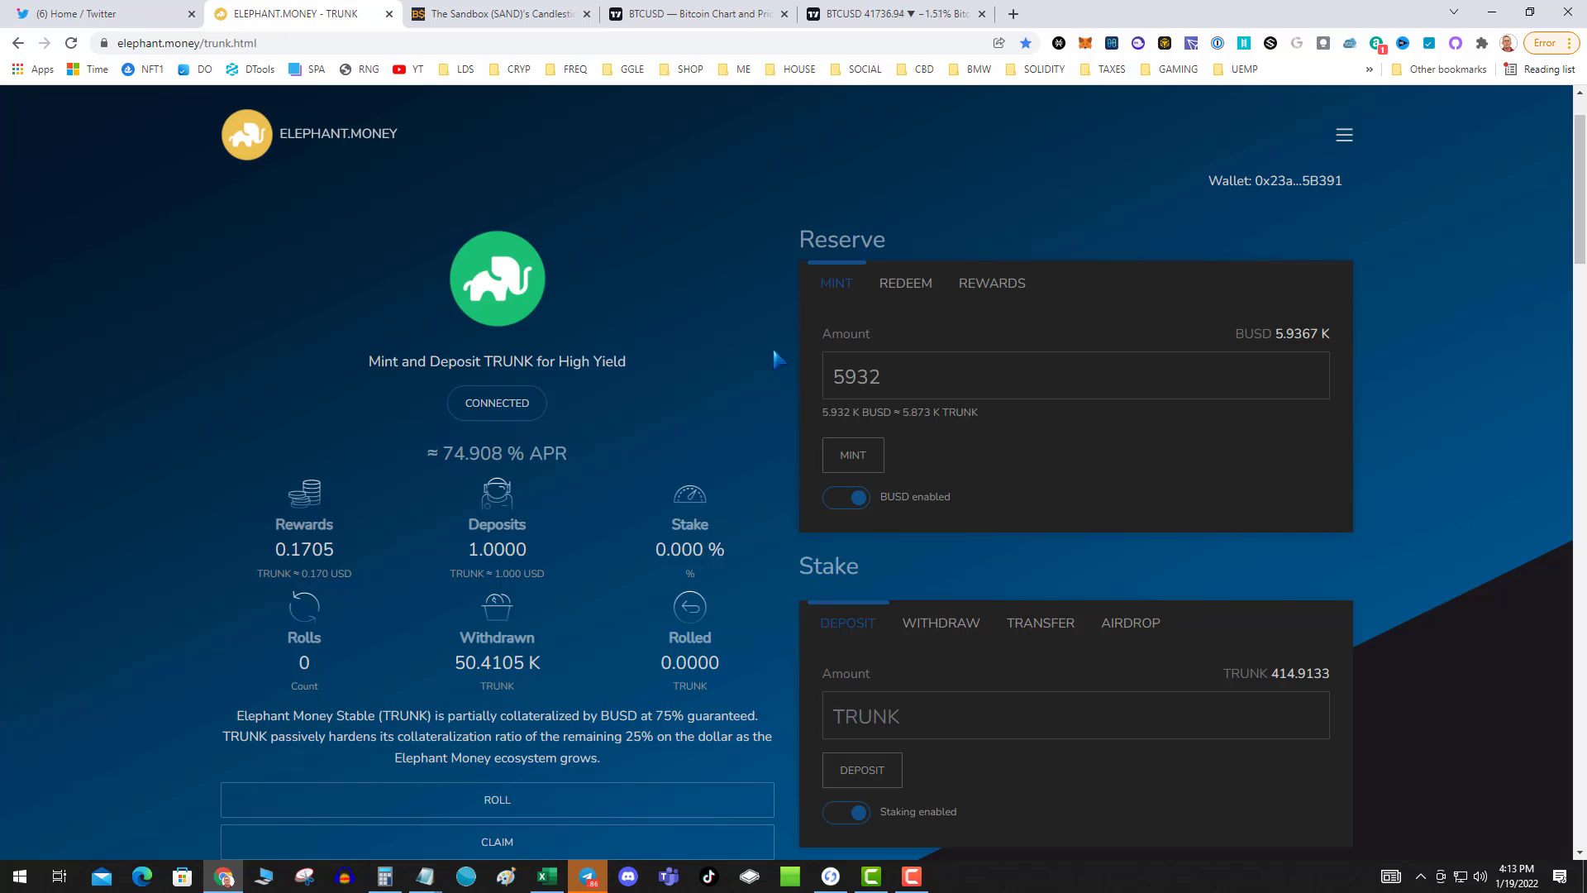
{"action": "left_click", "coordinate": [1022, 375]}
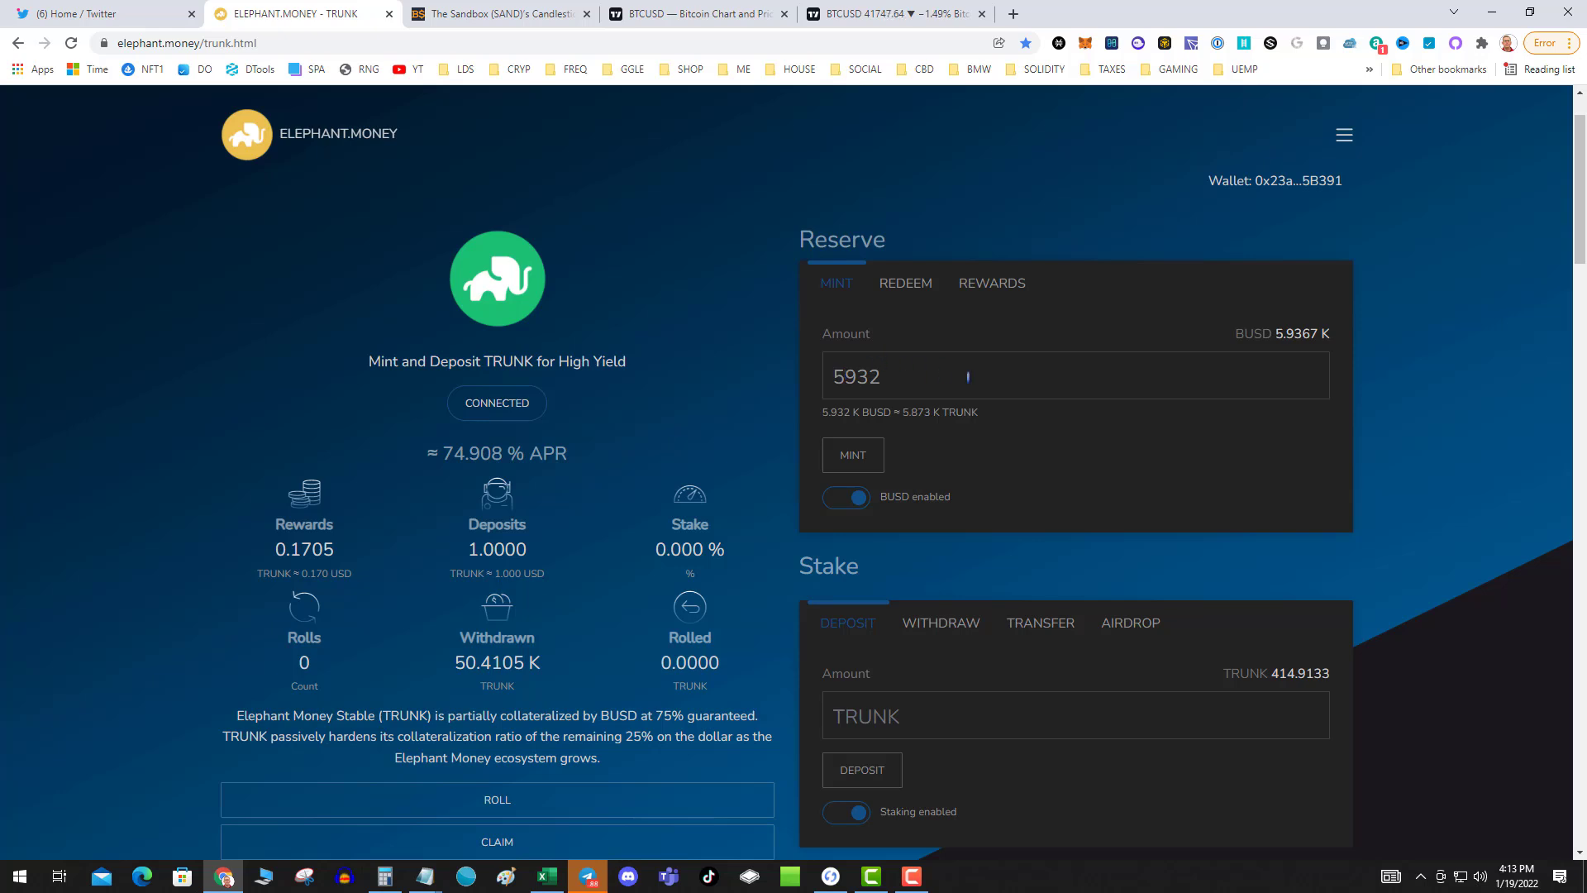
{"action": "mouse_move", "coordinate": [1388, 371]}
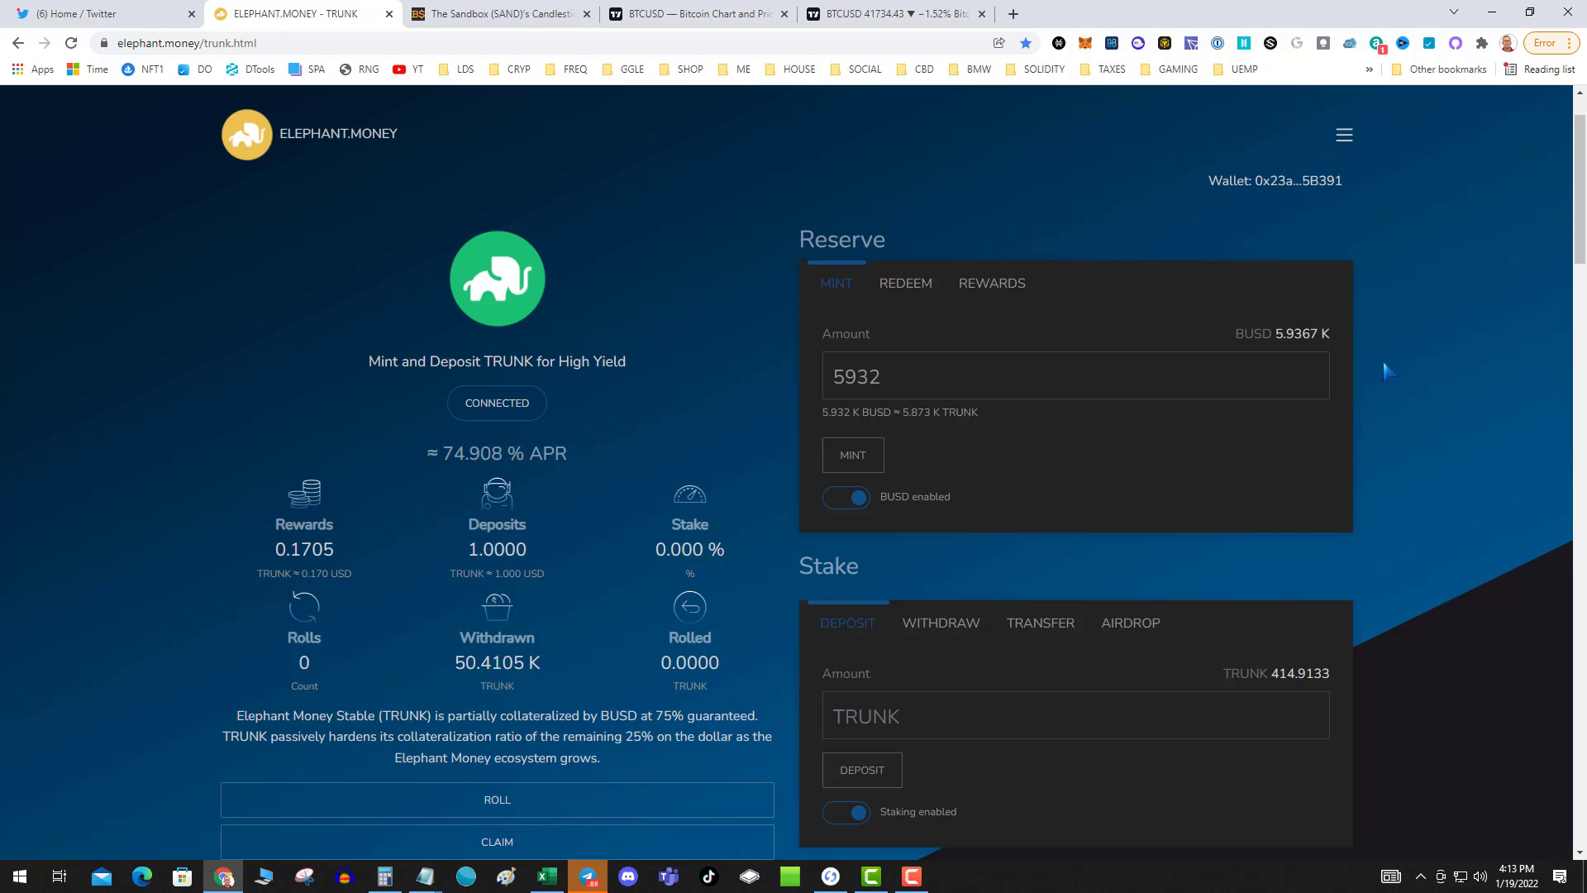
{"action": "mouse_move", "coordinate": [733, 285]}
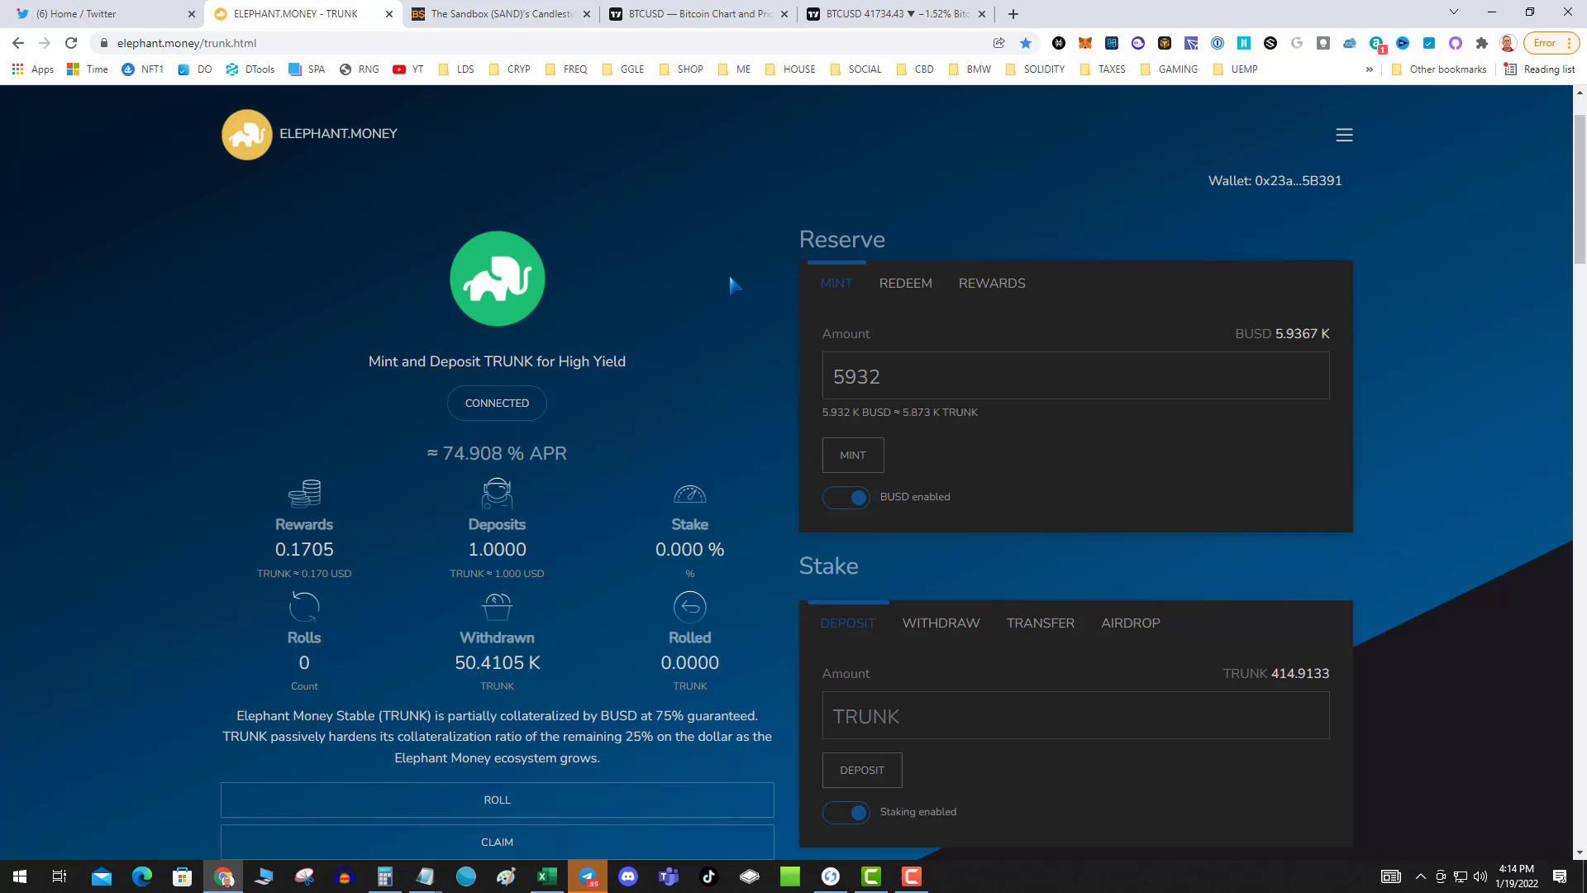
{"action": "mouse_move", "coordinate": [804, 263]}
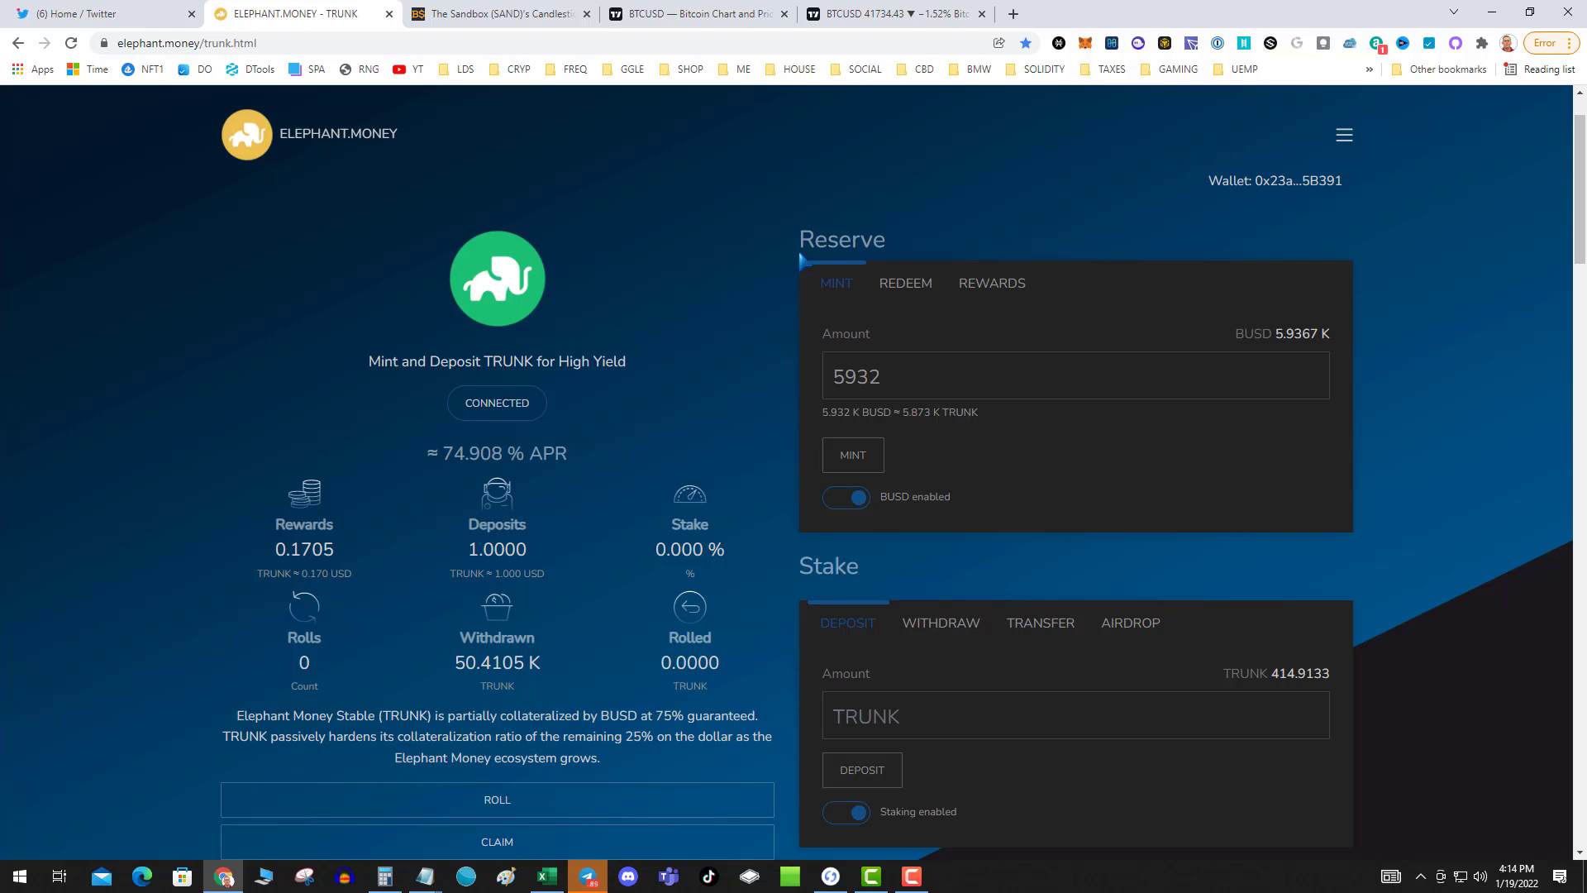
{"action": "mouse_move", "coordinate": [713, 361]}
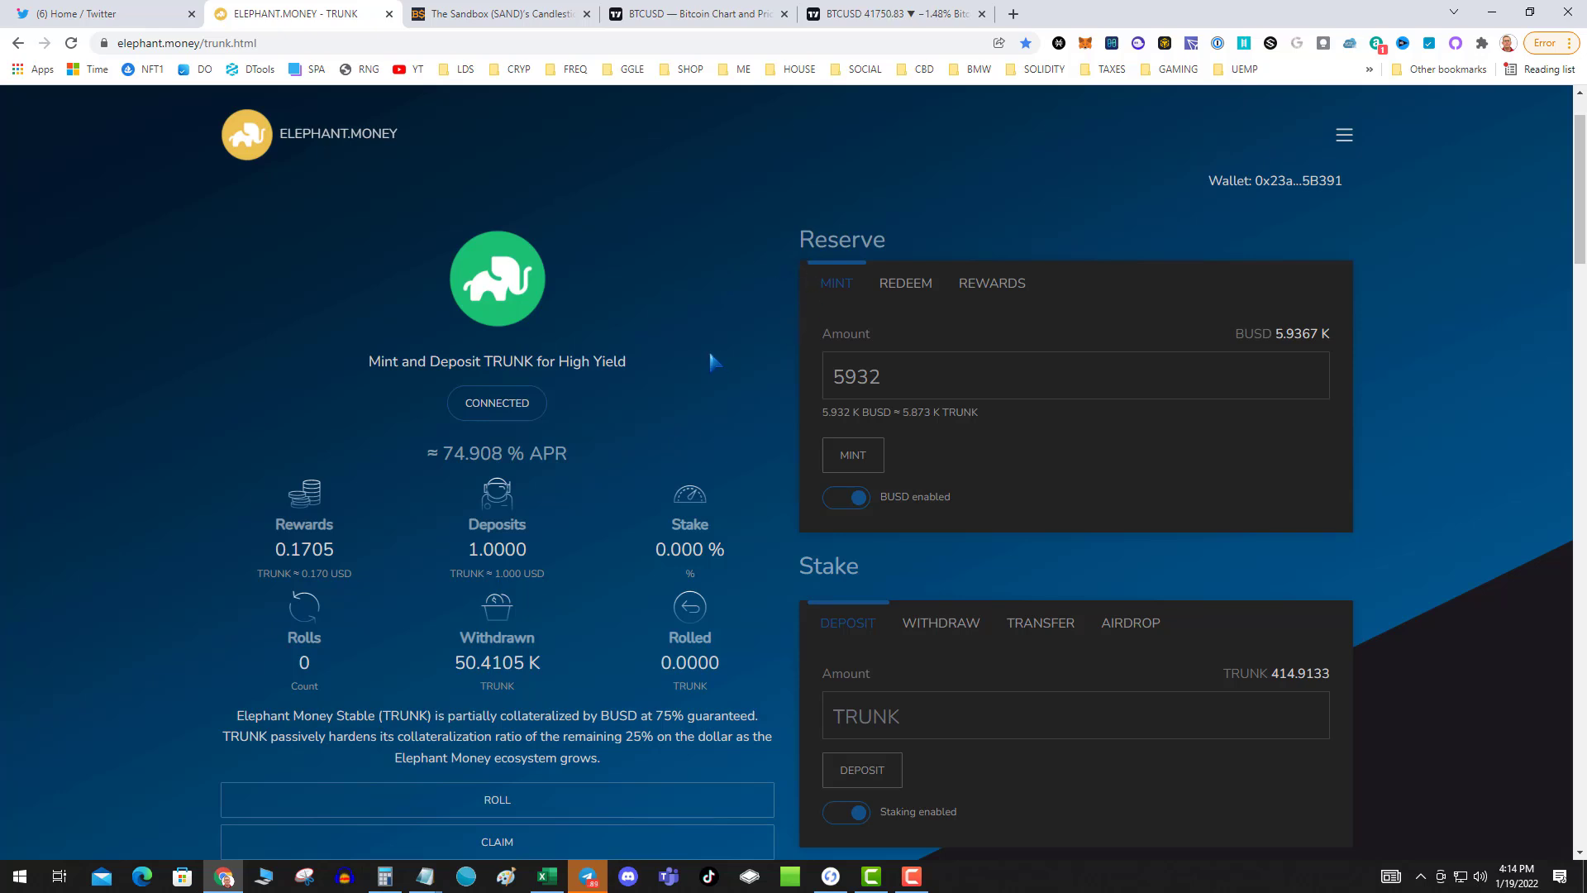
{"action": "mouse_move", "coordinate": [708, 387]}
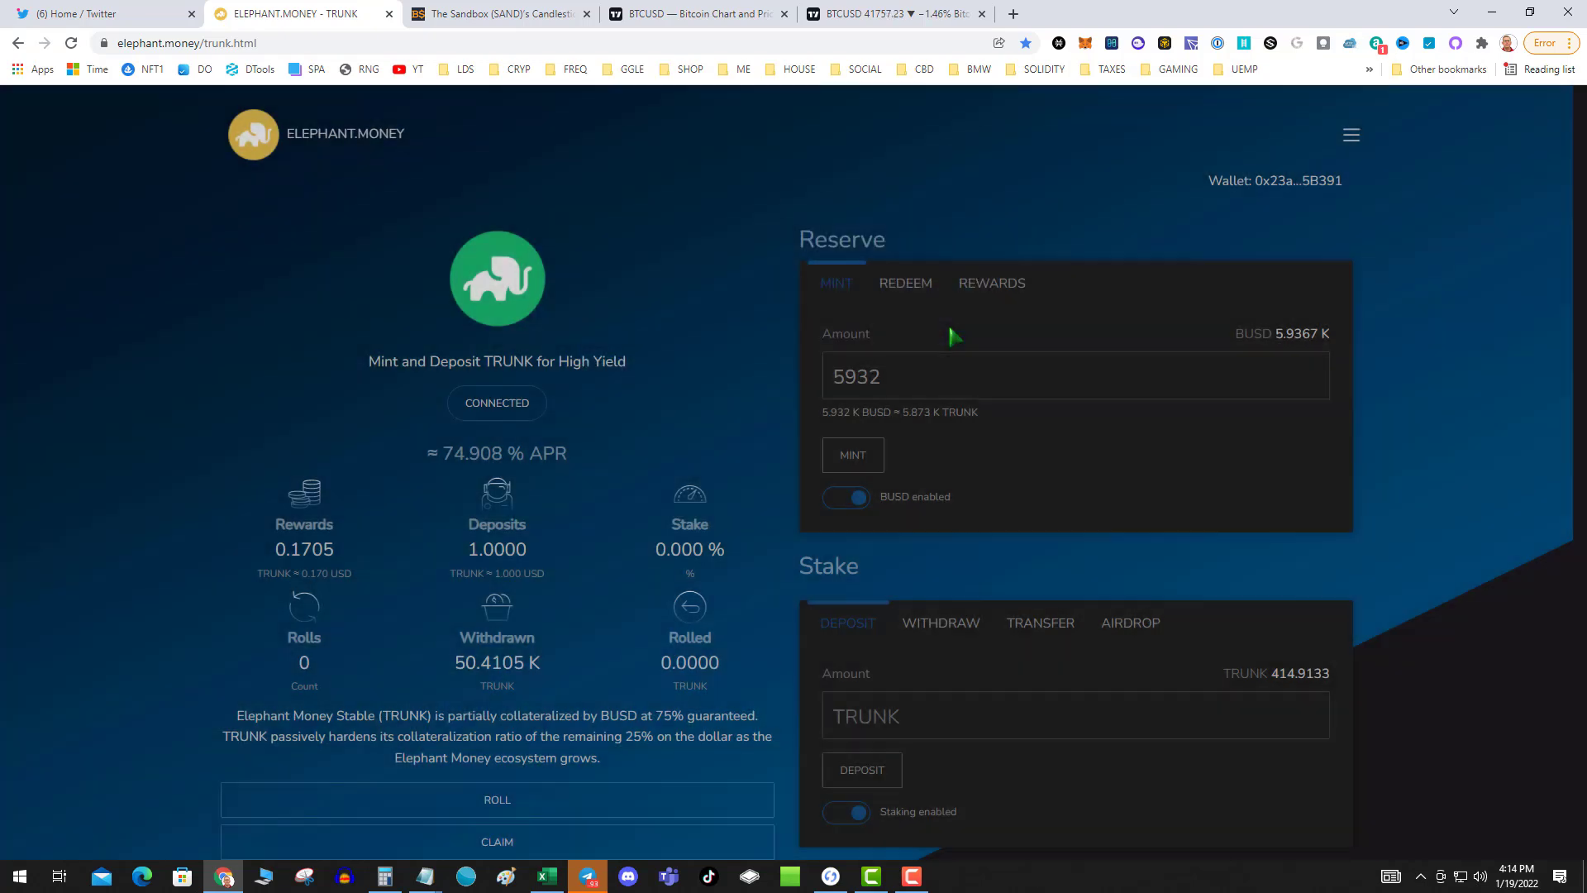
{"action": "mouse_move", "coordinate": [749, 423]}
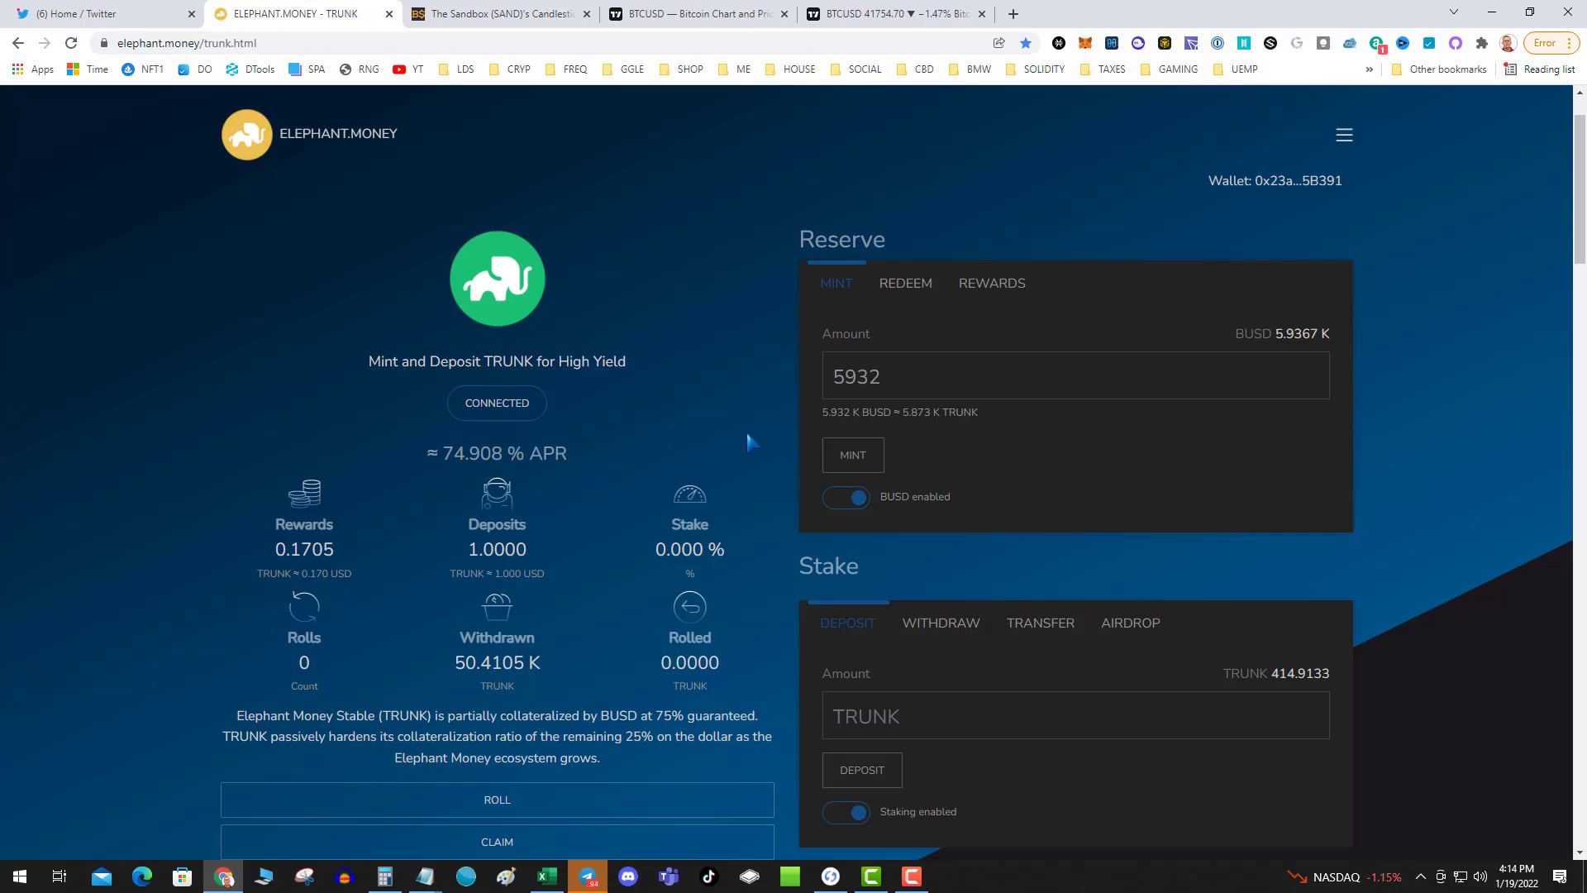
{"action": "scroll", "scroll_direction": "down", "scroll_amount": 3}
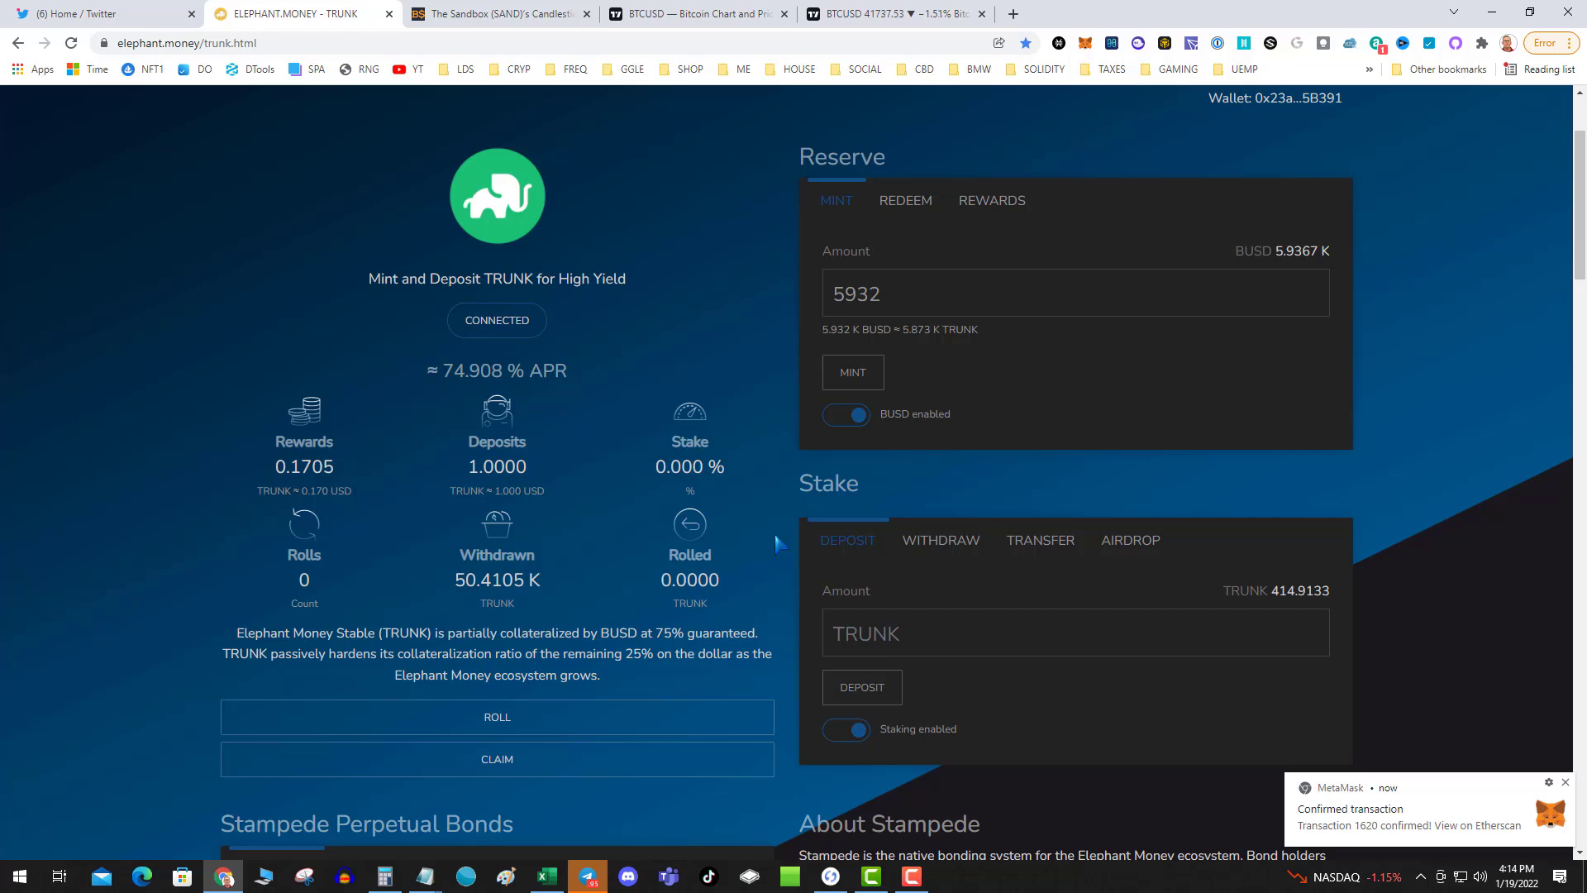
Bond 6,286 TRUNK into Stampede and close the Transaction Complete notice
{"action": "scroll", "scroll_direction": "down", "scroll_amount": 3}
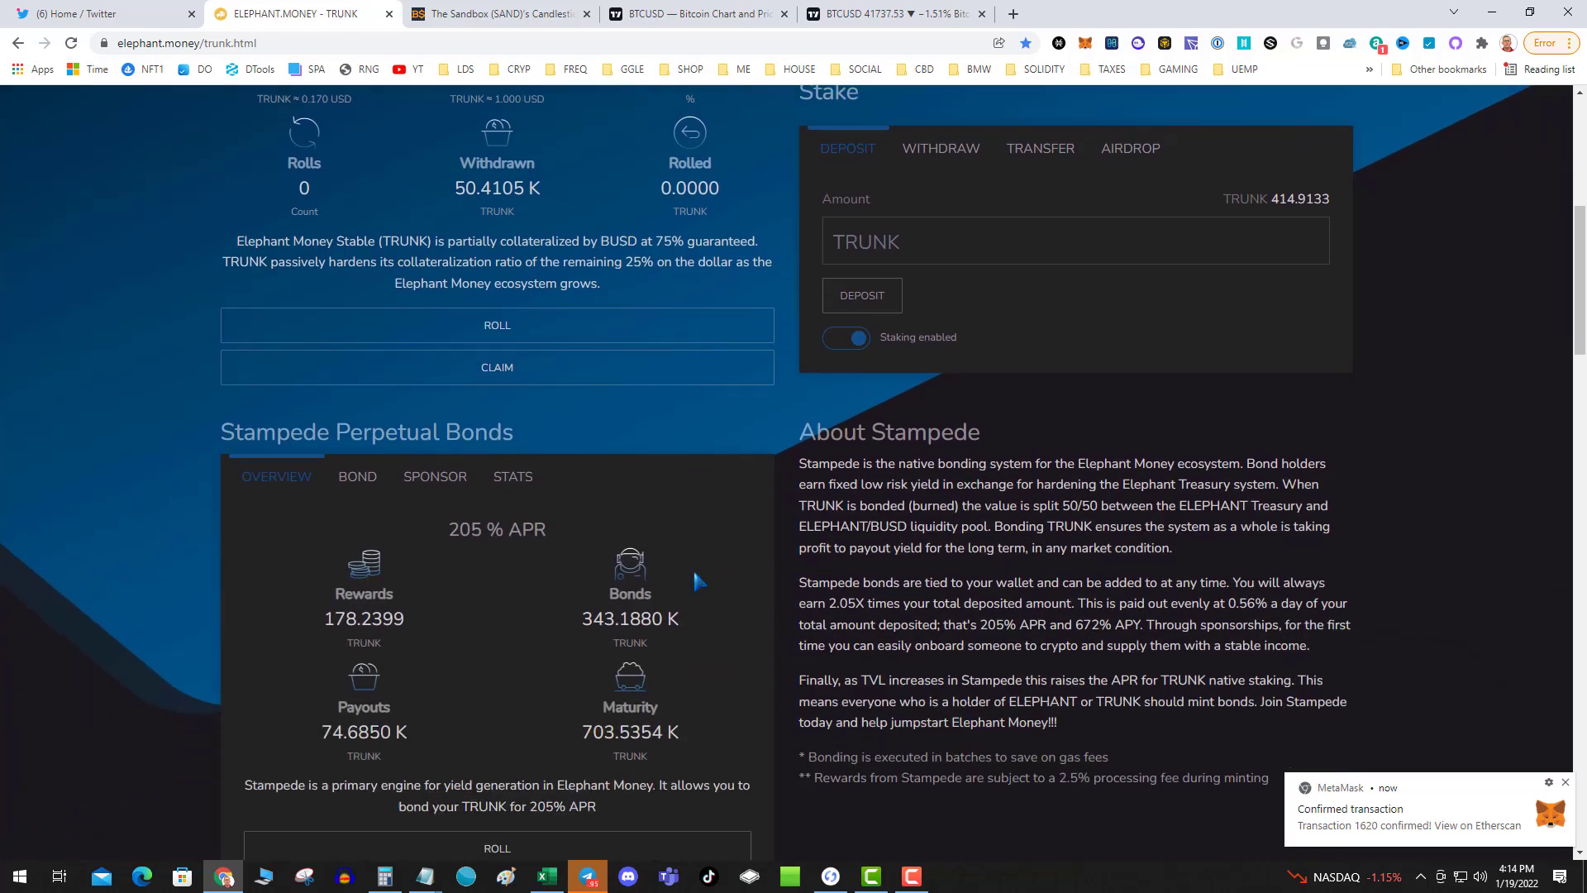
{"action": "scroll", "scroll_direction": "down", "scroll_amount": 3}
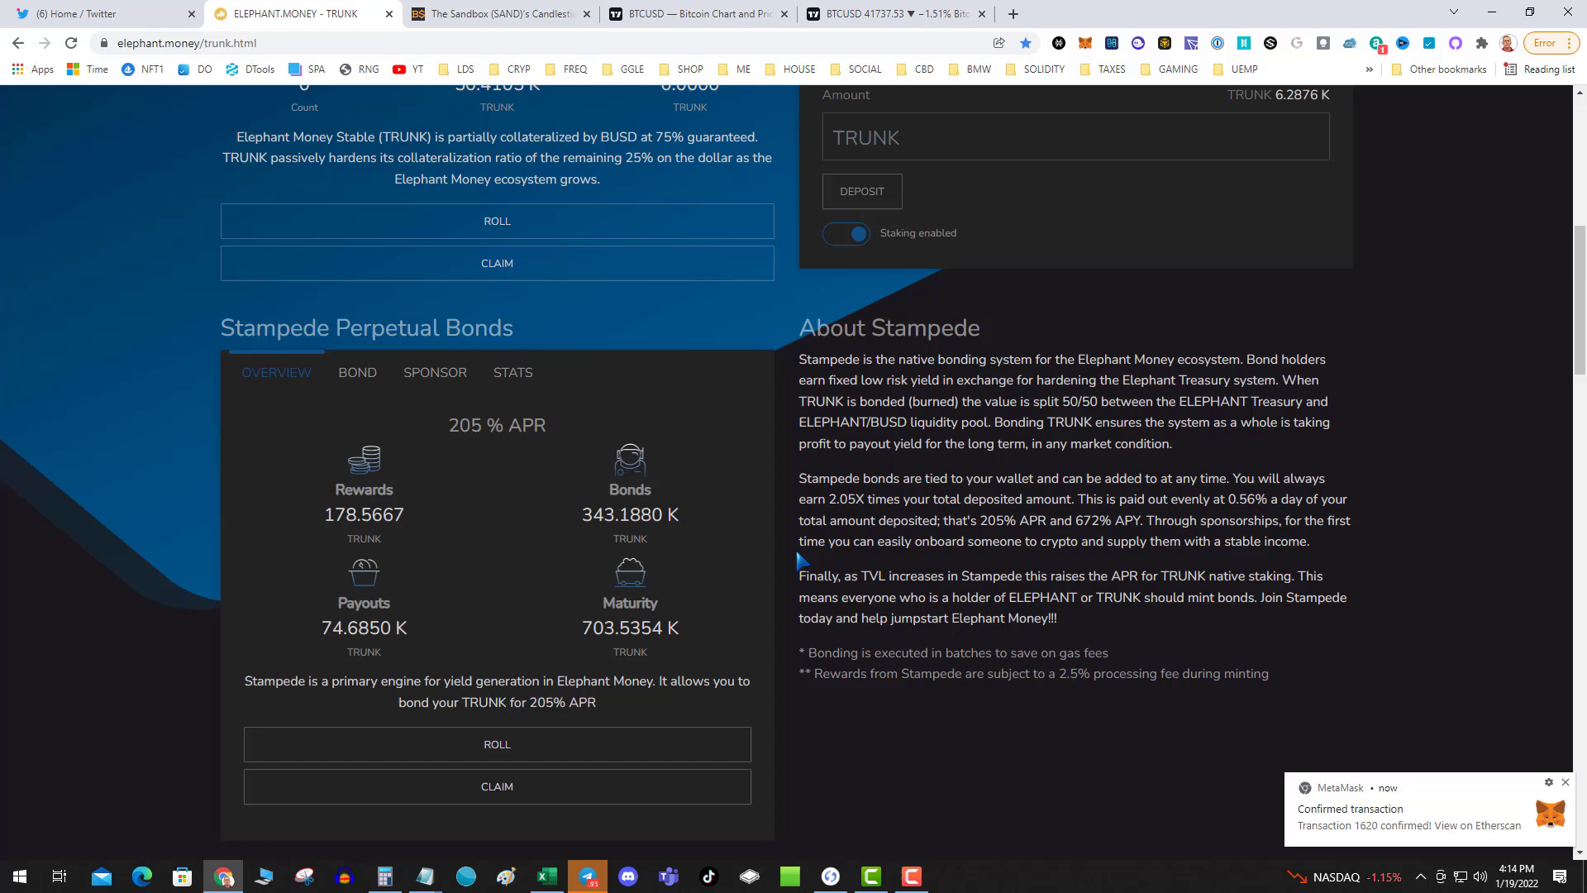
{"action": "left_click", "coordinate": [356, 371]}
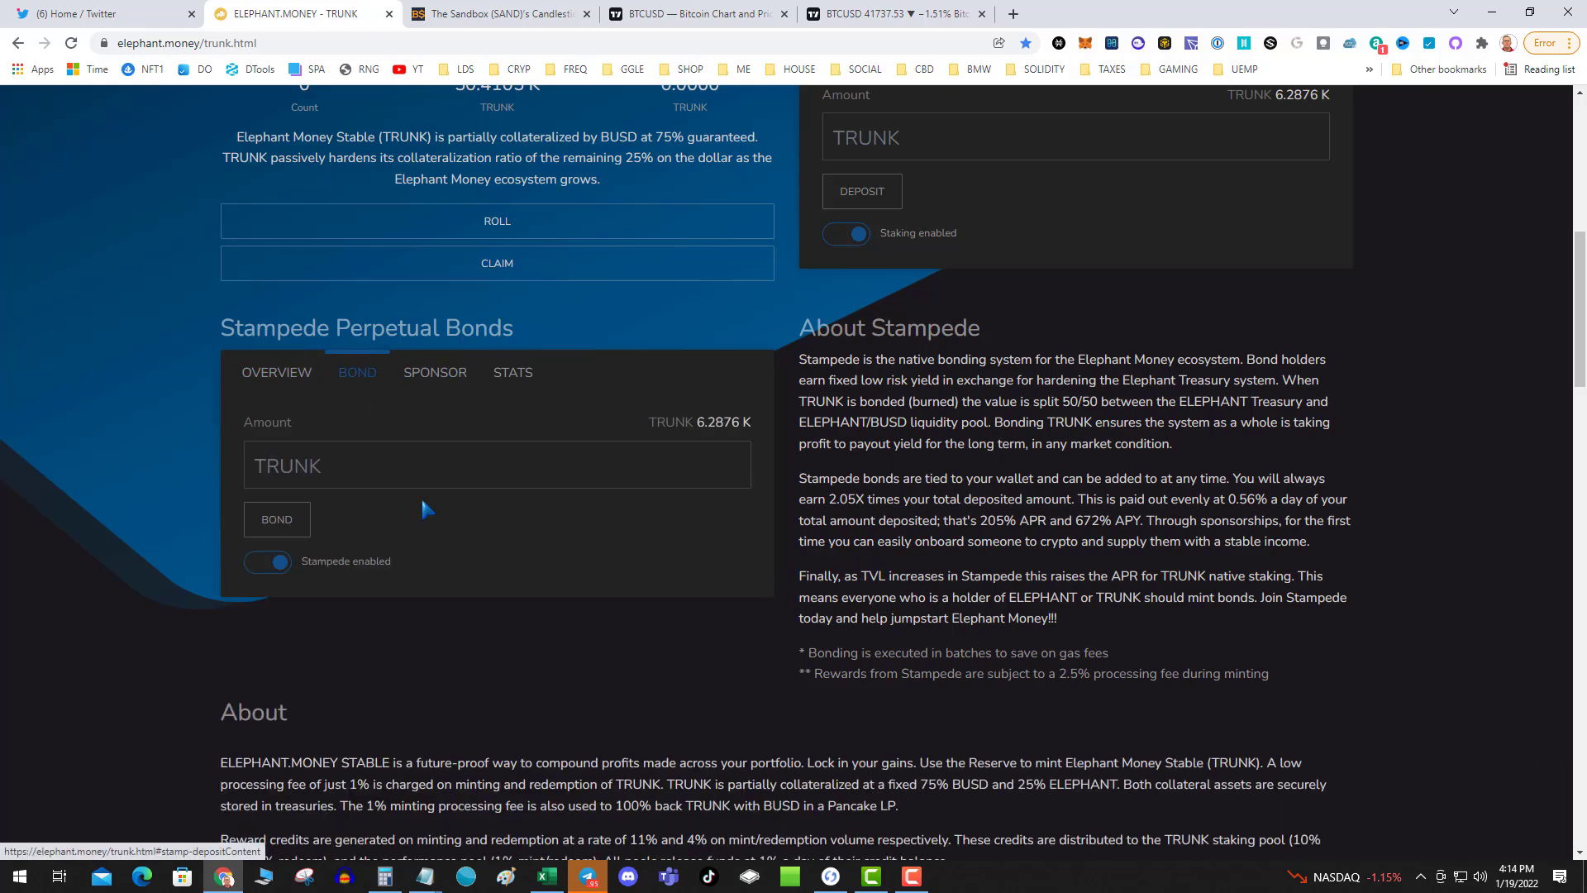
{"action": "left_click", "coordinate": [496, 465]}
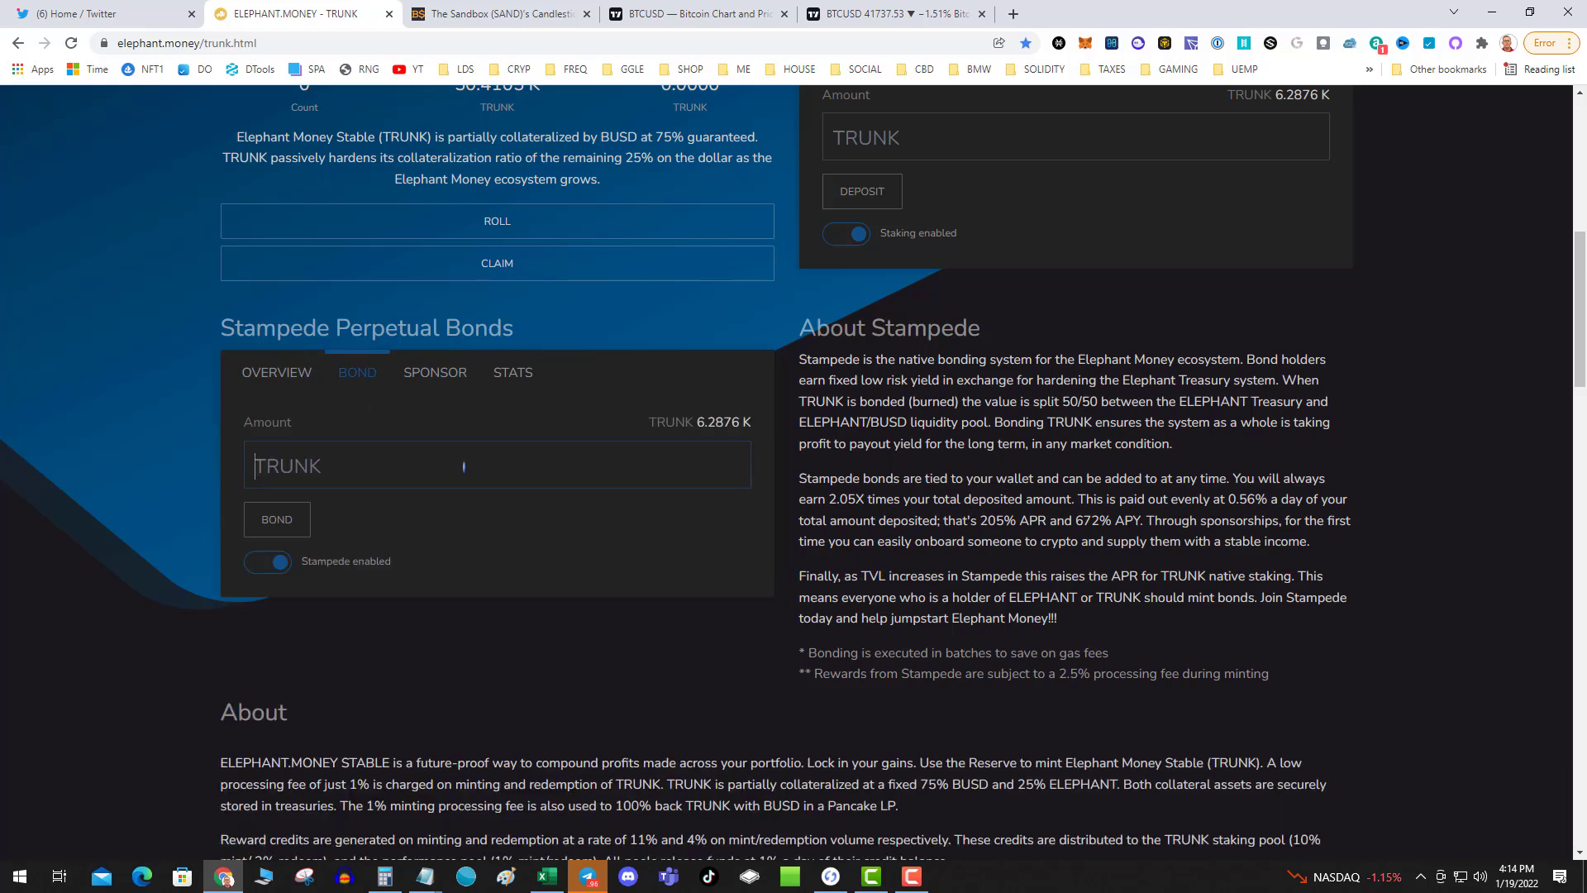
{"action": "scroll", "scroll_direction": "down", "scroll_amount": 3}
{"action": "type", "text": "627"}
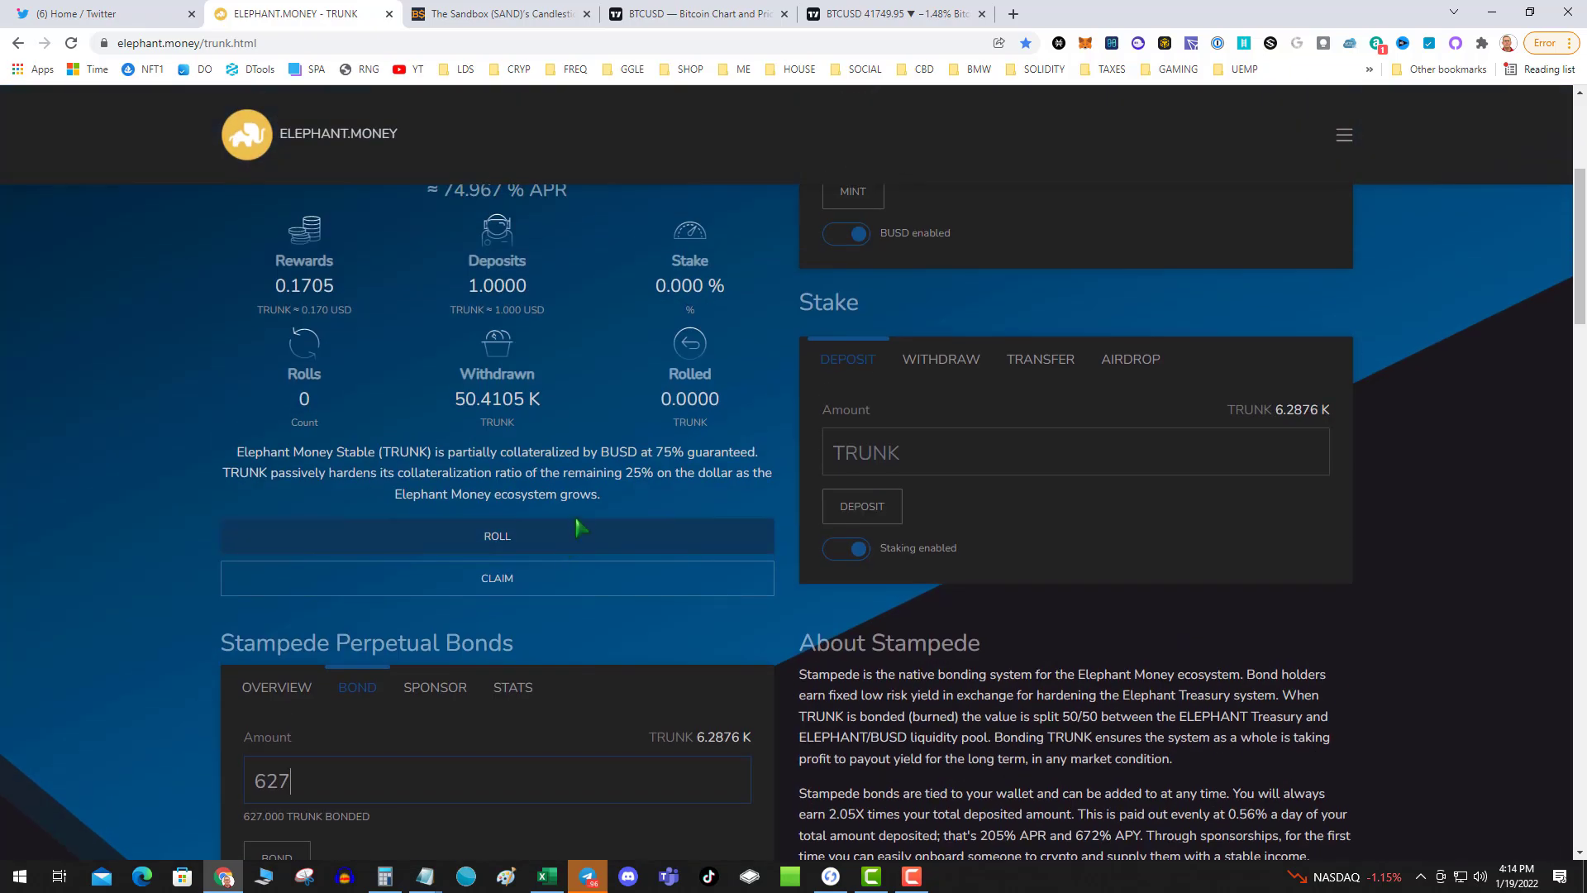
{"action": "scroll", "scroll_direction": "down", "scroll_amount": 3}
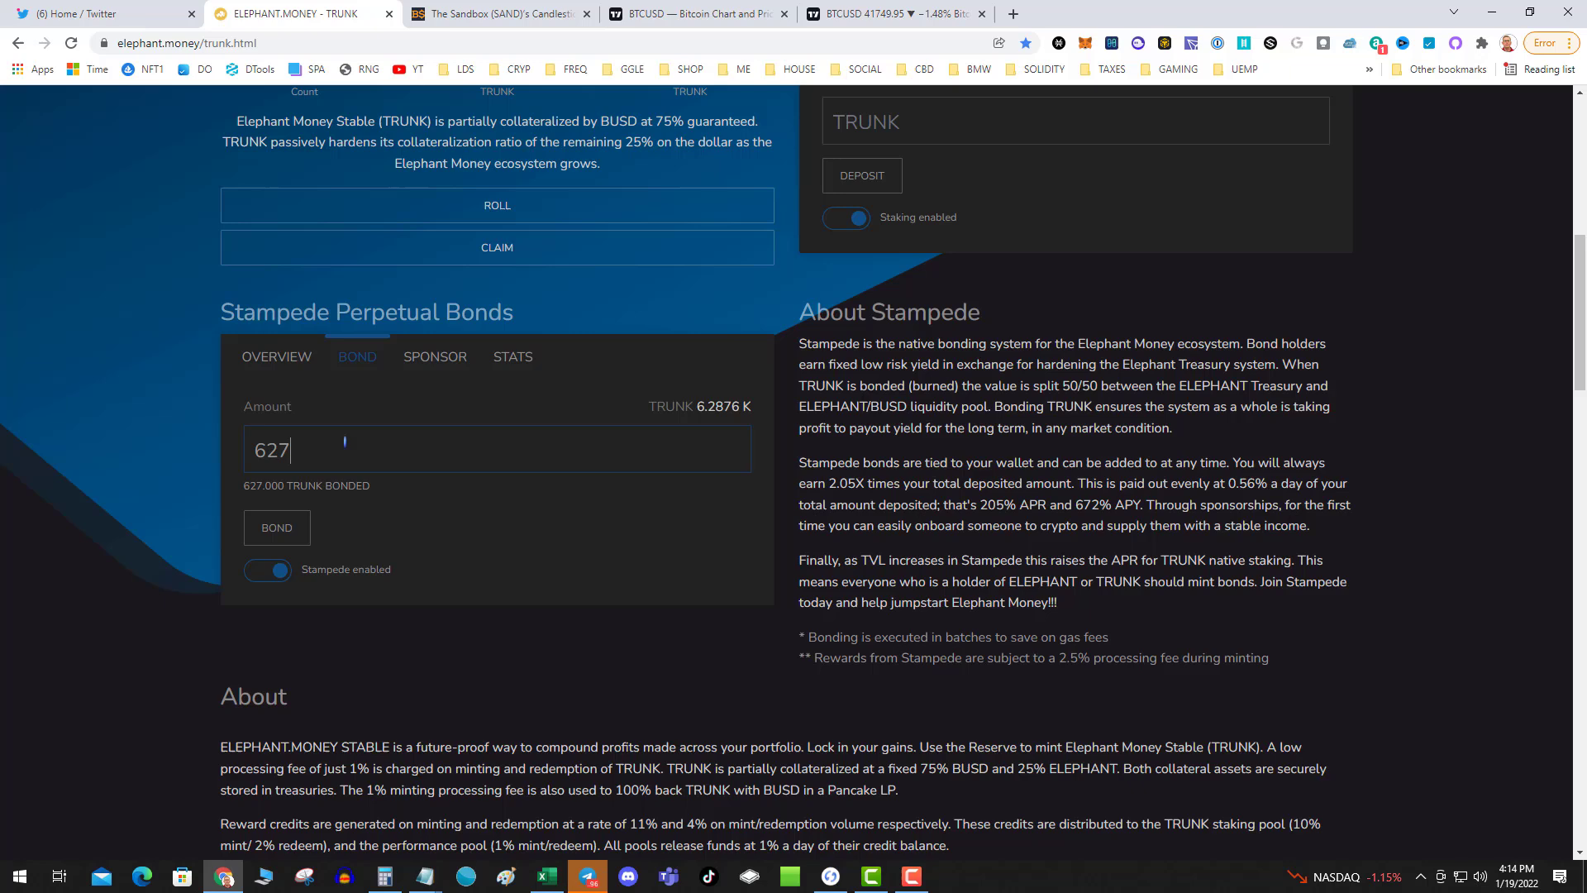
{"action": "key", "text": "Backspace"}
{"action": "type", "text": "86"}
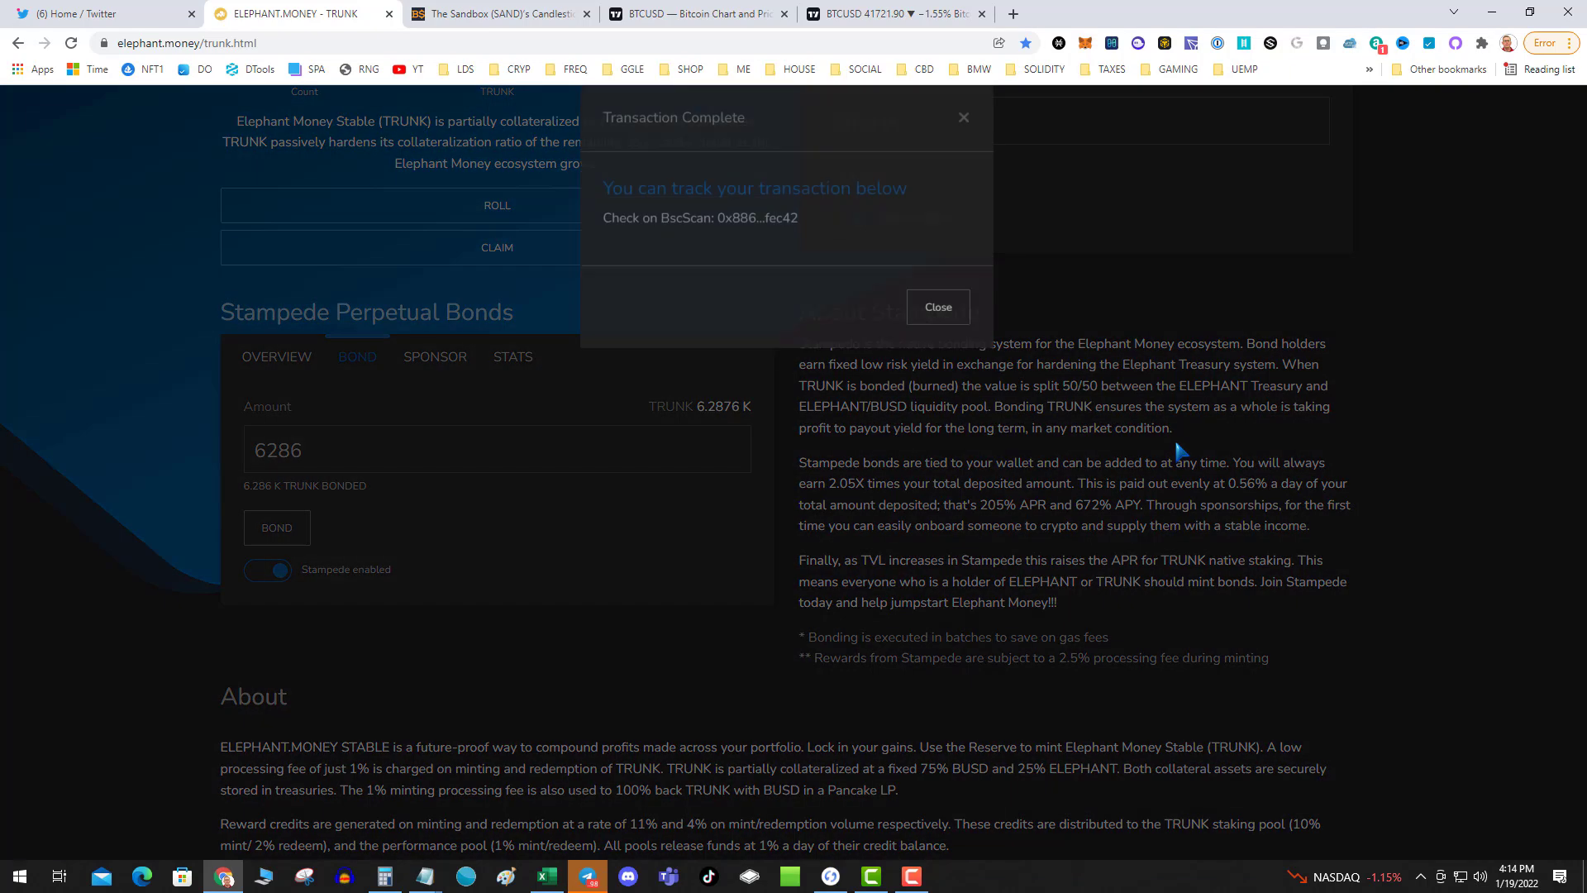
{"action": "left_click", "coordinate": [935, 306]}
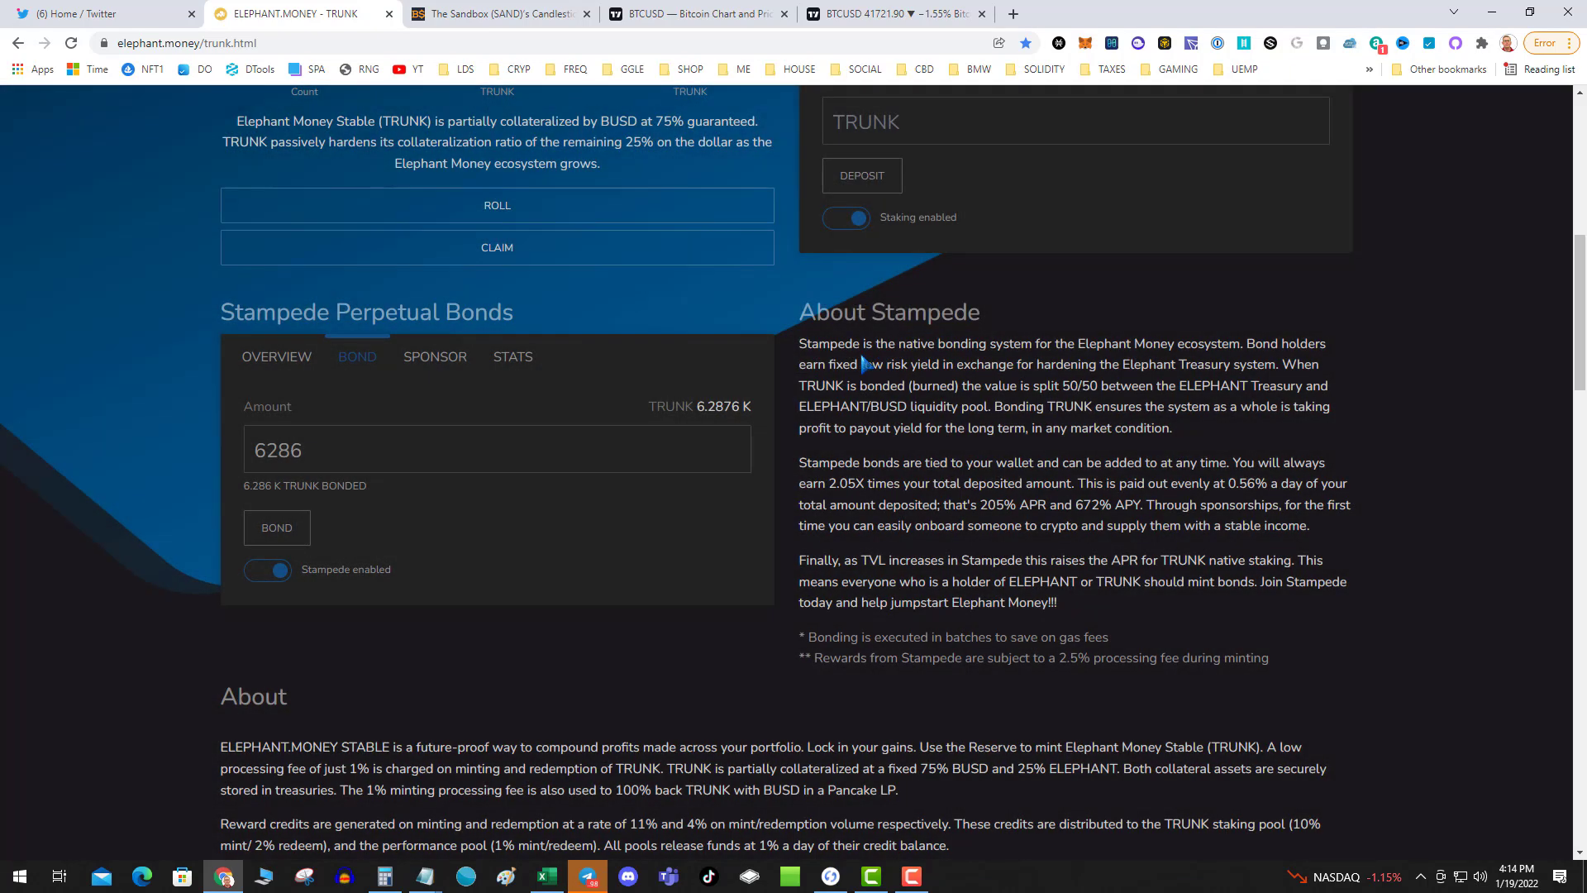
{"action": "mouse_move", "coordinate": [653, 359]}
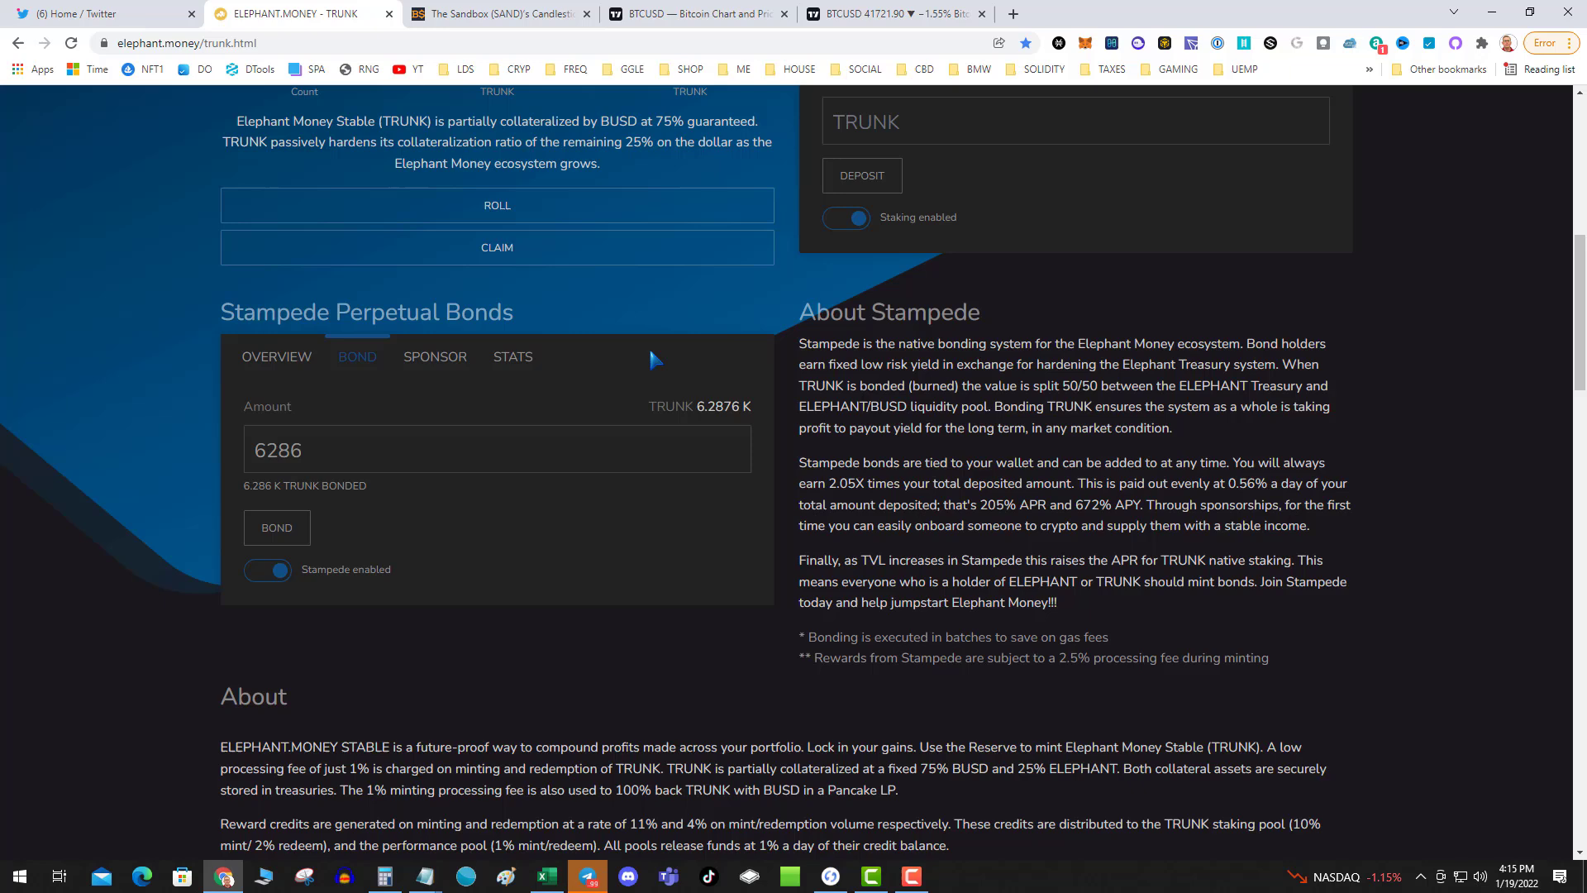
{"action": "mouse_move", "coordinate": [629, 395]}
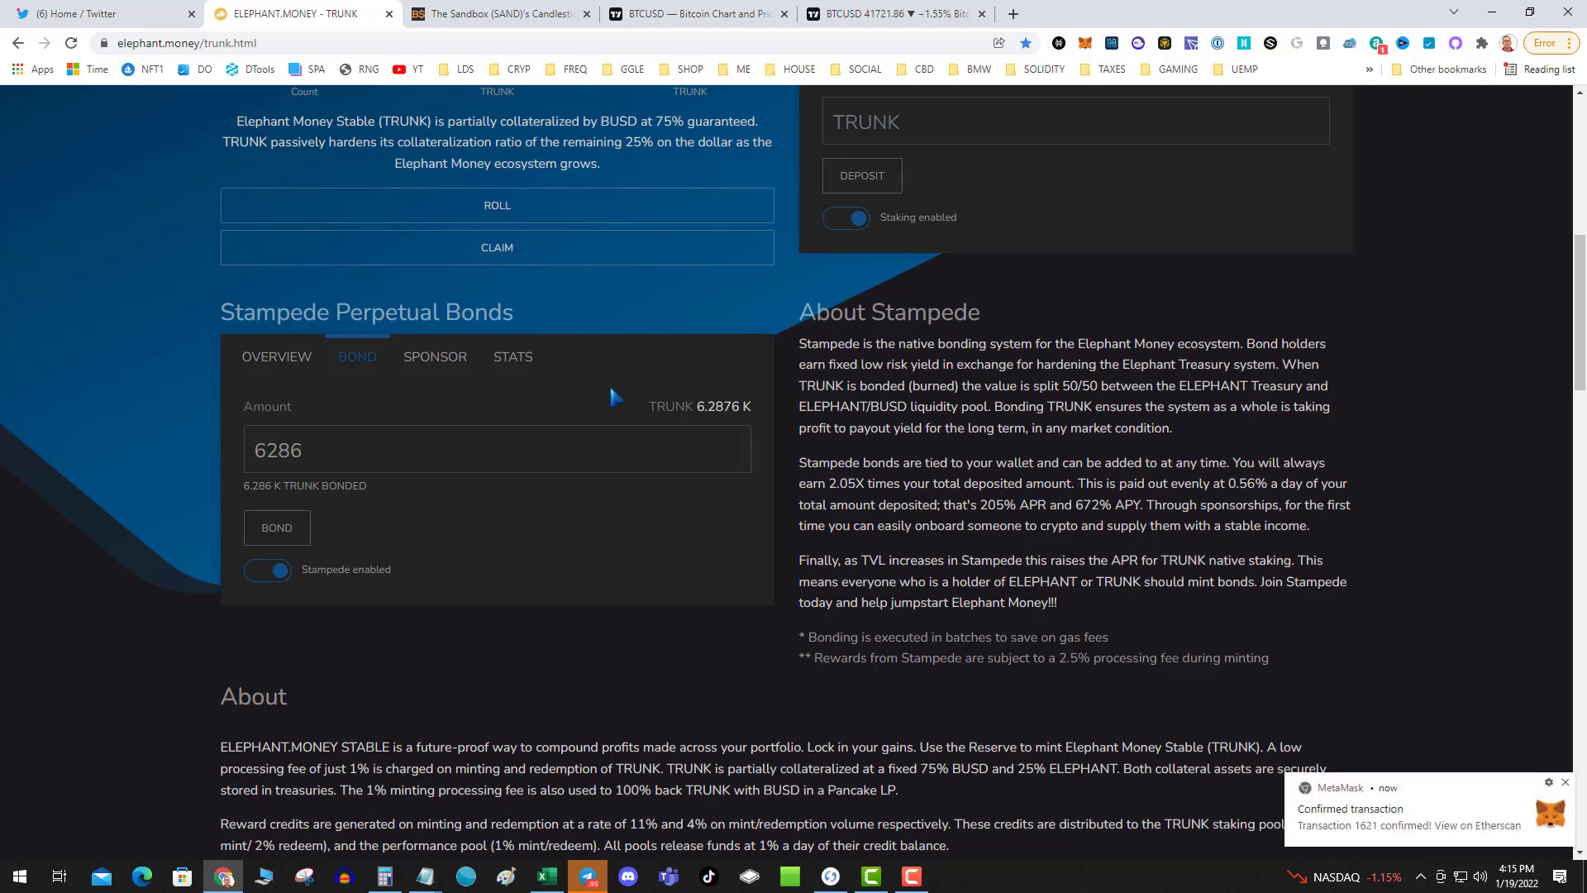
Show the Stampede overview: 205% APR, 349.4740 K bonds, 0.0000 rewards
{"action": "left_click", "coordinate": [276, 356]}
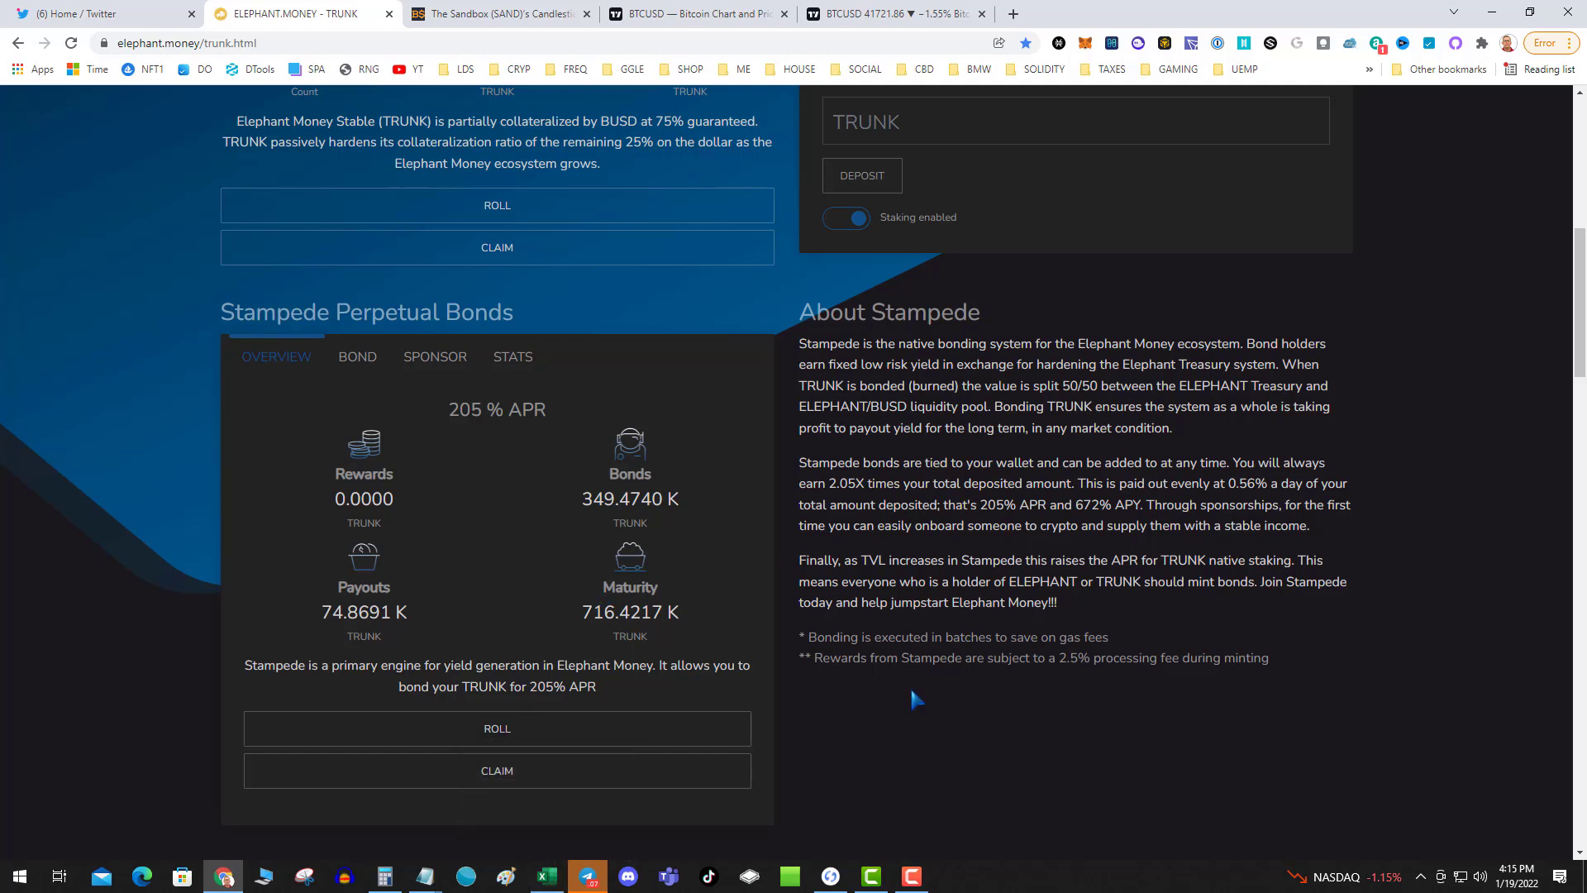
{"action": "mouse_move", "coordinate": [912, 718]}
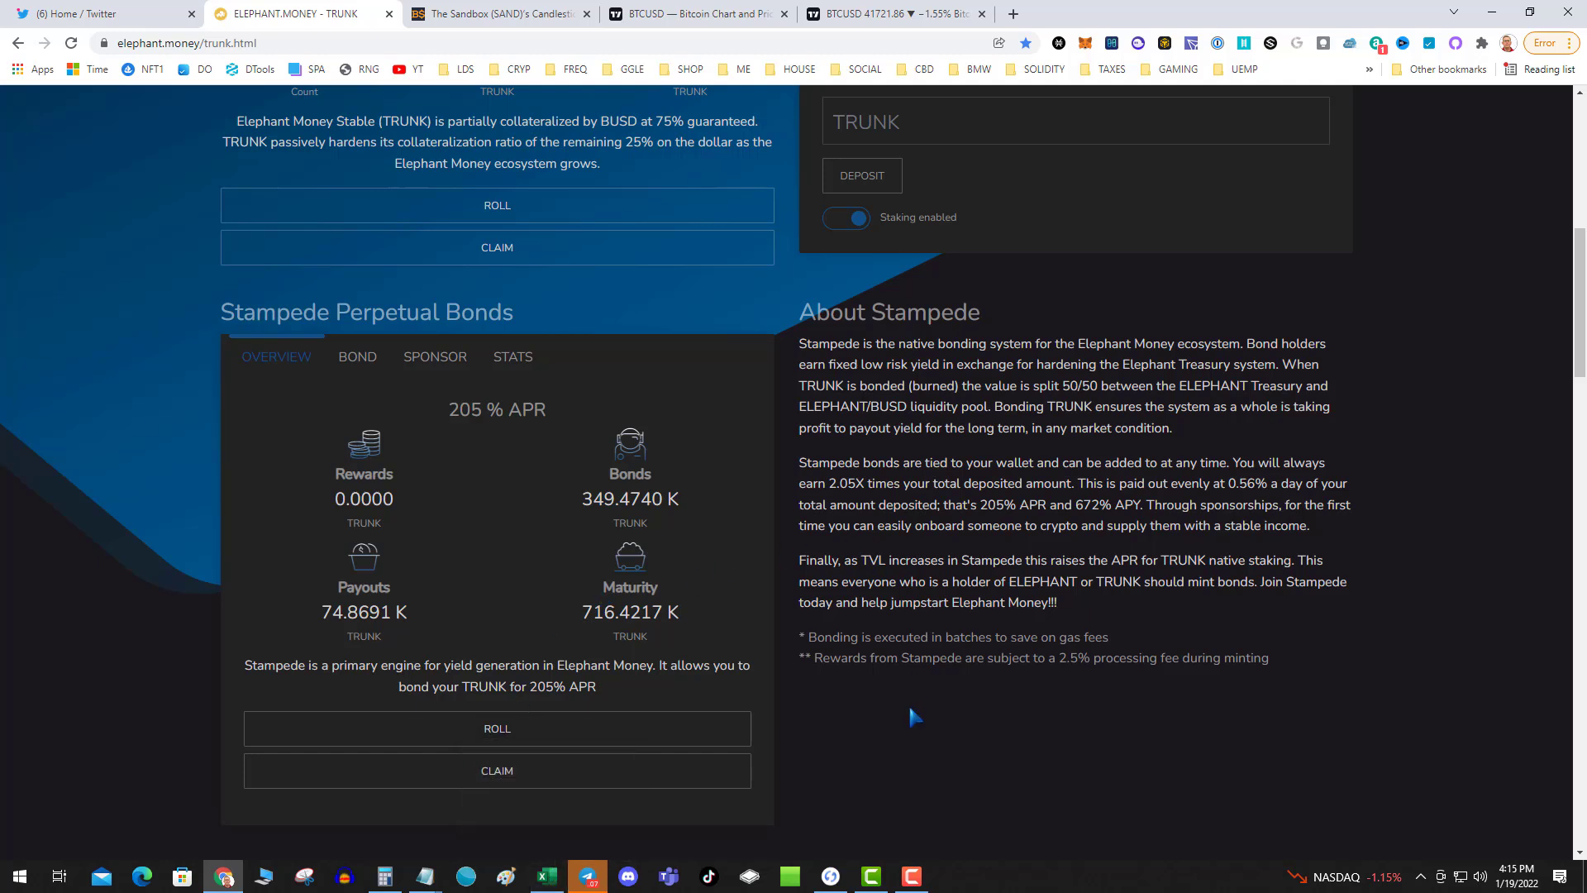
{"action": "mouse_move", "coordinate": [742, 671]}
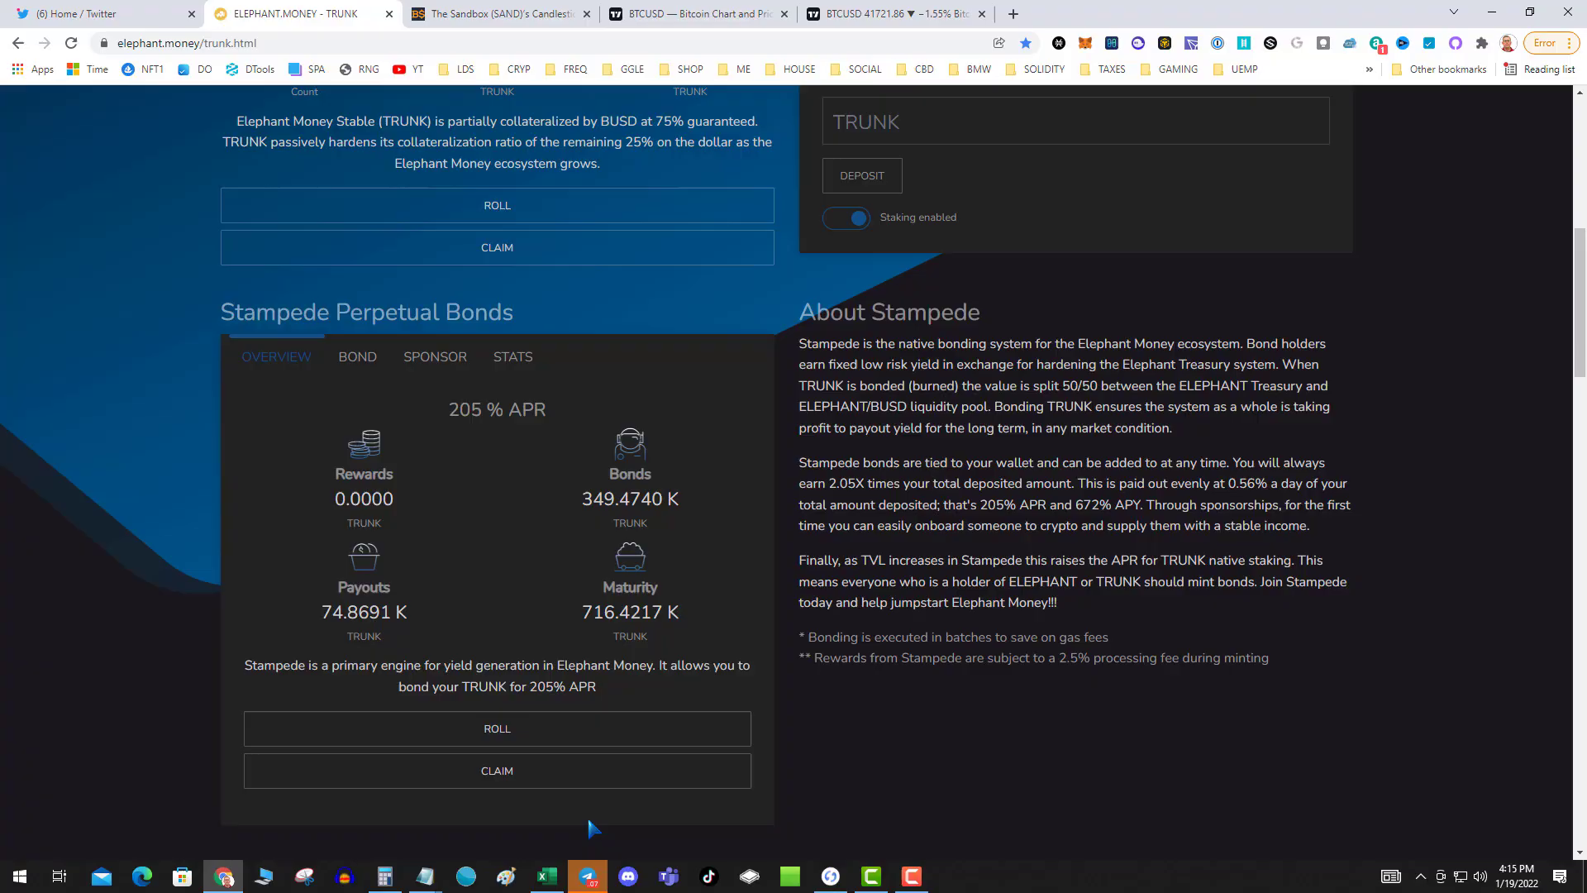
Bring up the stampede projection workbook in Excel and maximize it to full screen
{"action": "left_click", "coordinate": [546, 876]}
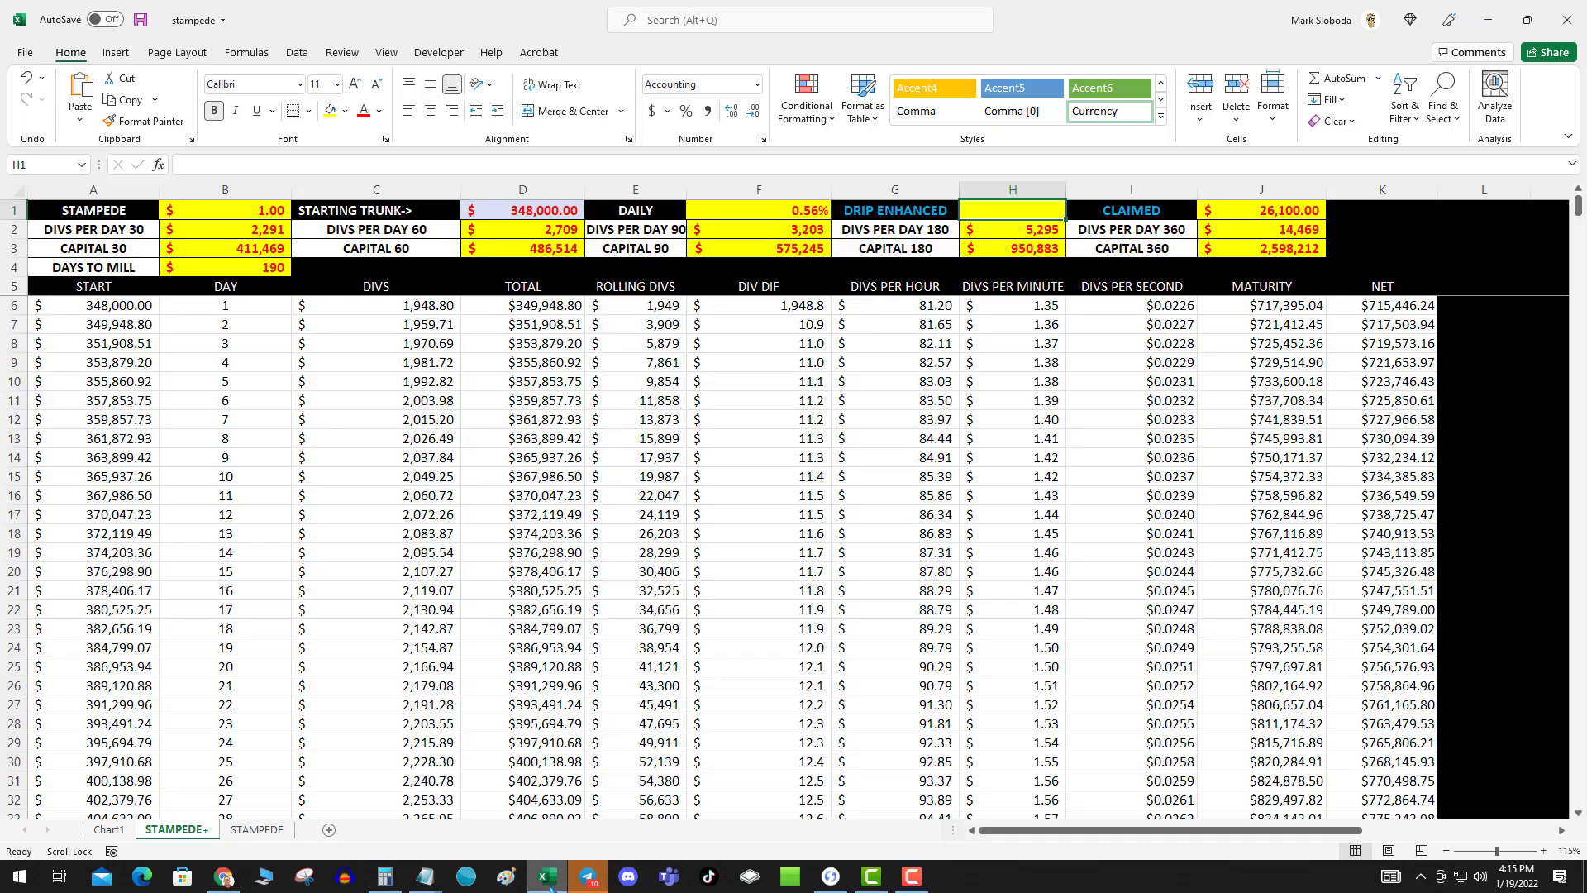
{"action": "mouse_move", "coordinate": [389, 533]}
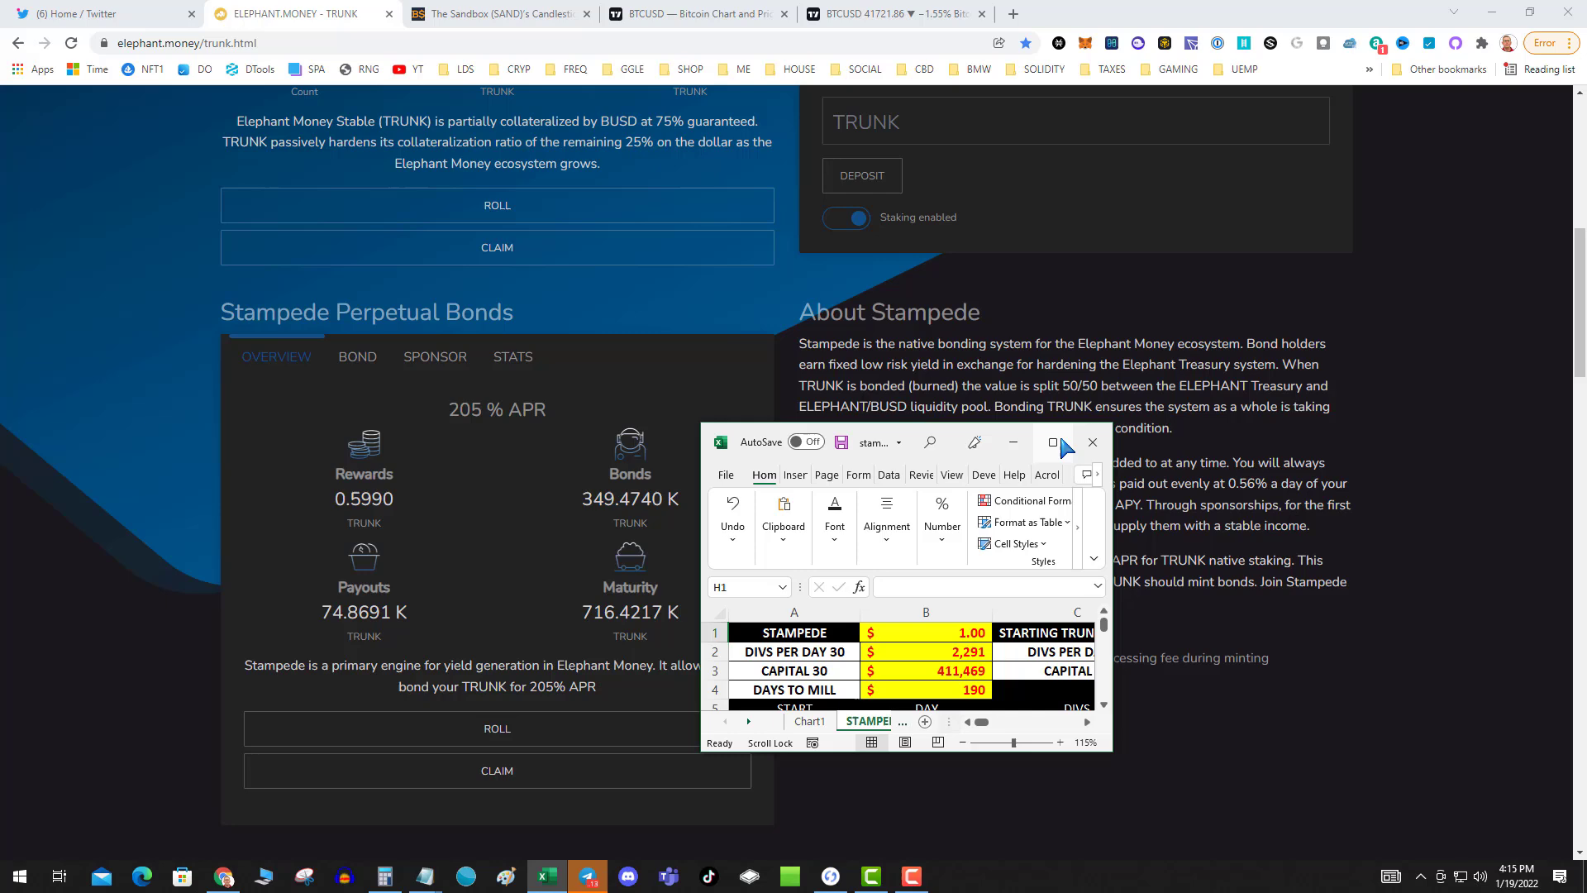
{"action": "mouse_move", "coordinate": [1053, 443]}
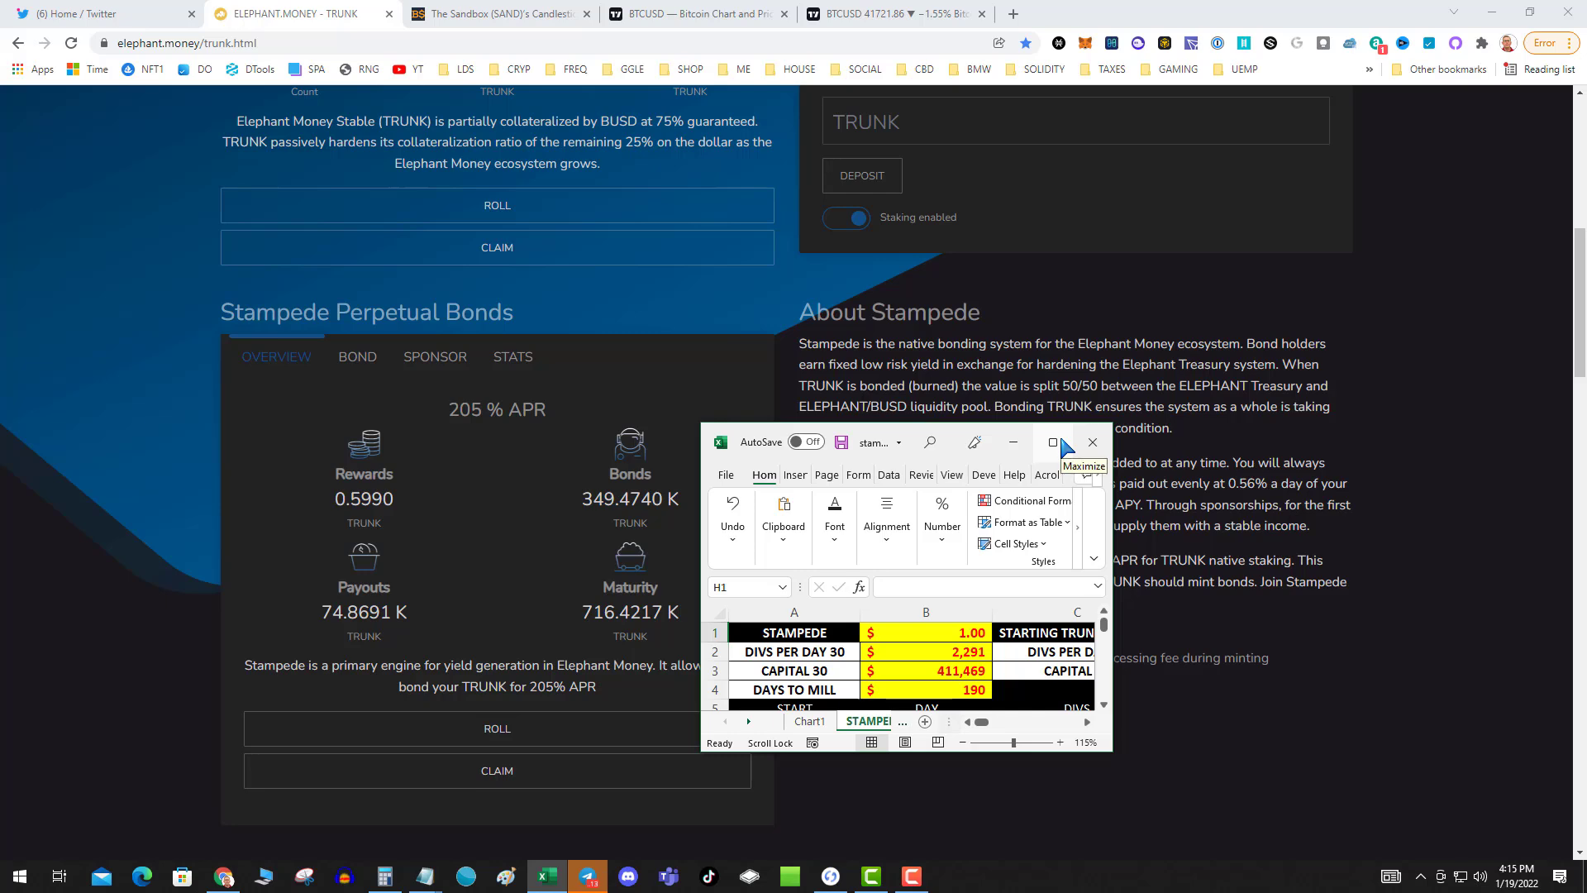
{"action": "left_click", "coordinate": [1053, 443]}
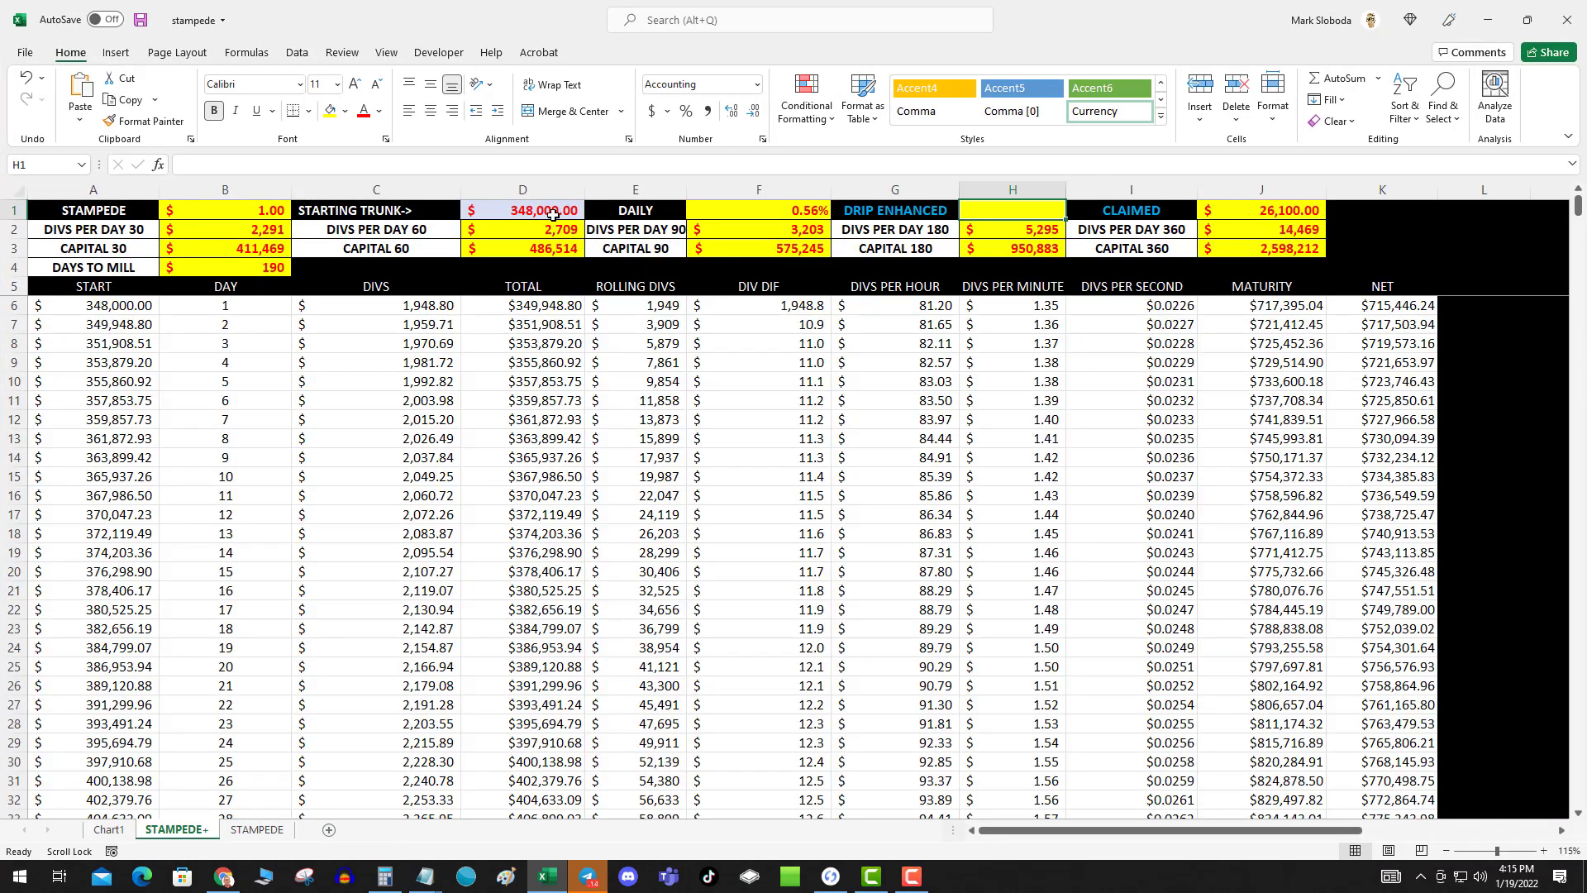
Enter 349,700 starting TRUNK in D1 and review the H6, I6, J2, F3, H3 formulas
{"action": "type", "text": "3497"}
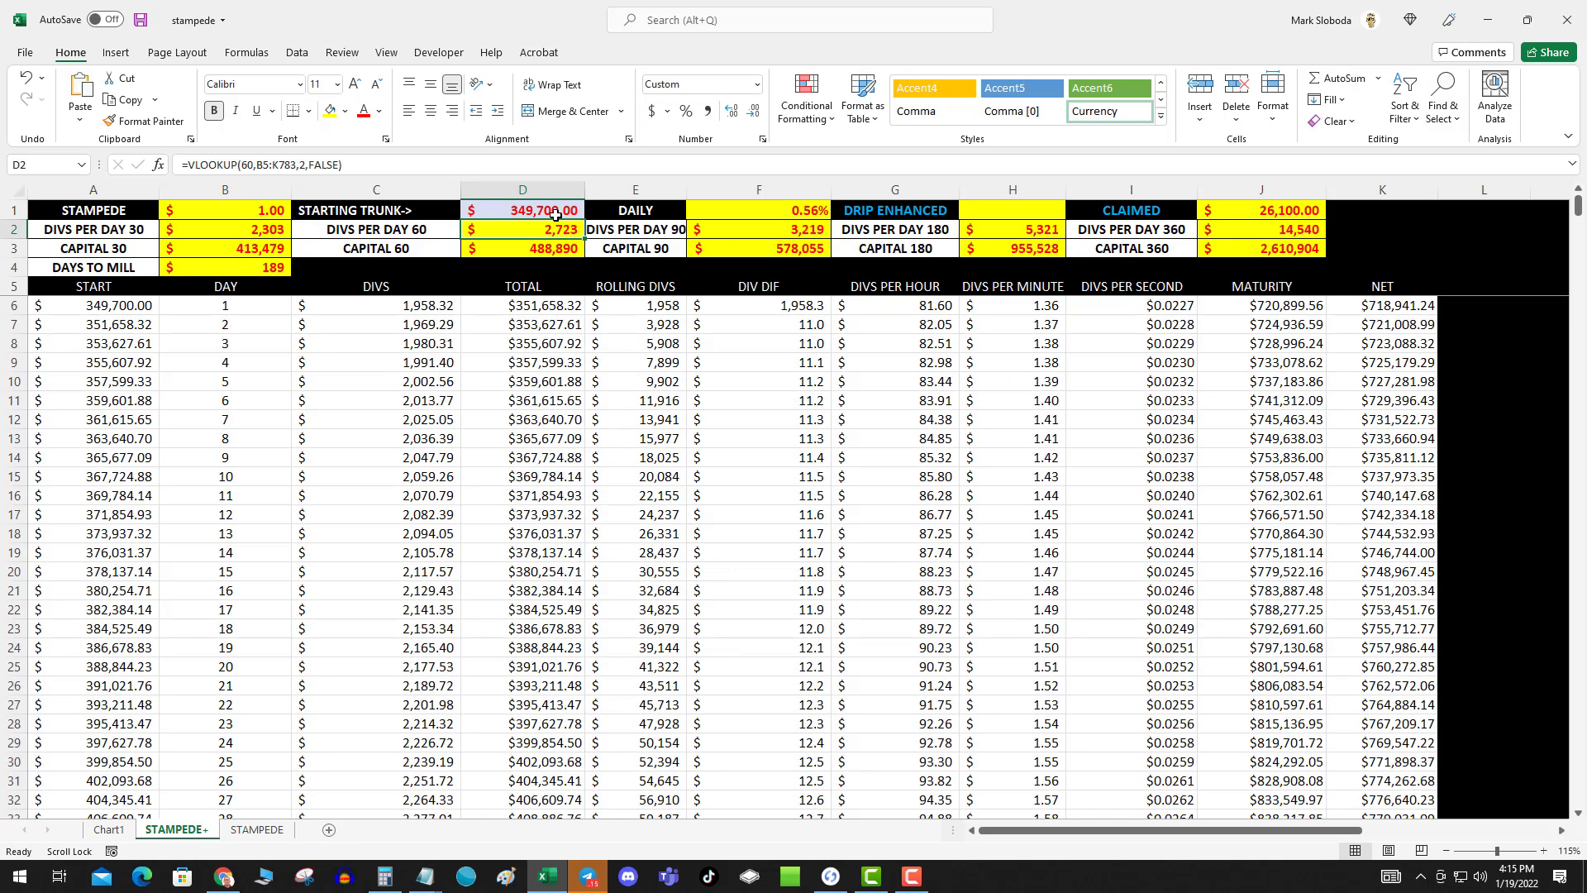
{"action": "mouse_move", "coordinate": [481, 438]}
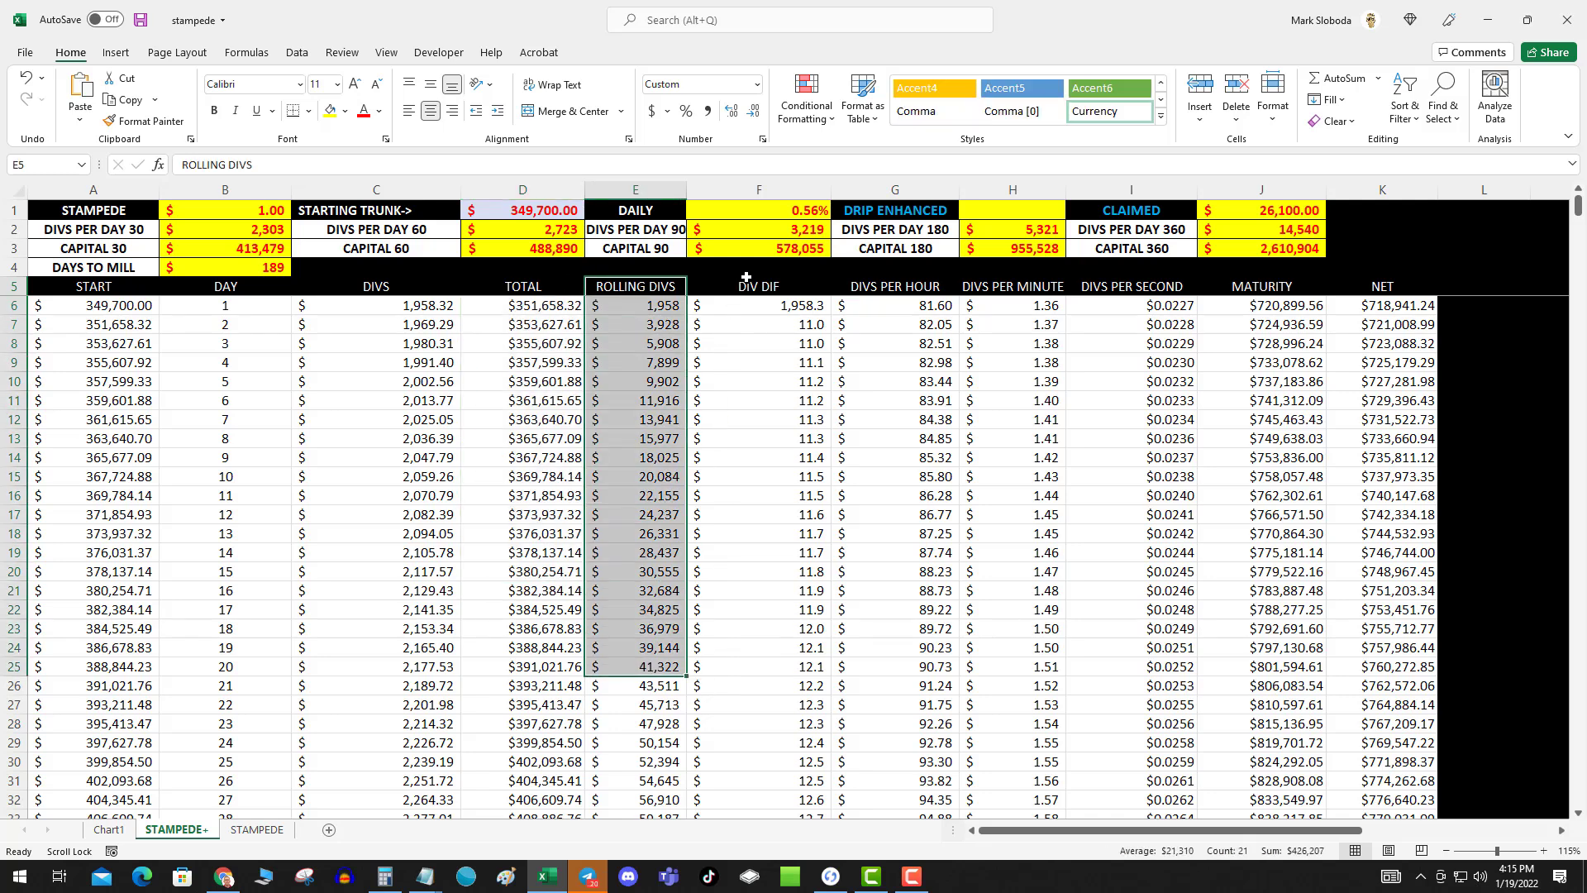
{"action": "left_click", "coordinate": [758, 306]}
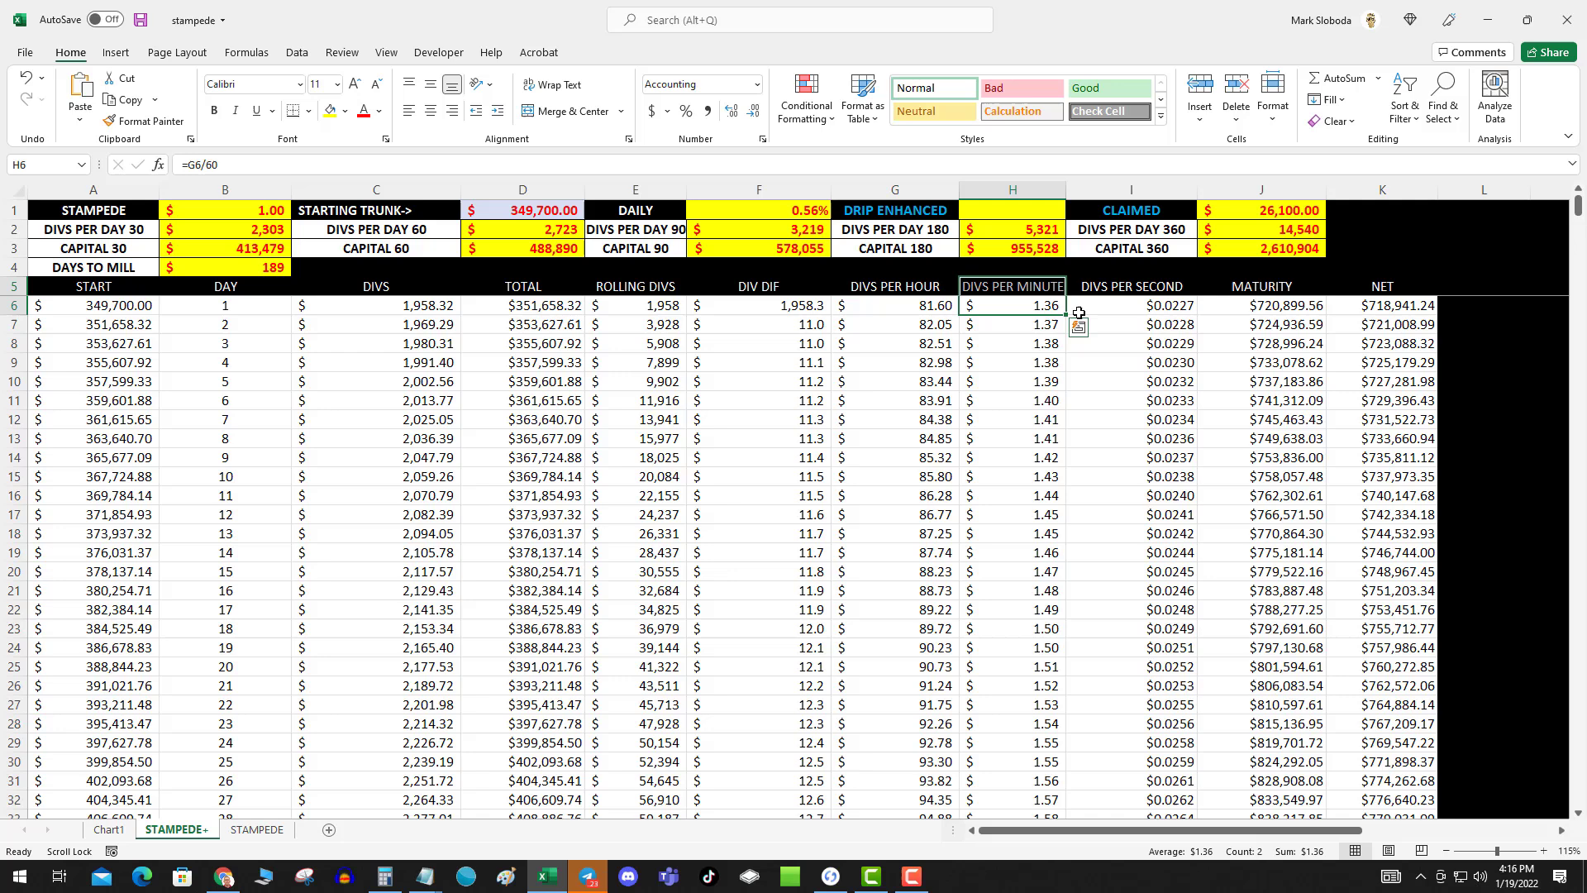
{"action": "left_click", "coordinate": [1131, 305]}
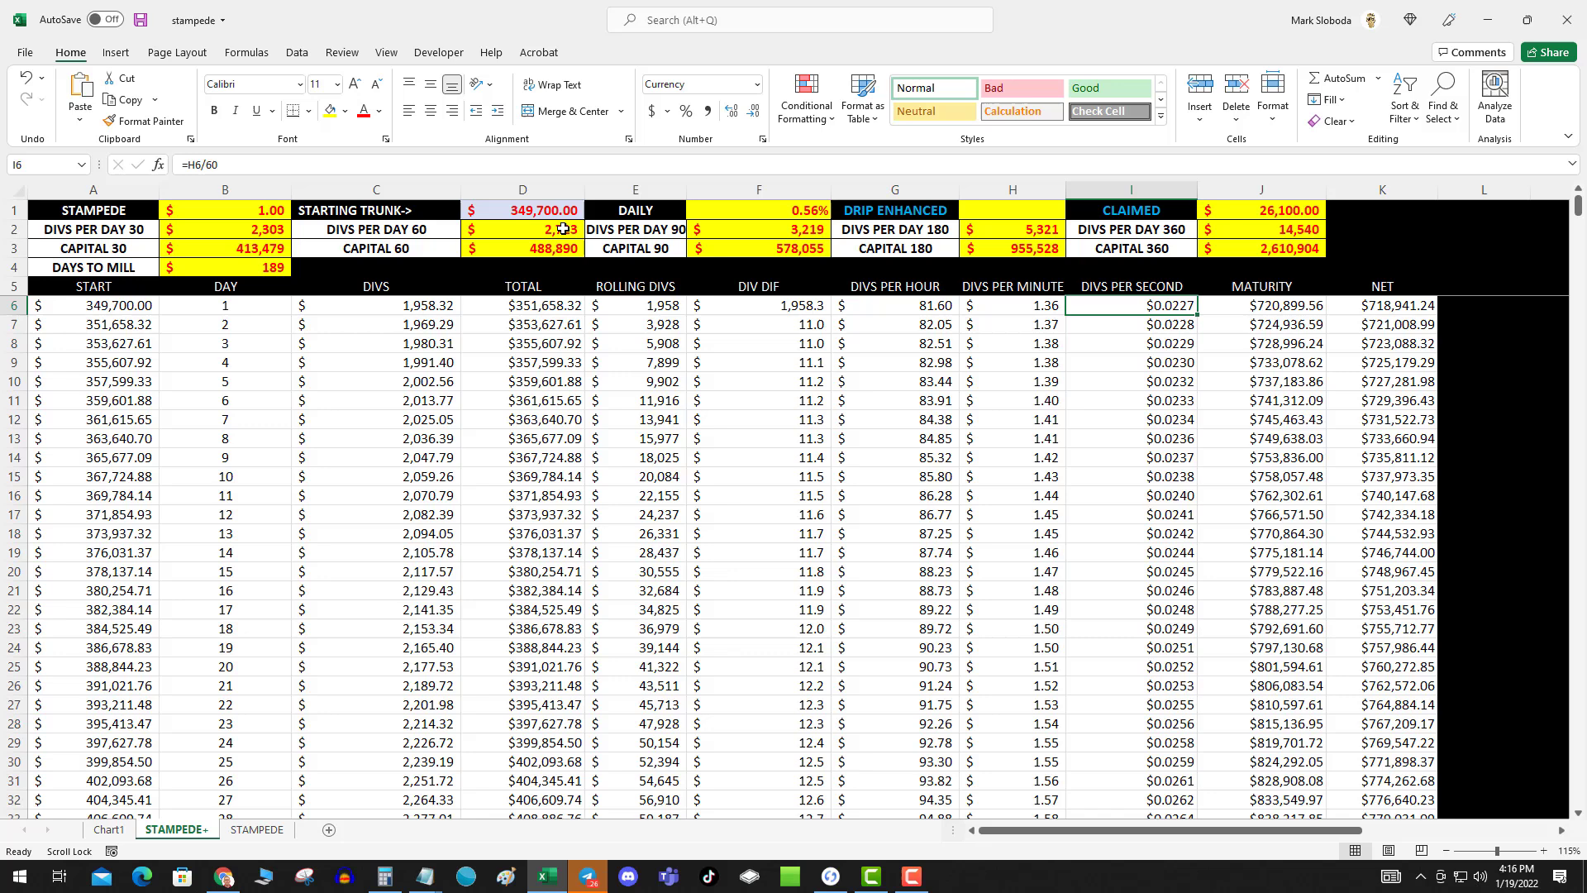
{"action": "left_click", "coordinate": [225, 229]}
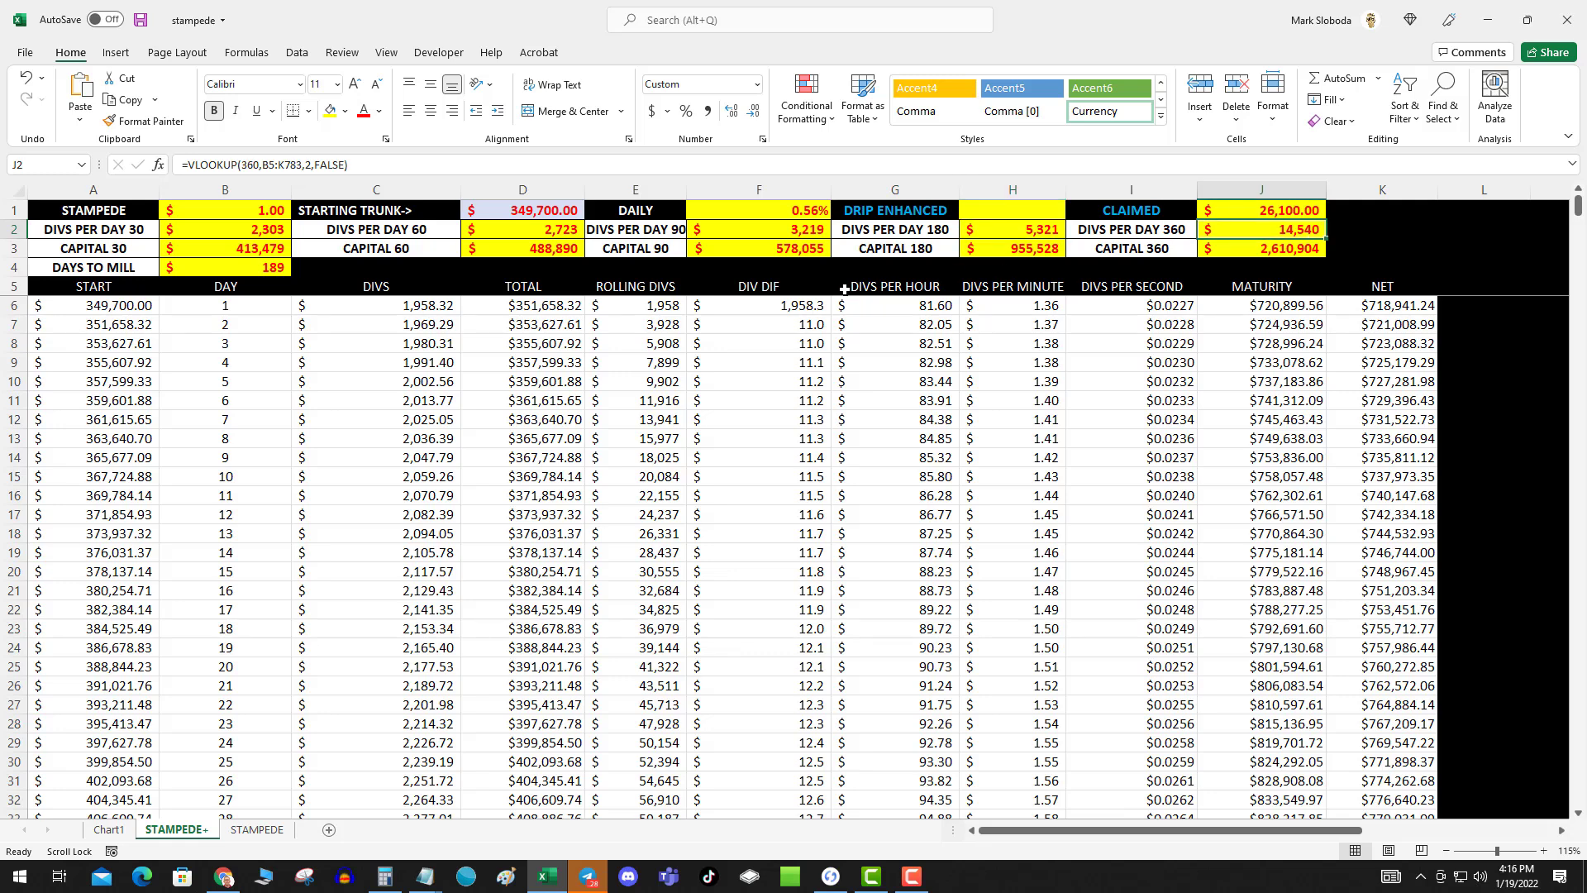
{"action": "left_click", "coordinate": [225, 247]}
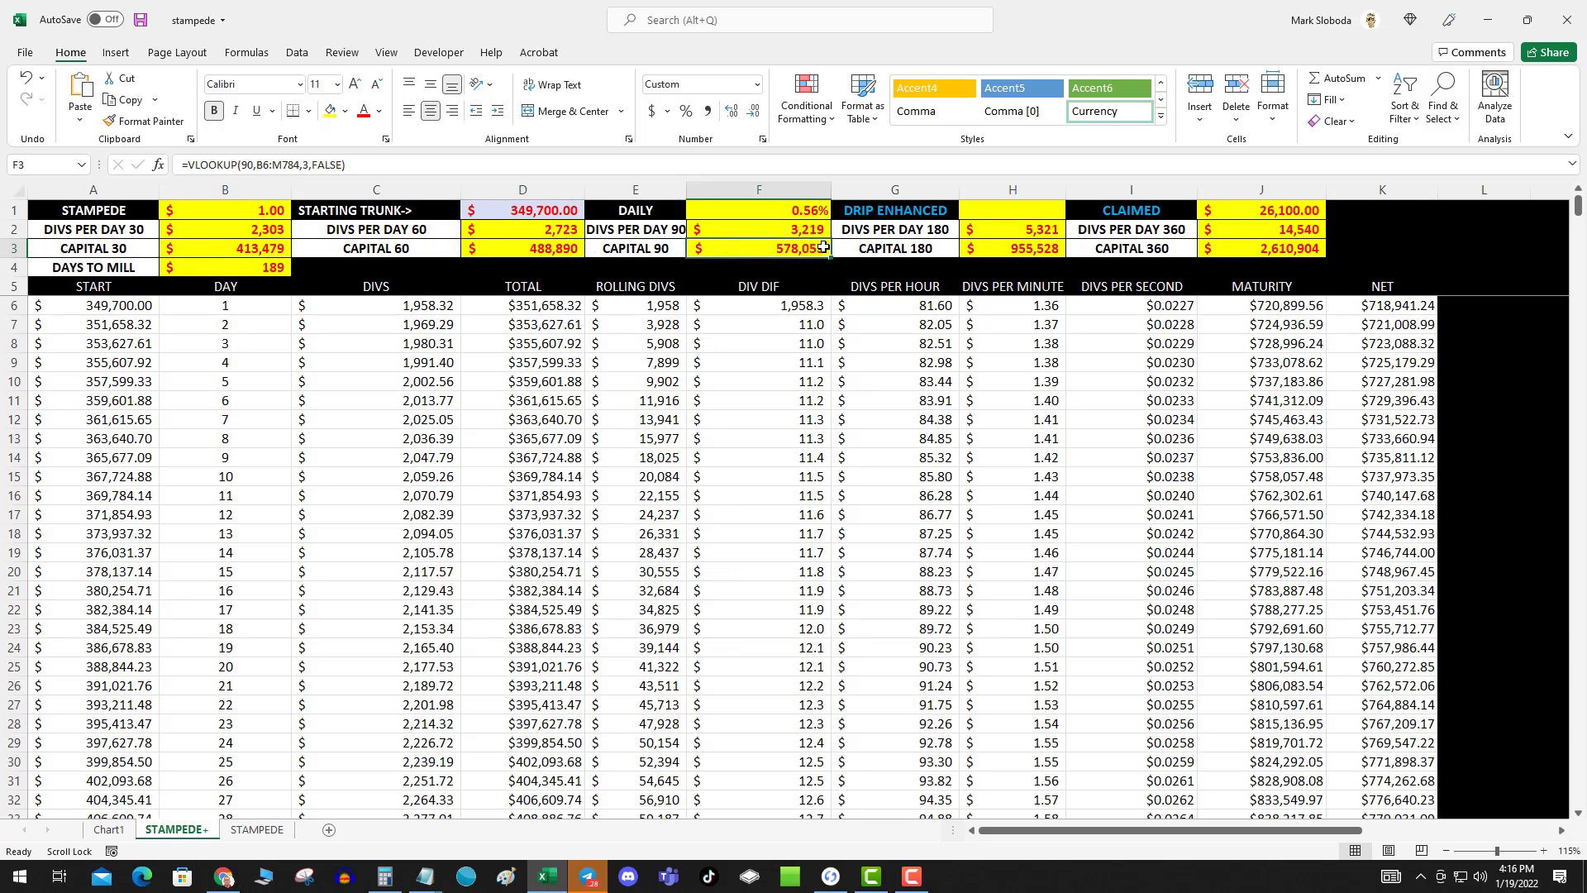
{"action": "left_click", "coordinate": [1010, 248]}
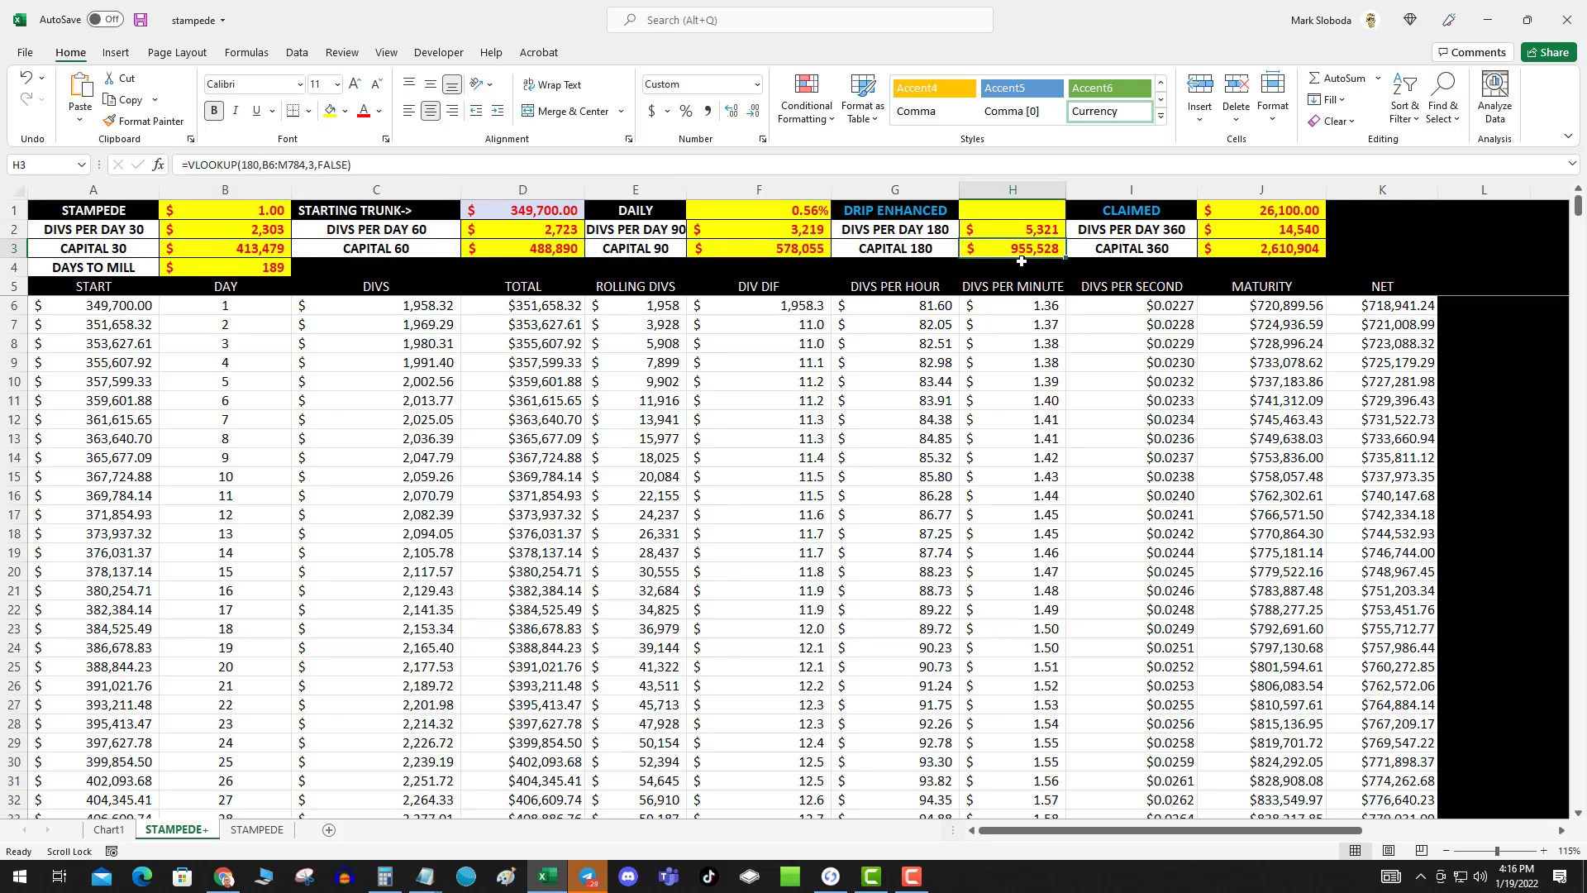
{"action": "mouse_move", "coordinate": [1024, 335]}
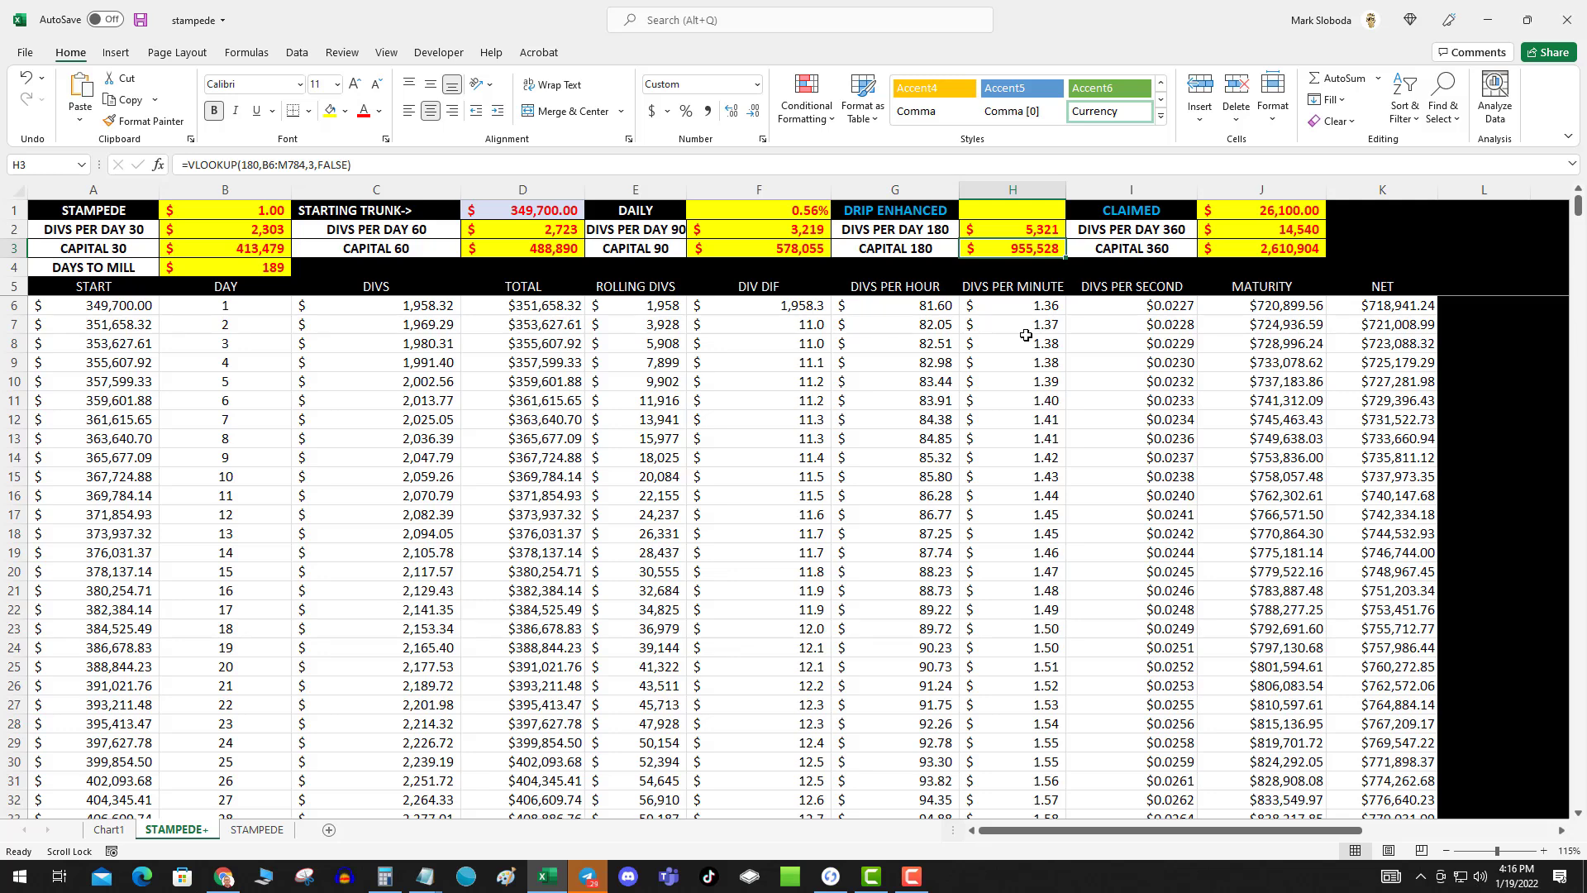
{"action": "mouse_move", "coordinate": [987, 306]}
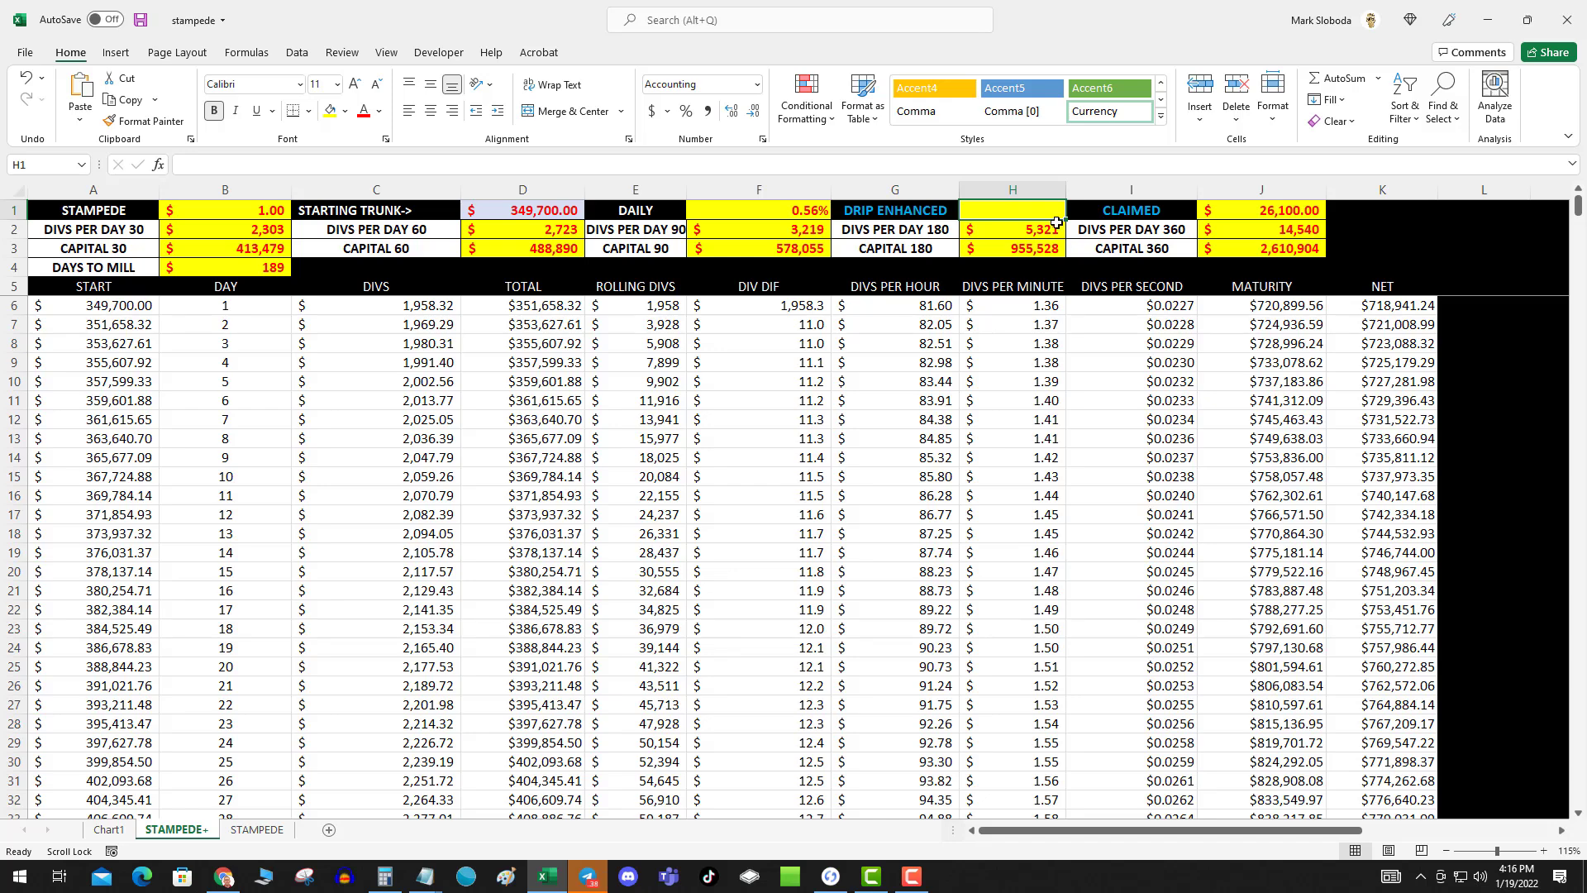
Enter 700 as the drip-enhanced amount in H1, dropping days to a million to 155
{"action": "type", "text": "700.00"}
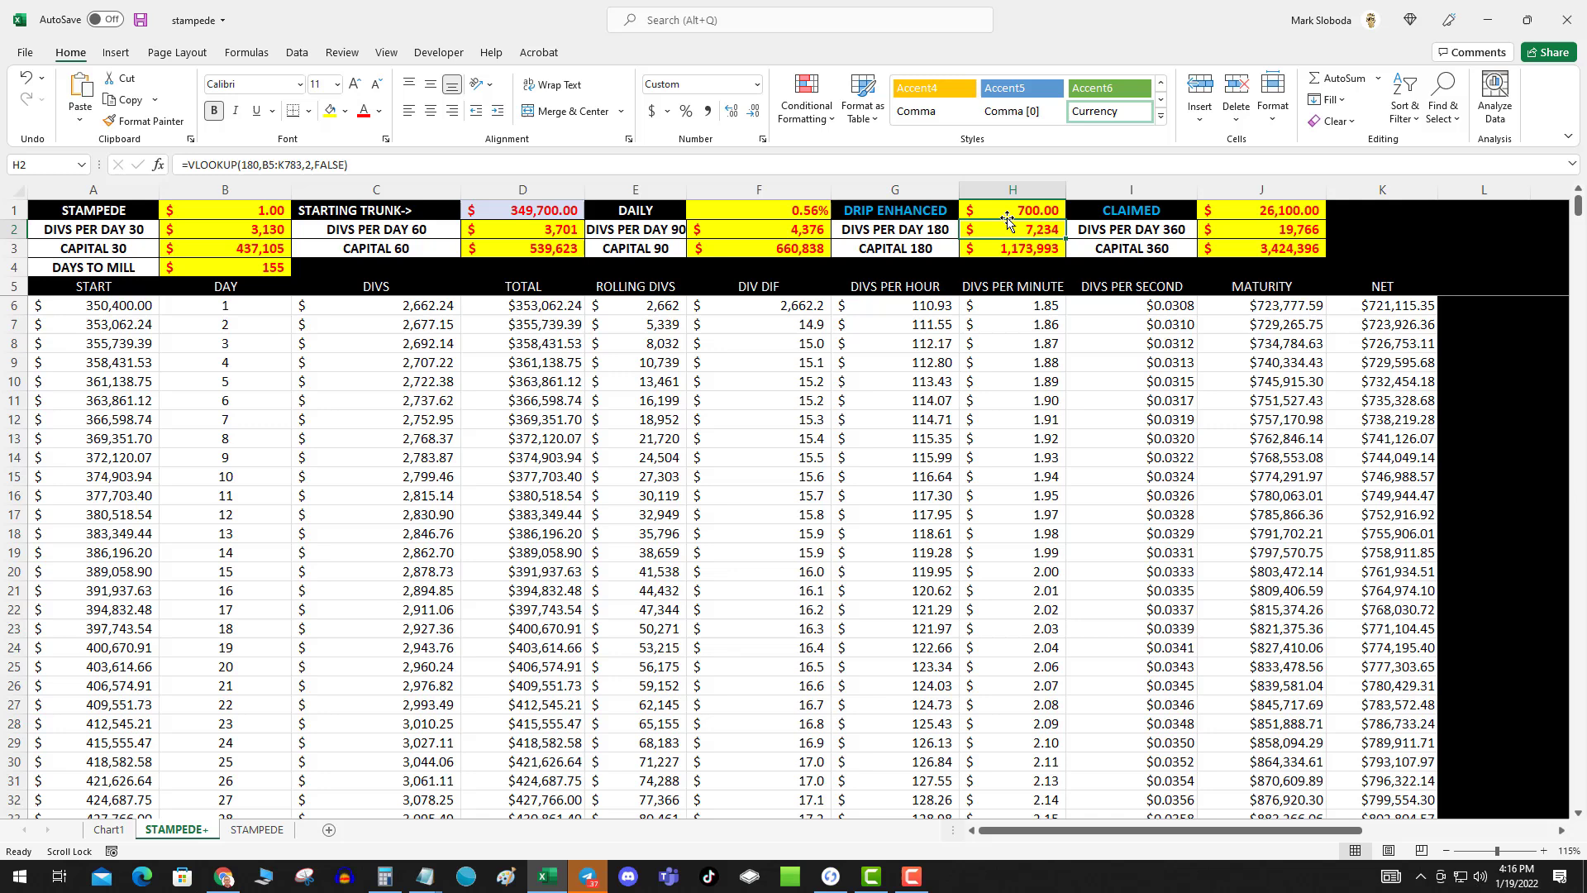
{"action": "left_click", "coordinate": [1011, 209]}
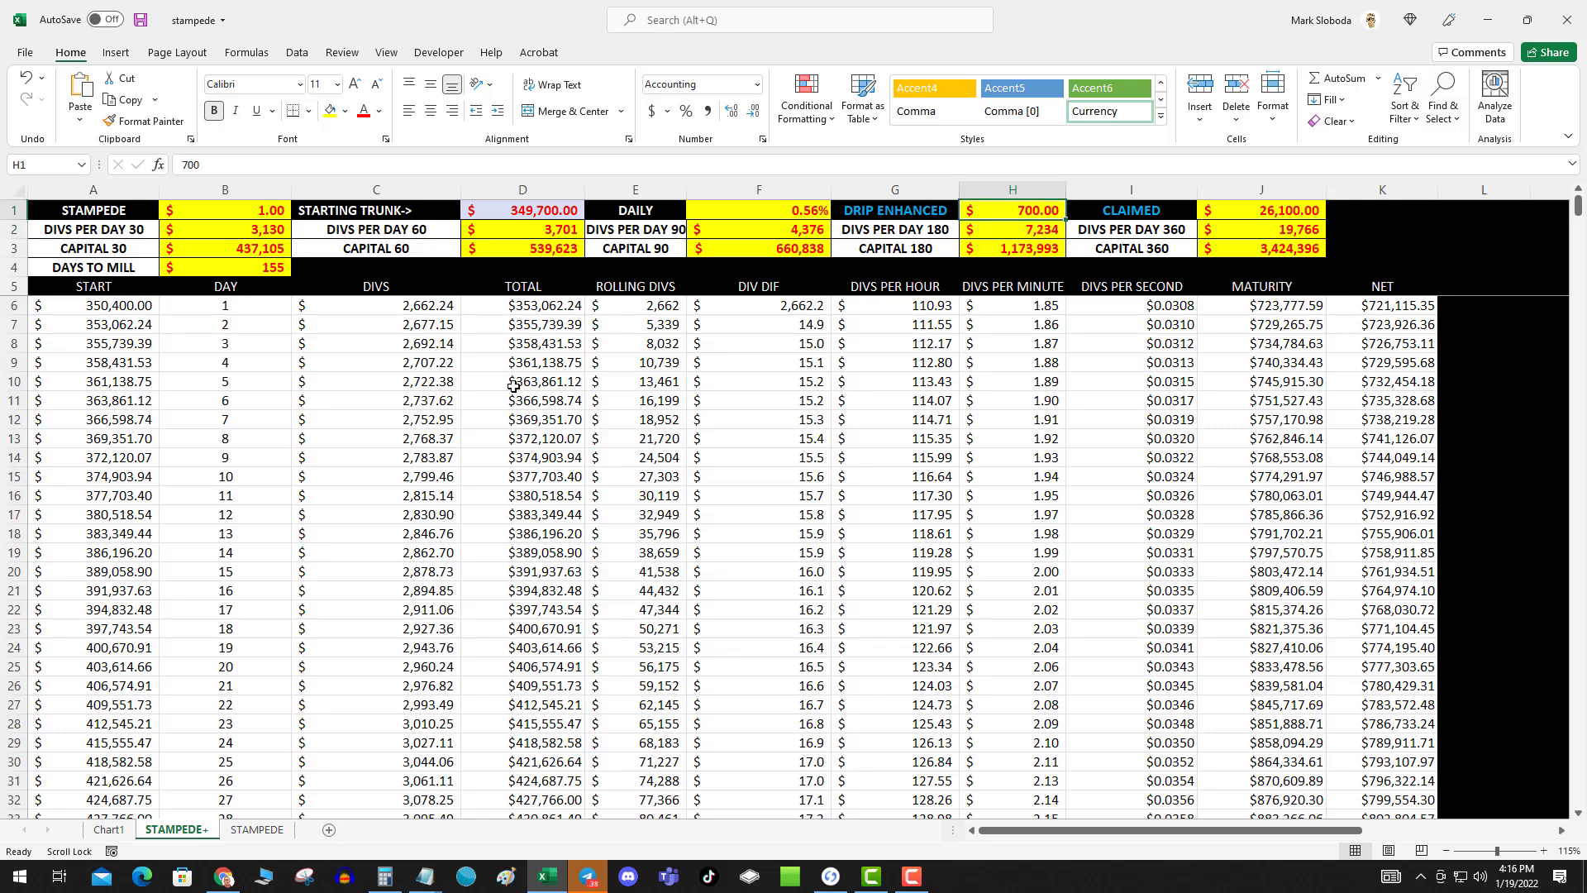
{"action": "mouse_move", "coordinate": [360, 296]}
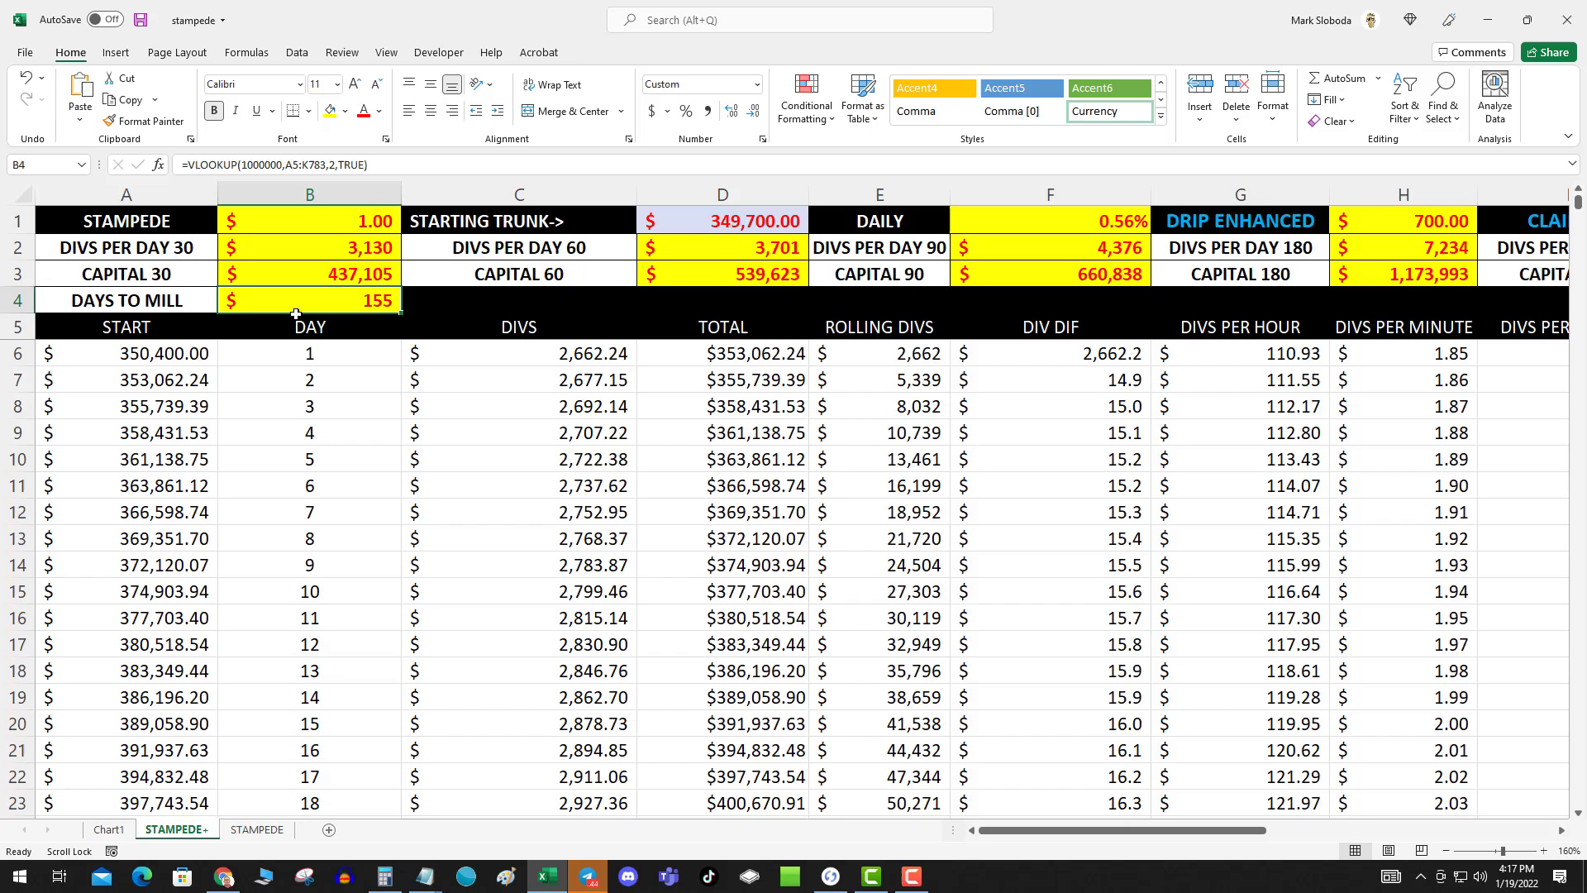
{"action": "mouse_move", "coordinate": [436, 422]}
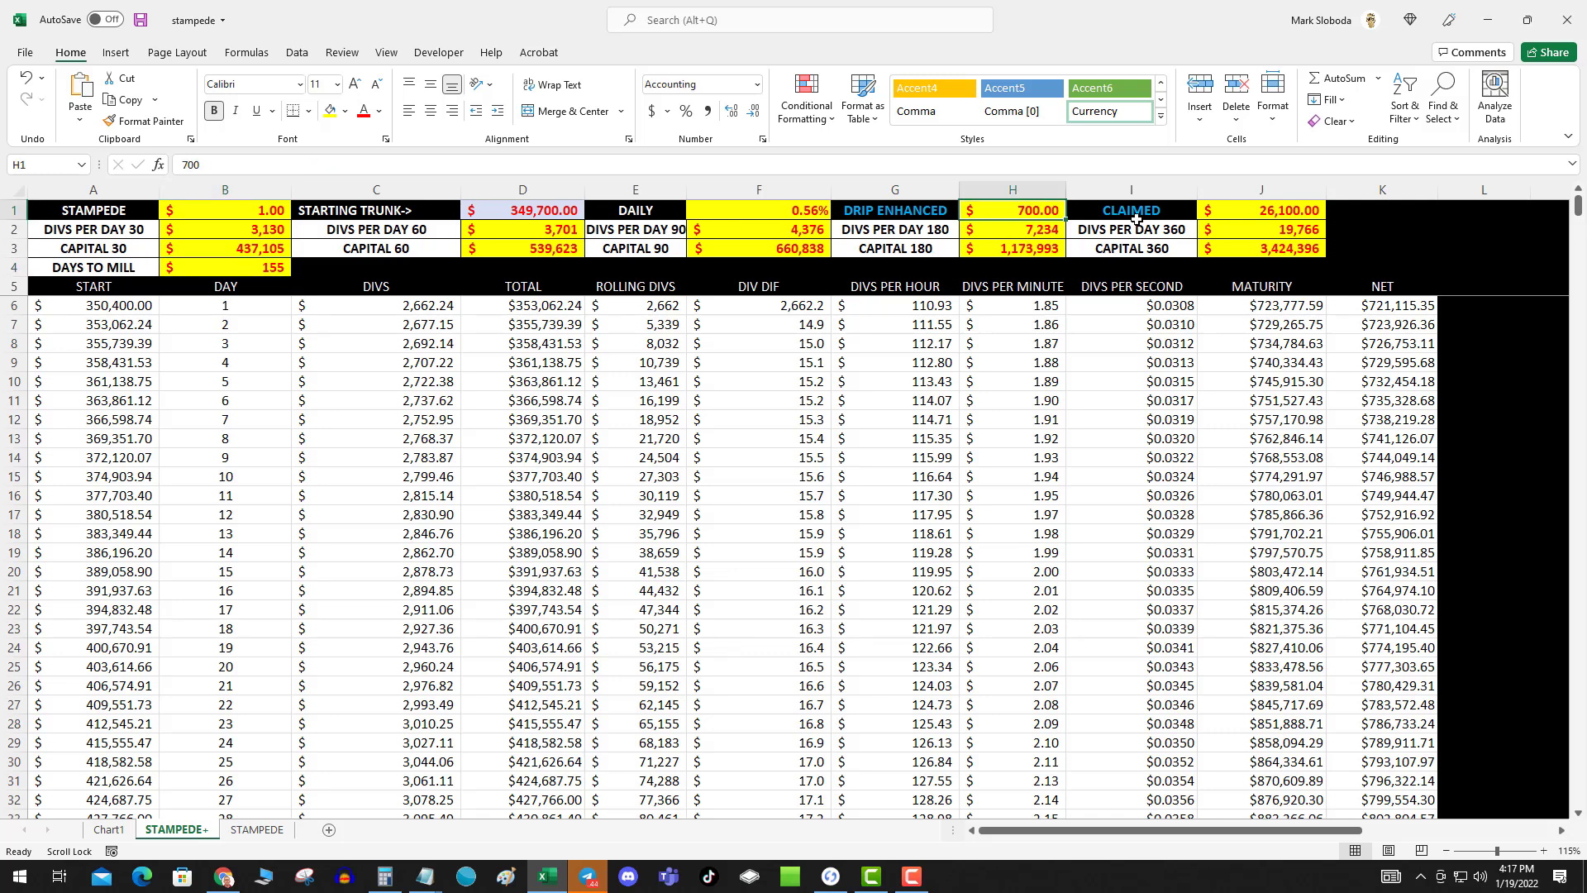
Try 5,000 in the drip input H1 (75 days), then undo it
{"action": "type", "text": "5,0"}
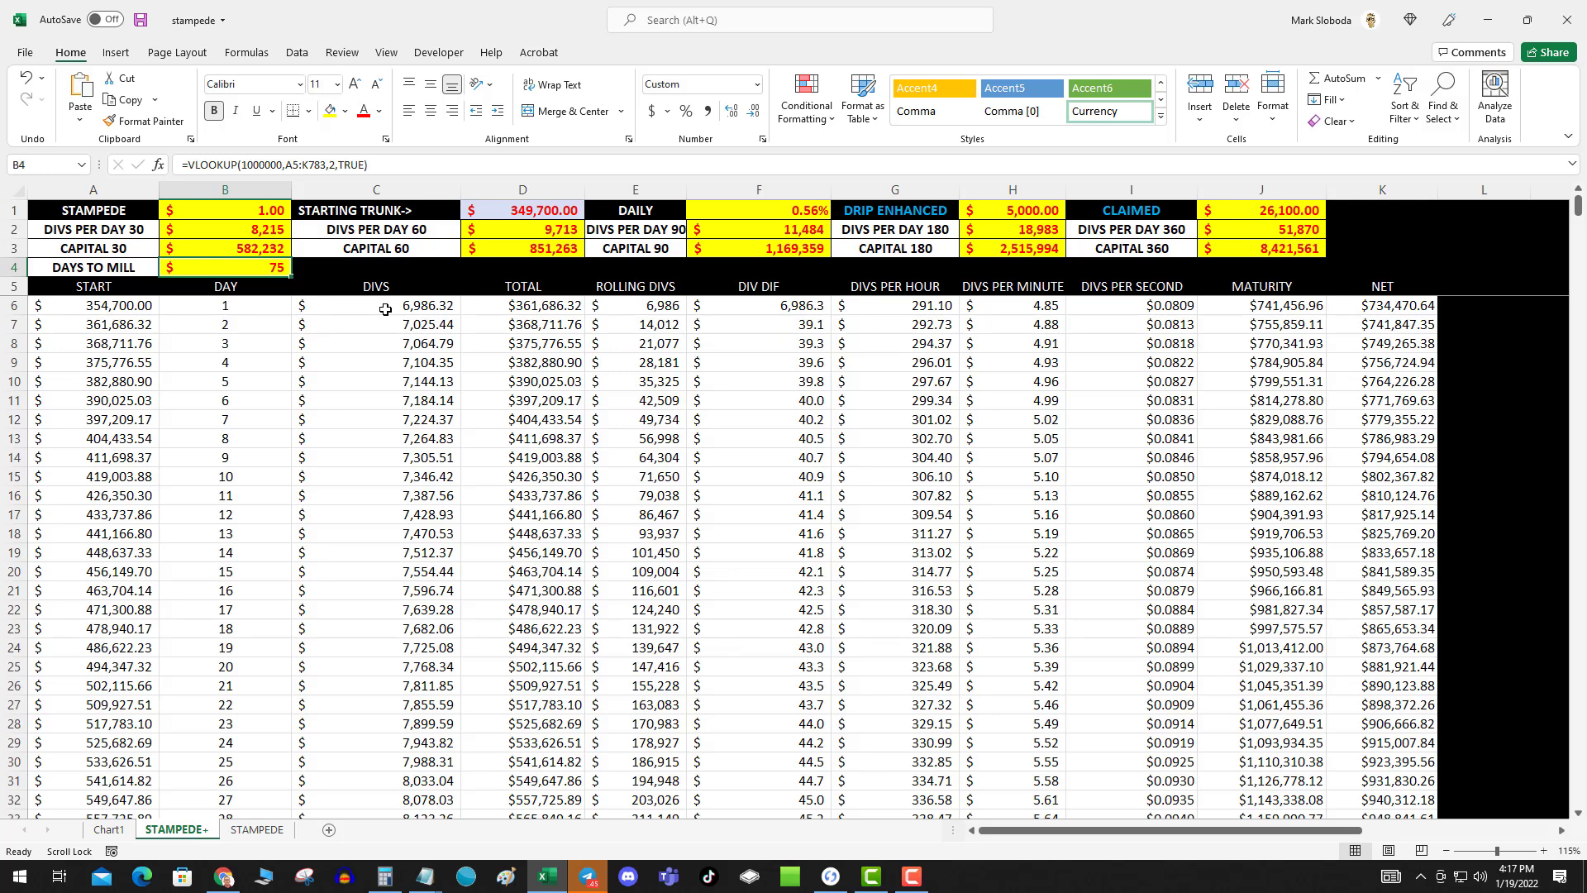
{"action": "mouse_move", "coordinate": [599, 290]}
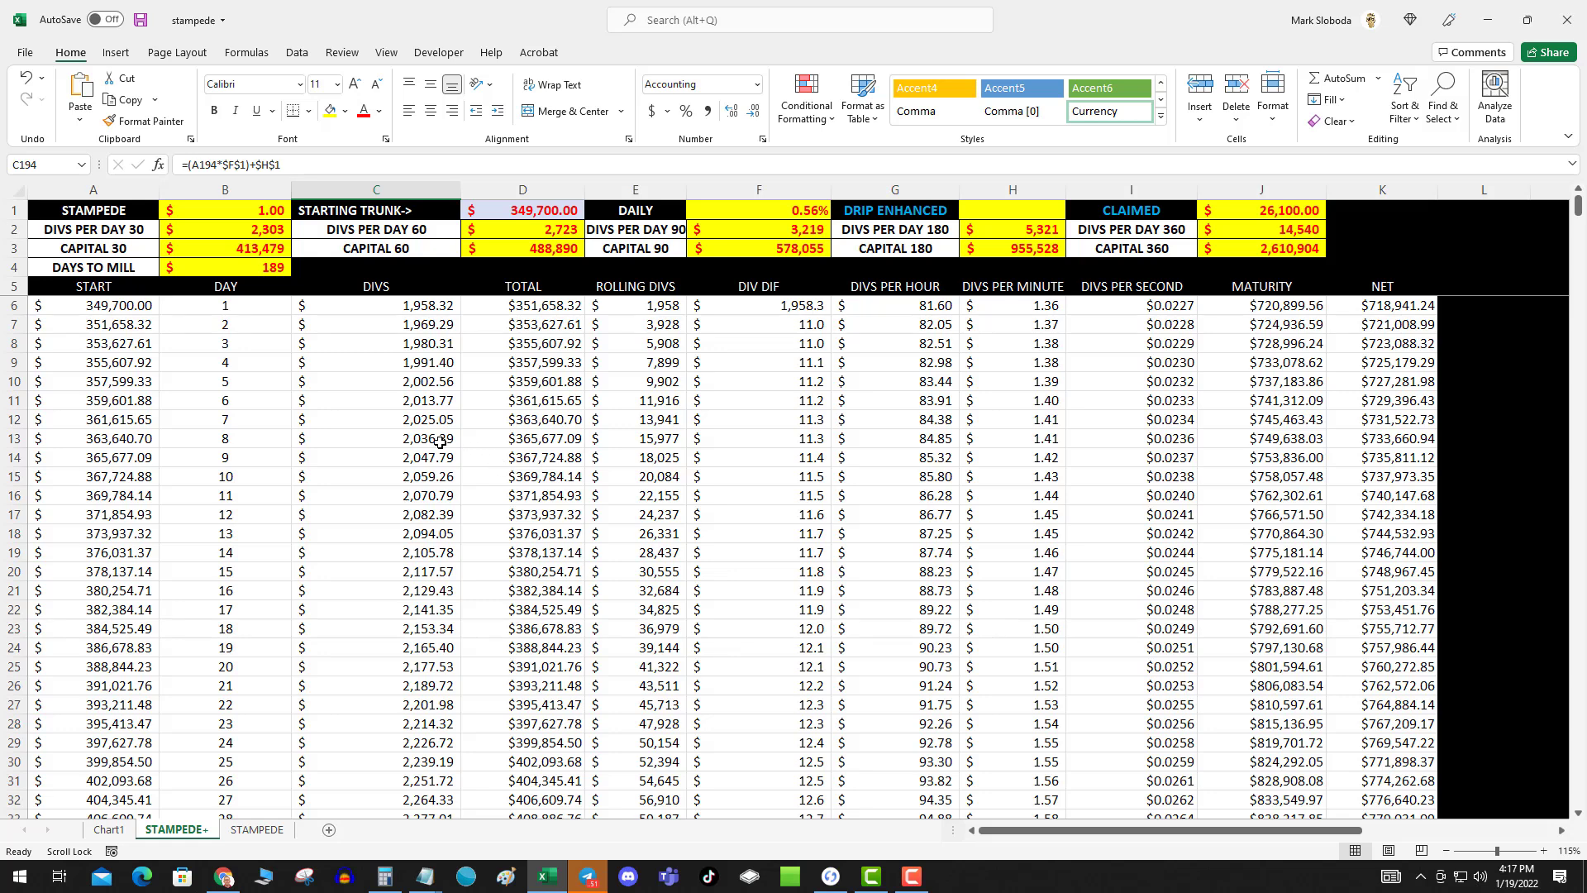
{"action": "mouse_move", "coordinate": [496, 250]}
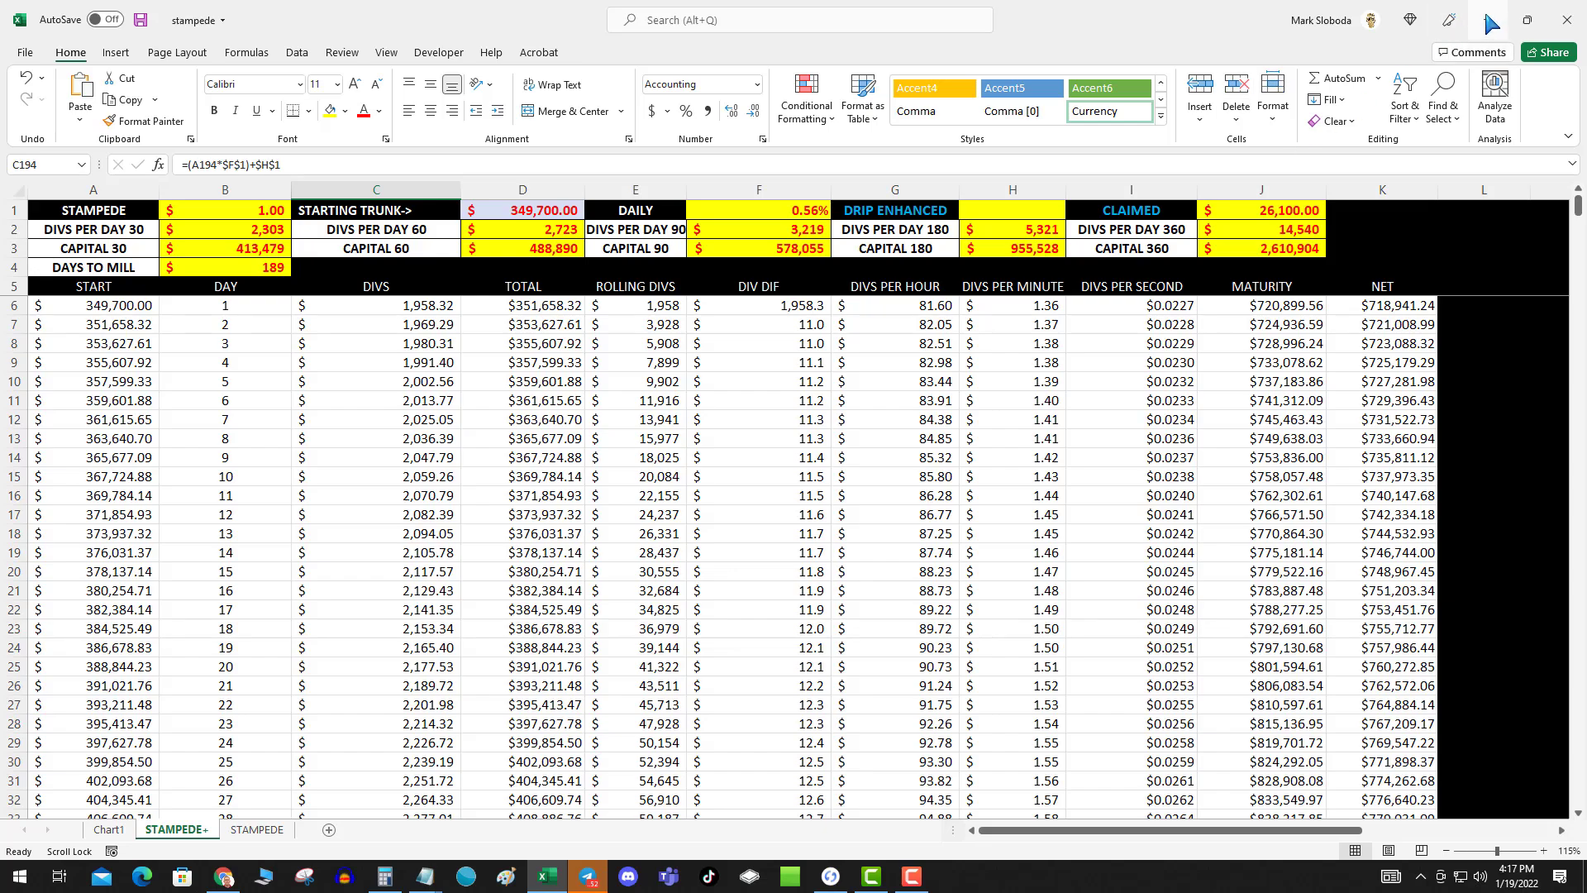
Return to Elephant Money and scroll the home page's ELEPHANT and TRUNK overview
{"action": "left_click", "coordinate": [222, 876]}
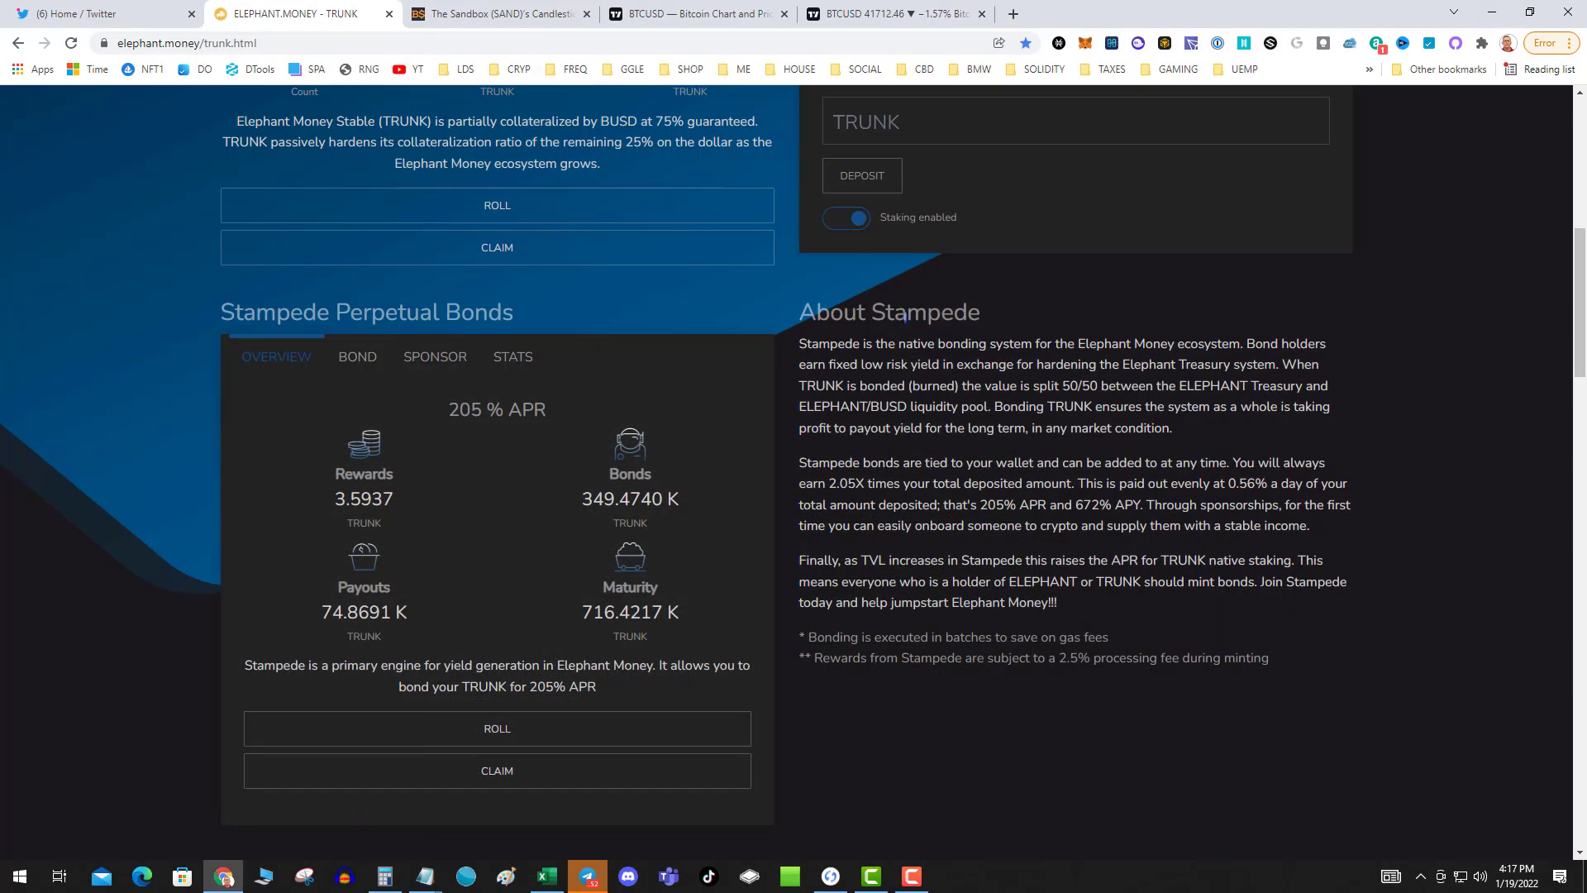
{"action": "mouse_move", "coordinate": [572, 454]}
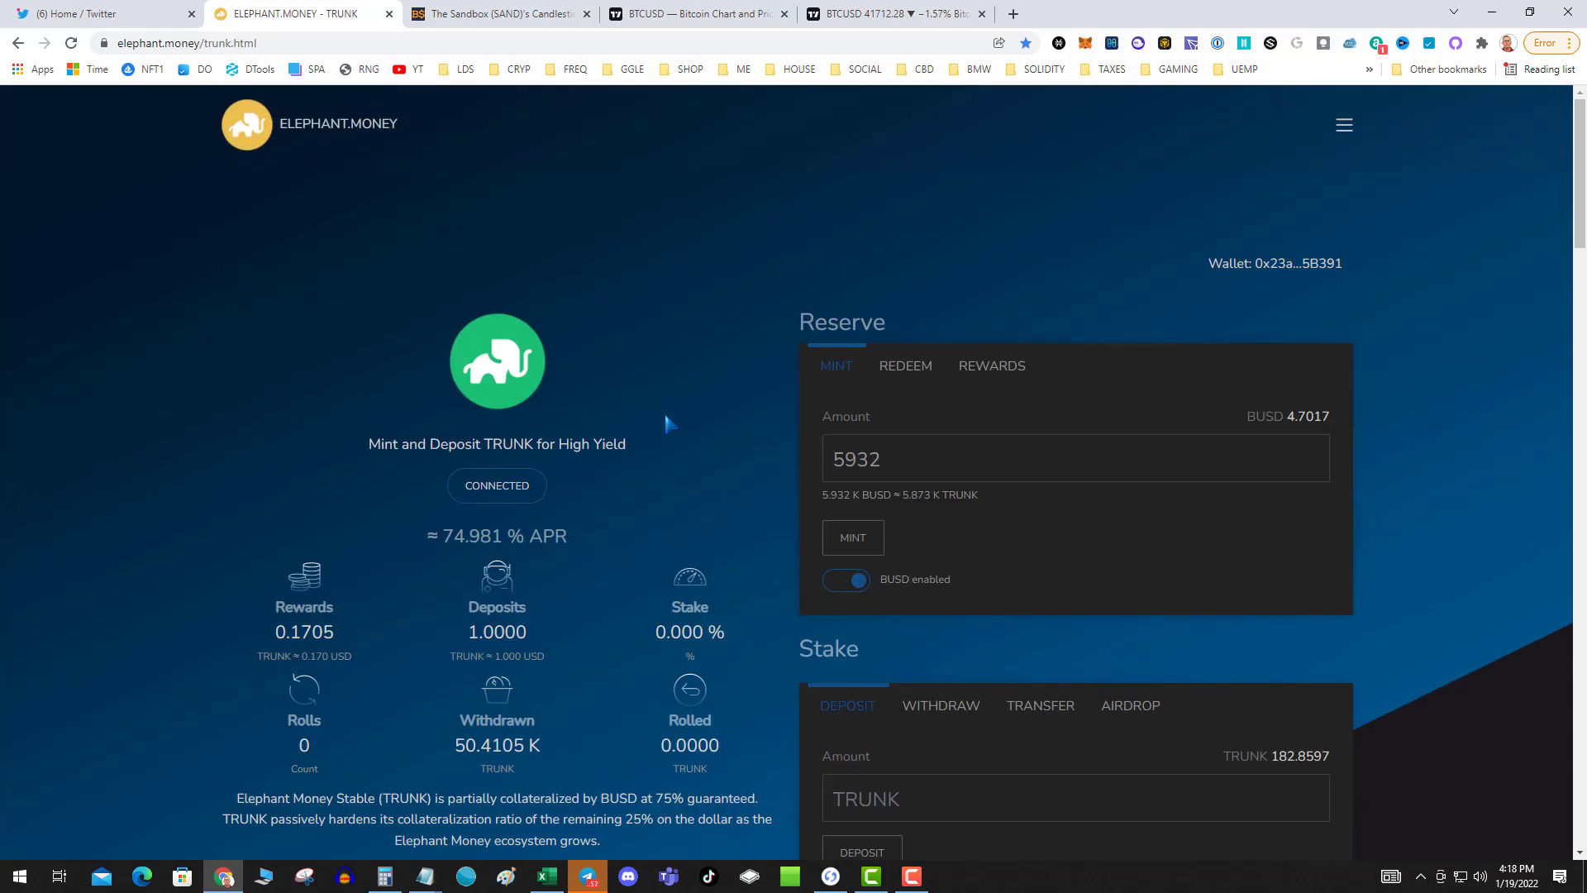
{"action": "scroll", "scroll_direction": "down", "scroll_amount": 3}
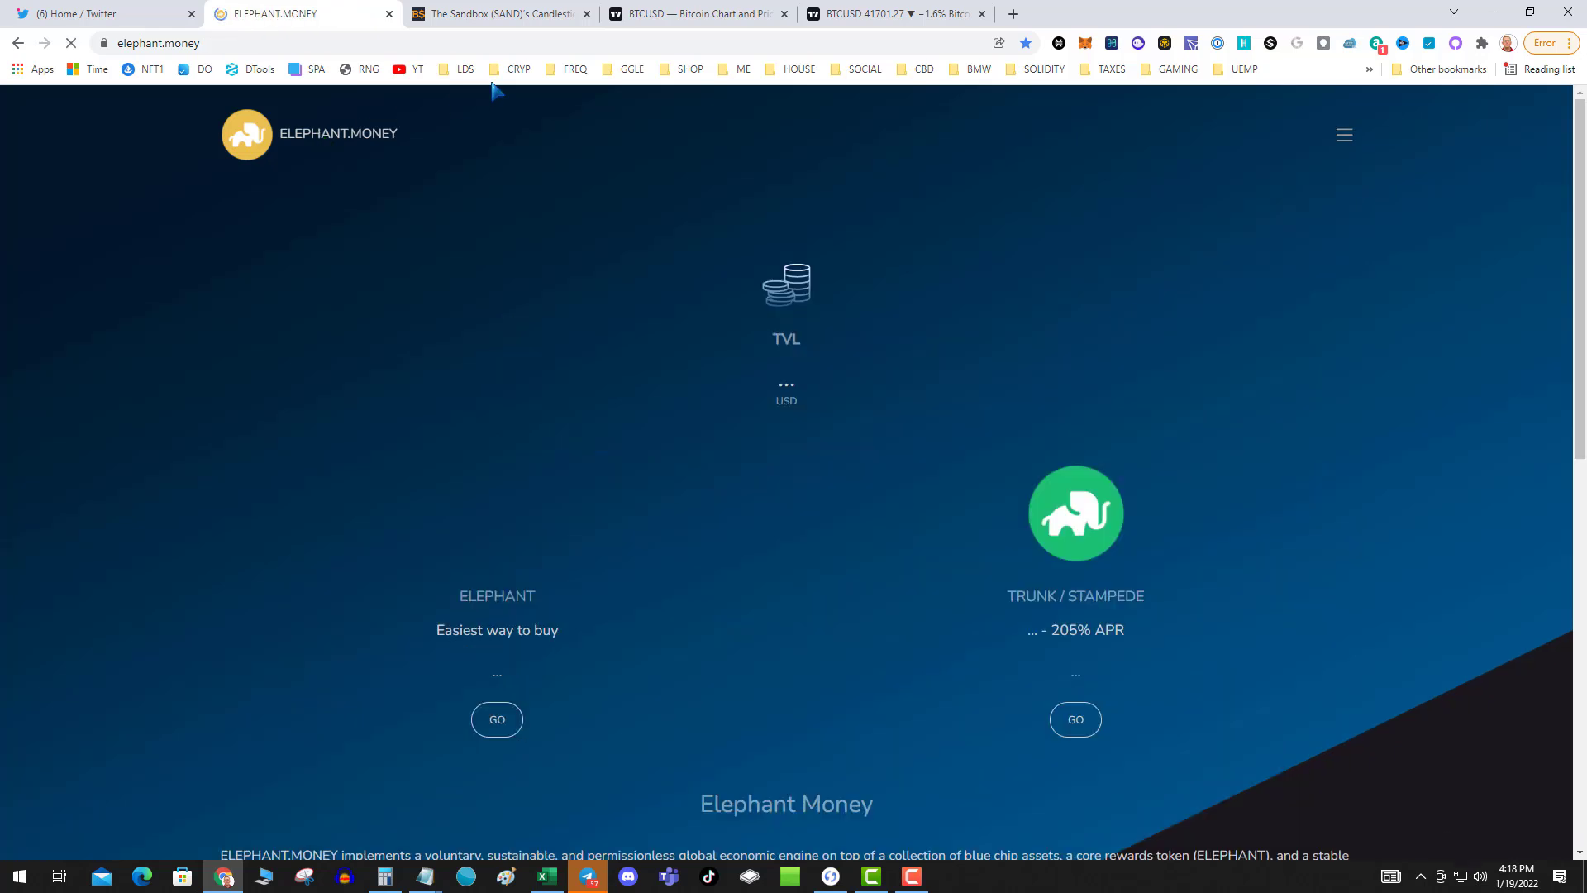
Open the ELEPHANT.MONEY-BTCB bookmark, connect the wallet, and review 6.978452238 BTCB deposited
{"action": "left_click", "coordinate": [463, 69]}
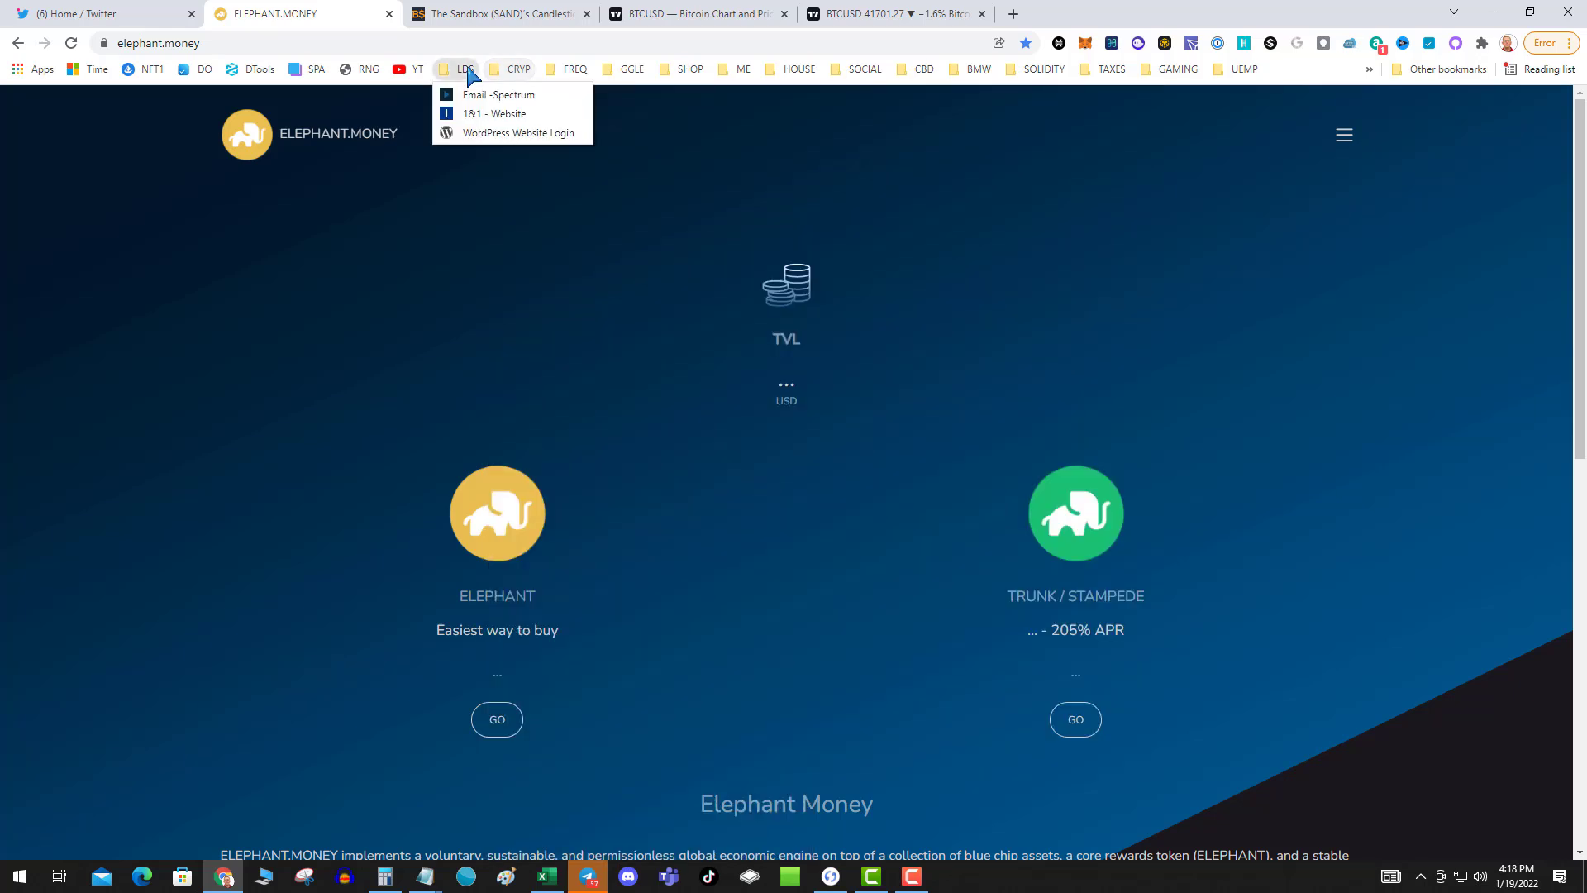
{"action": "left_click", "coordinate": [575, 68]}
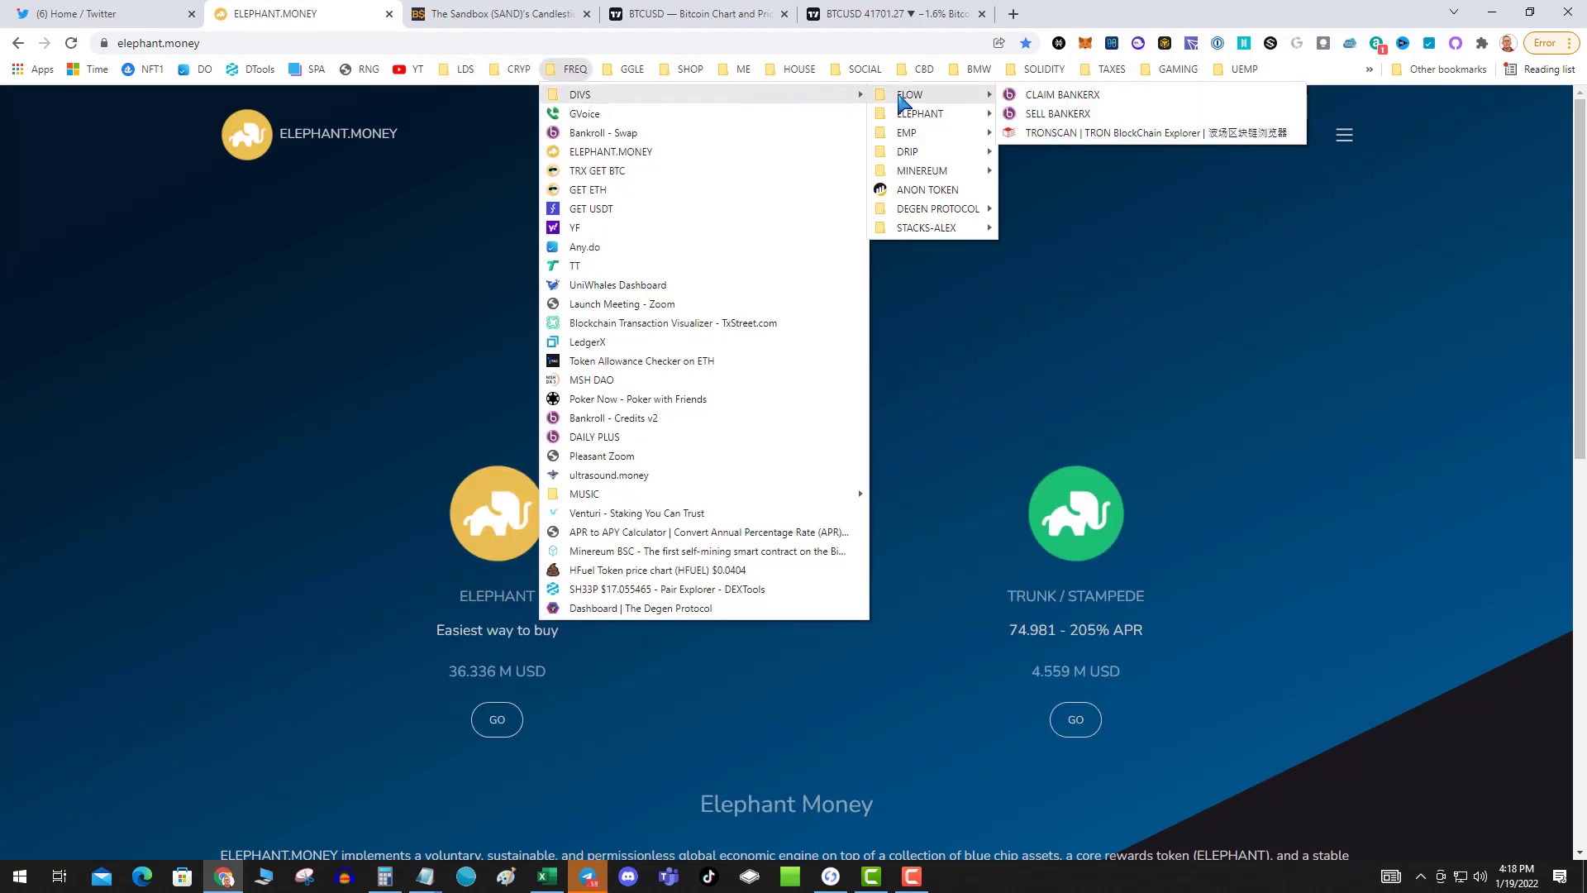
{"action": "mouse_move", "coordinate": [918, 112]}
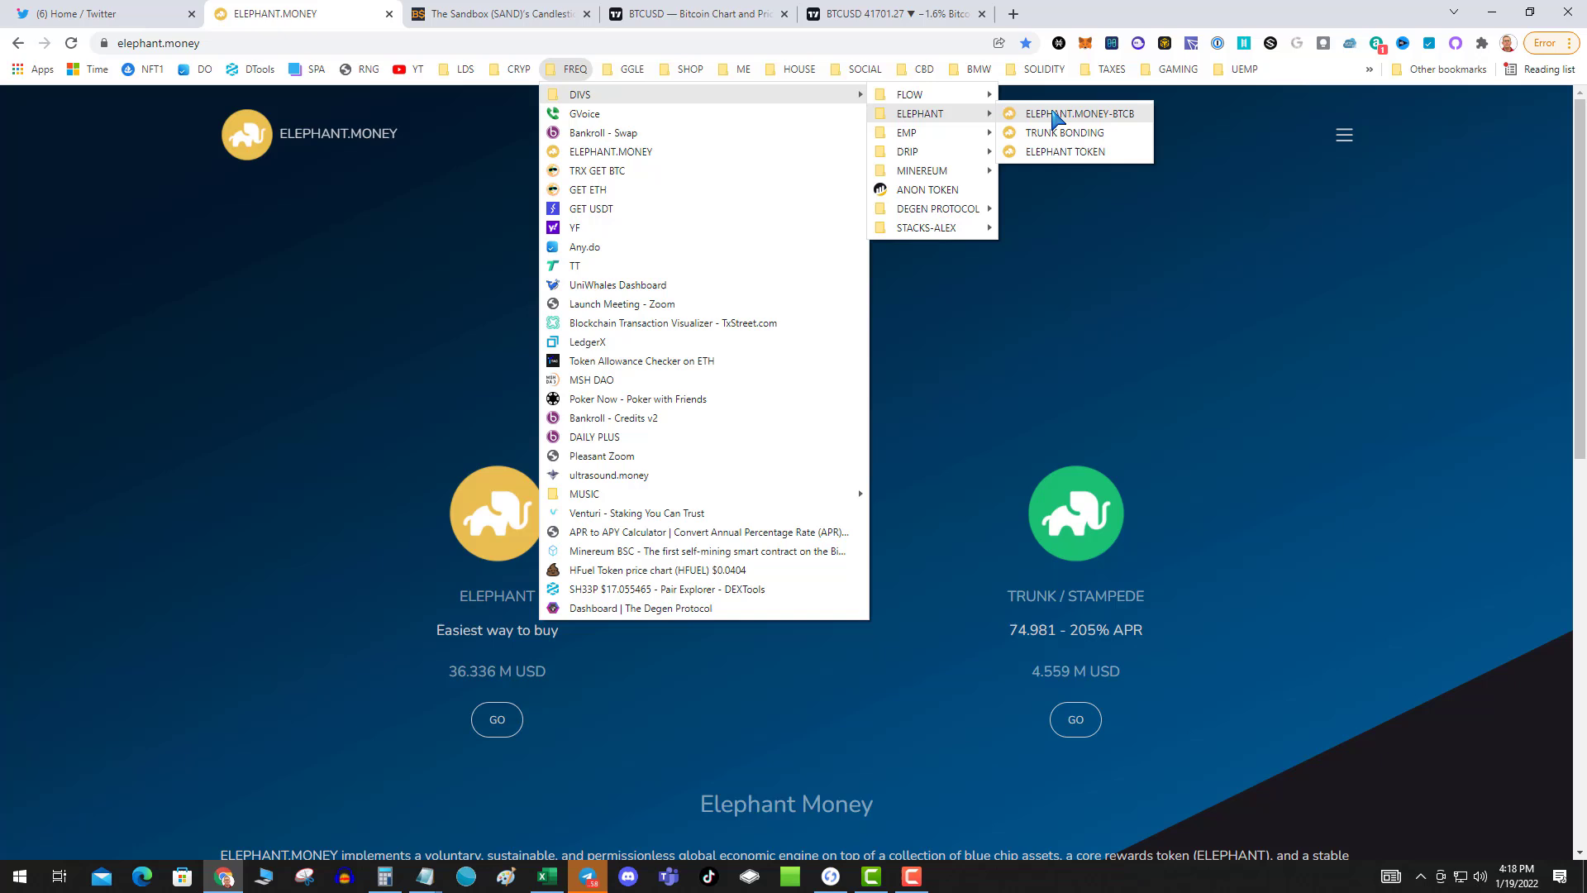
{"action": "left_click", "coordinate": [1080, 112]}
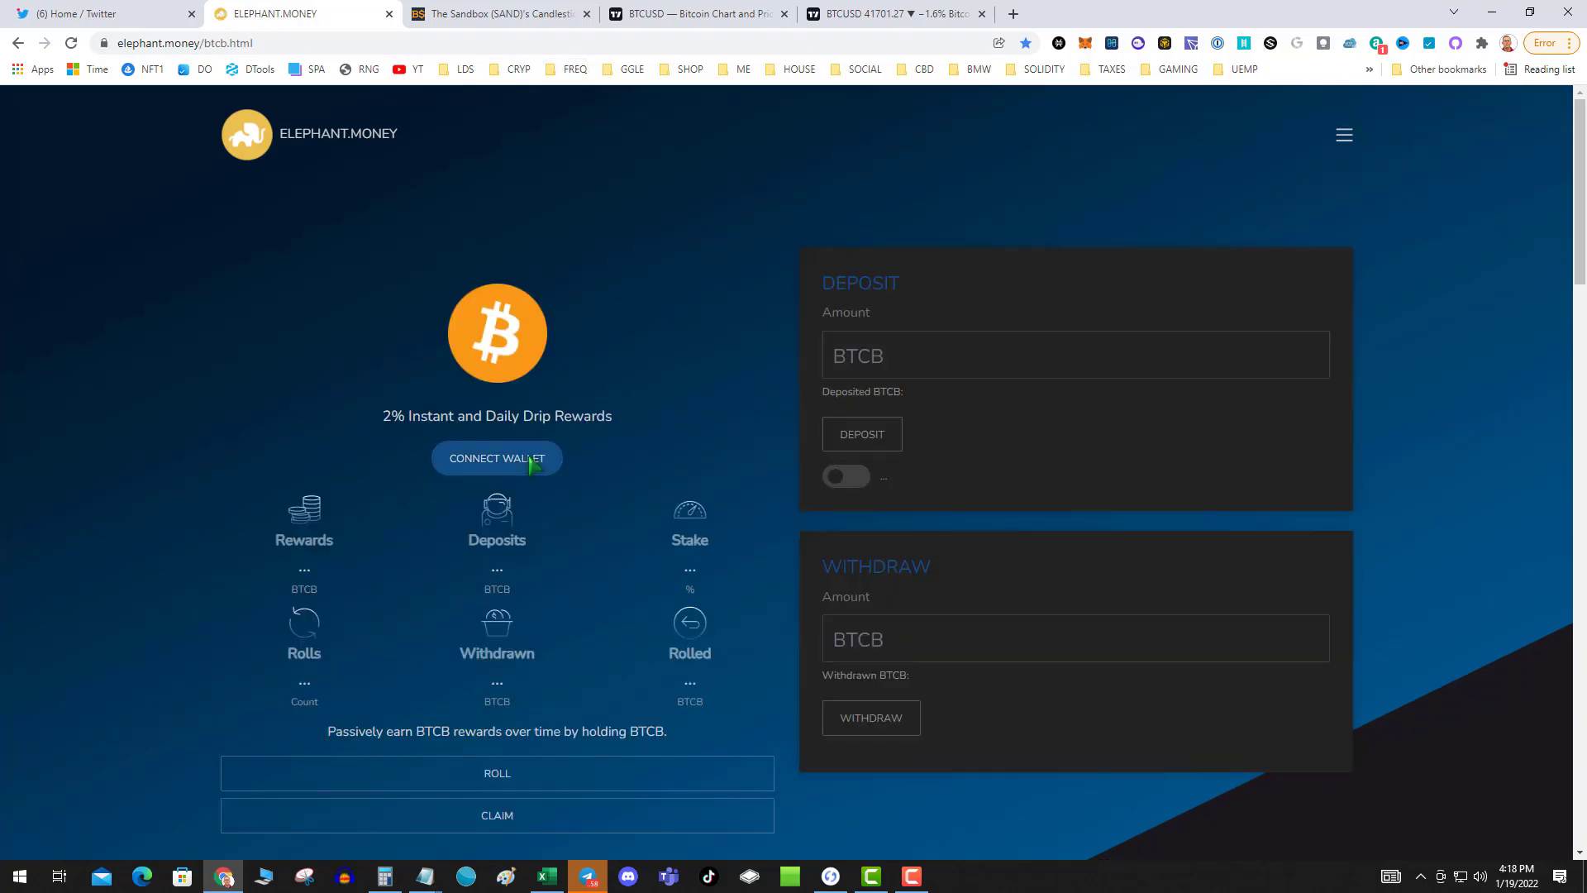
{"action": "left_click", "coordinate": [496, 457]}
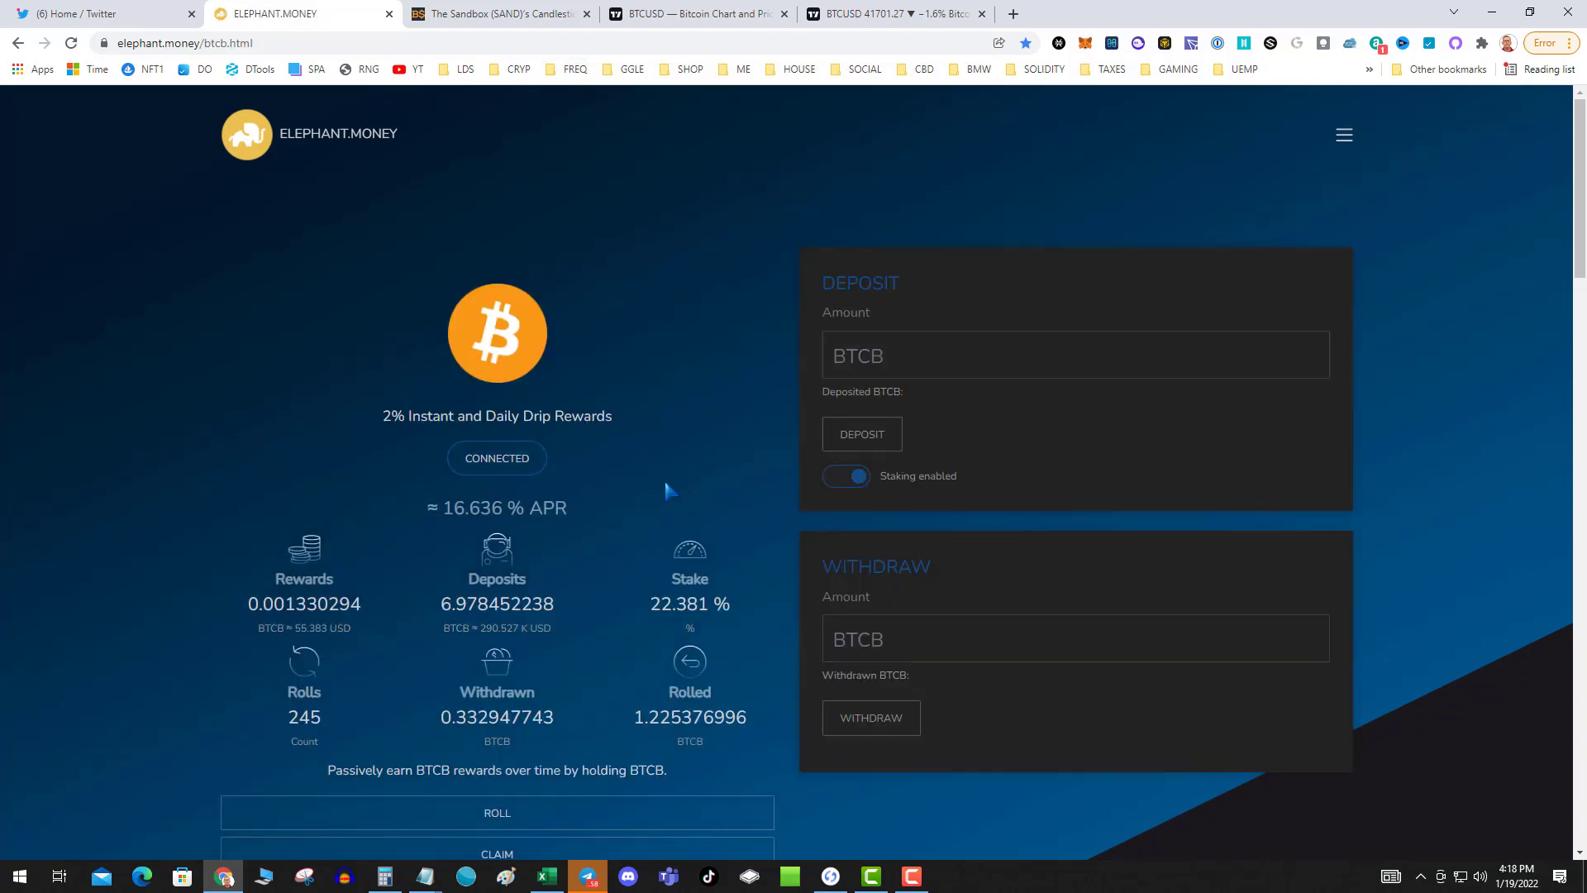
{"action": "scroll", "scroll_direction": "down", "scroll_amount": 3}
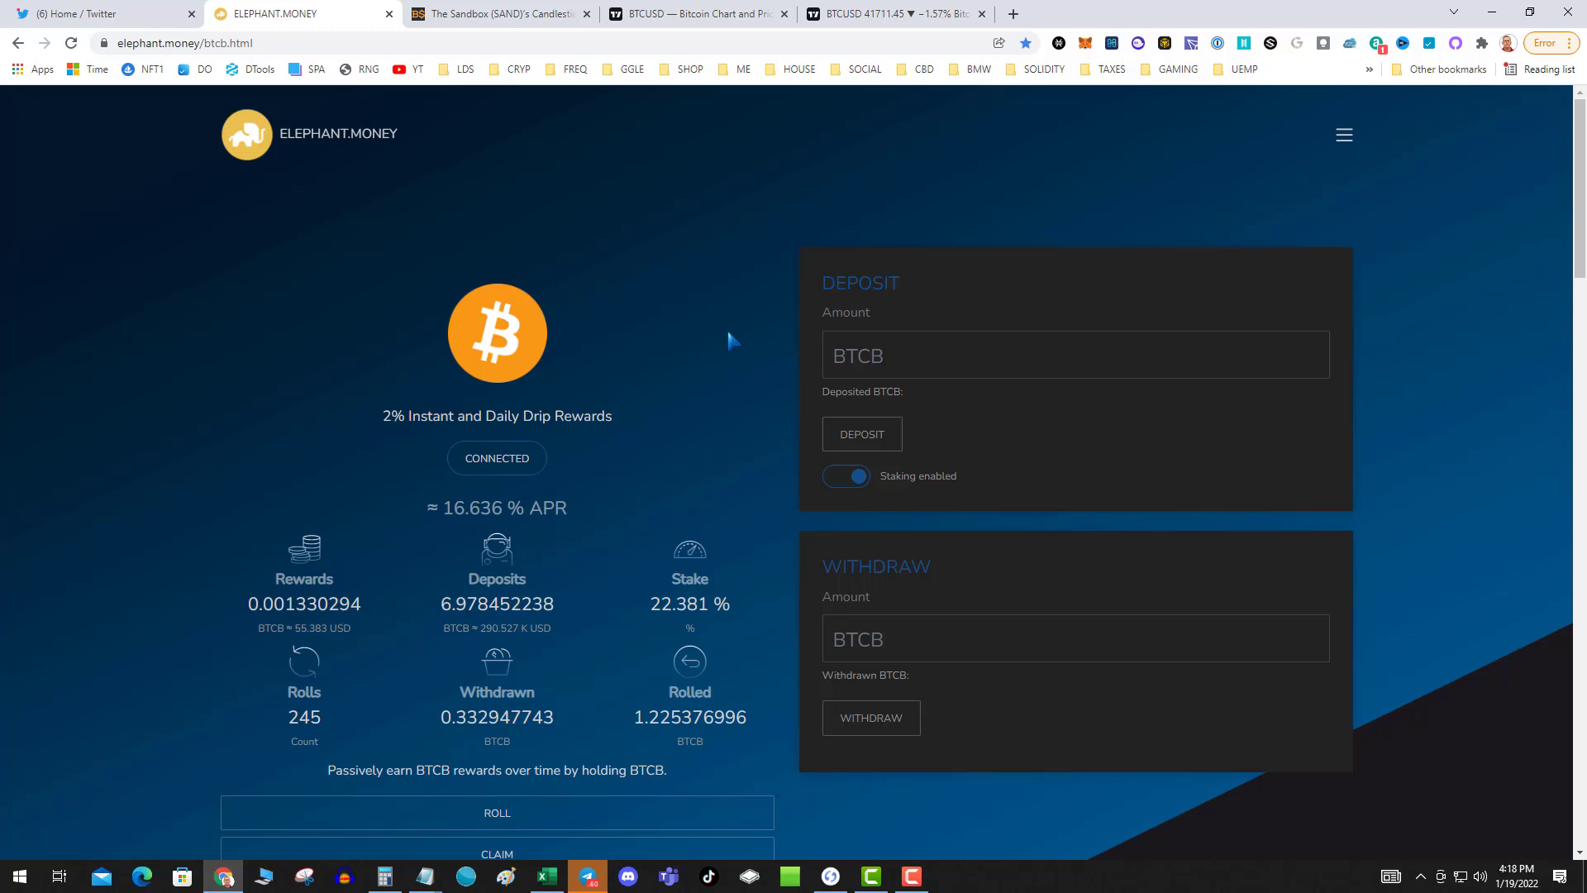
{"action": "mouse_move", "coordinate": [603, 383]}
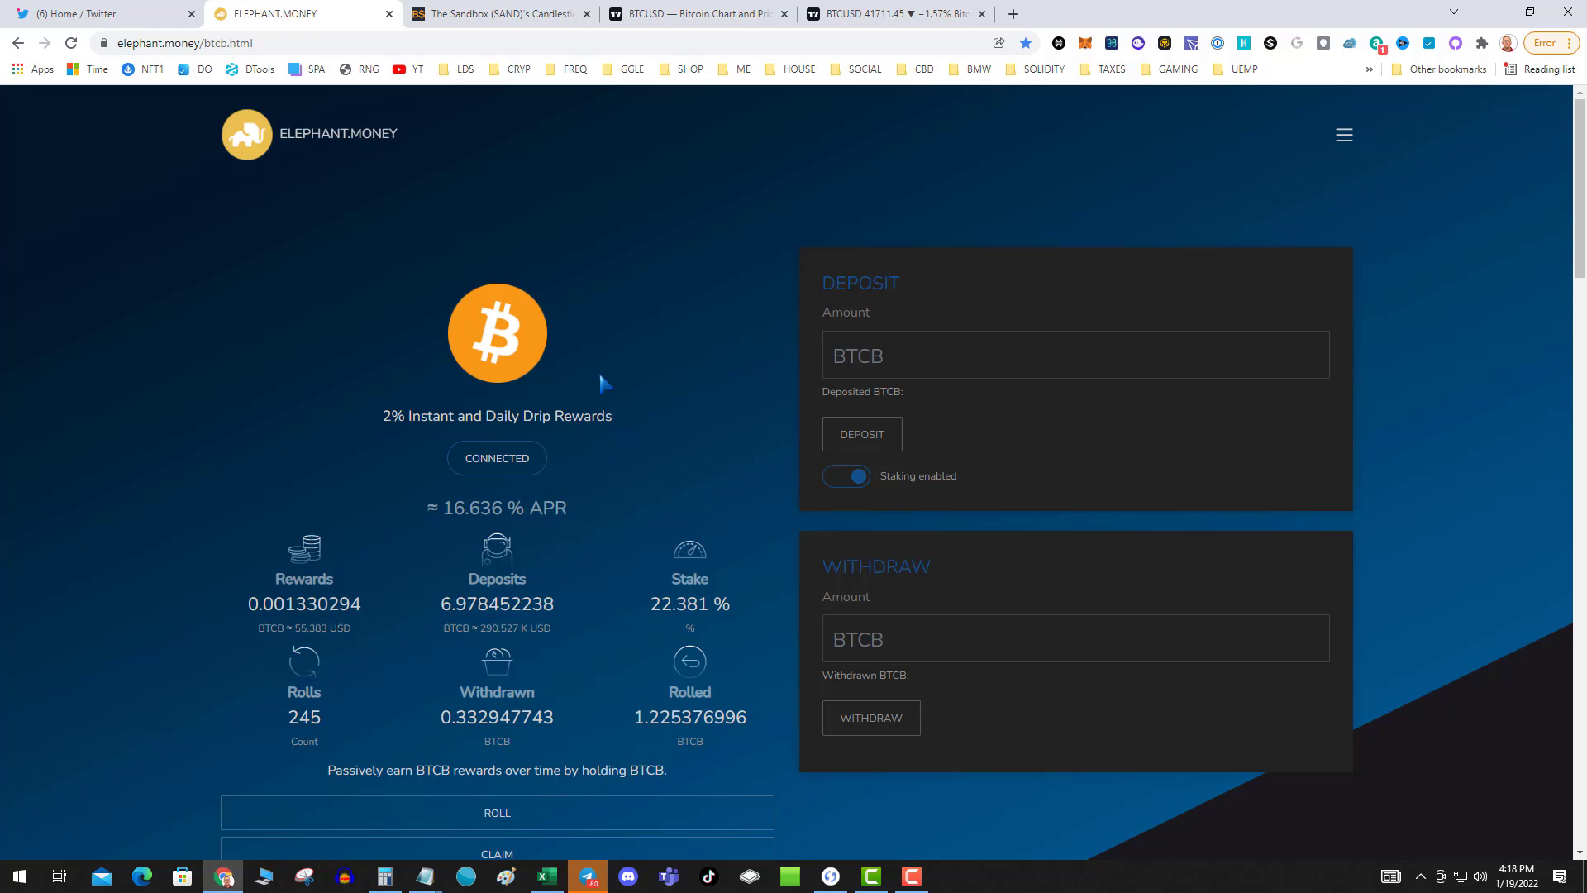
{"action": "mouse_move", "coordinate": [596, 375]}
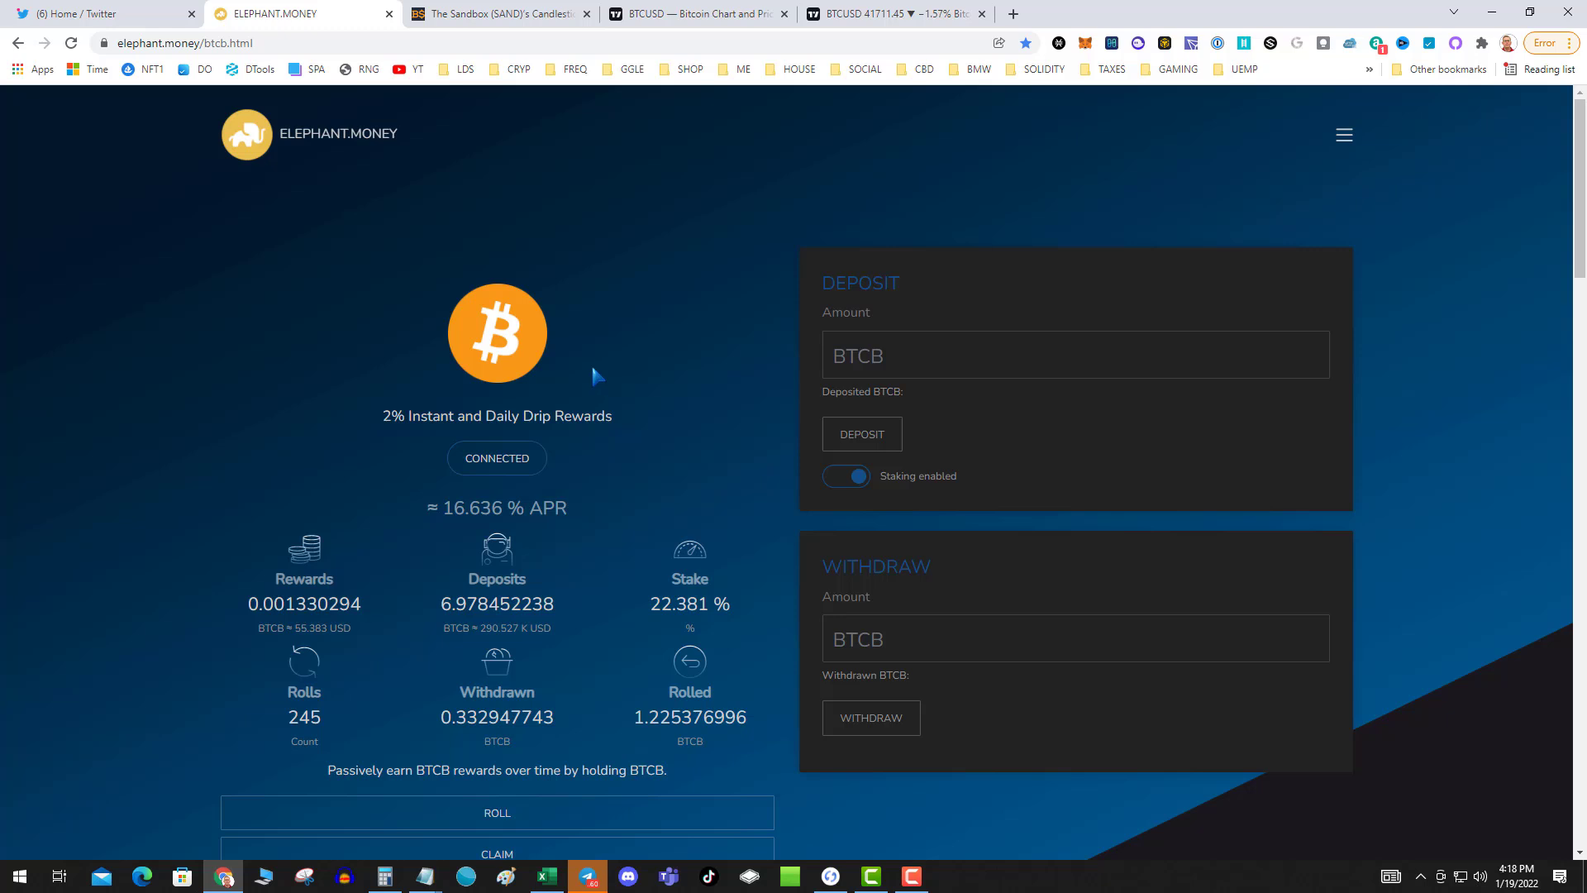
{"action": "mouse_move", "coordinate": [663, 240]}
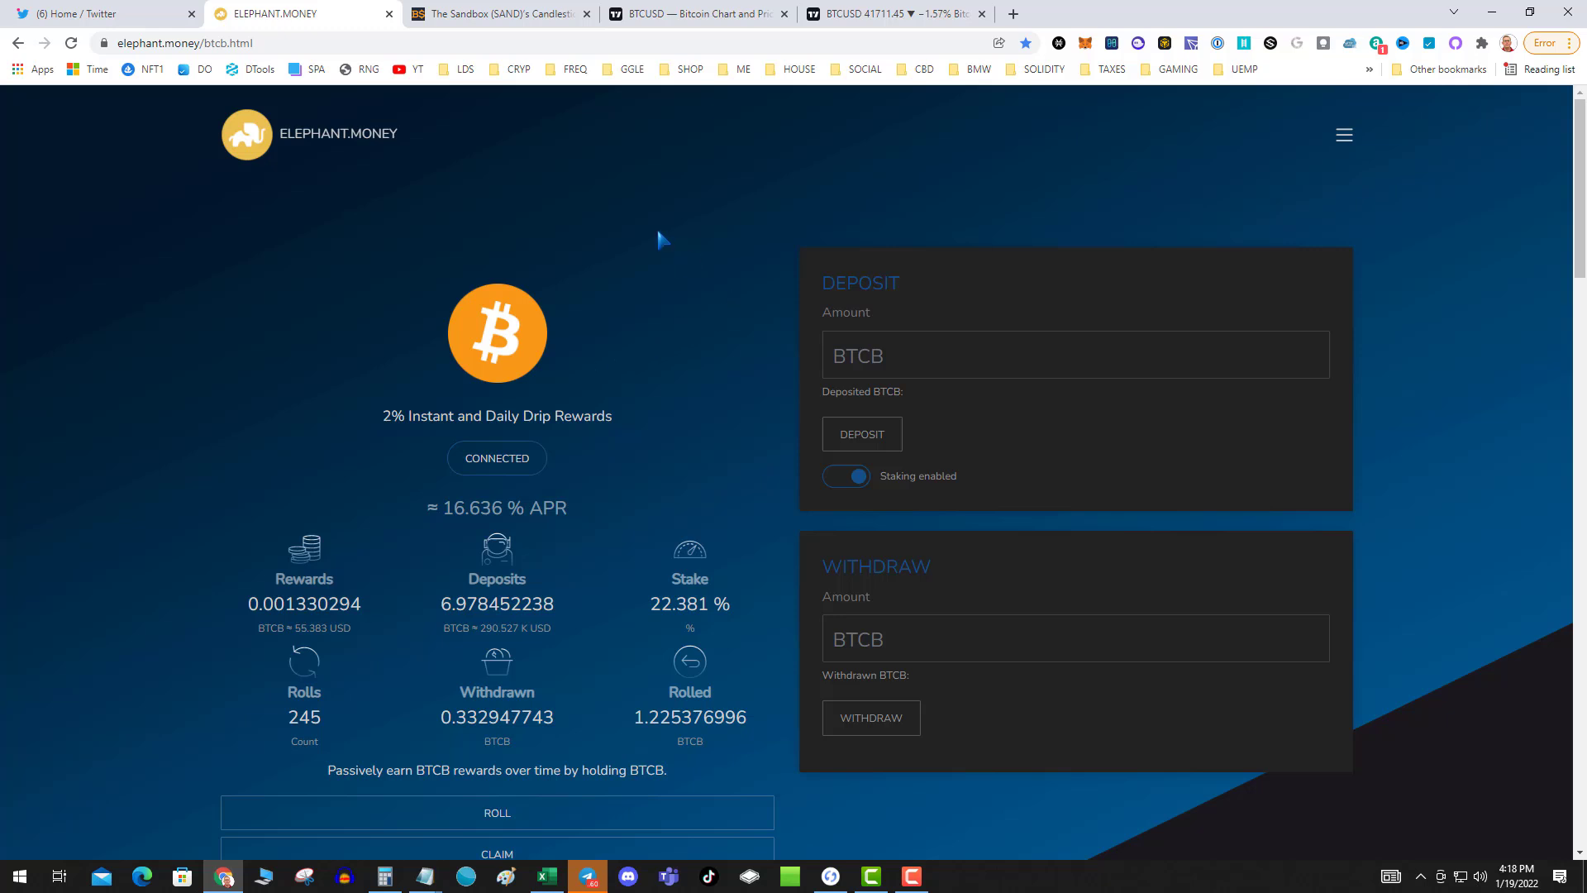
{"action": "mouse_move", "coordinate": [595, 274]}
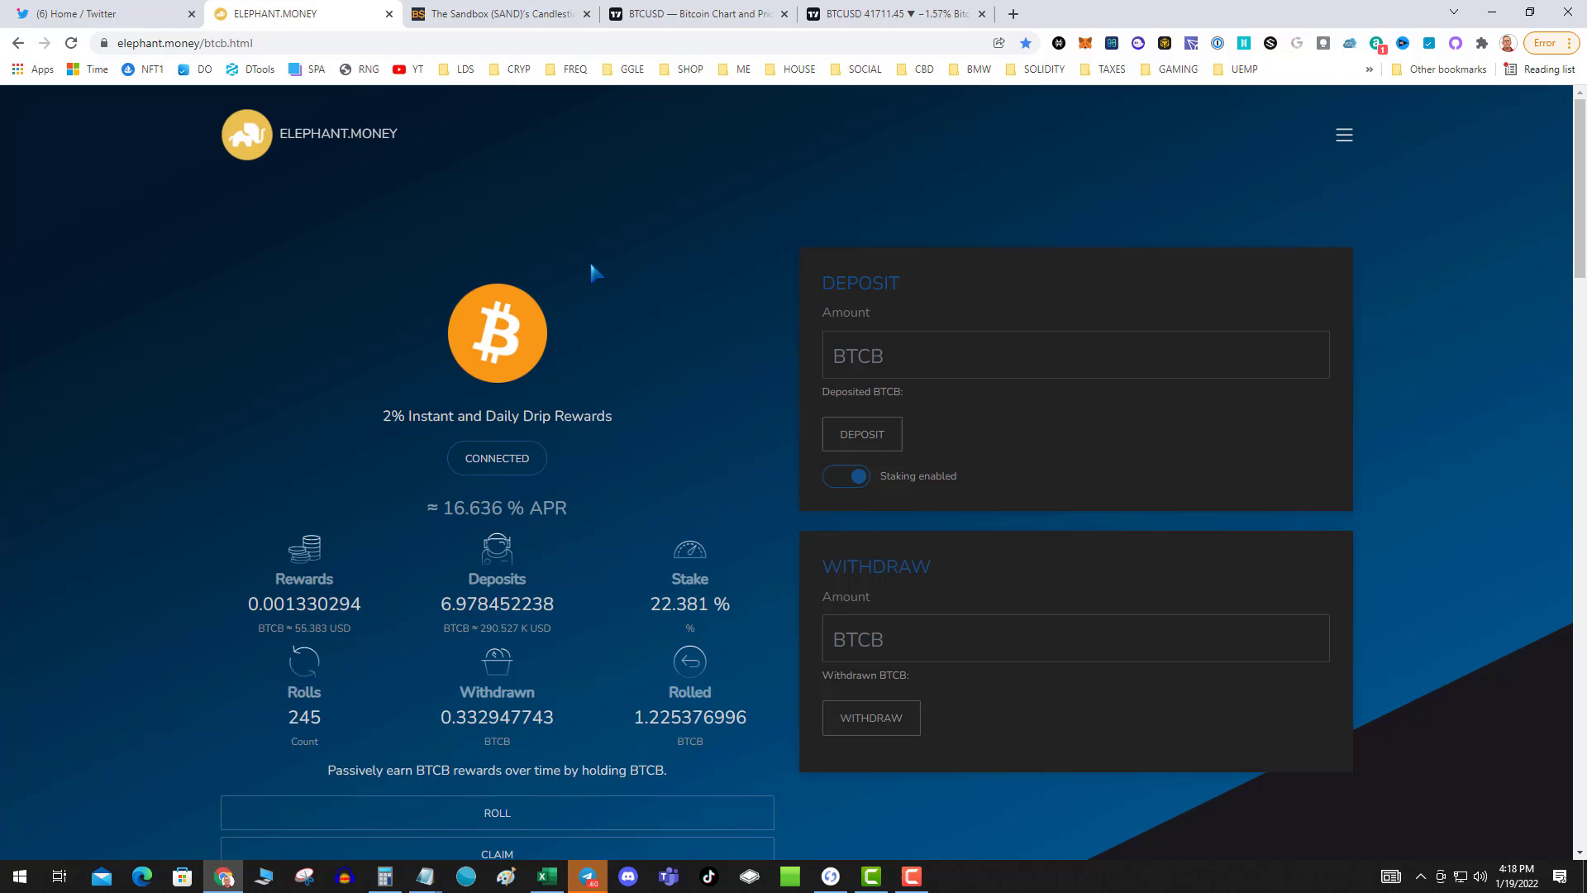
{"action": "mouse_move", "coordinate": [609, 269]}
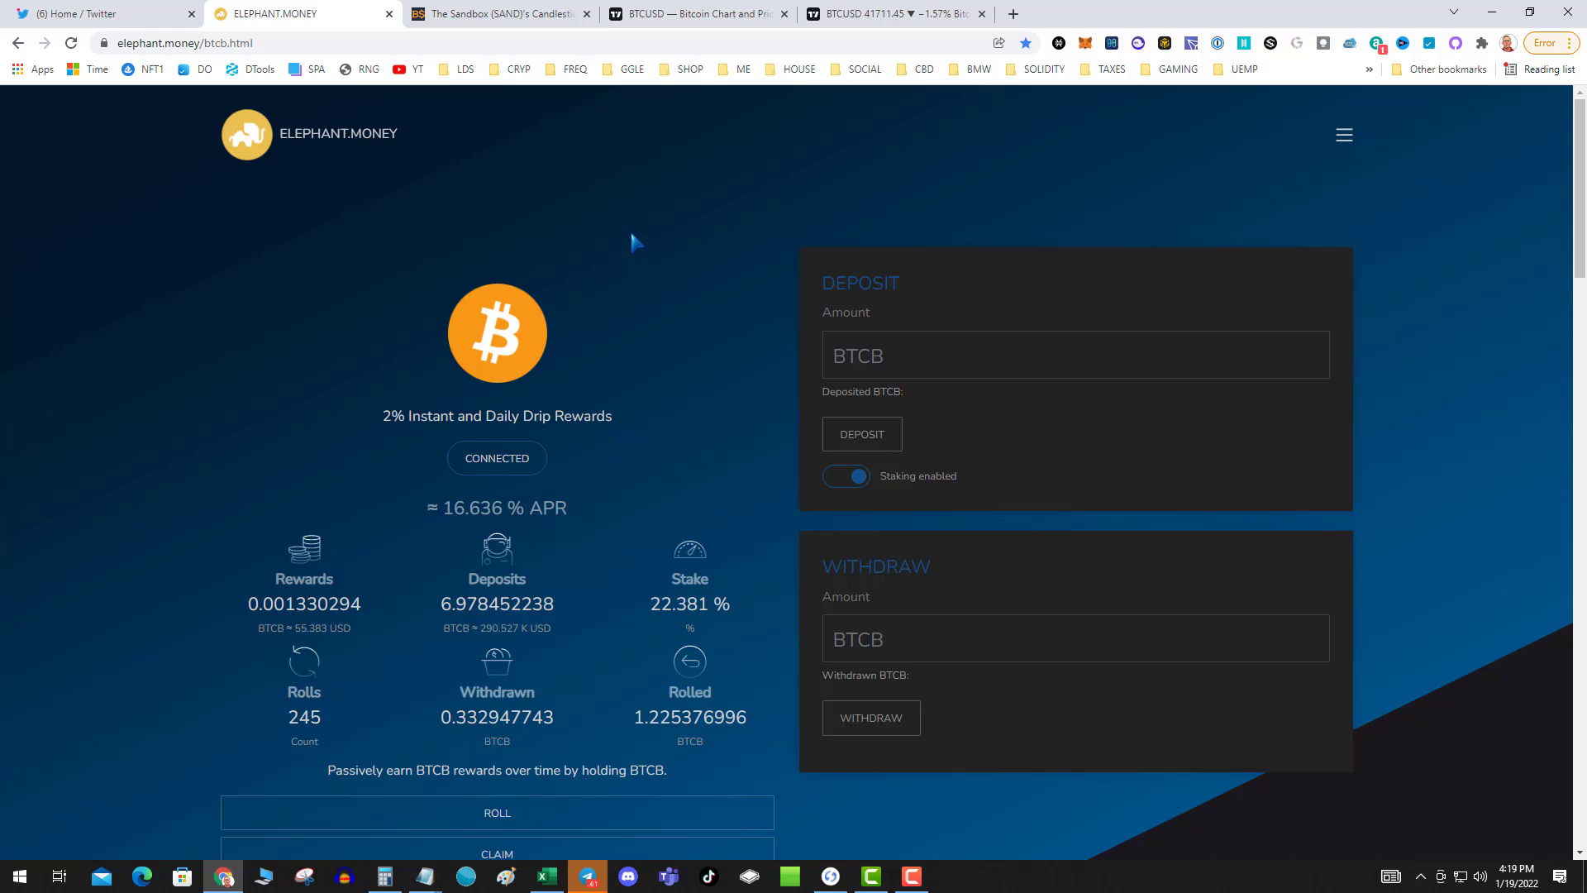
{"action": "mouse_move", "coordinate": [611, 368]}
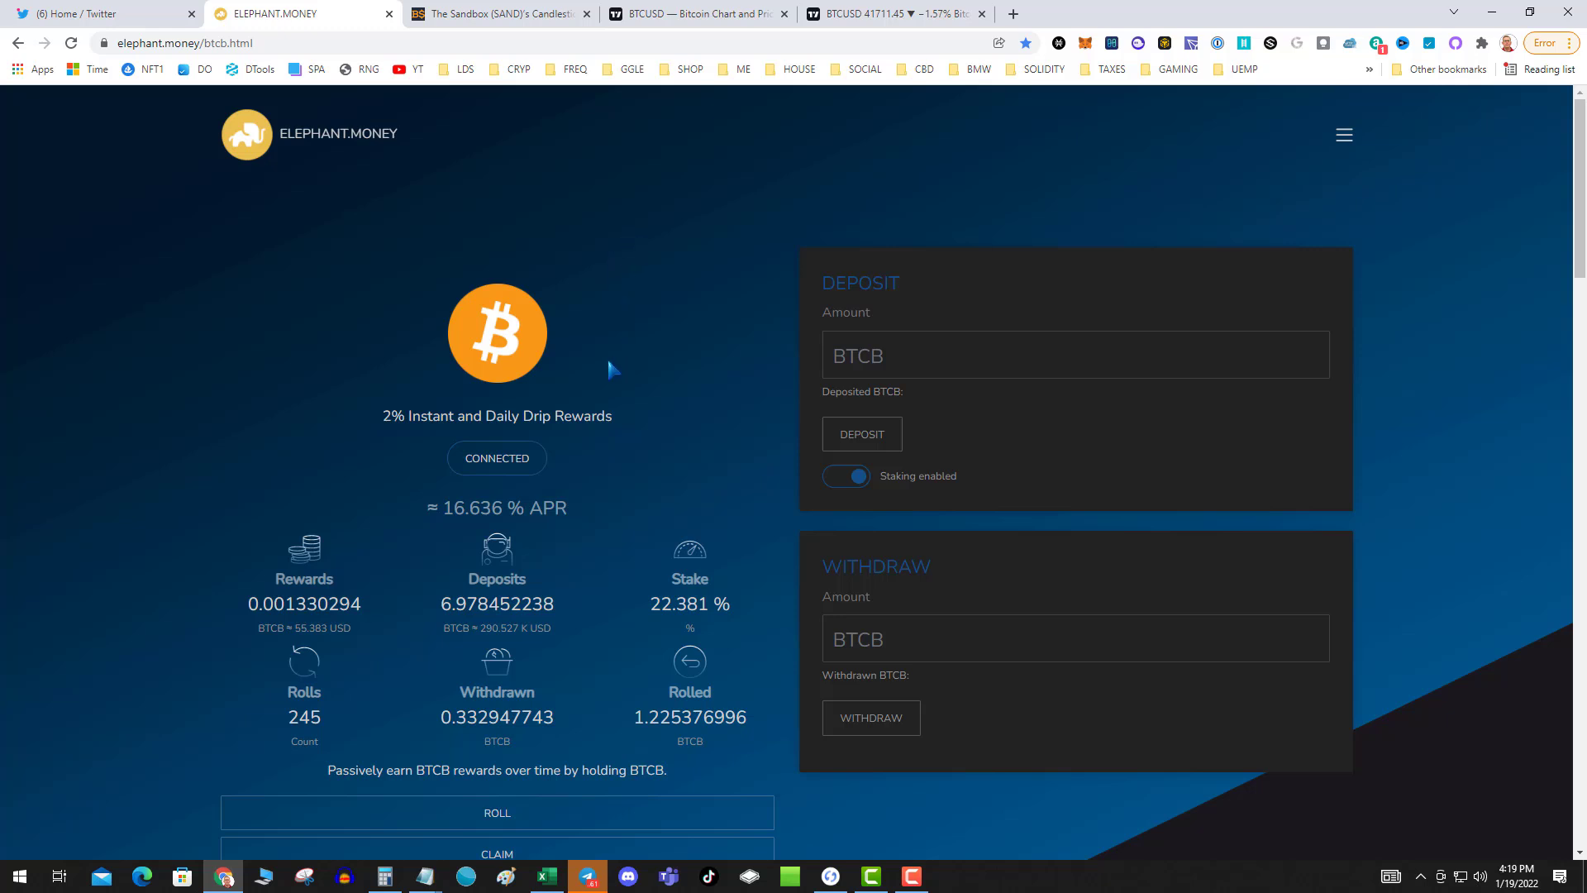
{"action": "mouse_move", "coordinate": [690, 394]}
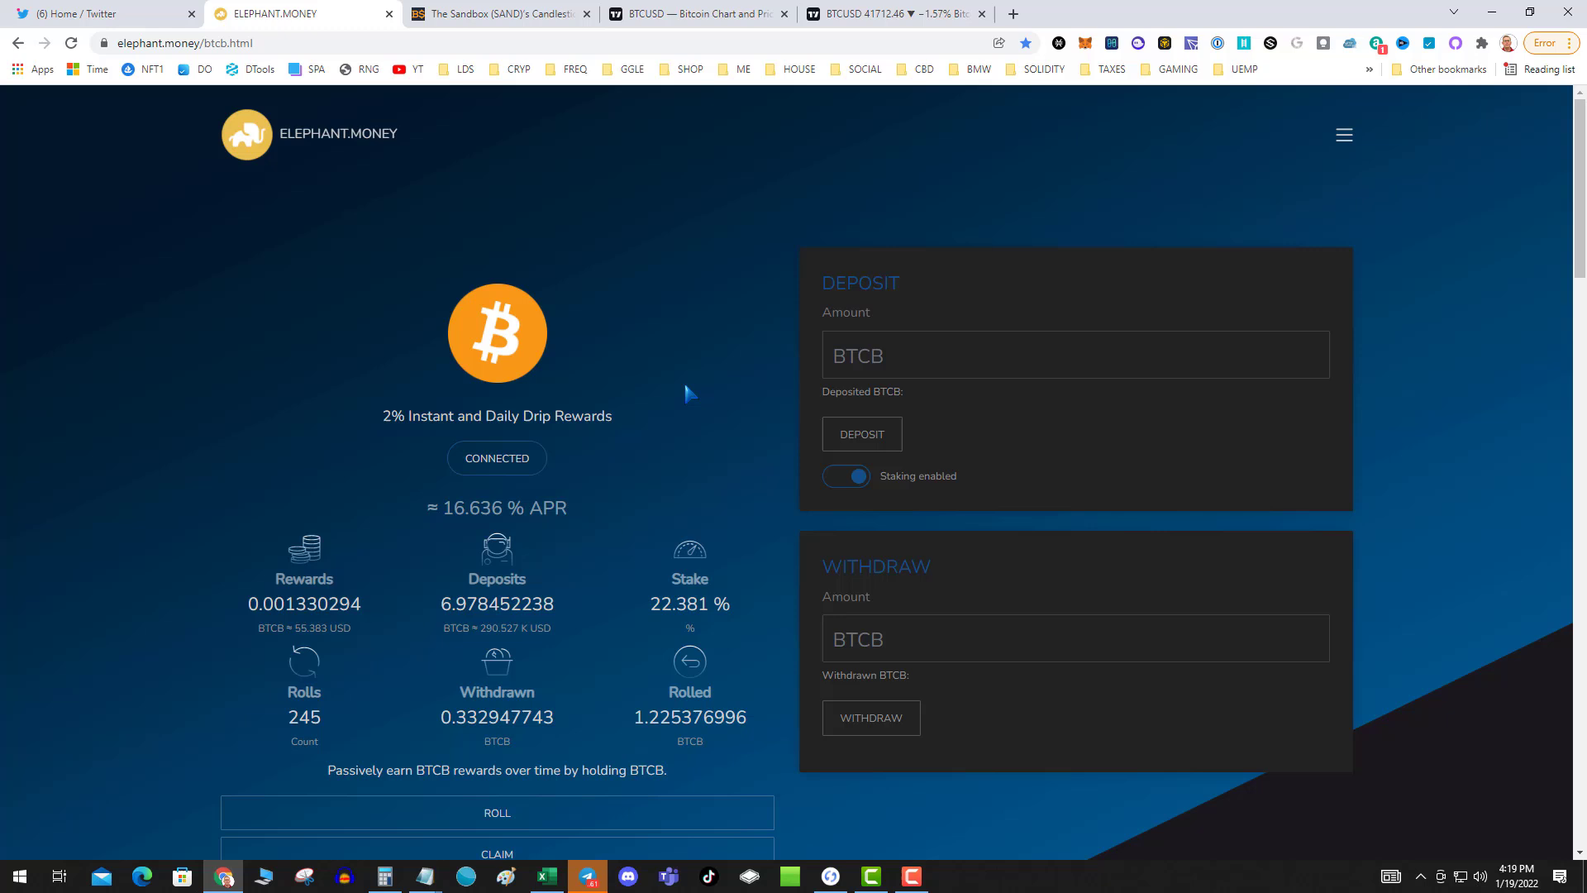
{"action": "mouse_move", "coordinate": [705, 411]}
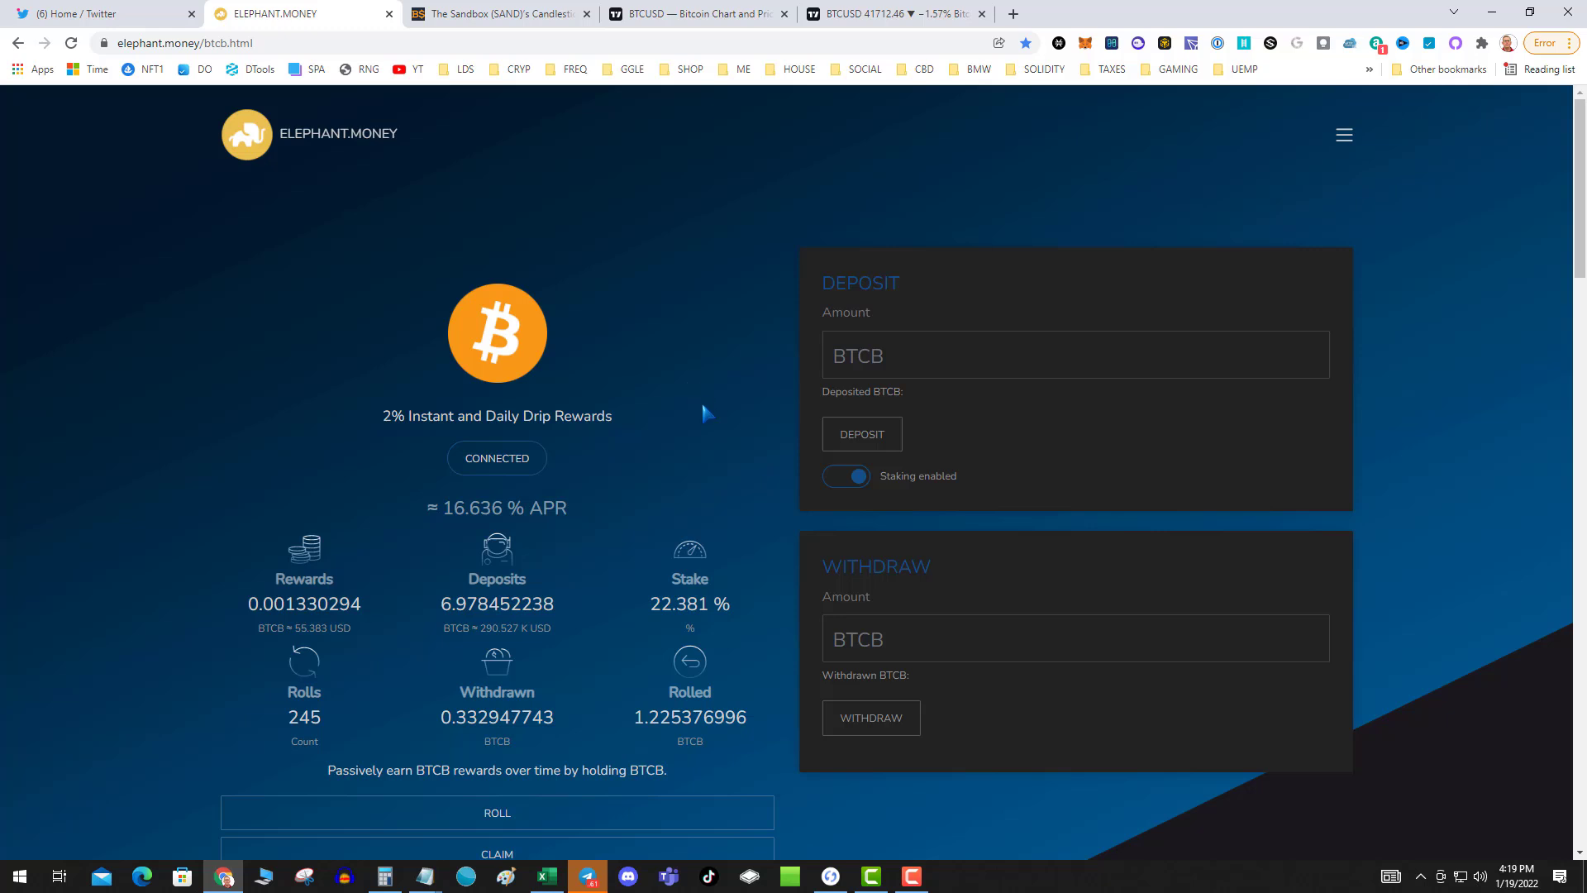
{"action": "mouse_move", "coordinate": [762, 83]}
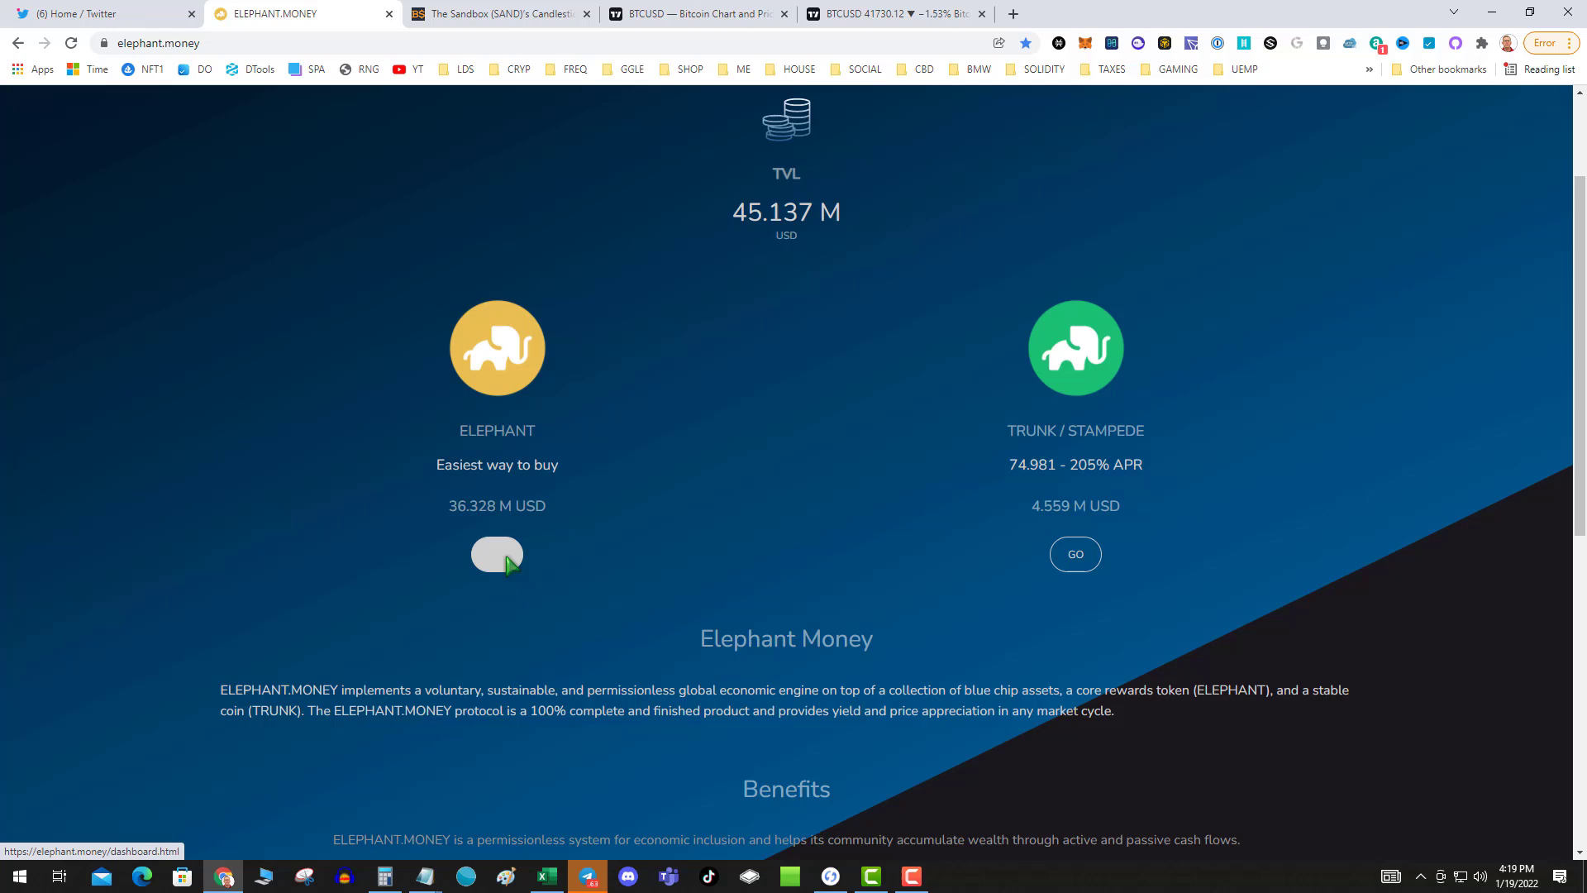
Open the ELEPHANT dashboard via GO to show the 1.0279 T balance
{"action": "left_click", "coordinate": [495, 553]}
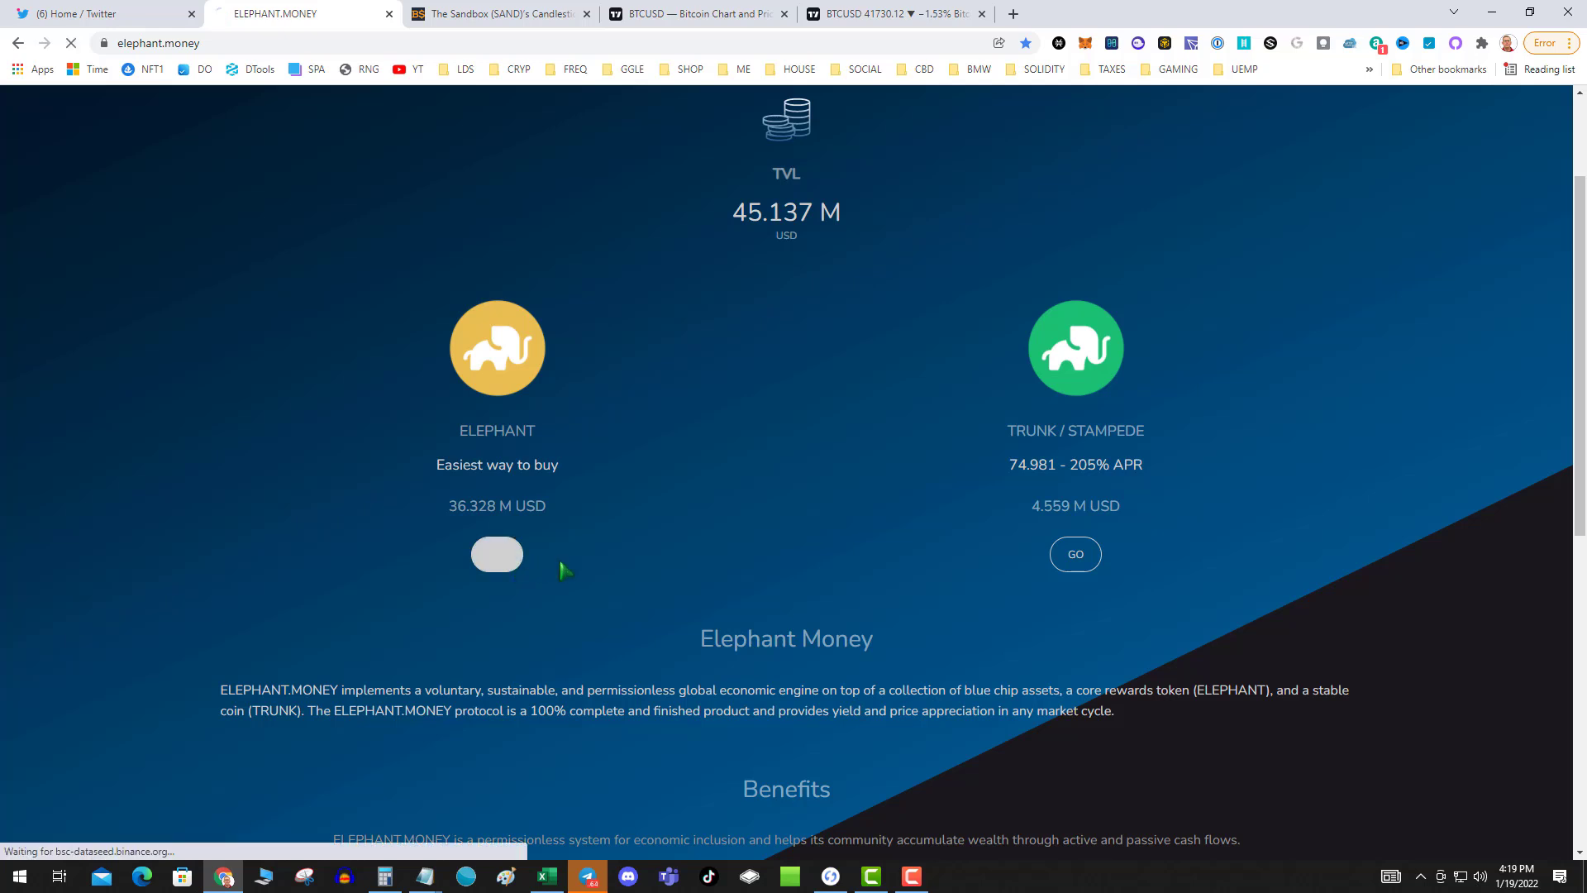
{"action": "left_click", "coordinate": [496, 554]}
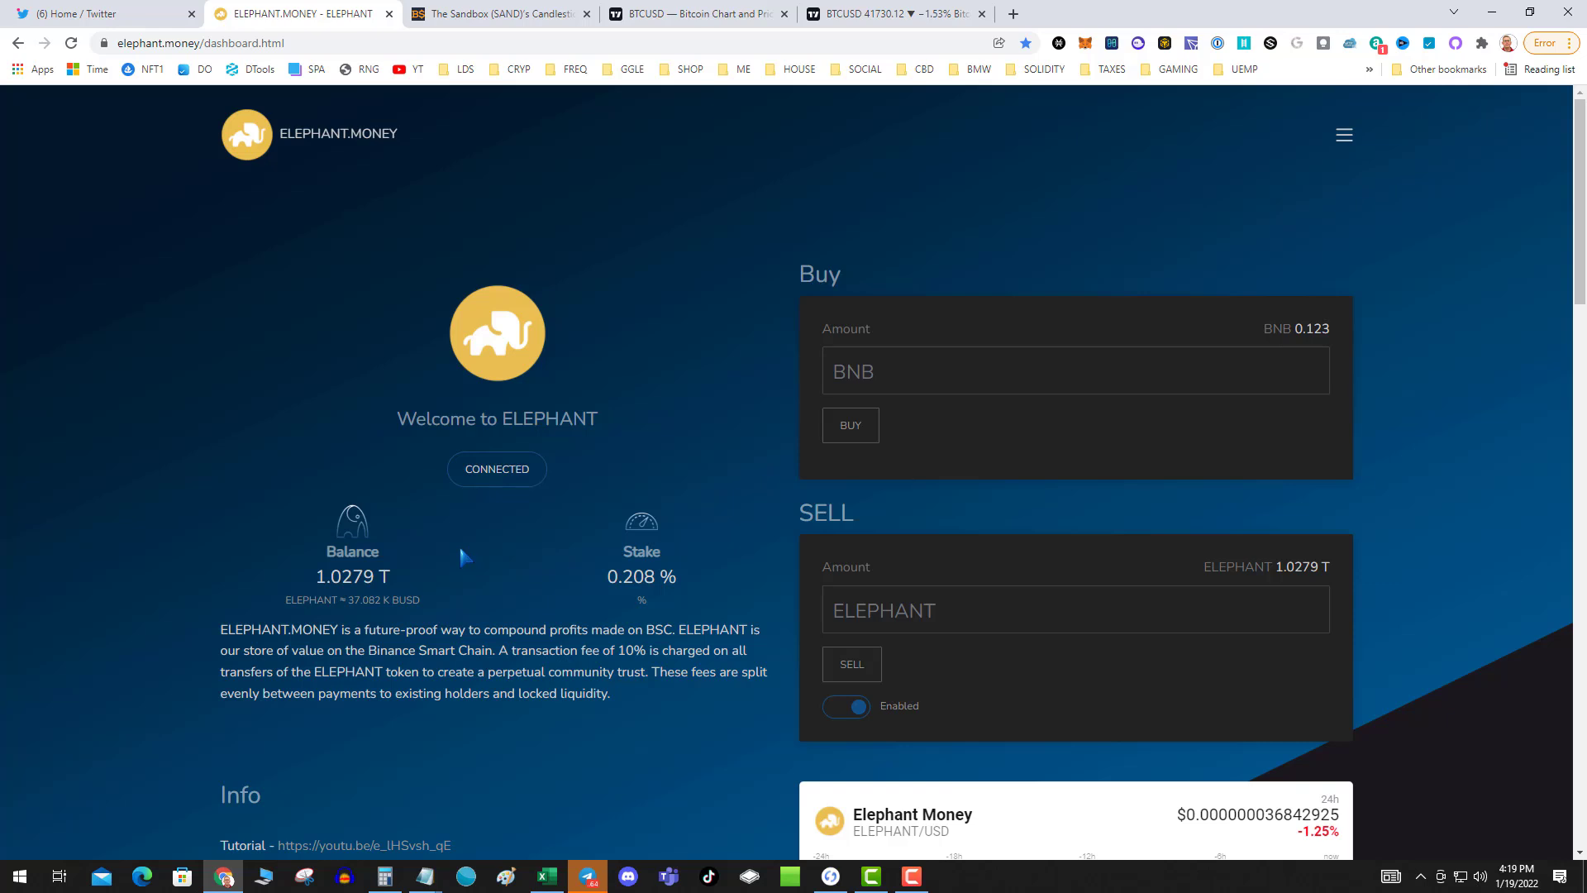
{"action": "mouse_move", "coordinate": [668, 393]}
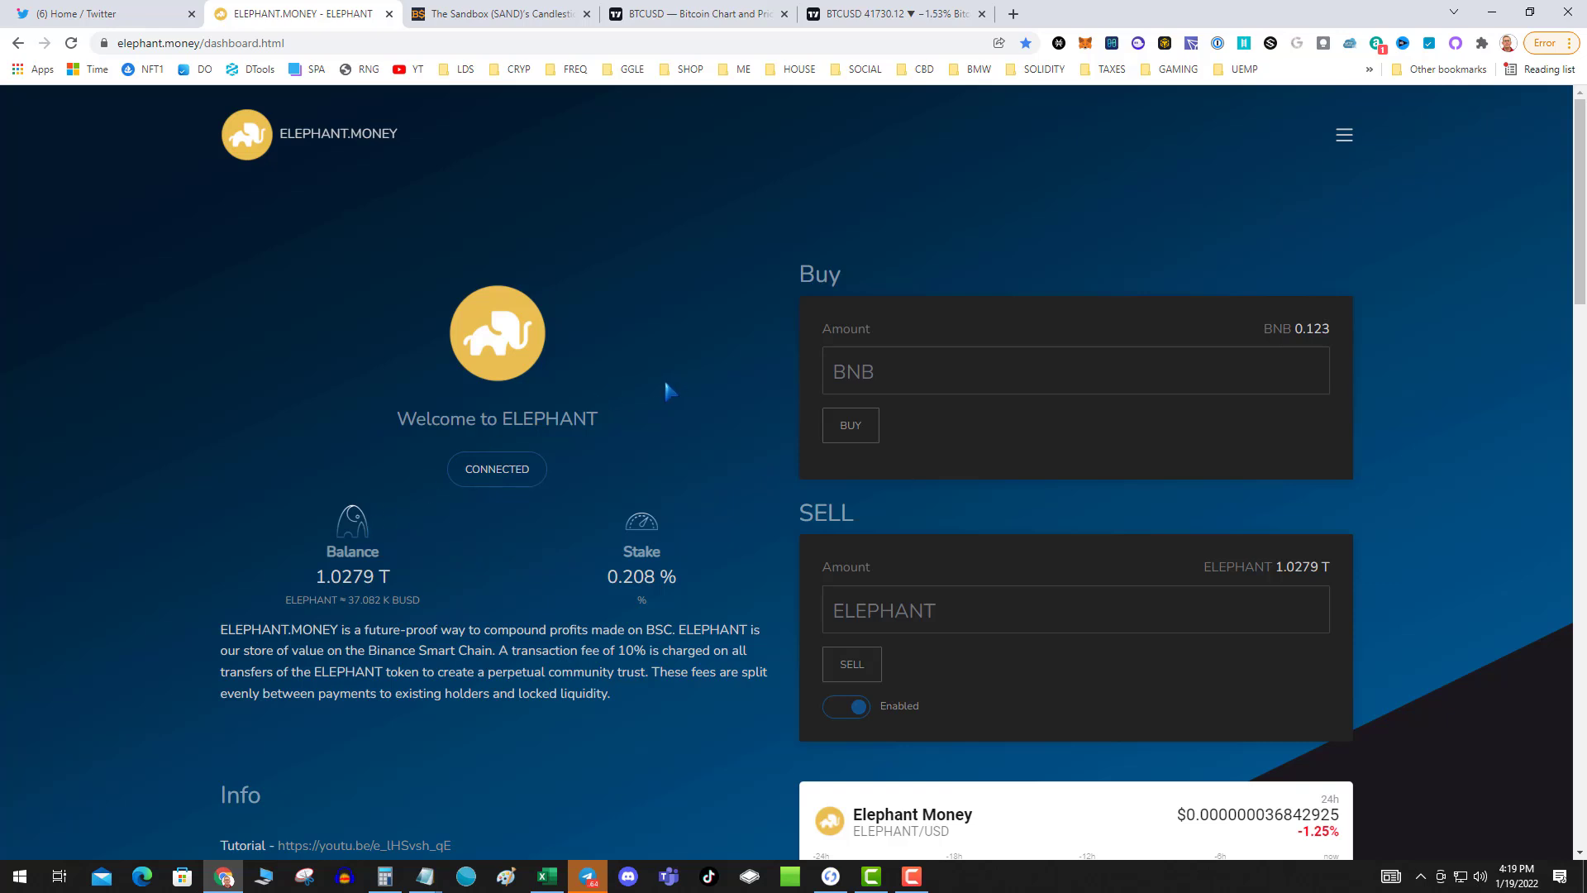
{"action": "mouse_move", "coordinate": [577, 236]}
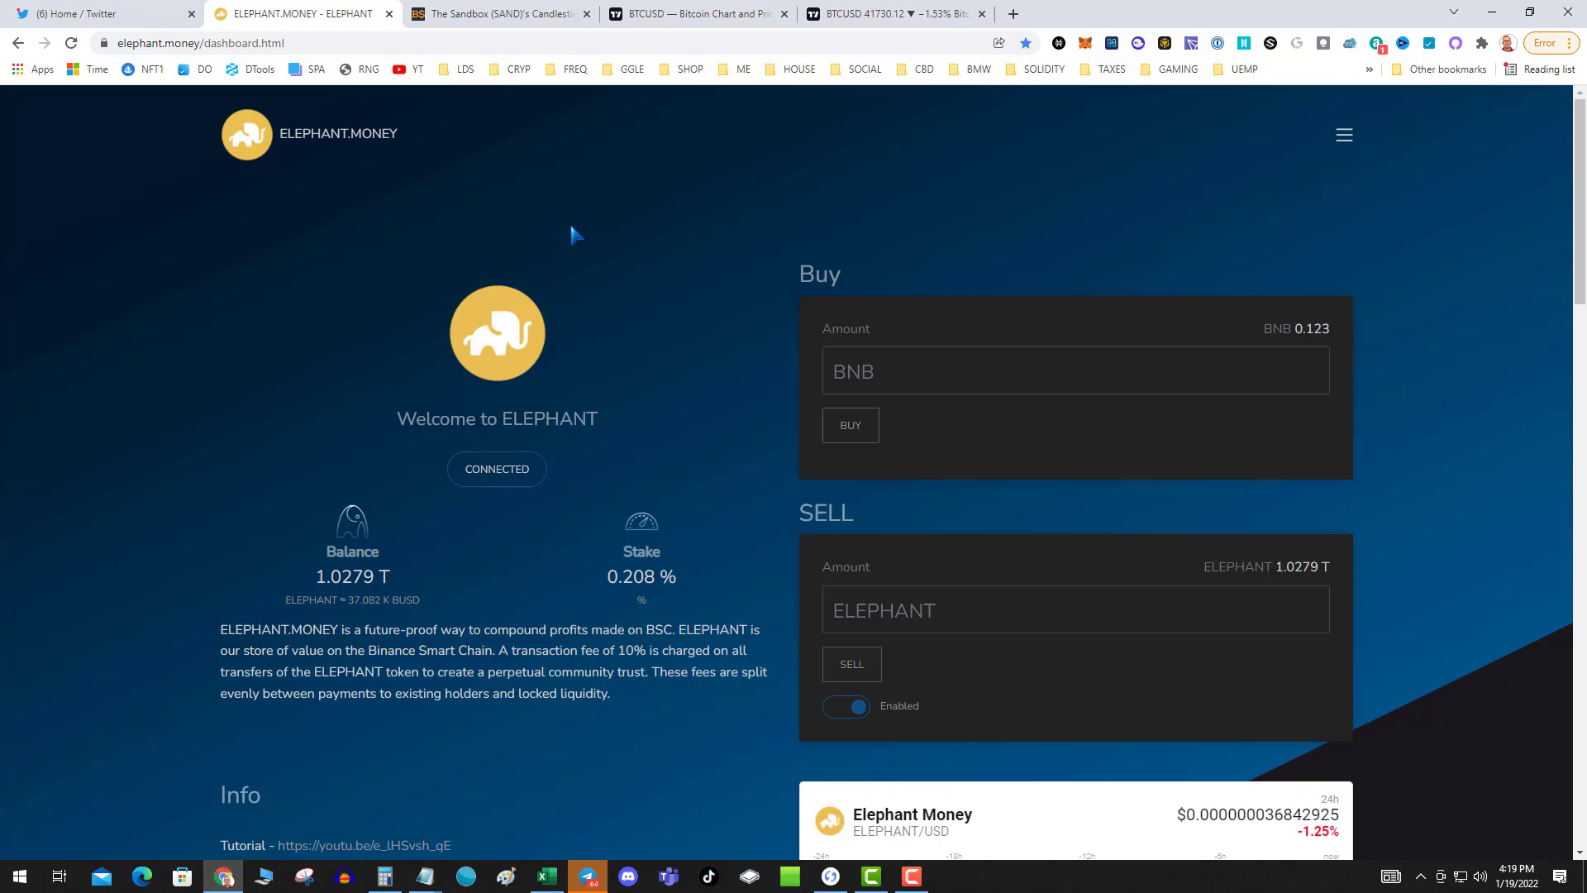
{"action": "mouse_move", "coordinate": [604, 265]}
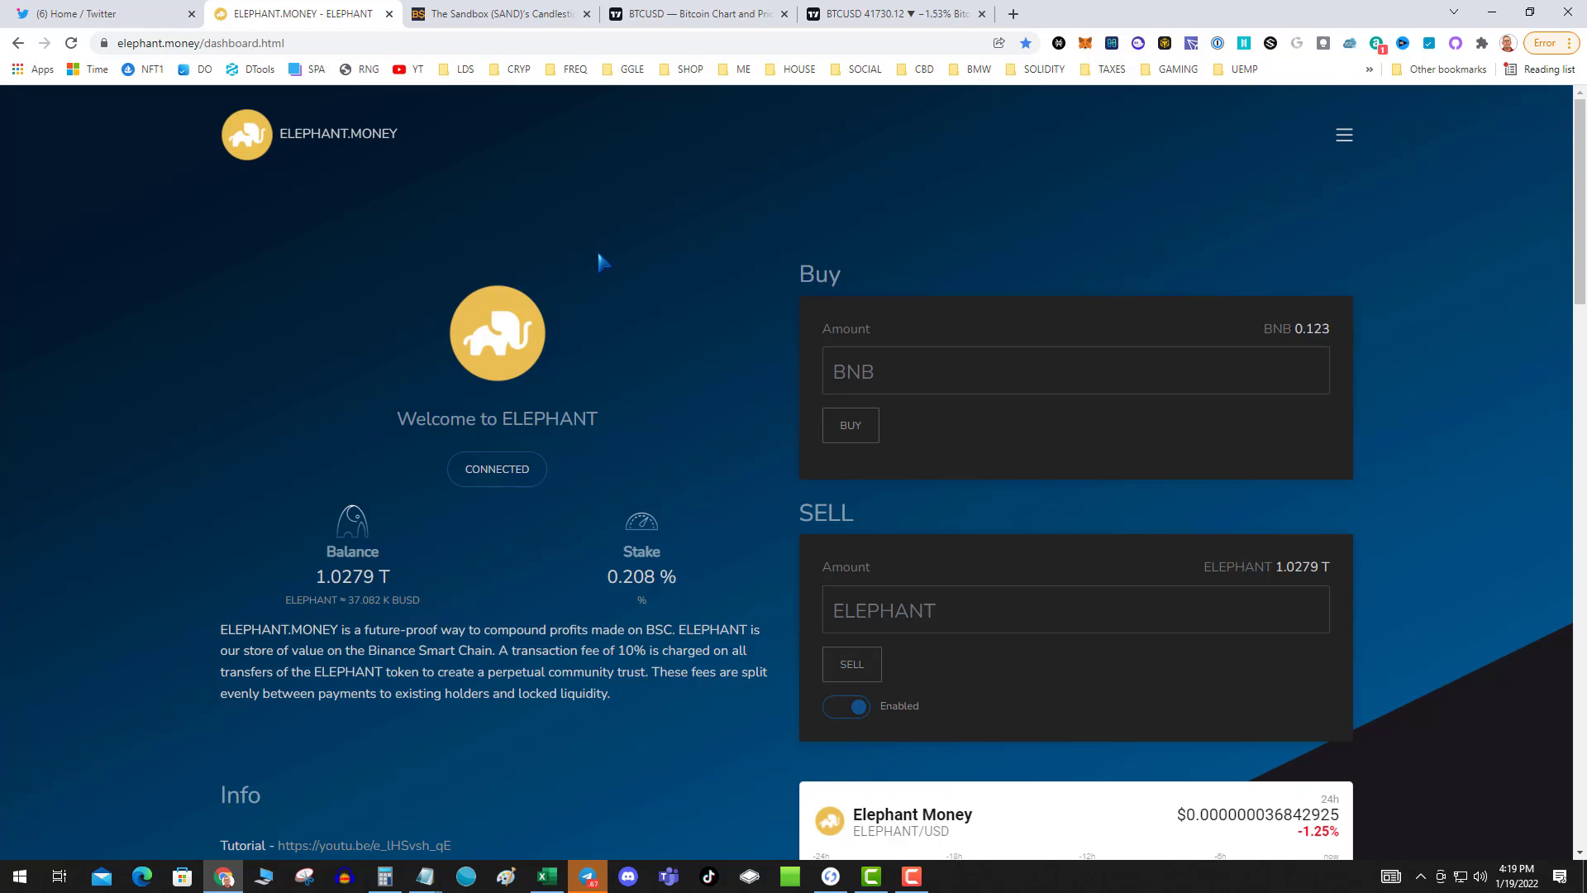
{"action": "mouse_move", "coordinate": [667, 194]}
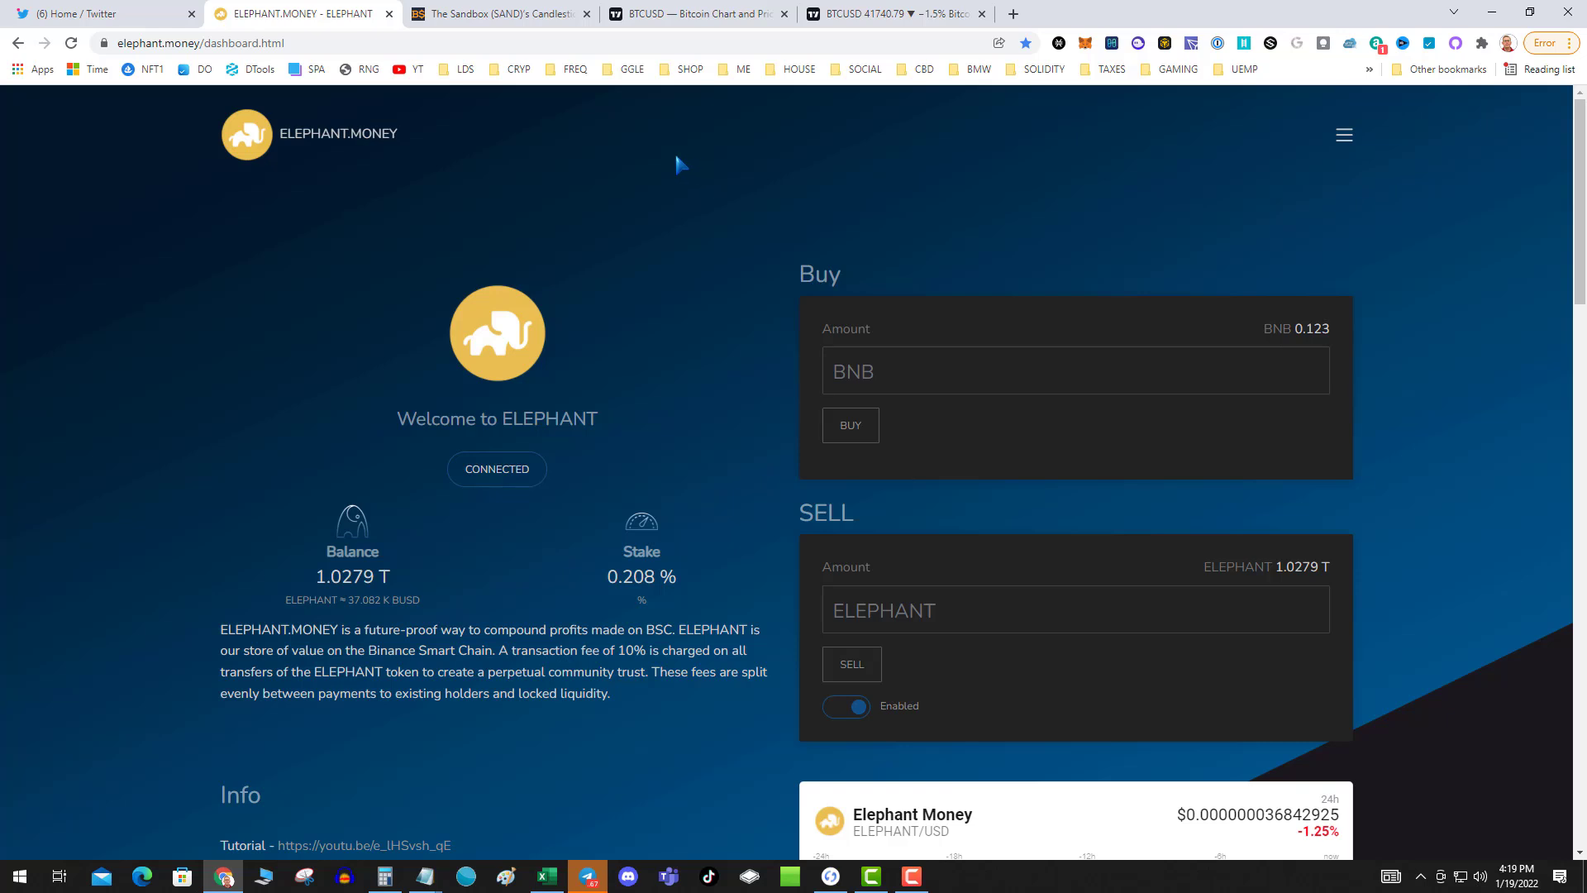
{"action": "mouse_move", "coordinate": [645, 341]}
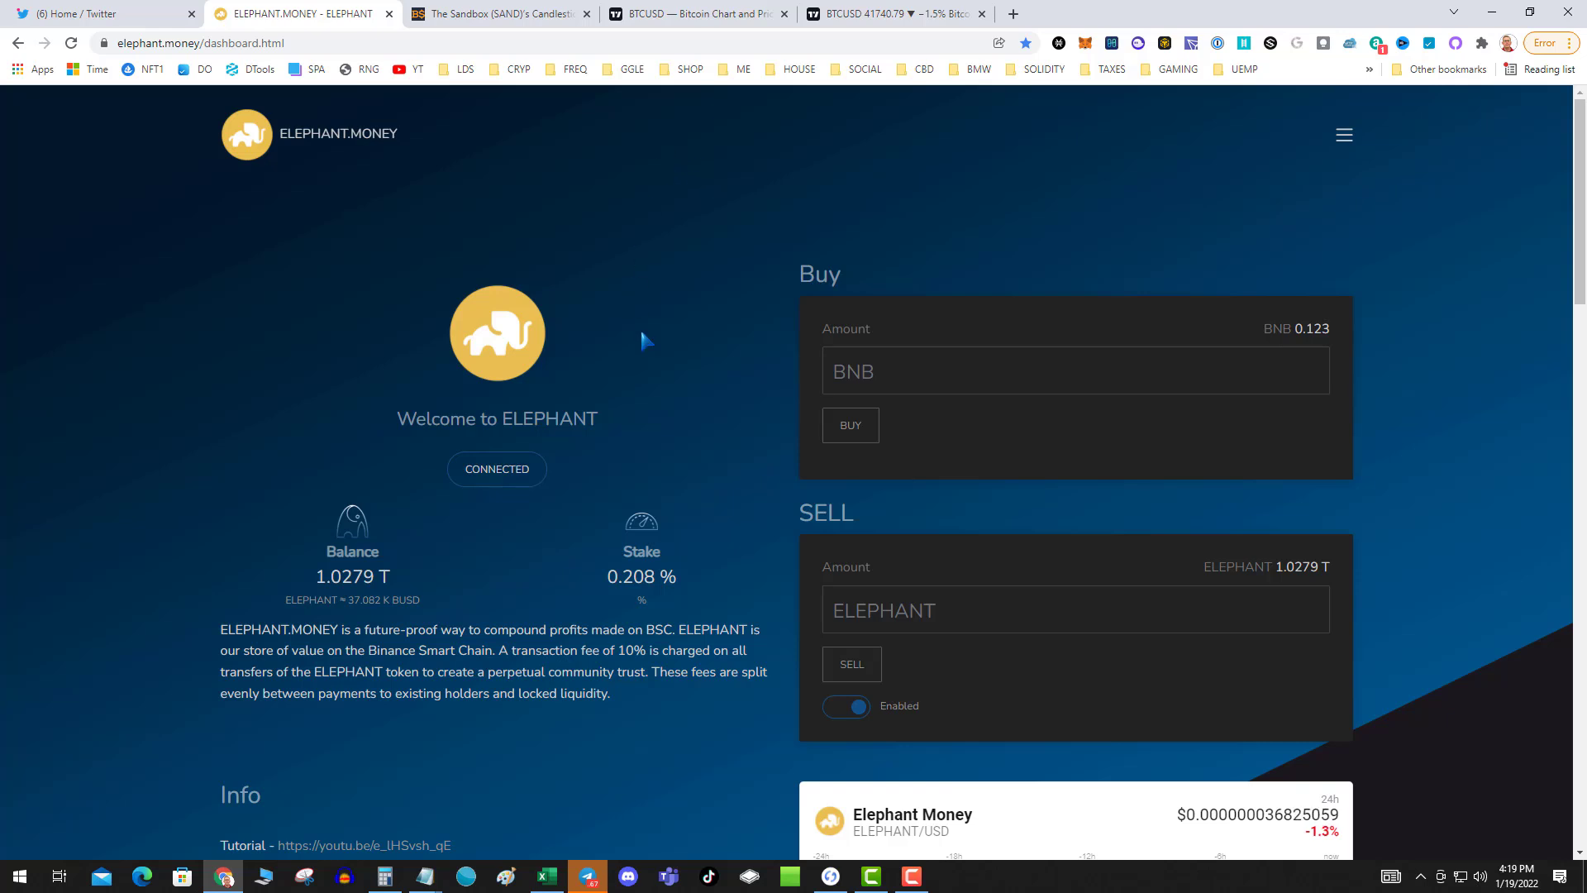
{"action": "mouse_move", "coordinate": [596, 271]}
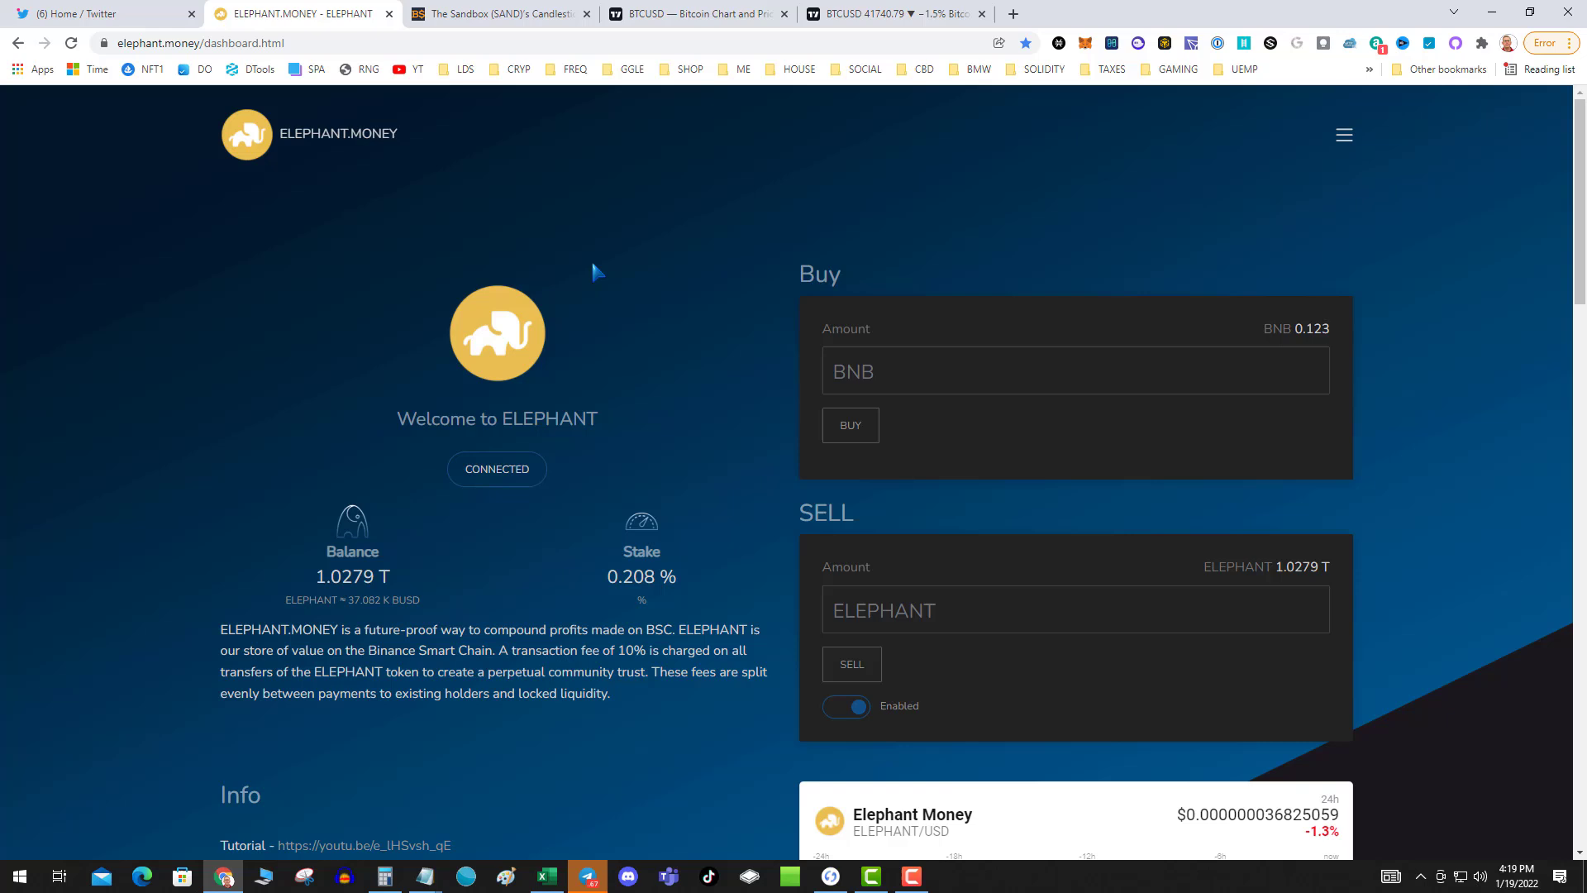
{"action": "mouse_move", "coordinate": [675, 553]}
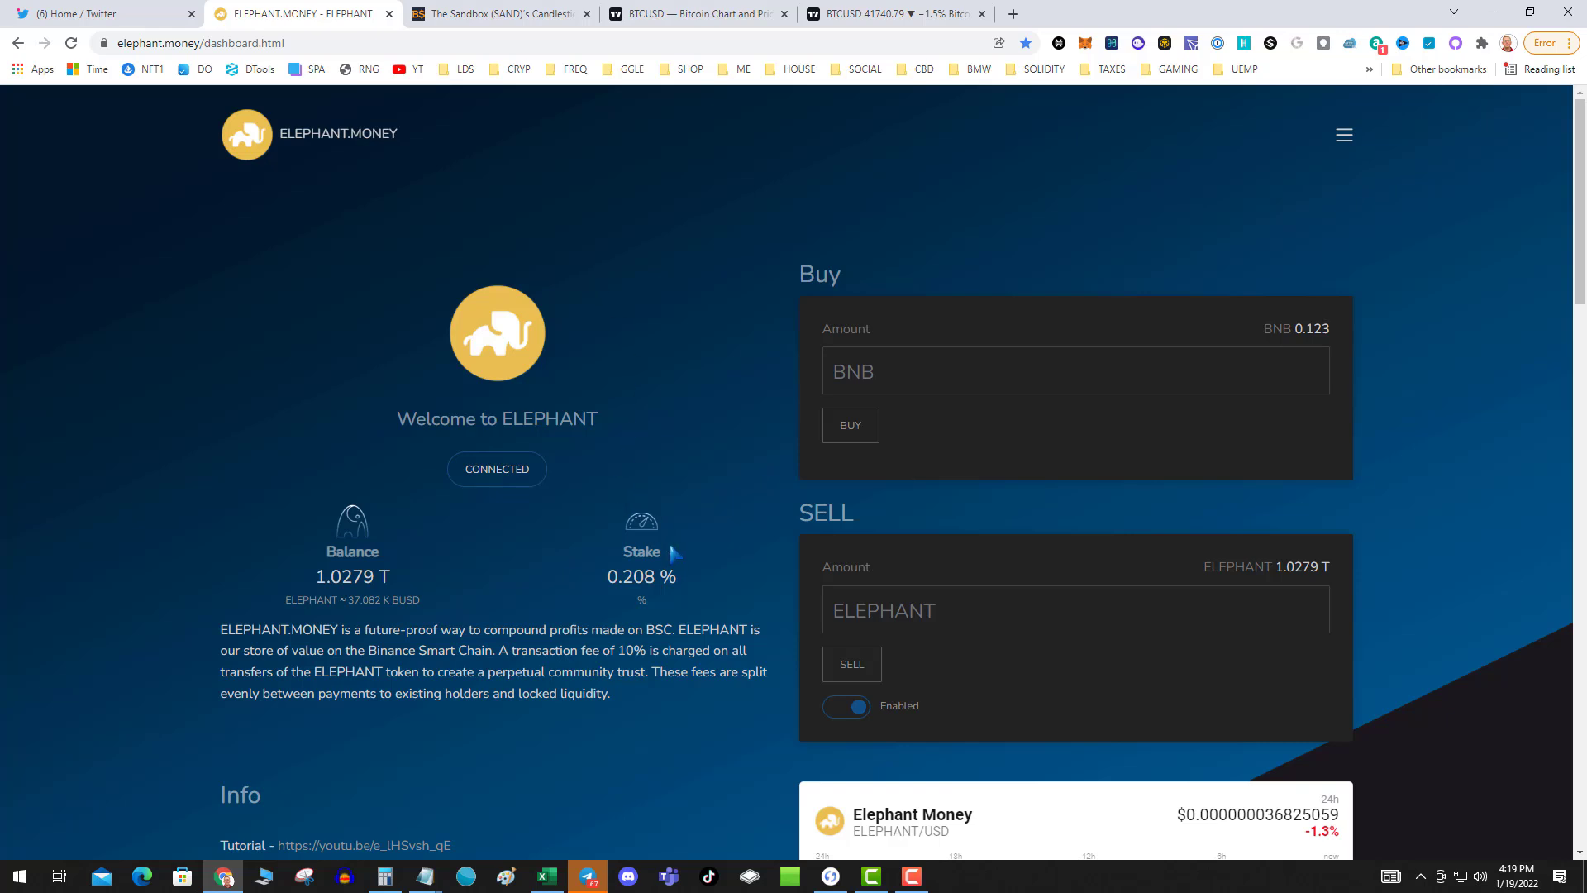